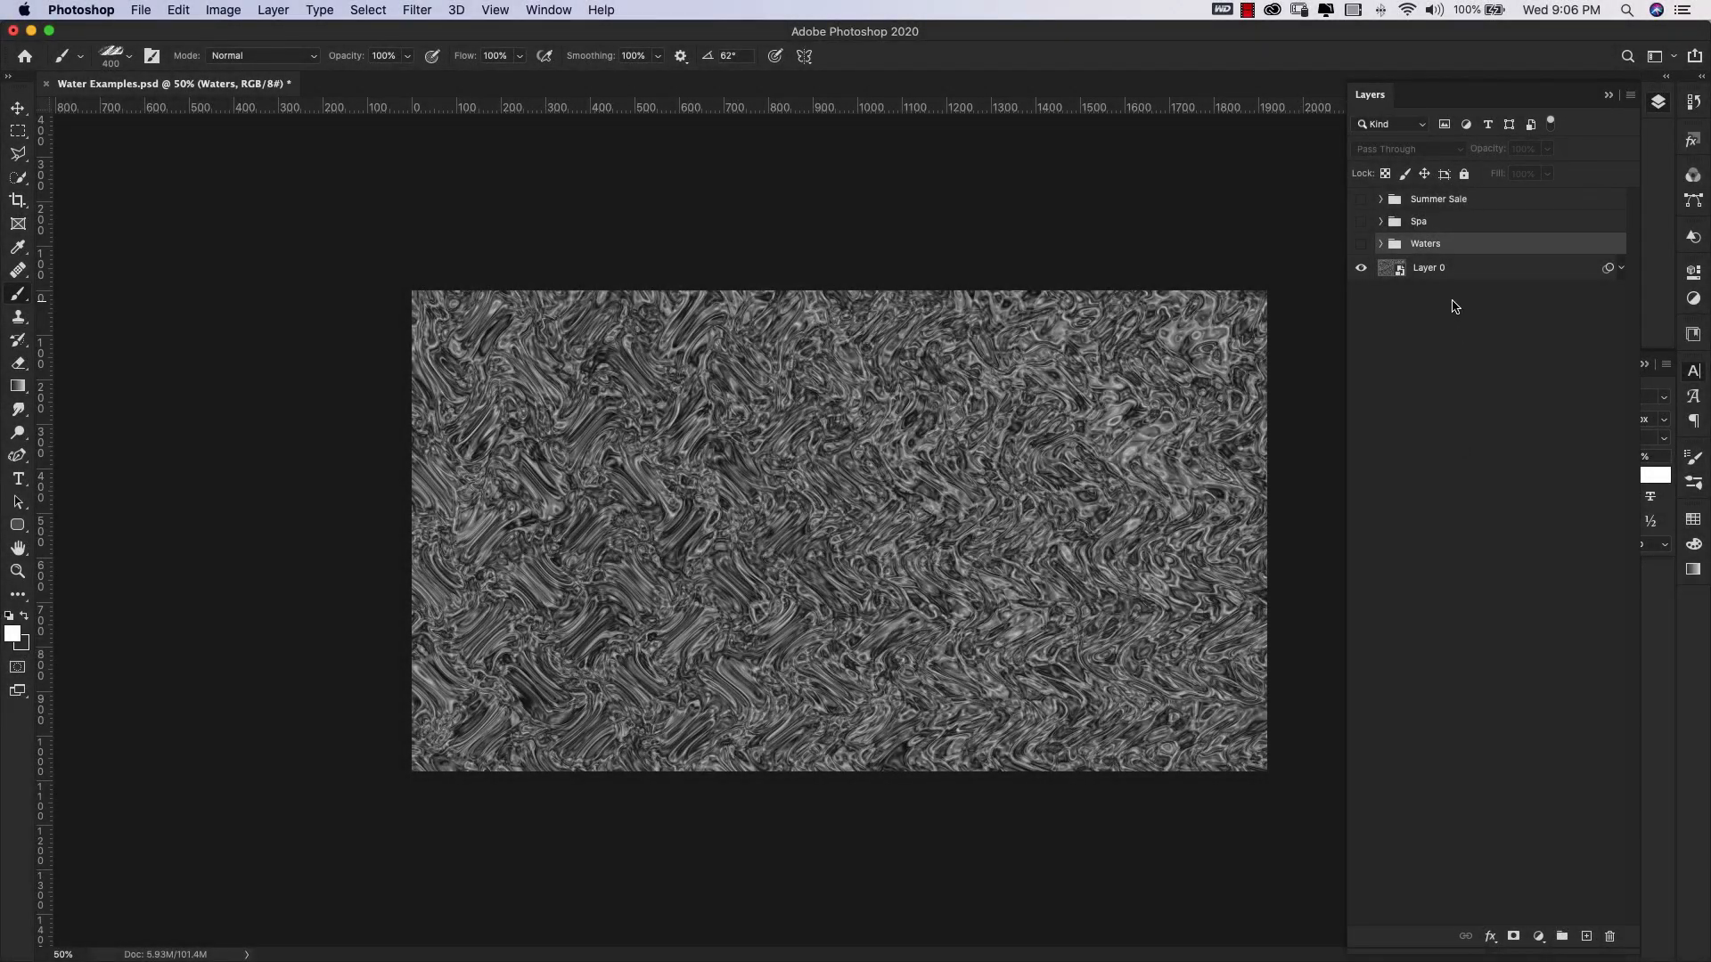
Toggle the Waters and Spa groups' visibility to preview both designs, leaving WATERS visible.
left_click(1361, 267)
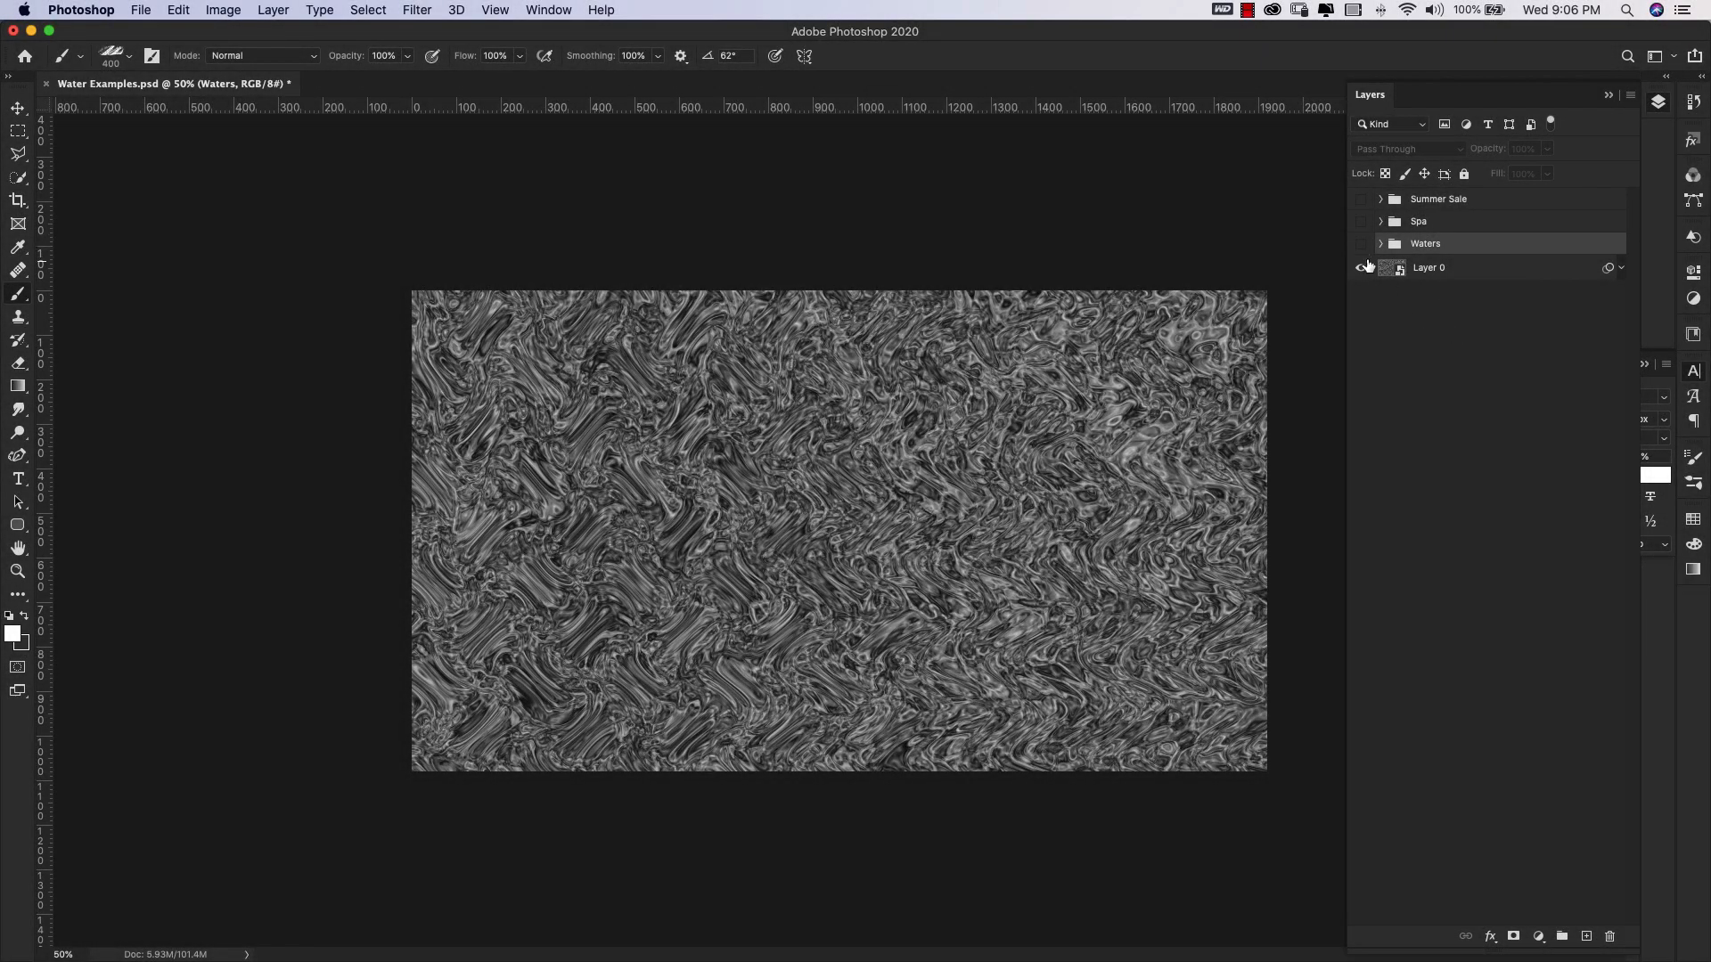
left_click(1361, 242)
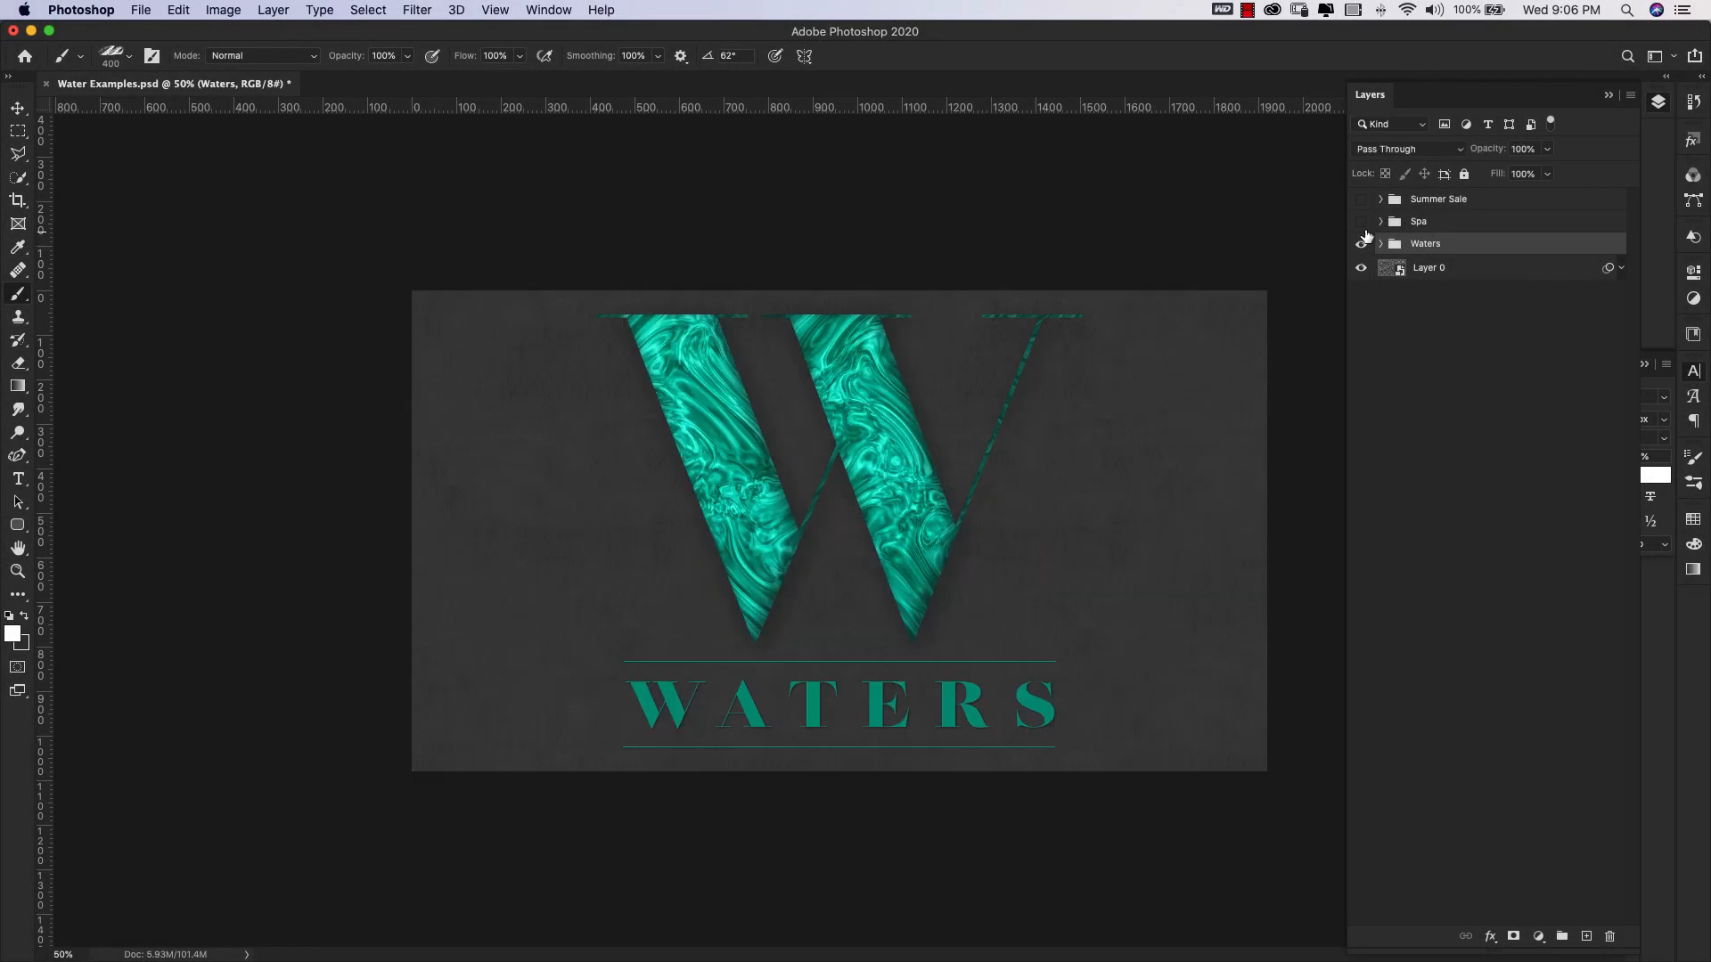
left_click(1361, 222)
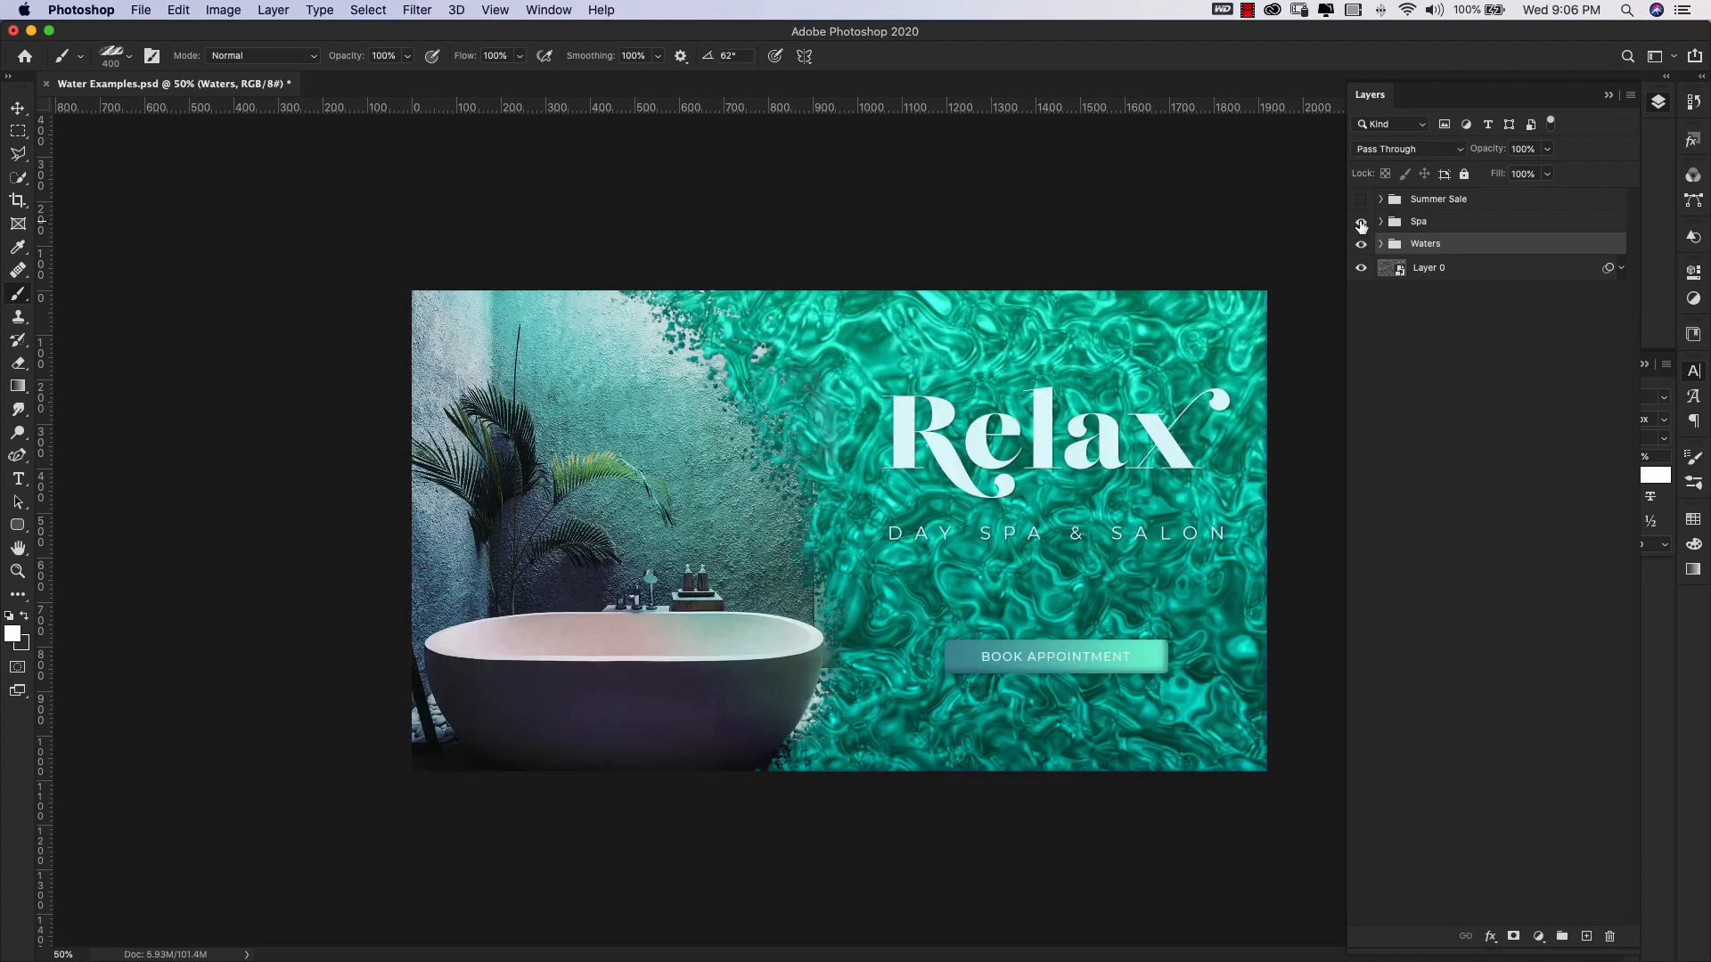
left_click(1360, 199)
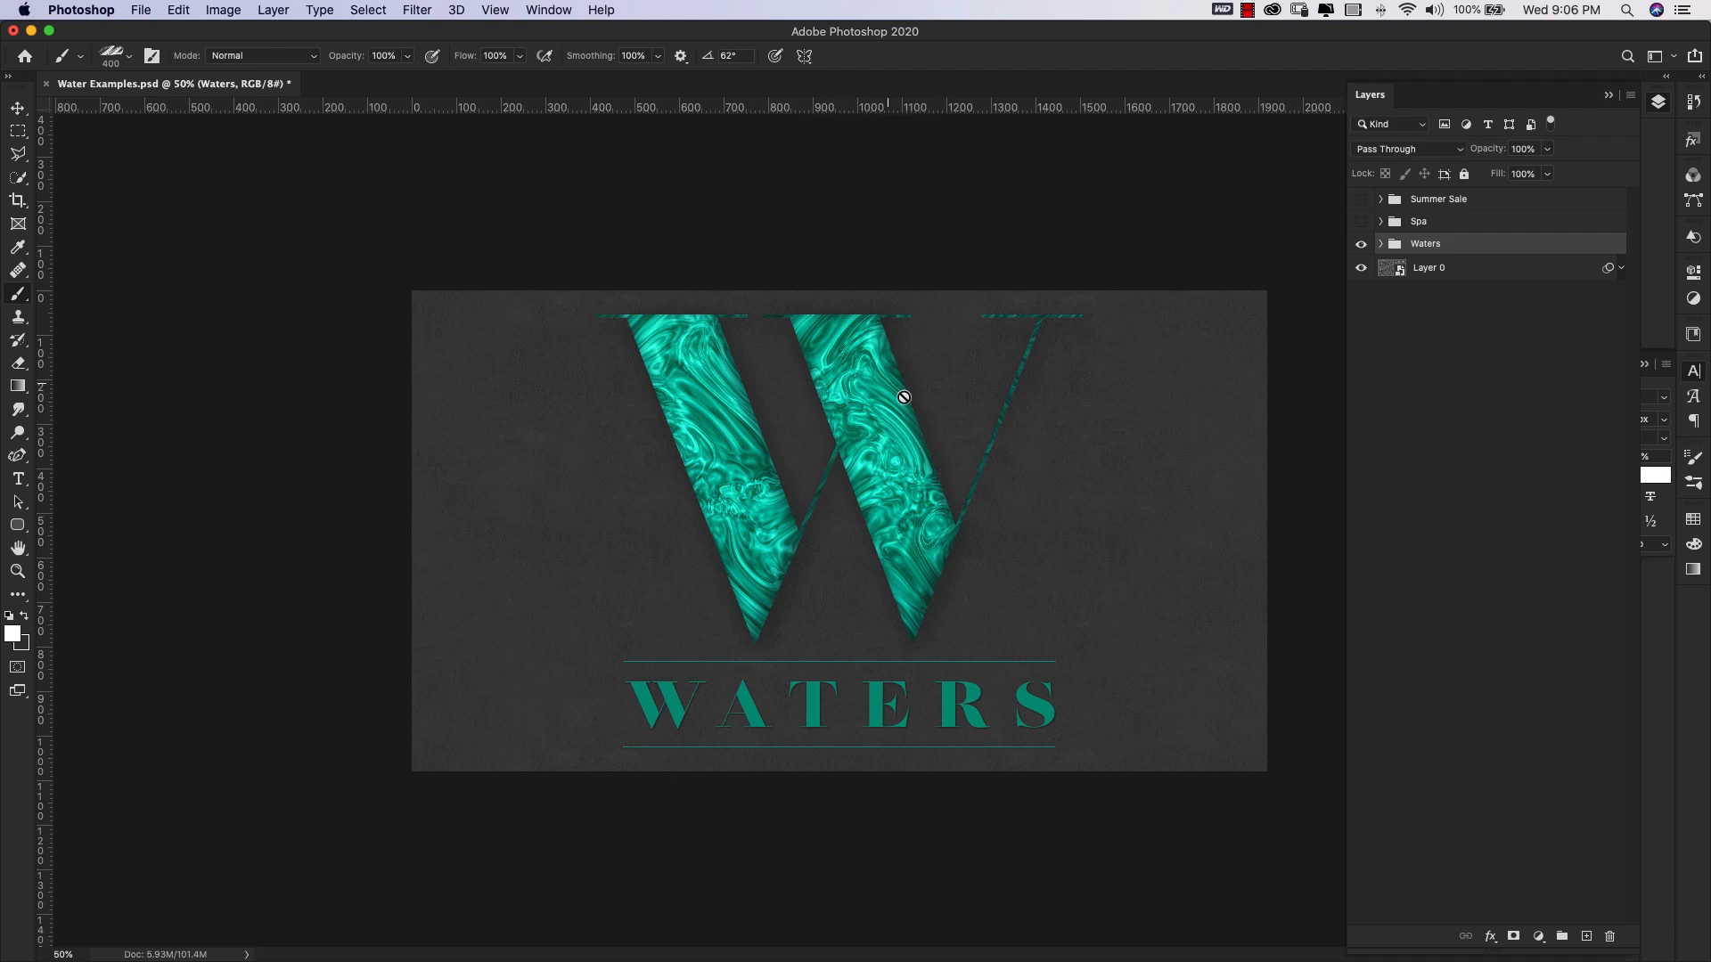
mouse_move(943, 495)
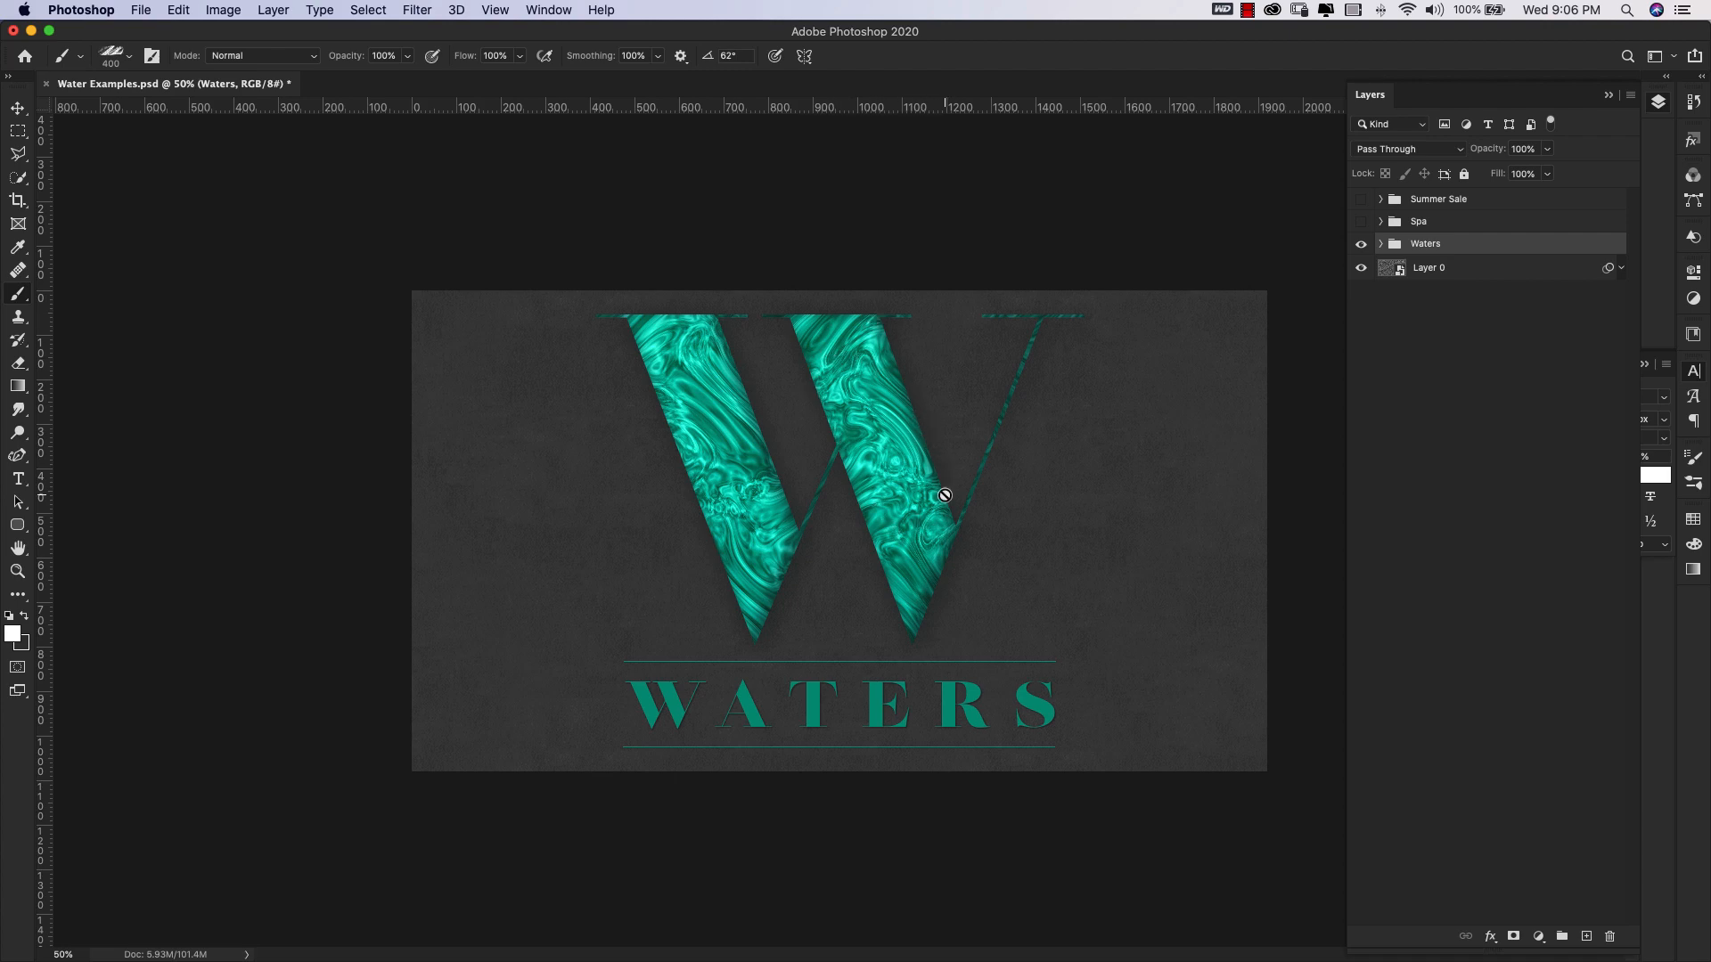
mouse_move(748, 473)
type("1")
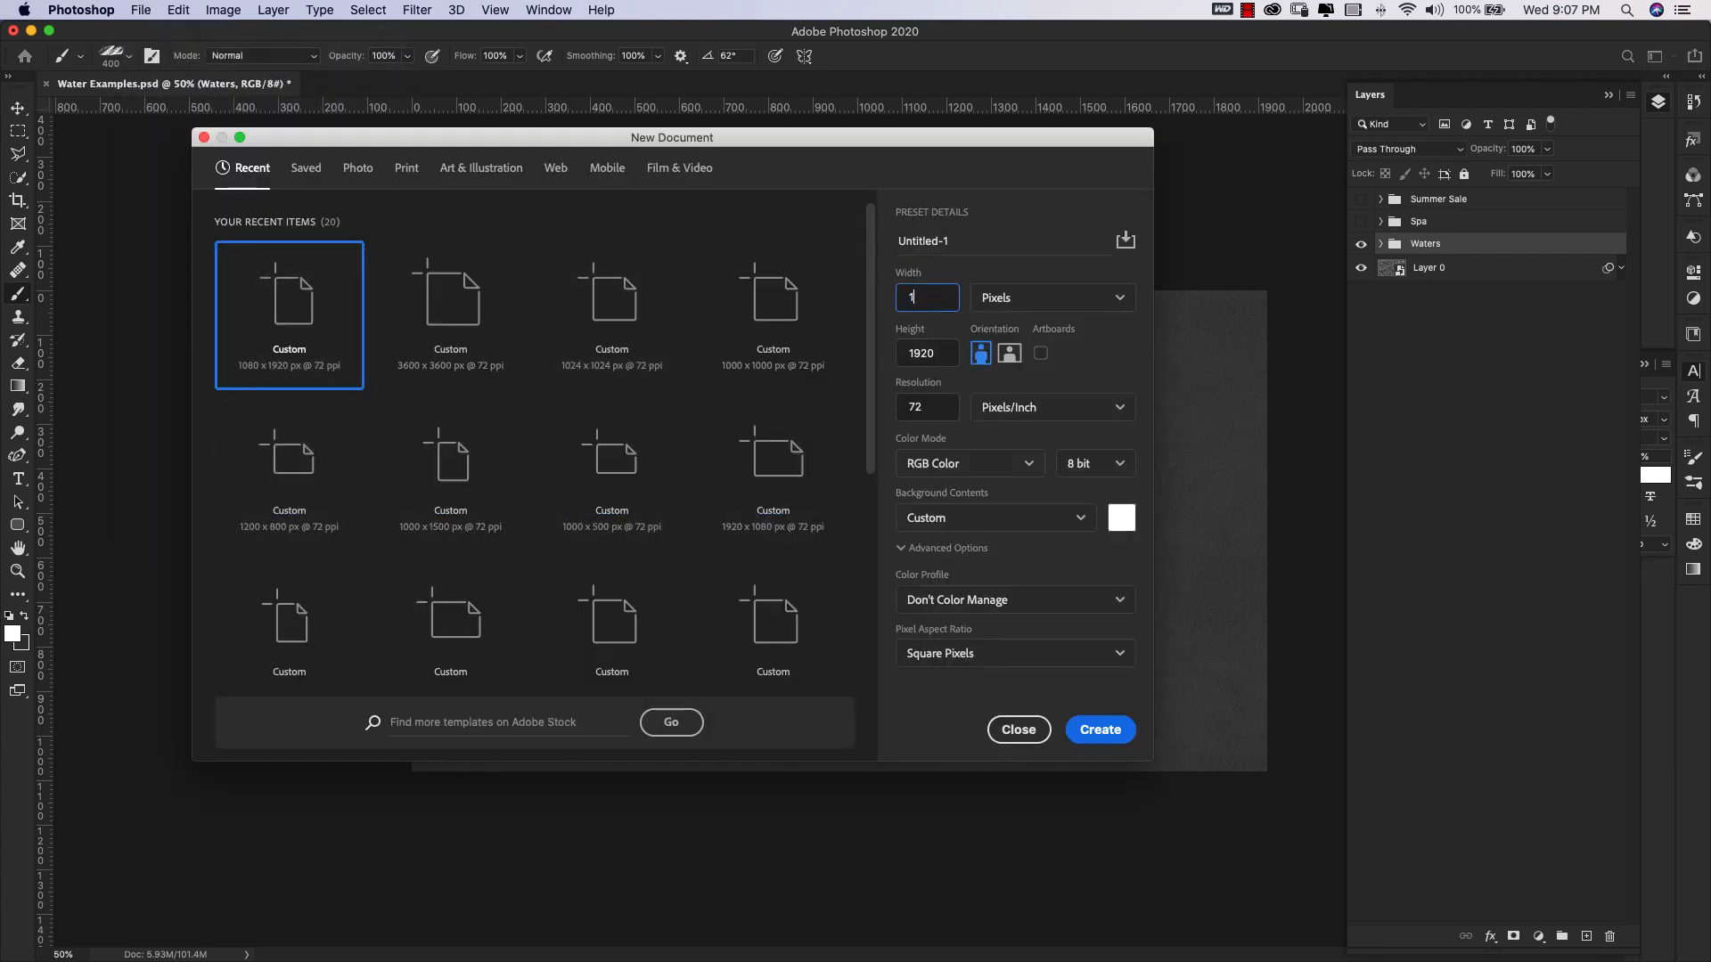
Create a new document 1000 px wide, 1000 px high at 300 ppi.
type("000")
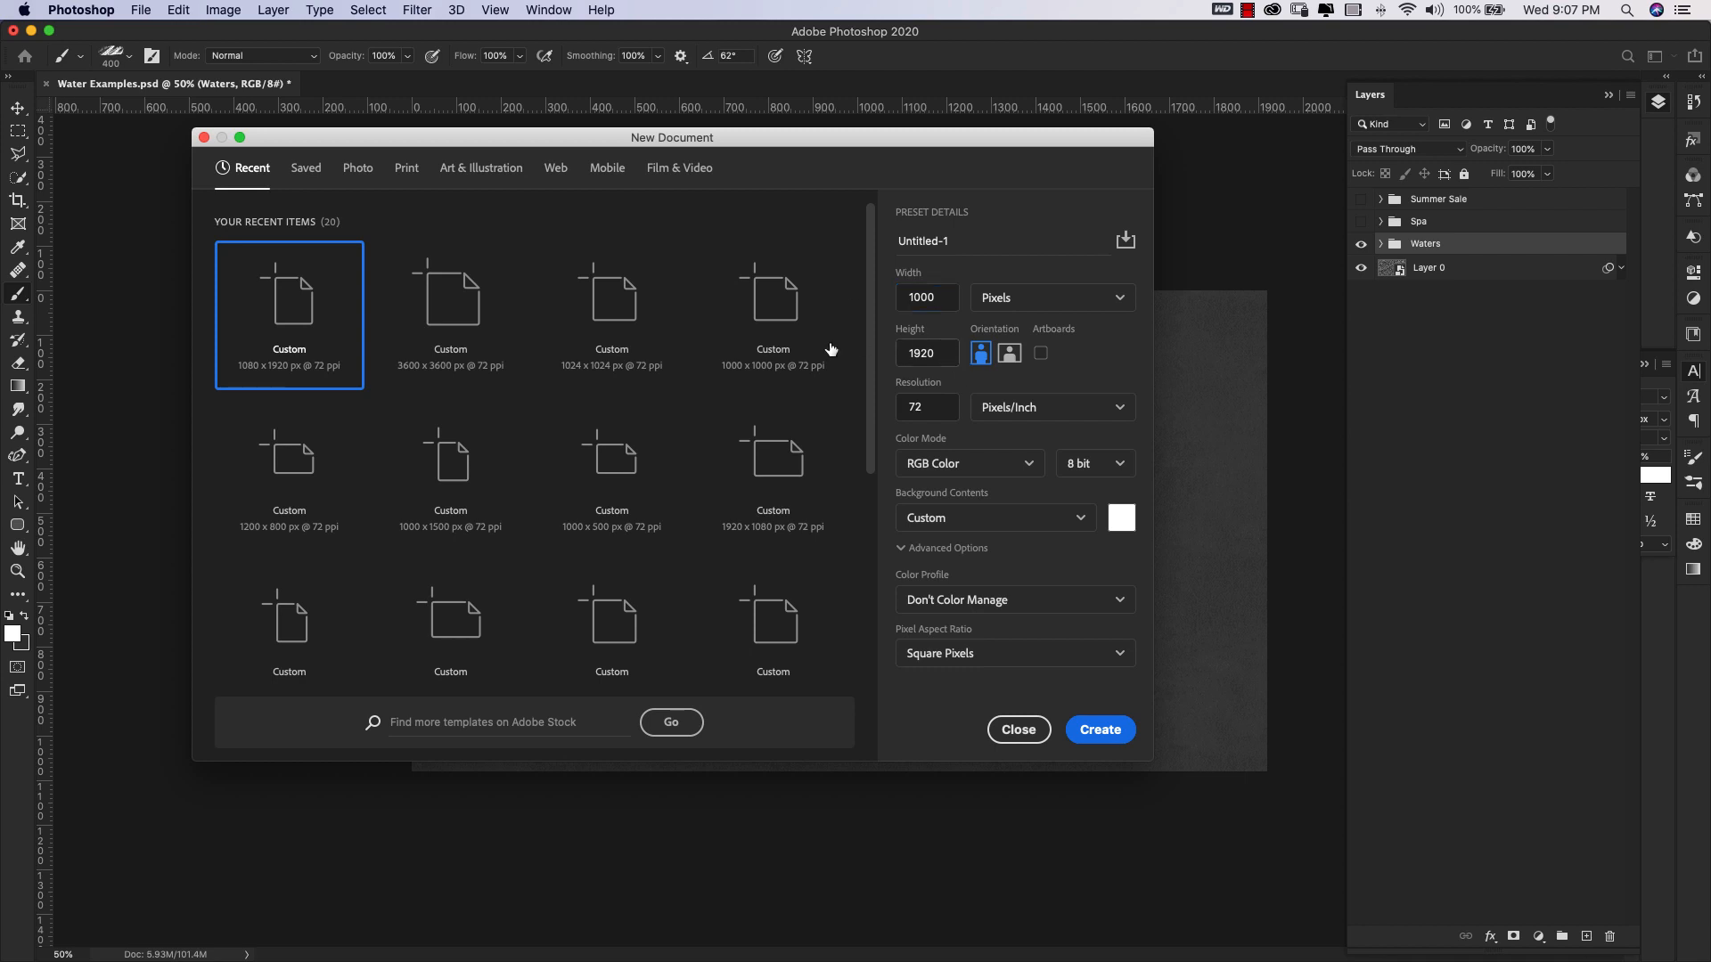
left_click(927, 353)
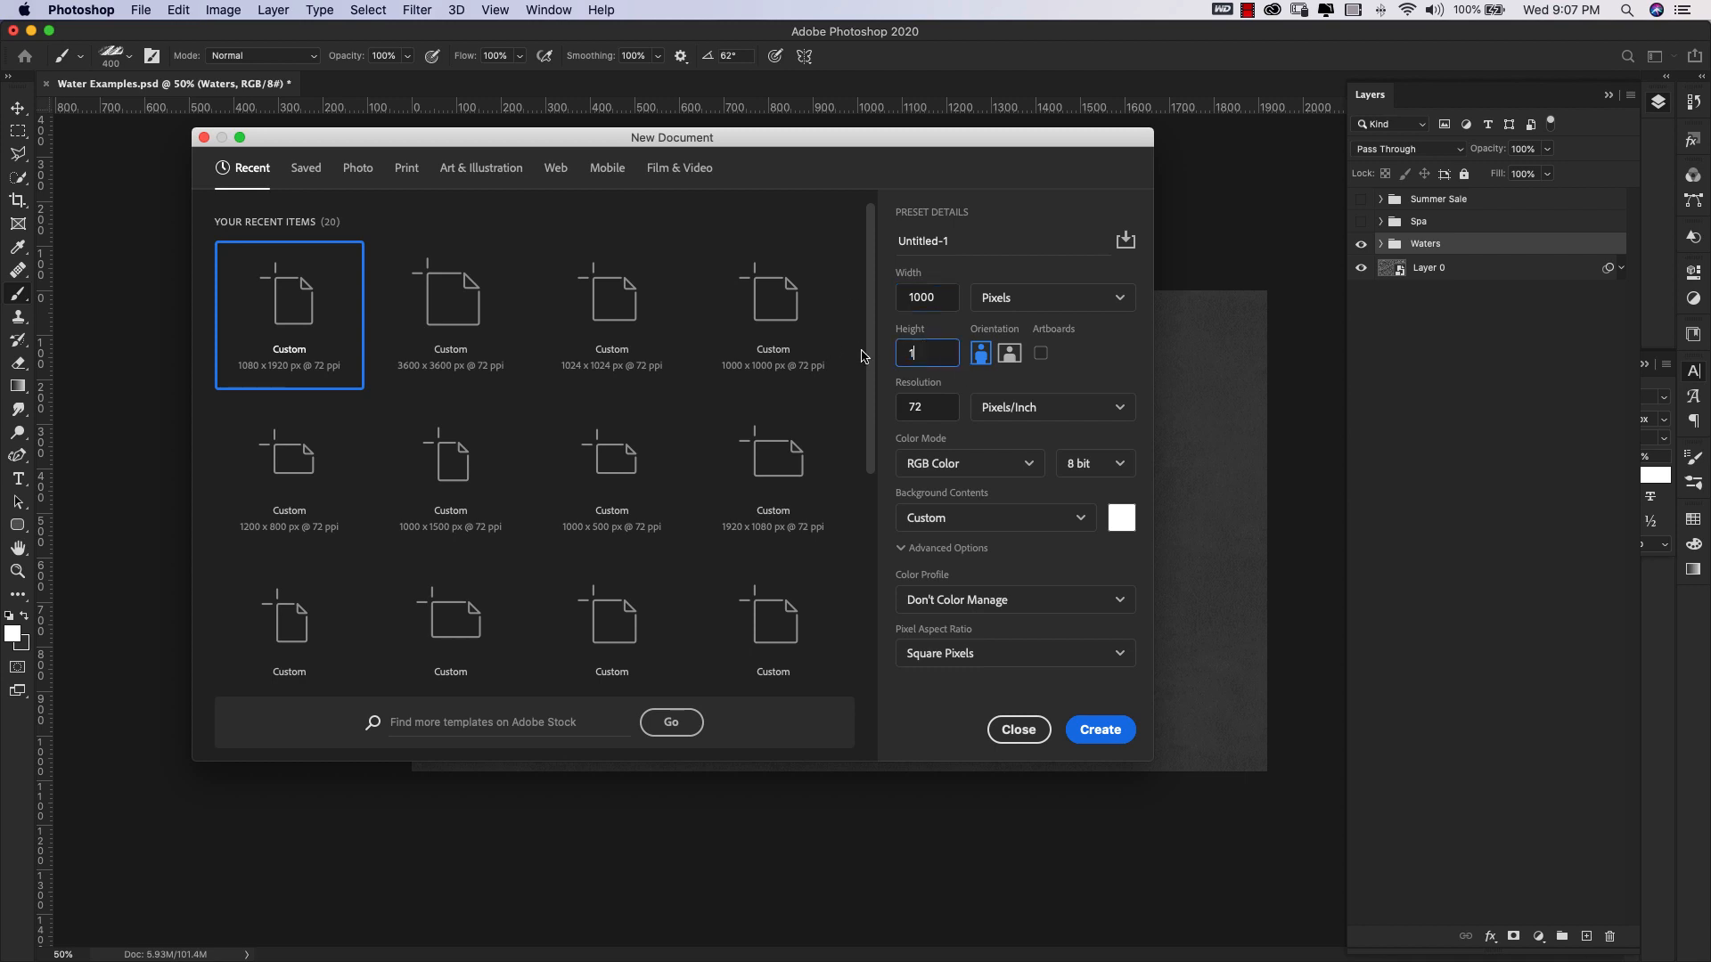
type("000")
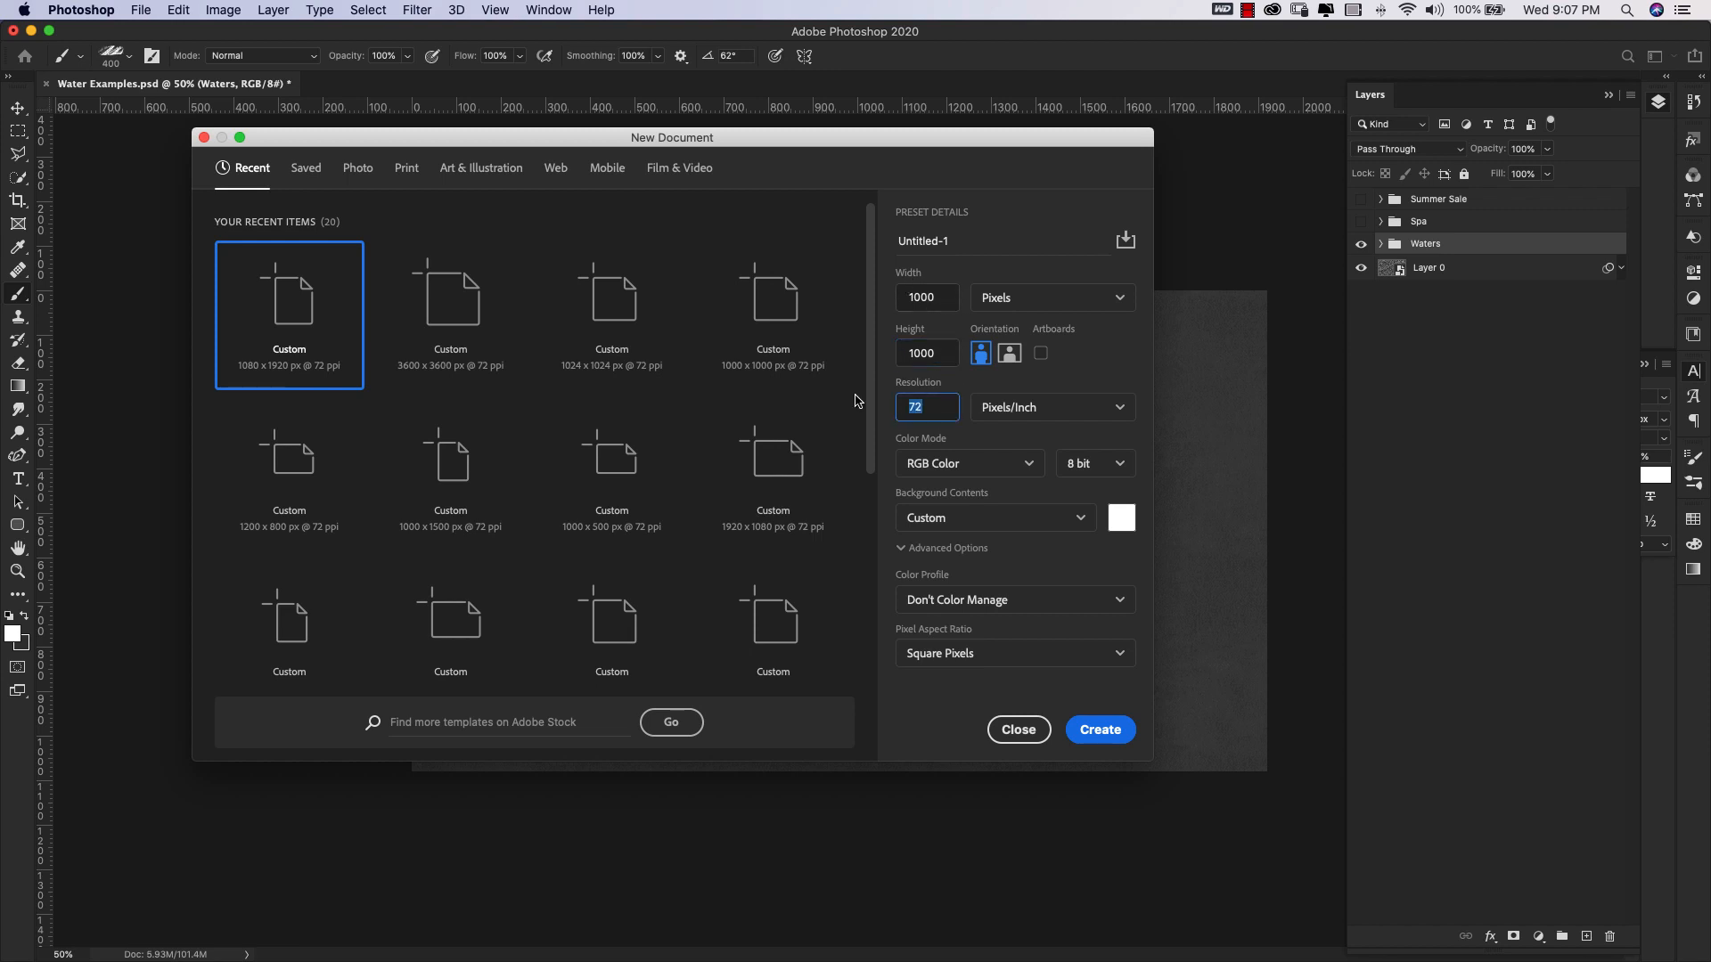
type("300")
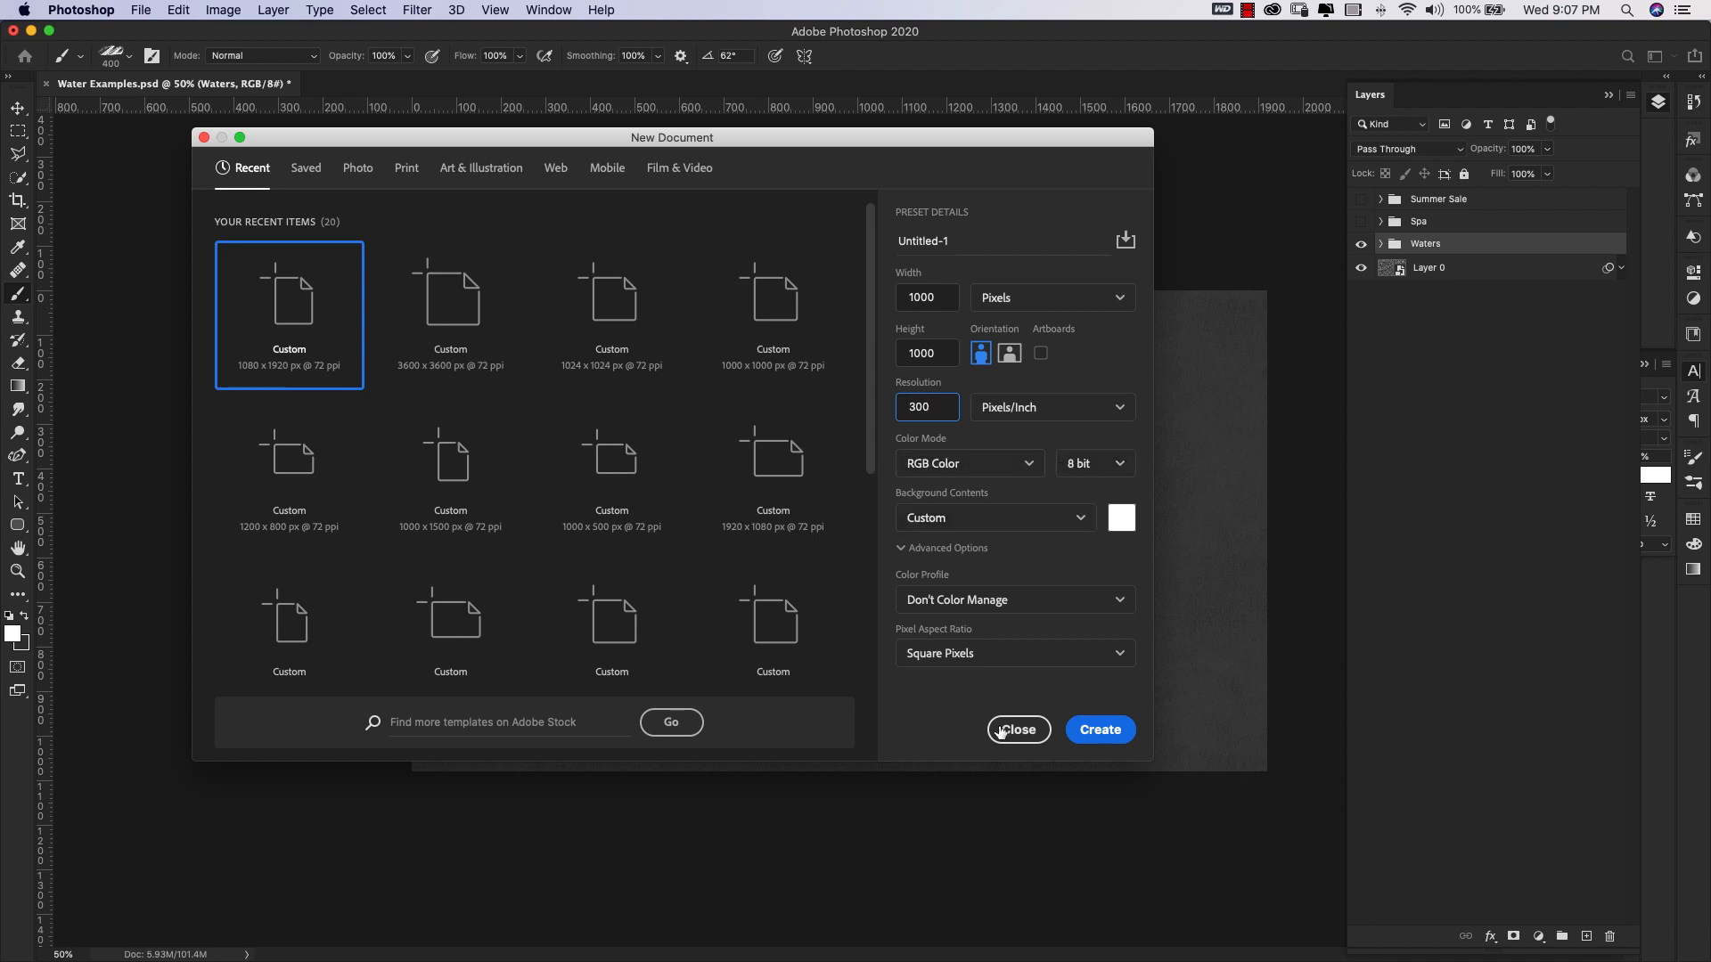
left_click(1098, 728)
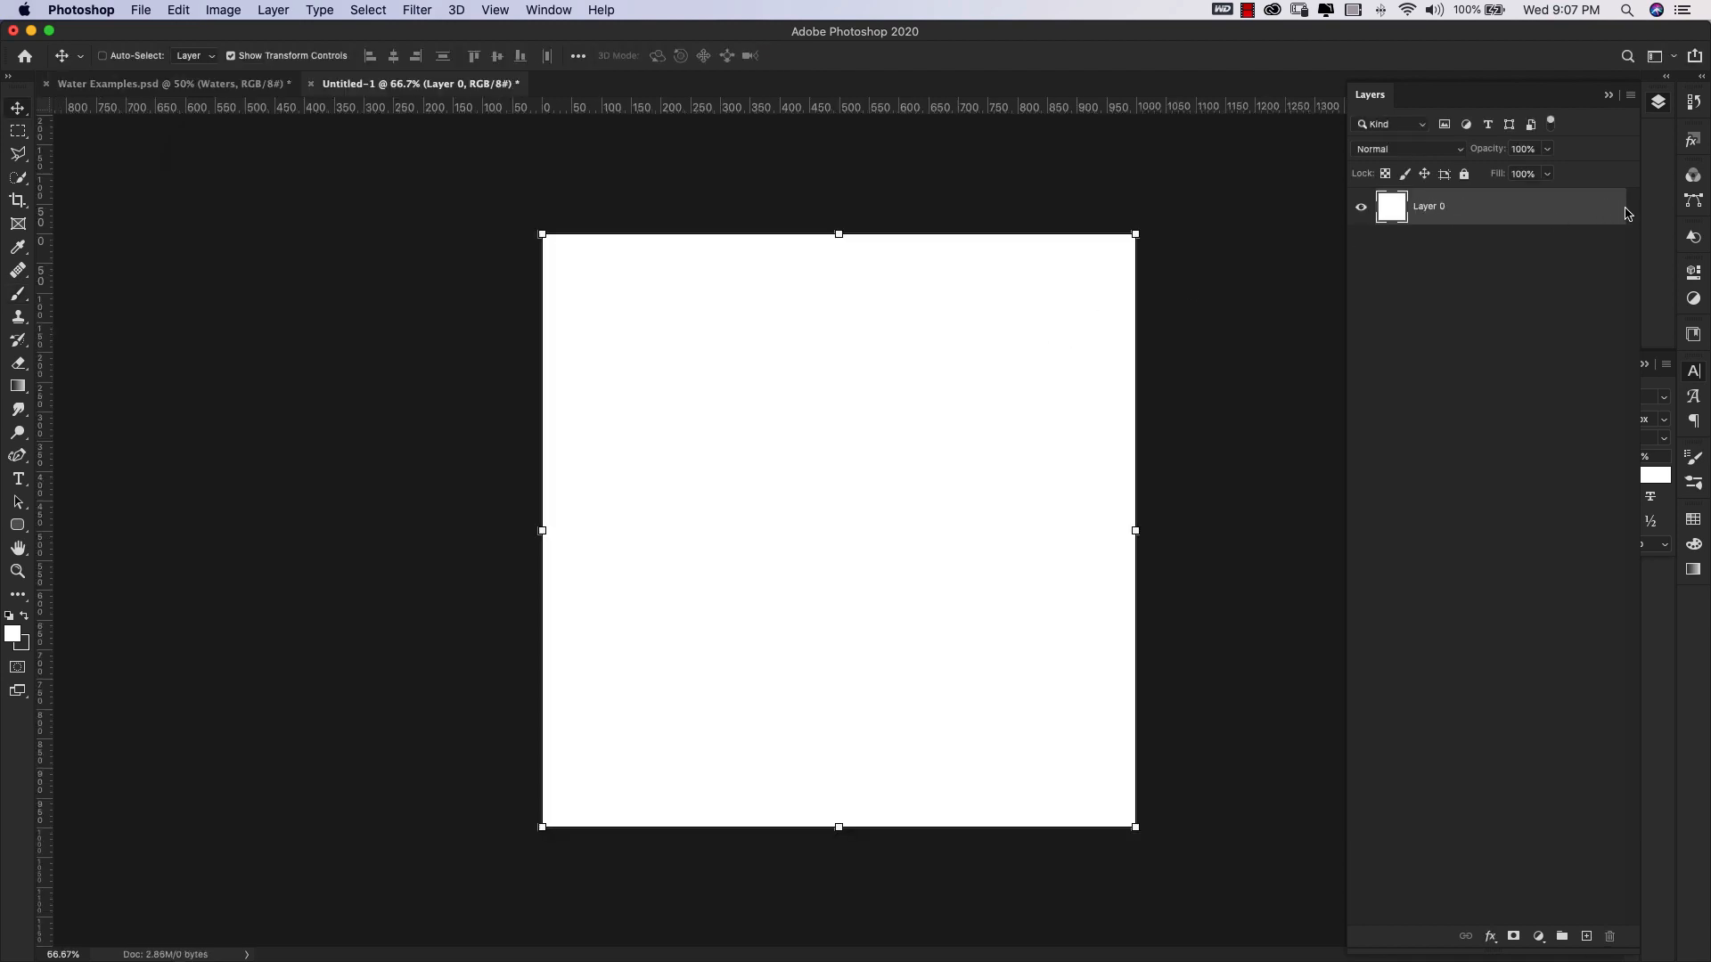
Bring up Layer 0's context menu to convert it to a smart object.
right_click(1473, 206)
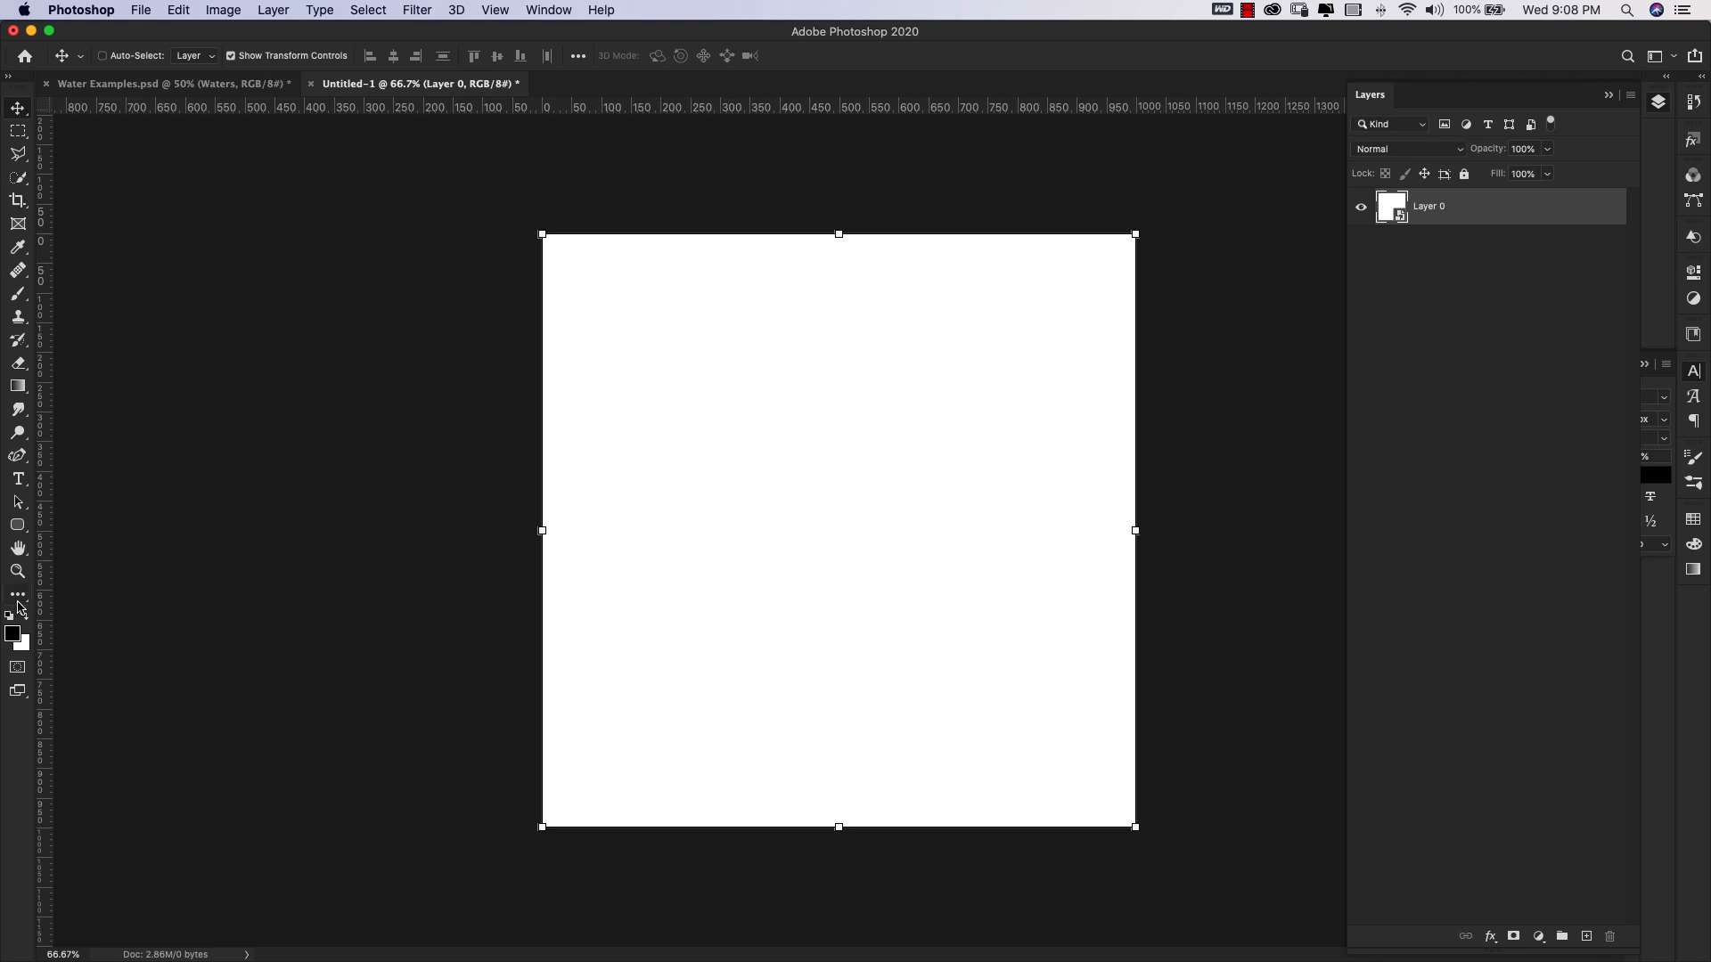
mouse_move(36, 660)
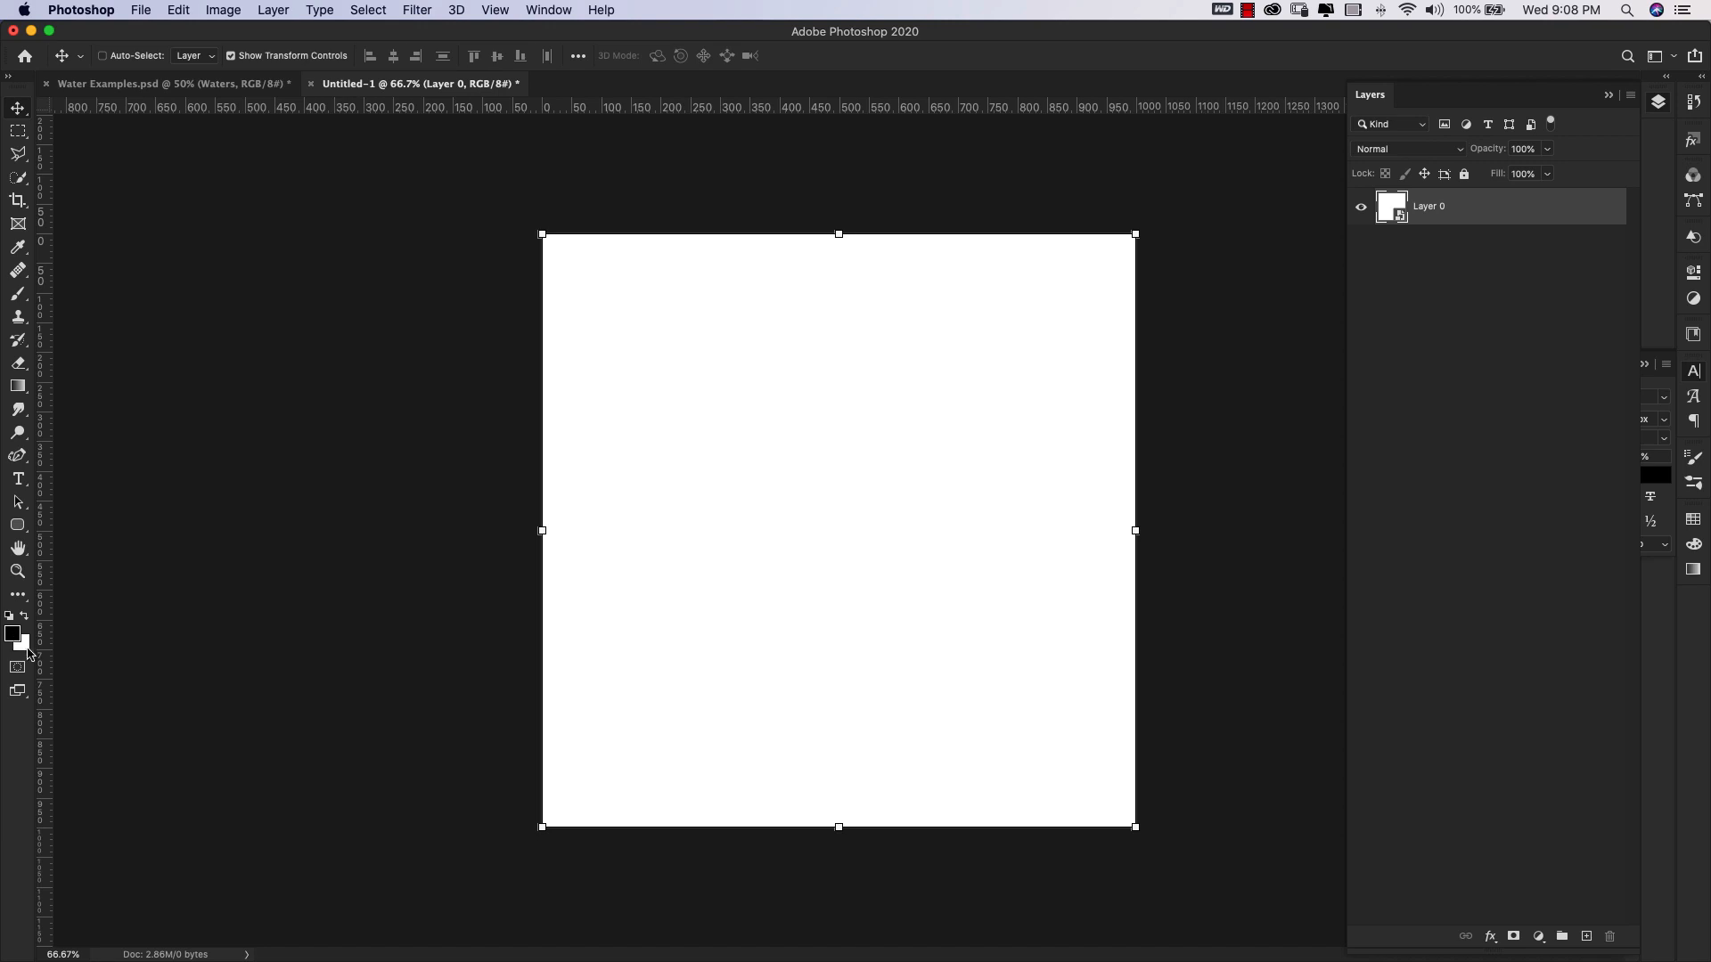
mouse_move(9, 621)
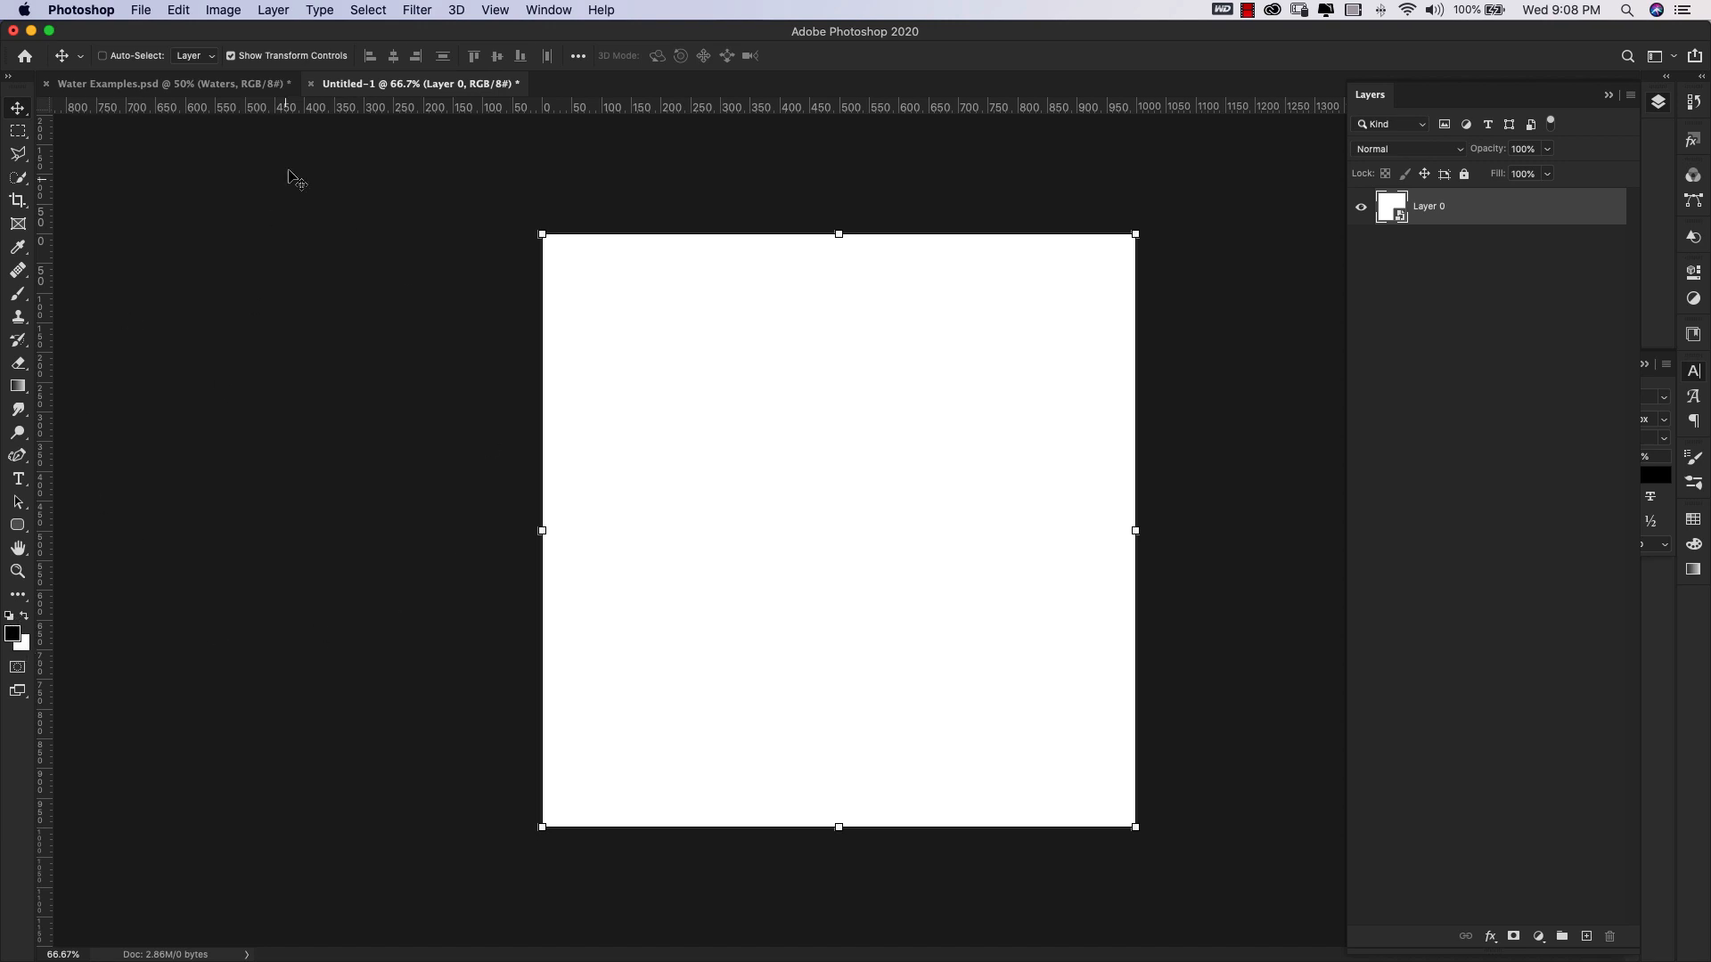
Render grey Clouds across the blank smart-object canvas from the Filter menu.
left_click(417, 10)
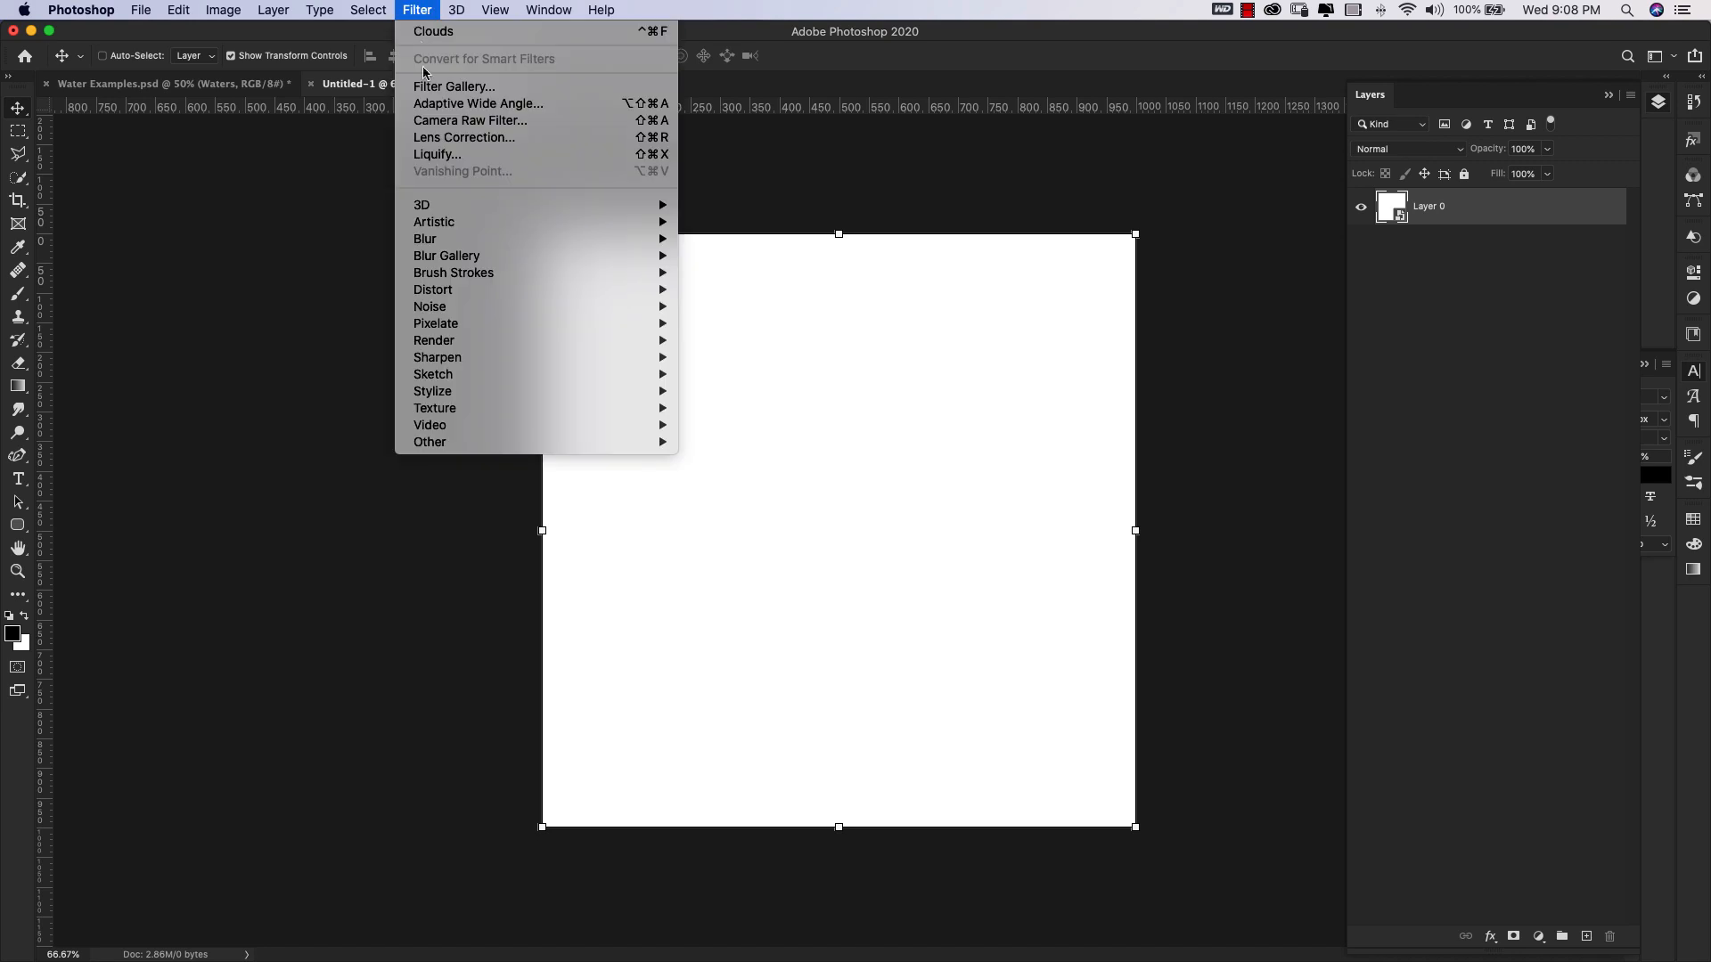
mouse_move(706, 403)
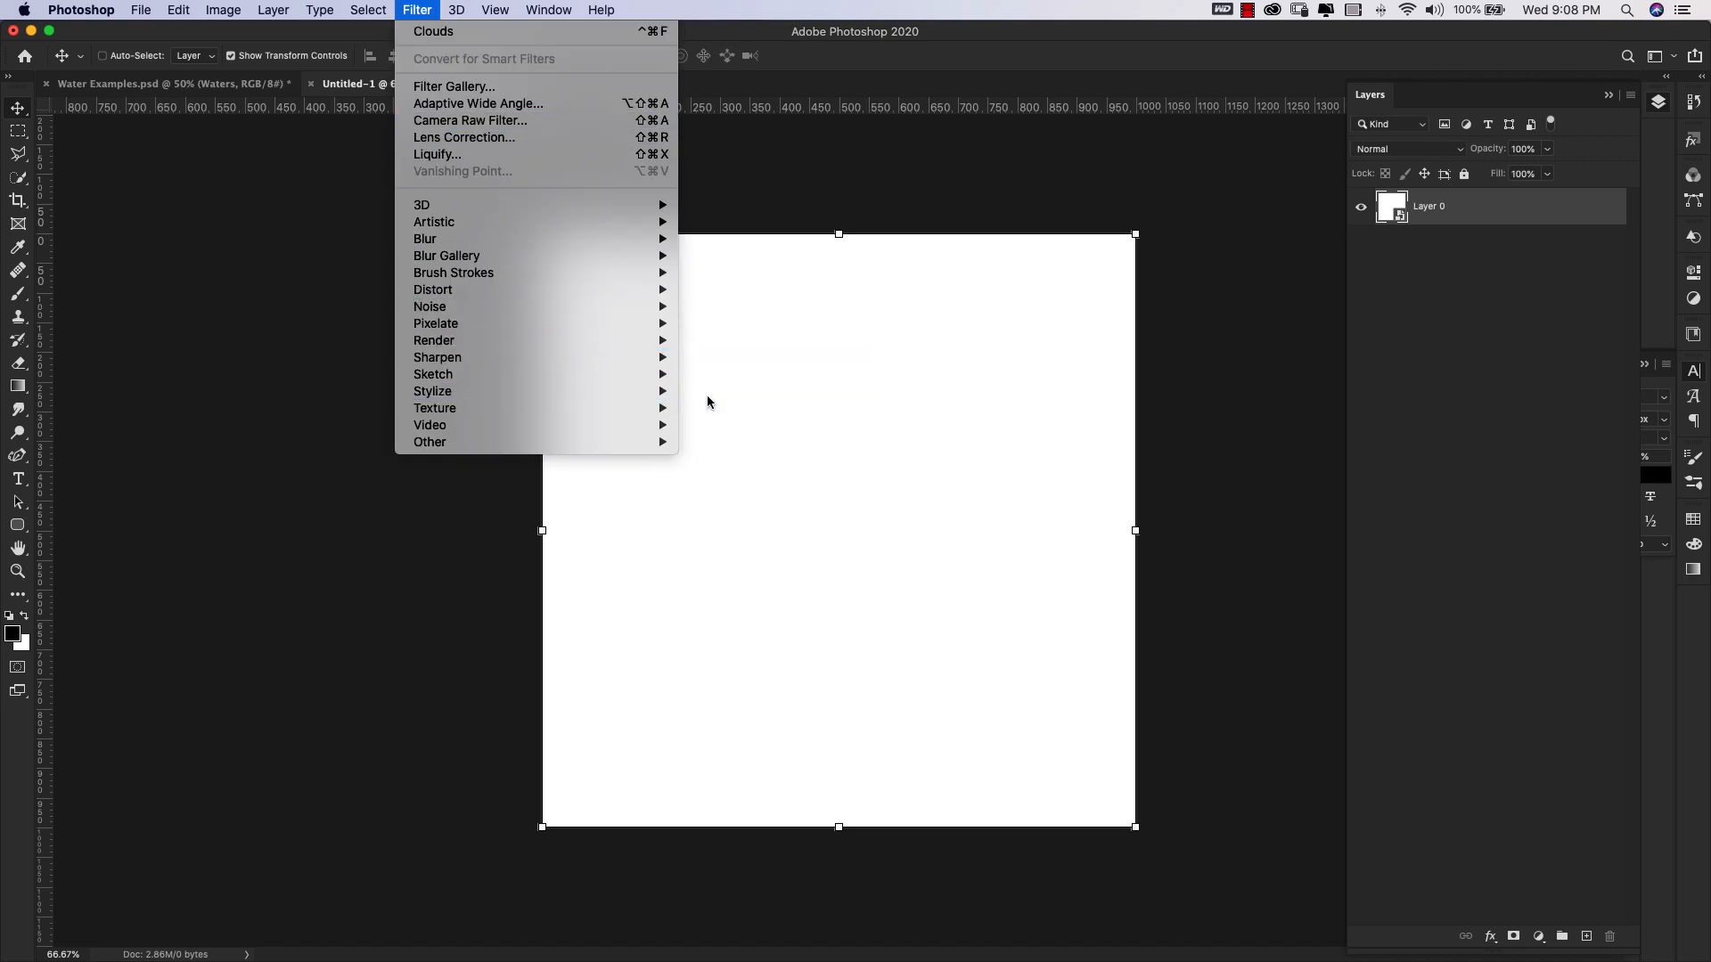
mouse_move(433, 339)
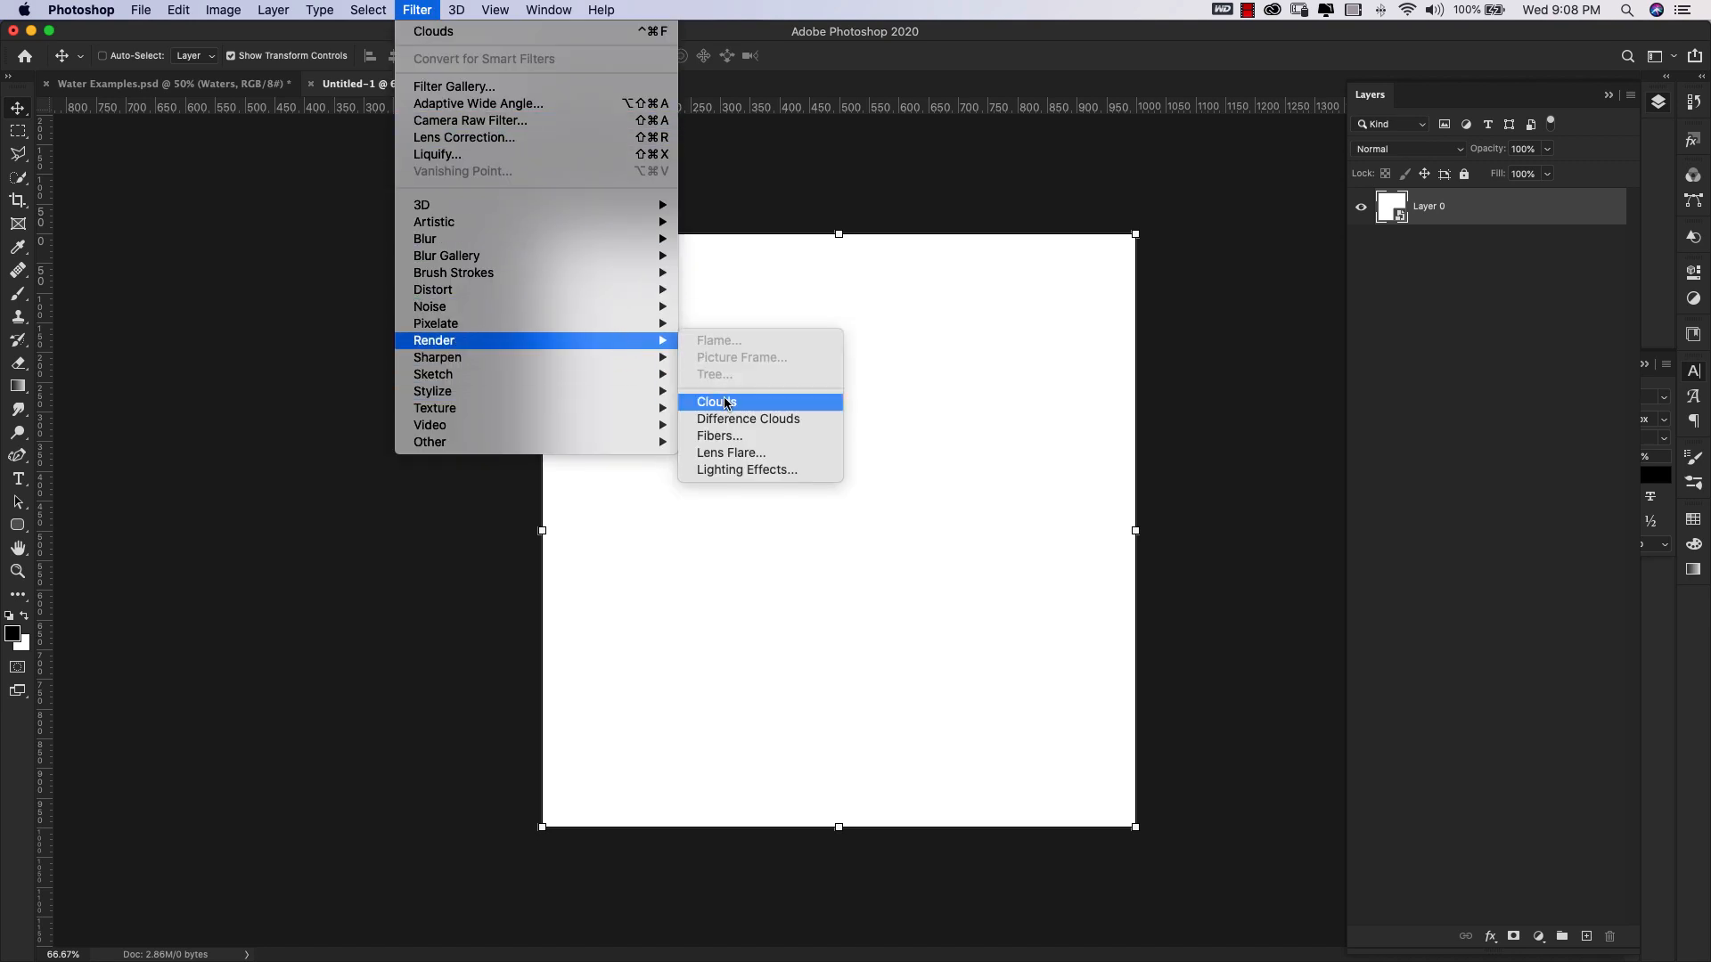
left_click(714, 401)
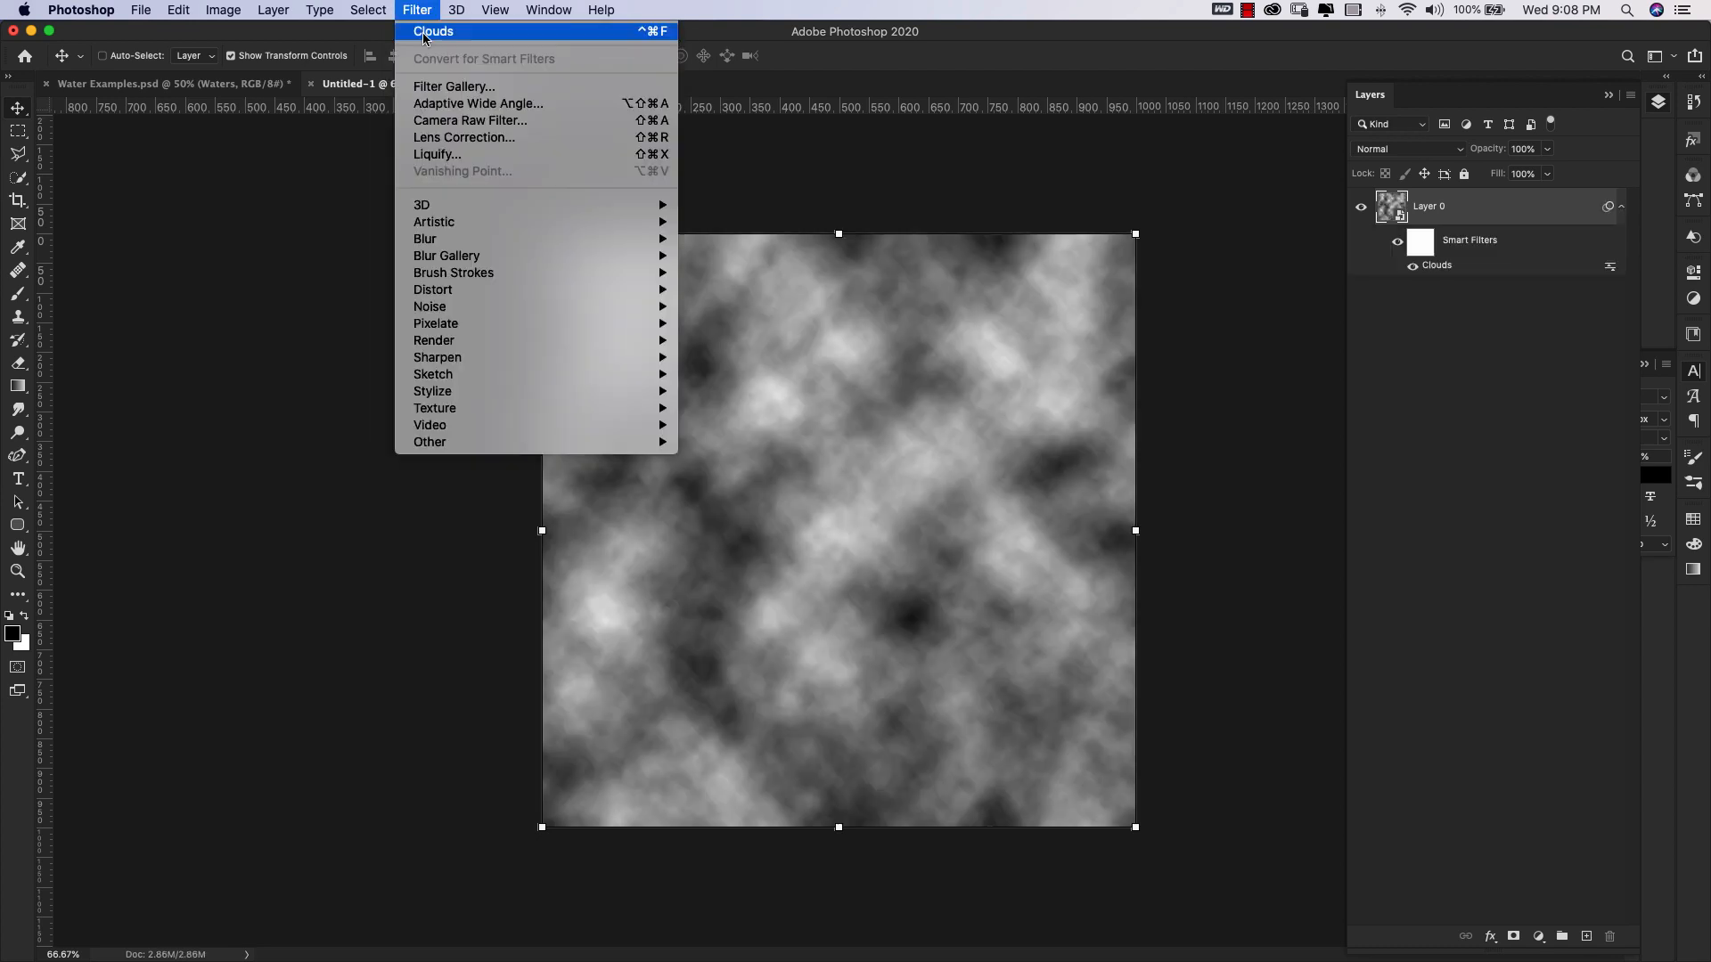
mouse_move(433, 339)
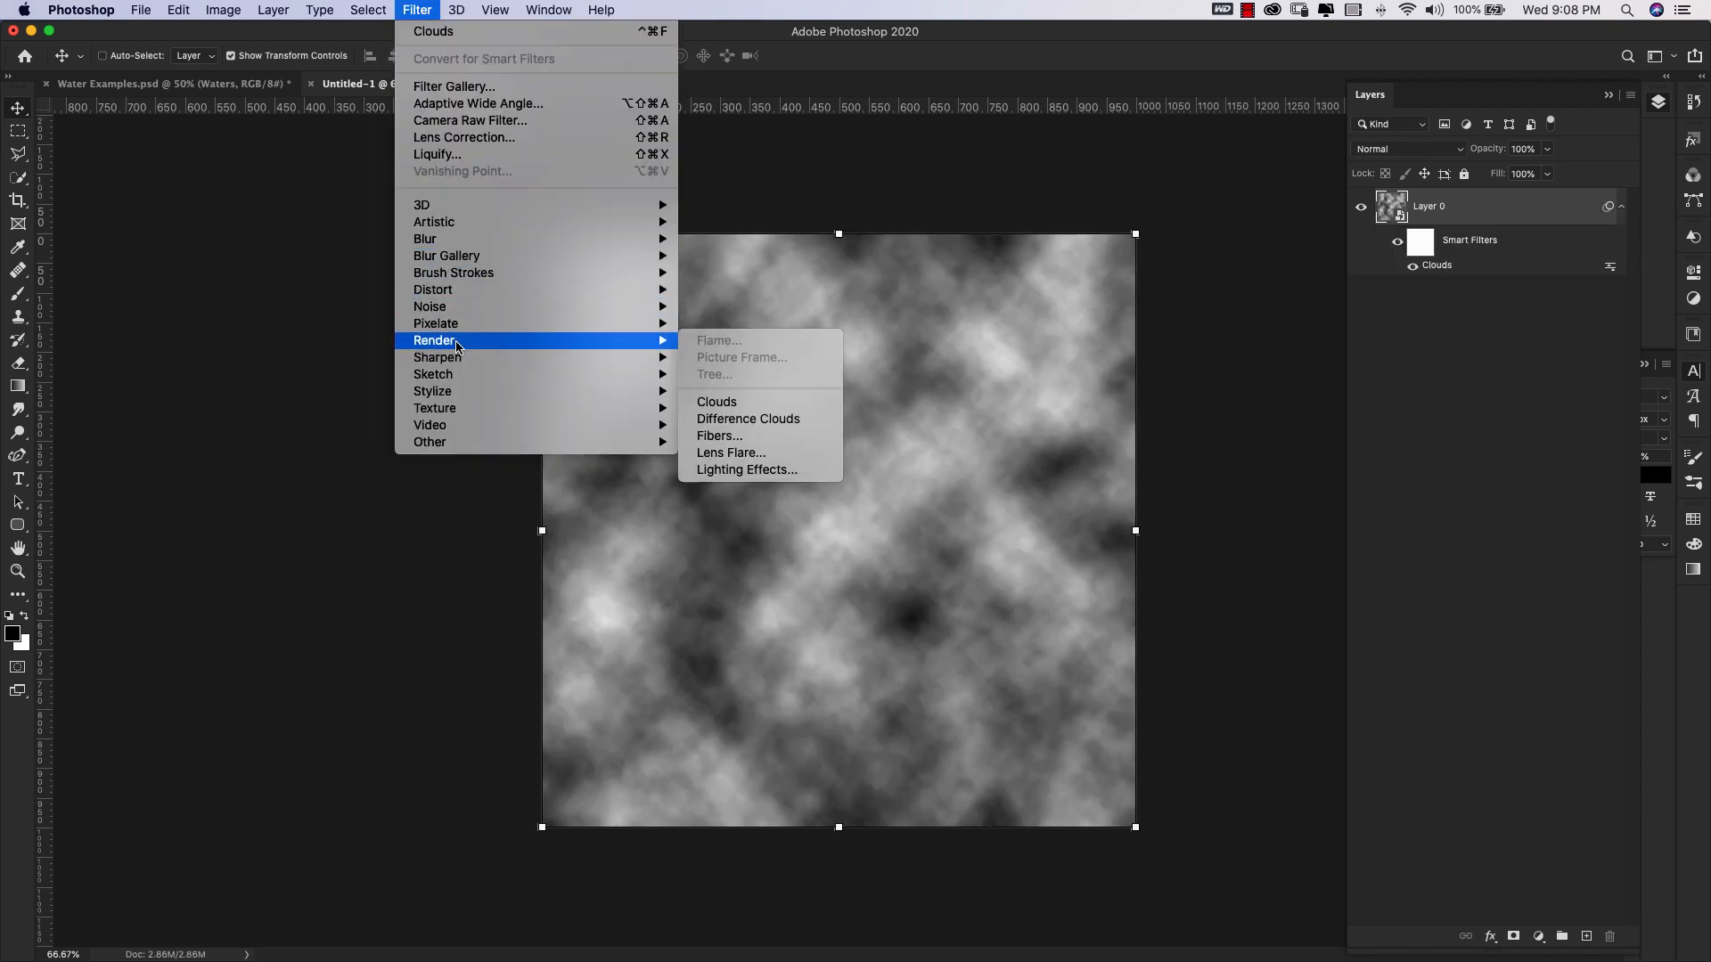
Apply Difference Clouds repeatedly over the clouds to build dark marbled veins.
left_click(748, 418)
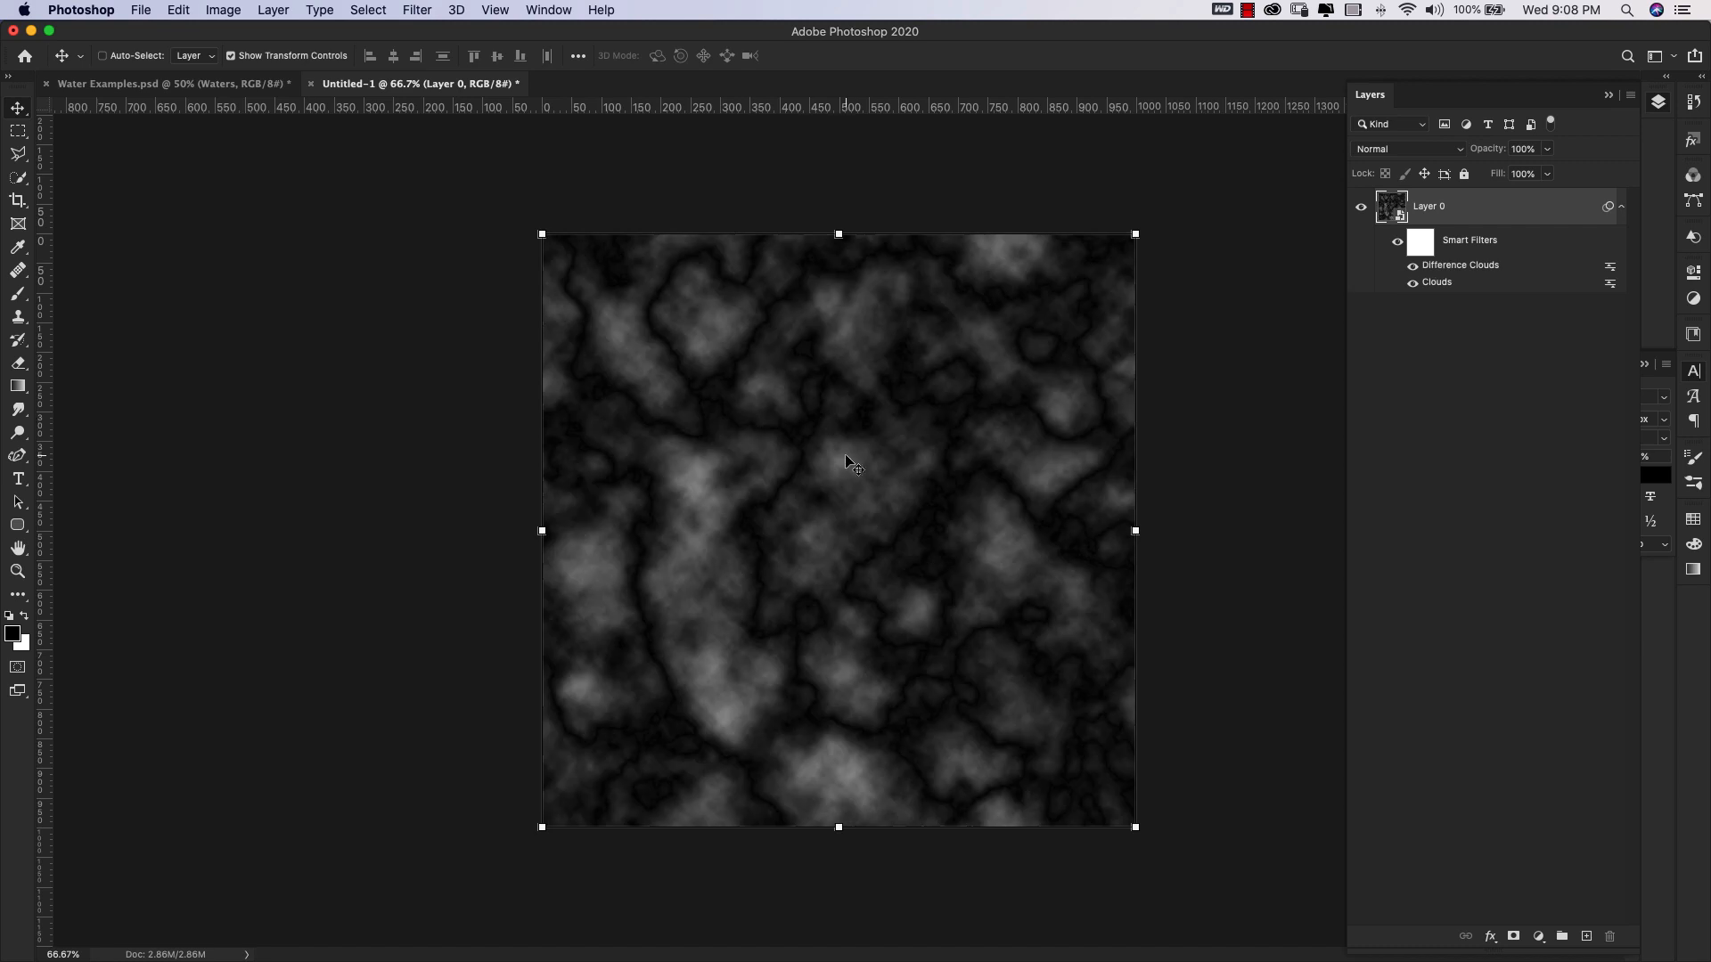
left_click(417, 10)
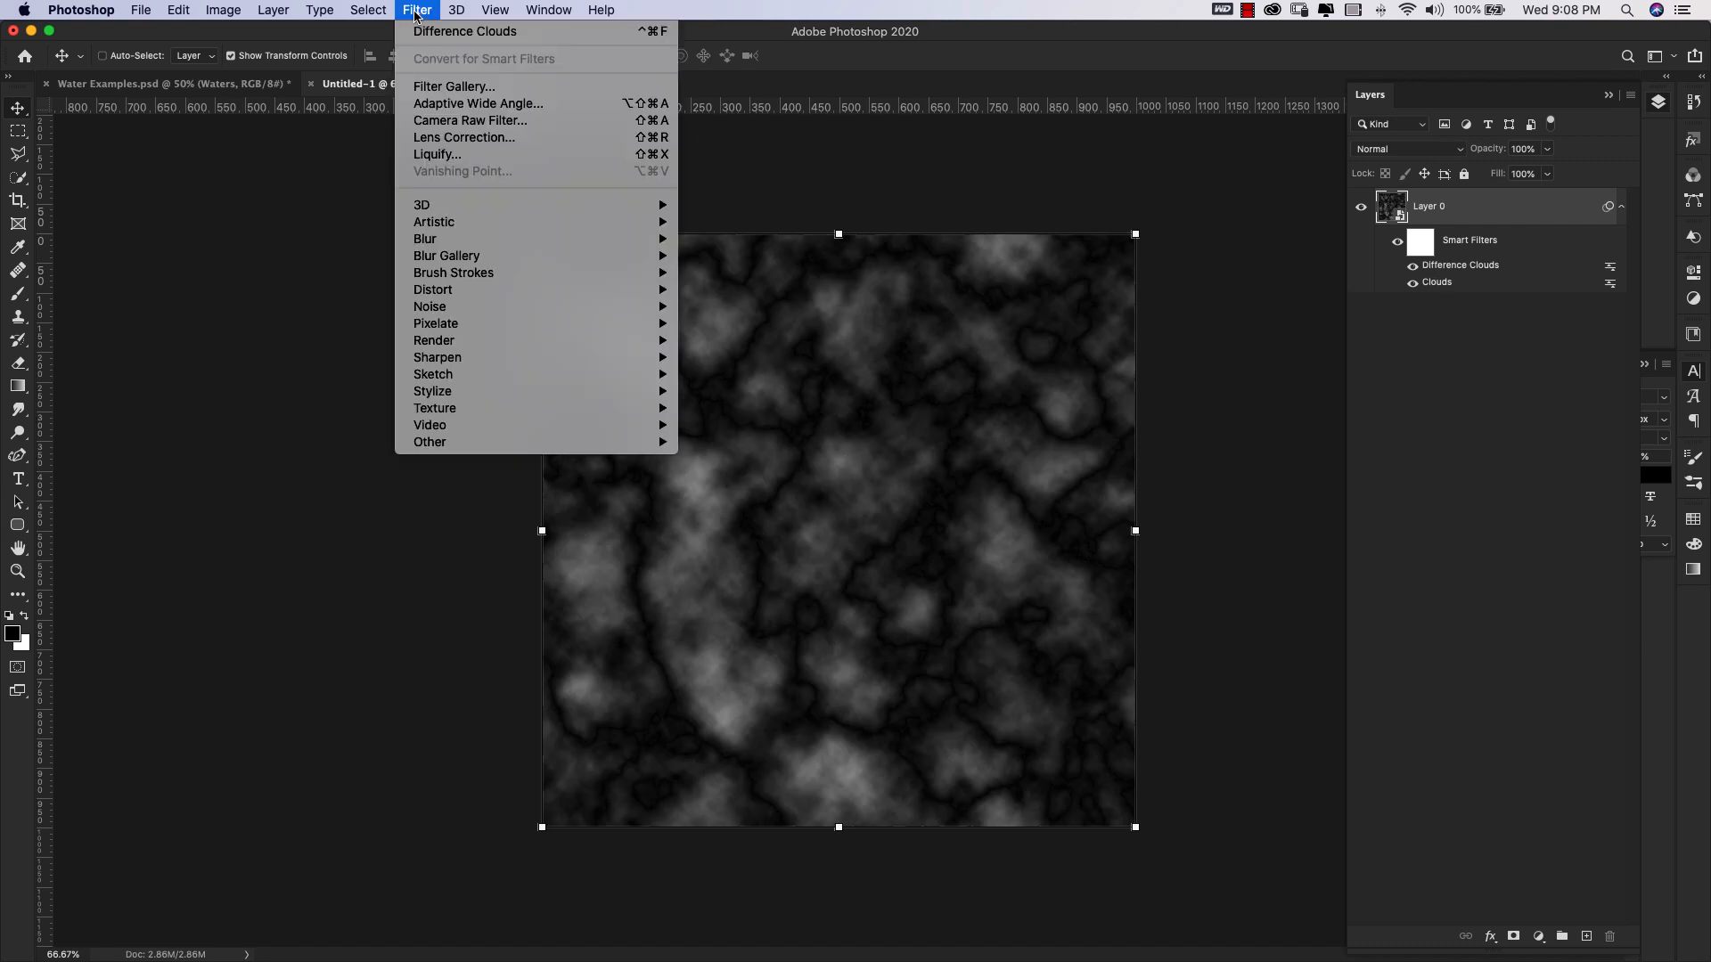
mouse_move(463, 30)
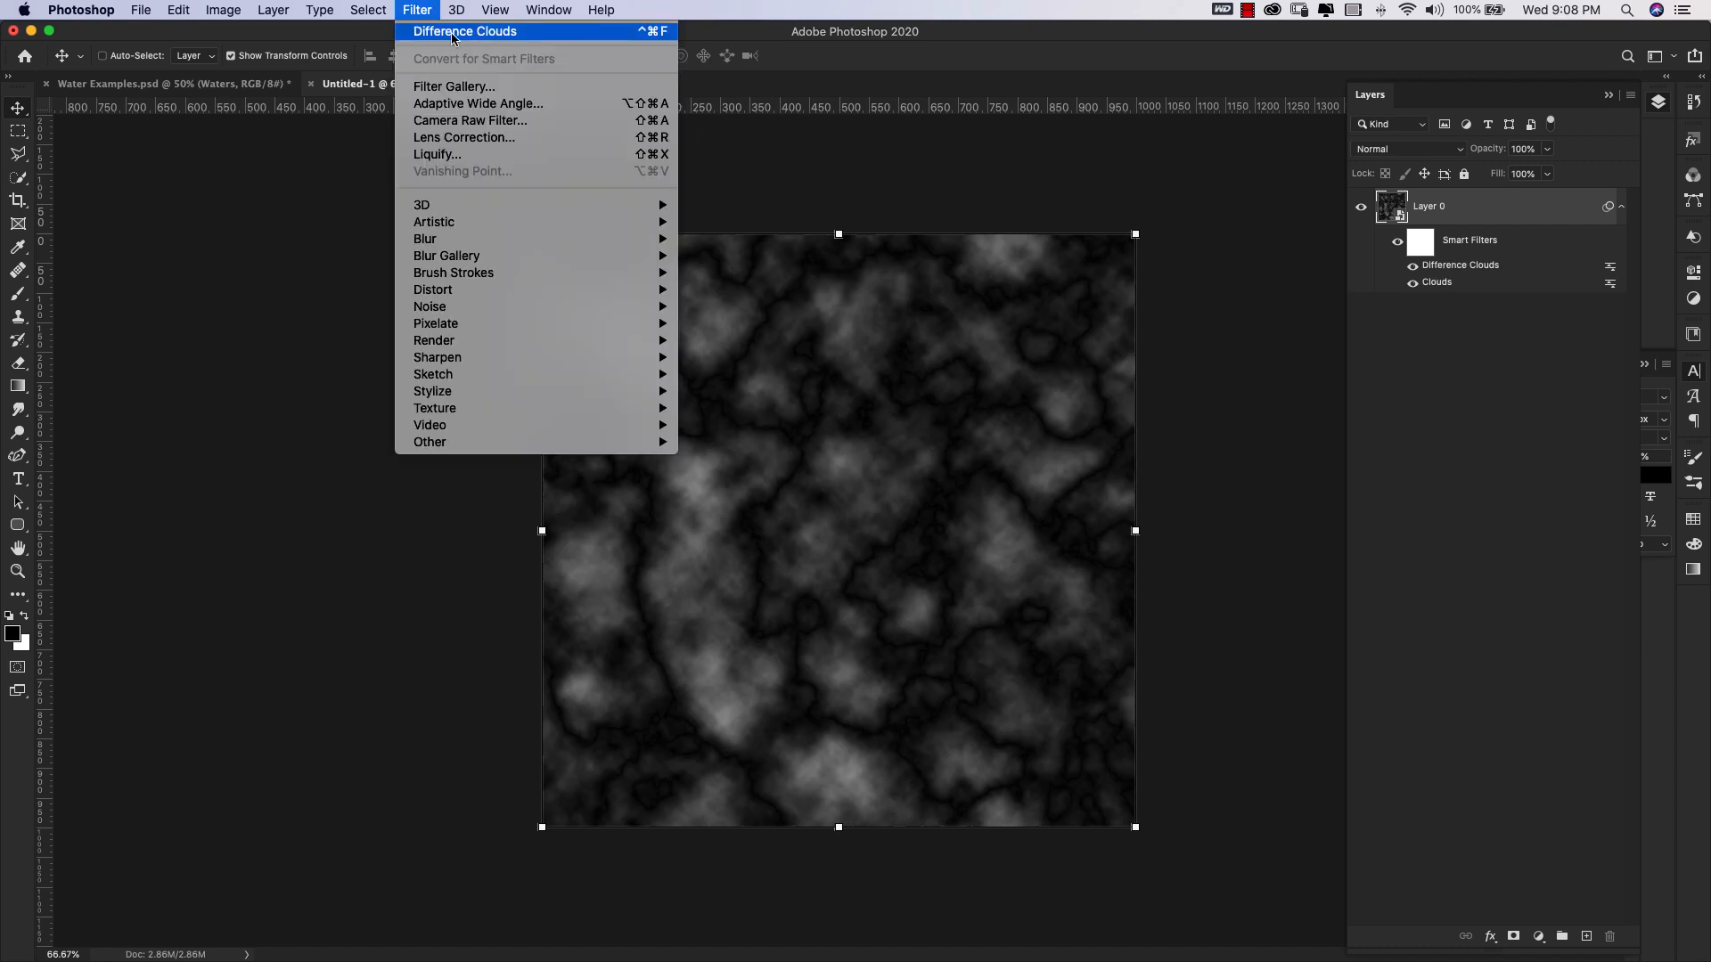
mouse_move(573, 39)
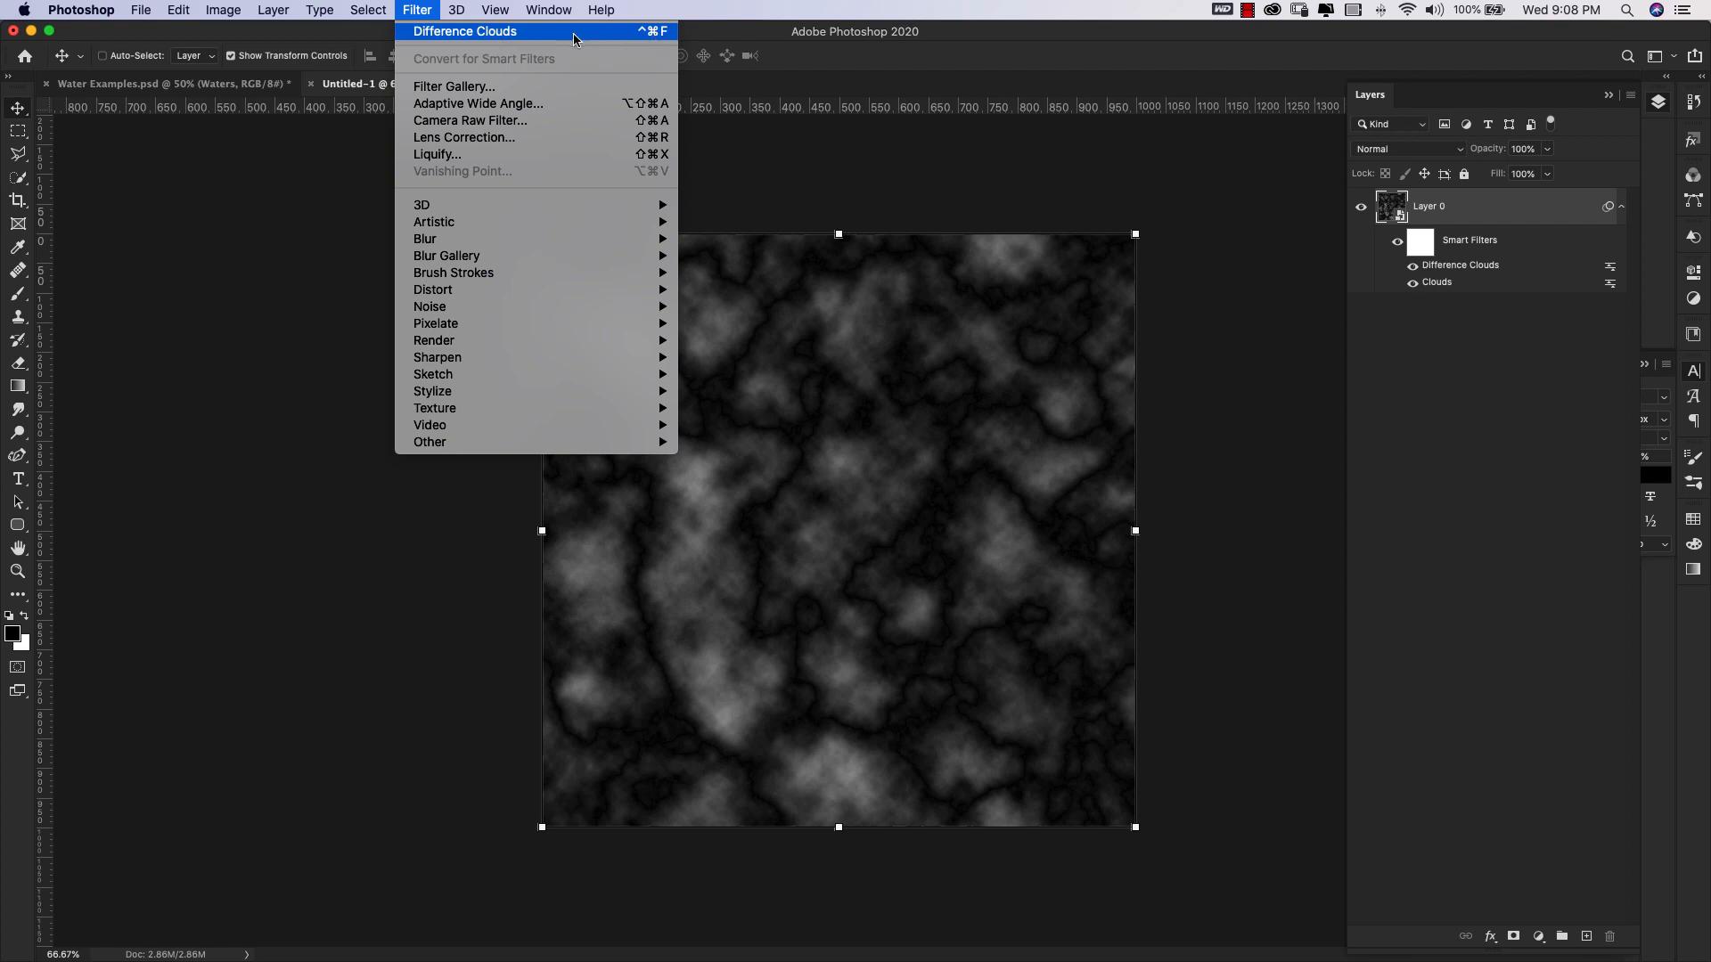
left_click(462, 30)
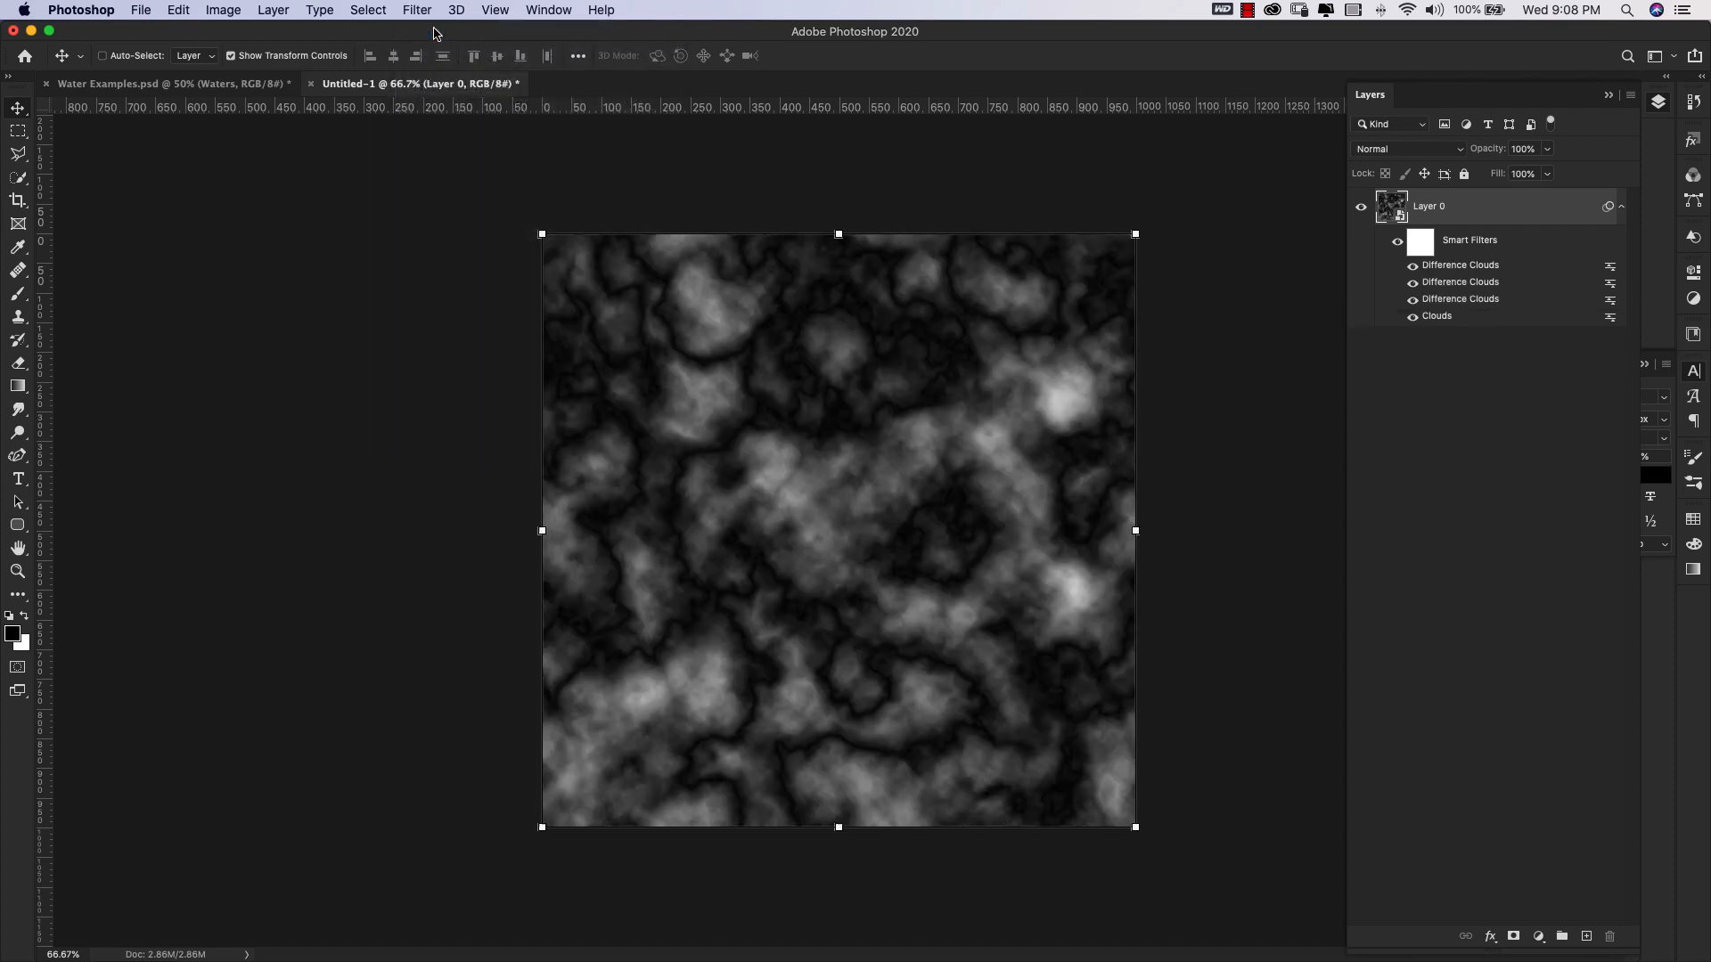
left_click(416, 10)
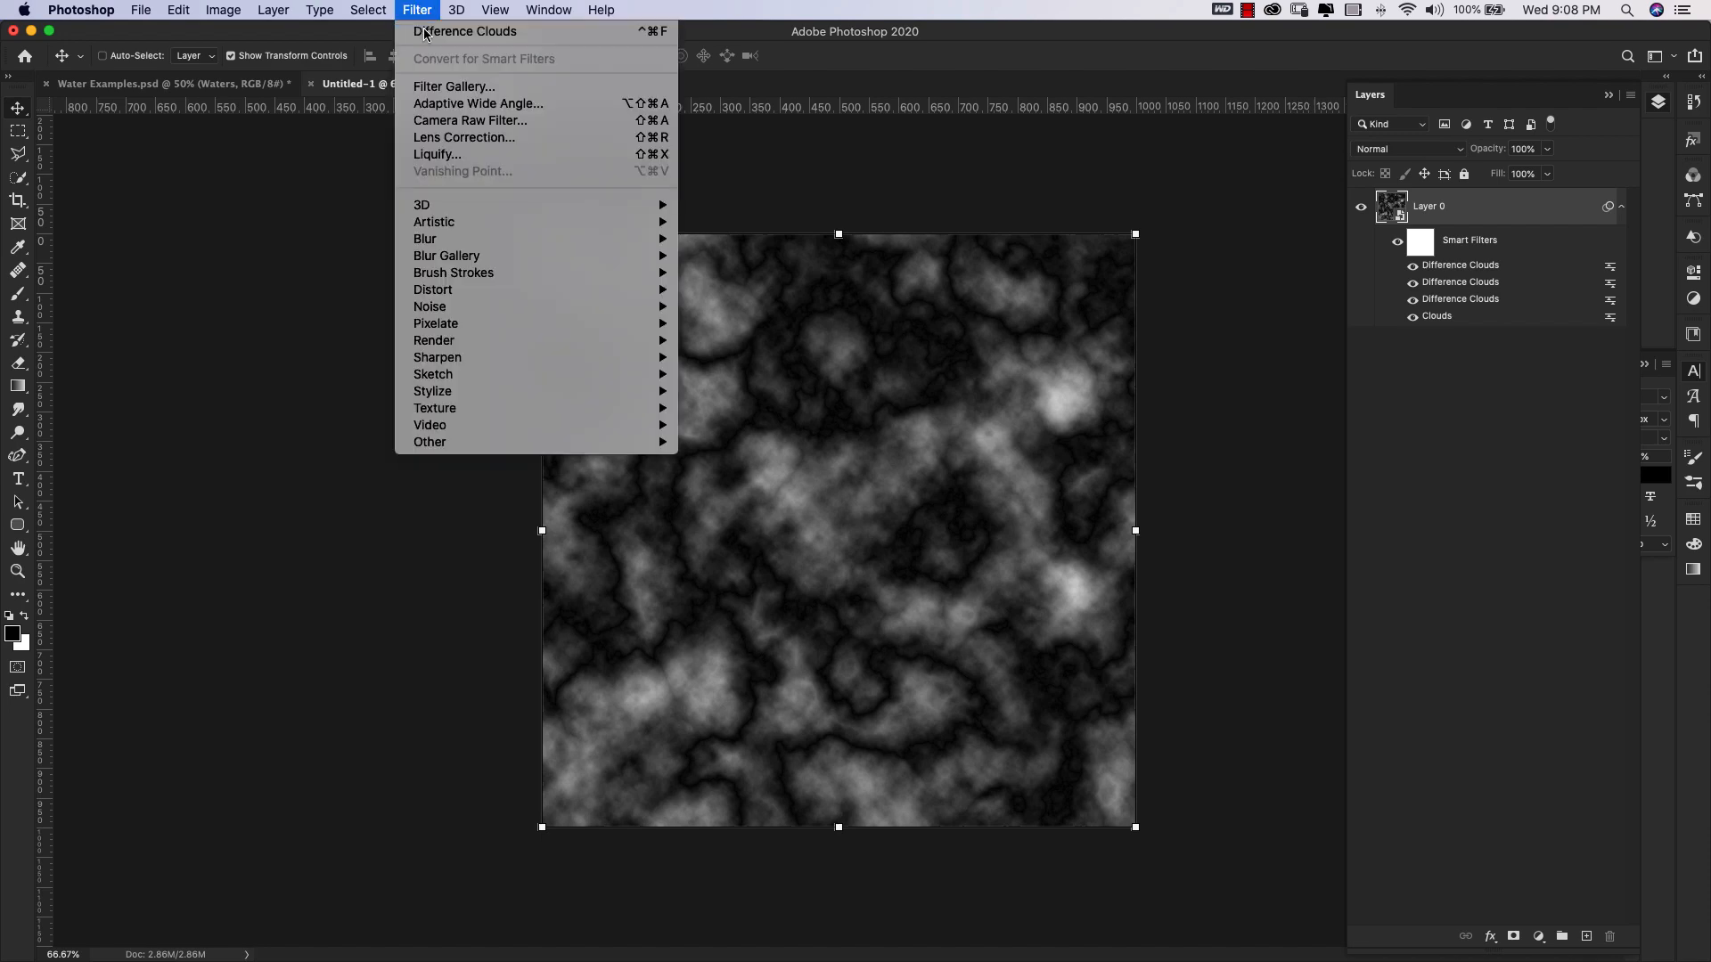
left_click(463, 30)
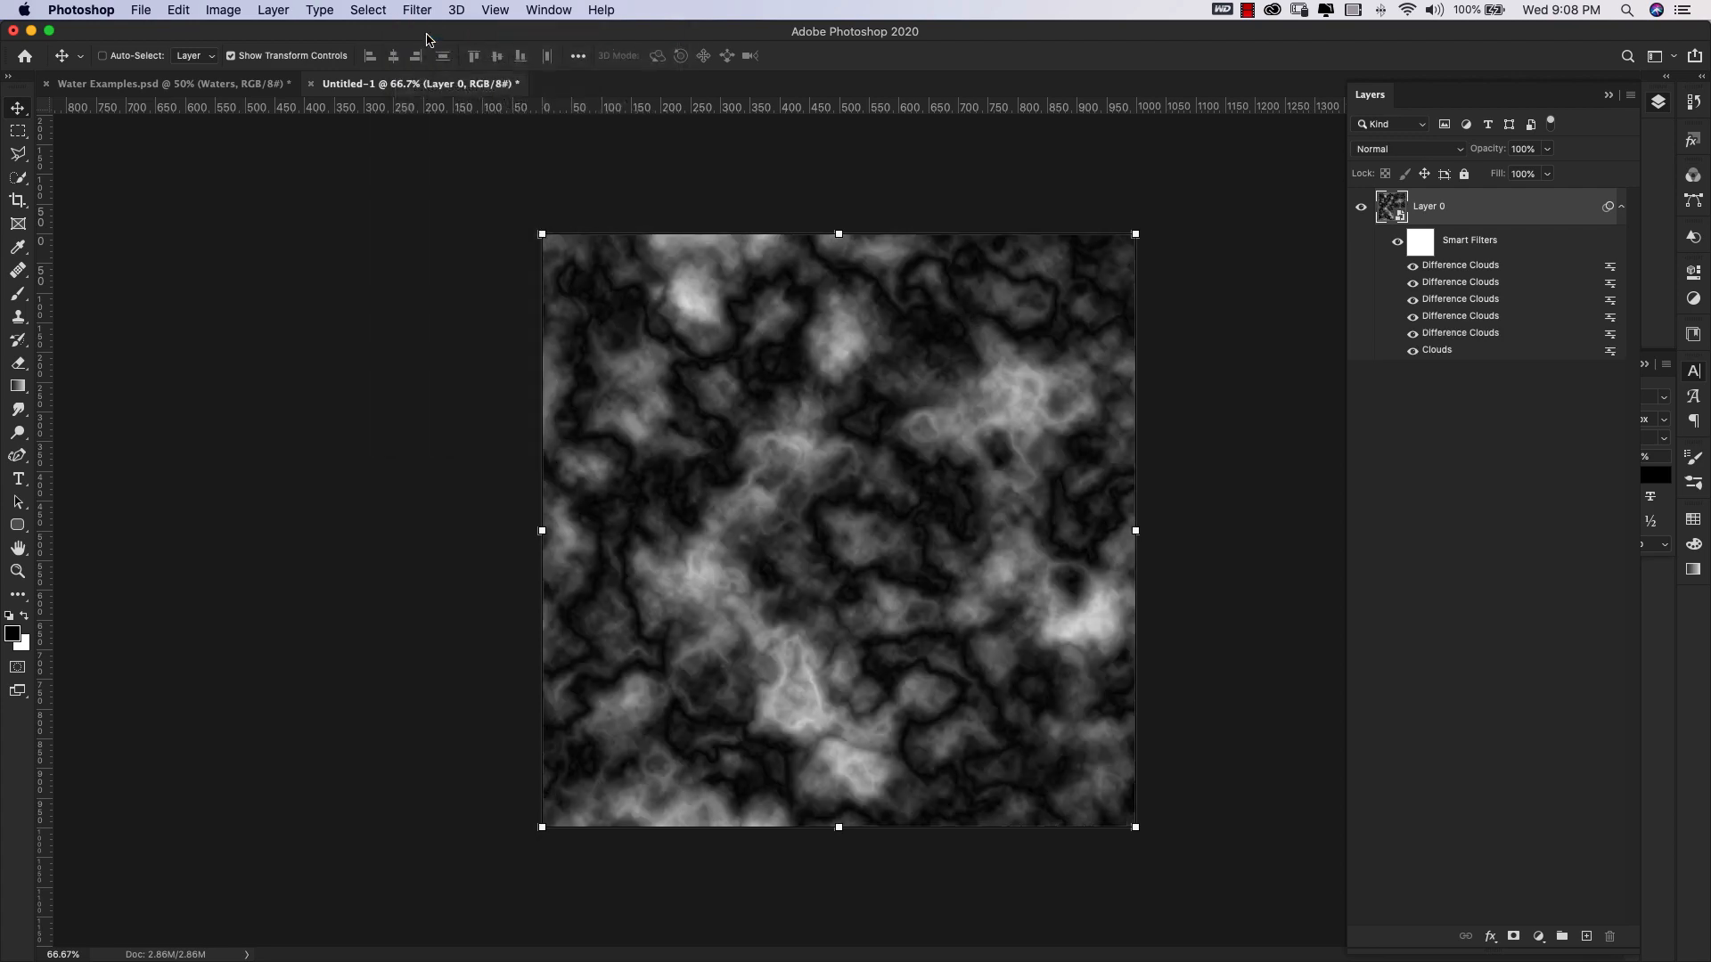
mouse_move(772, 357)
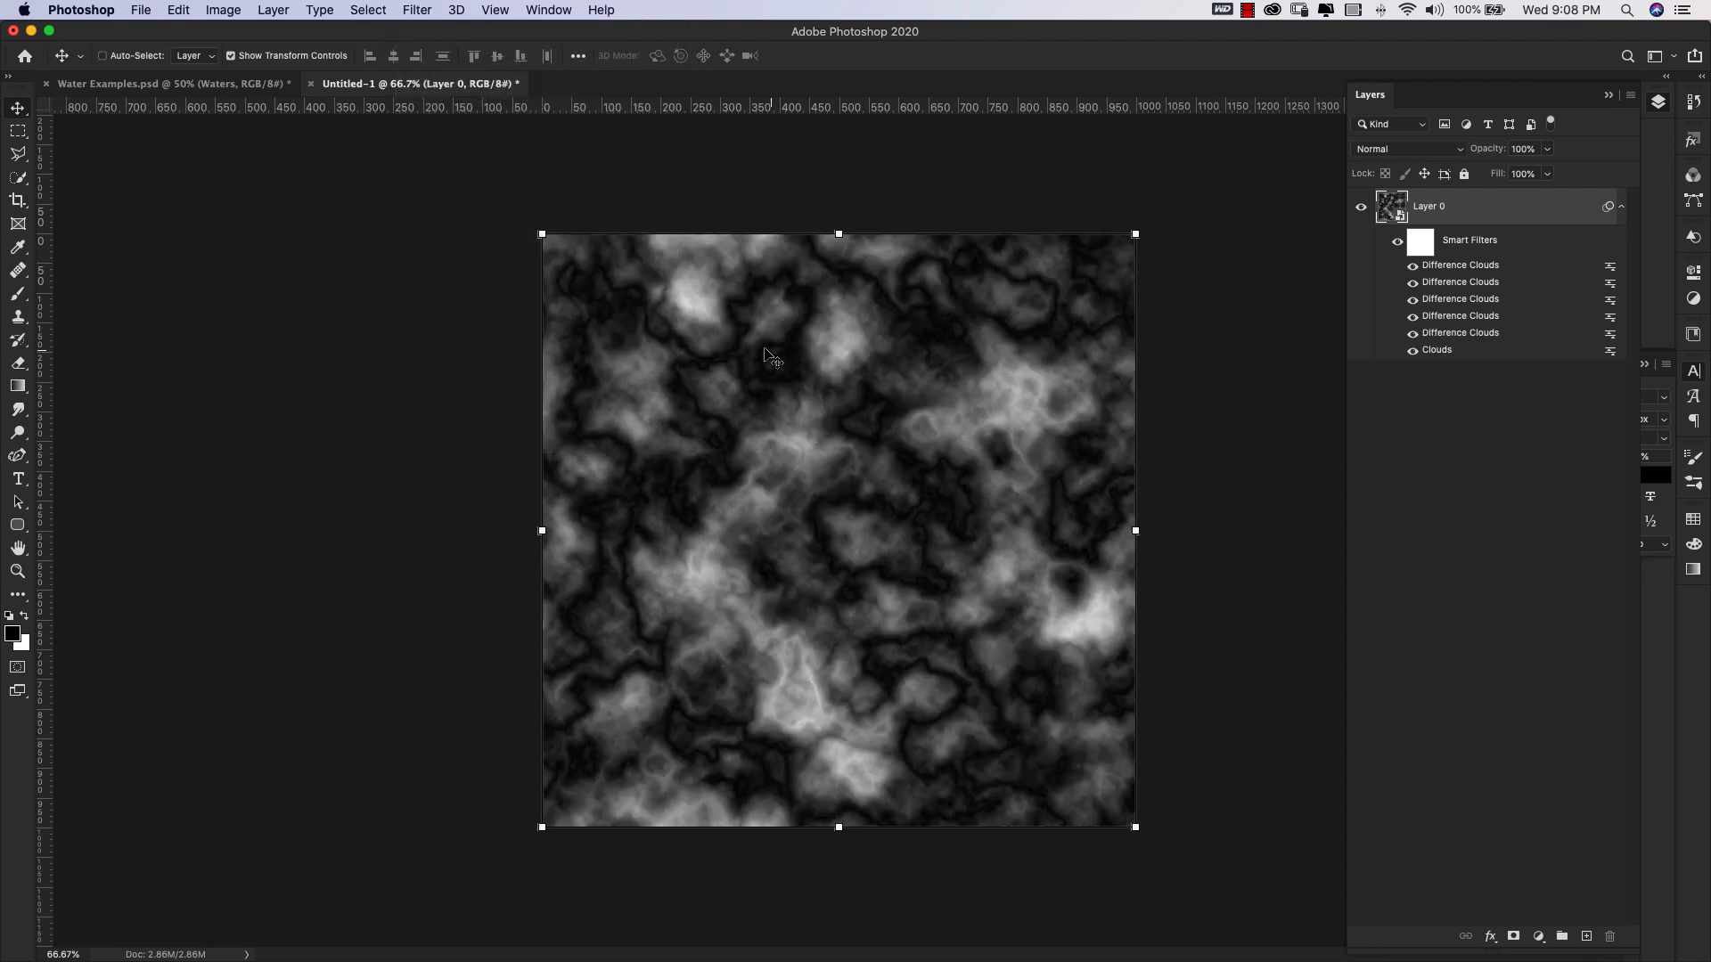
mouse_move(680, 540)
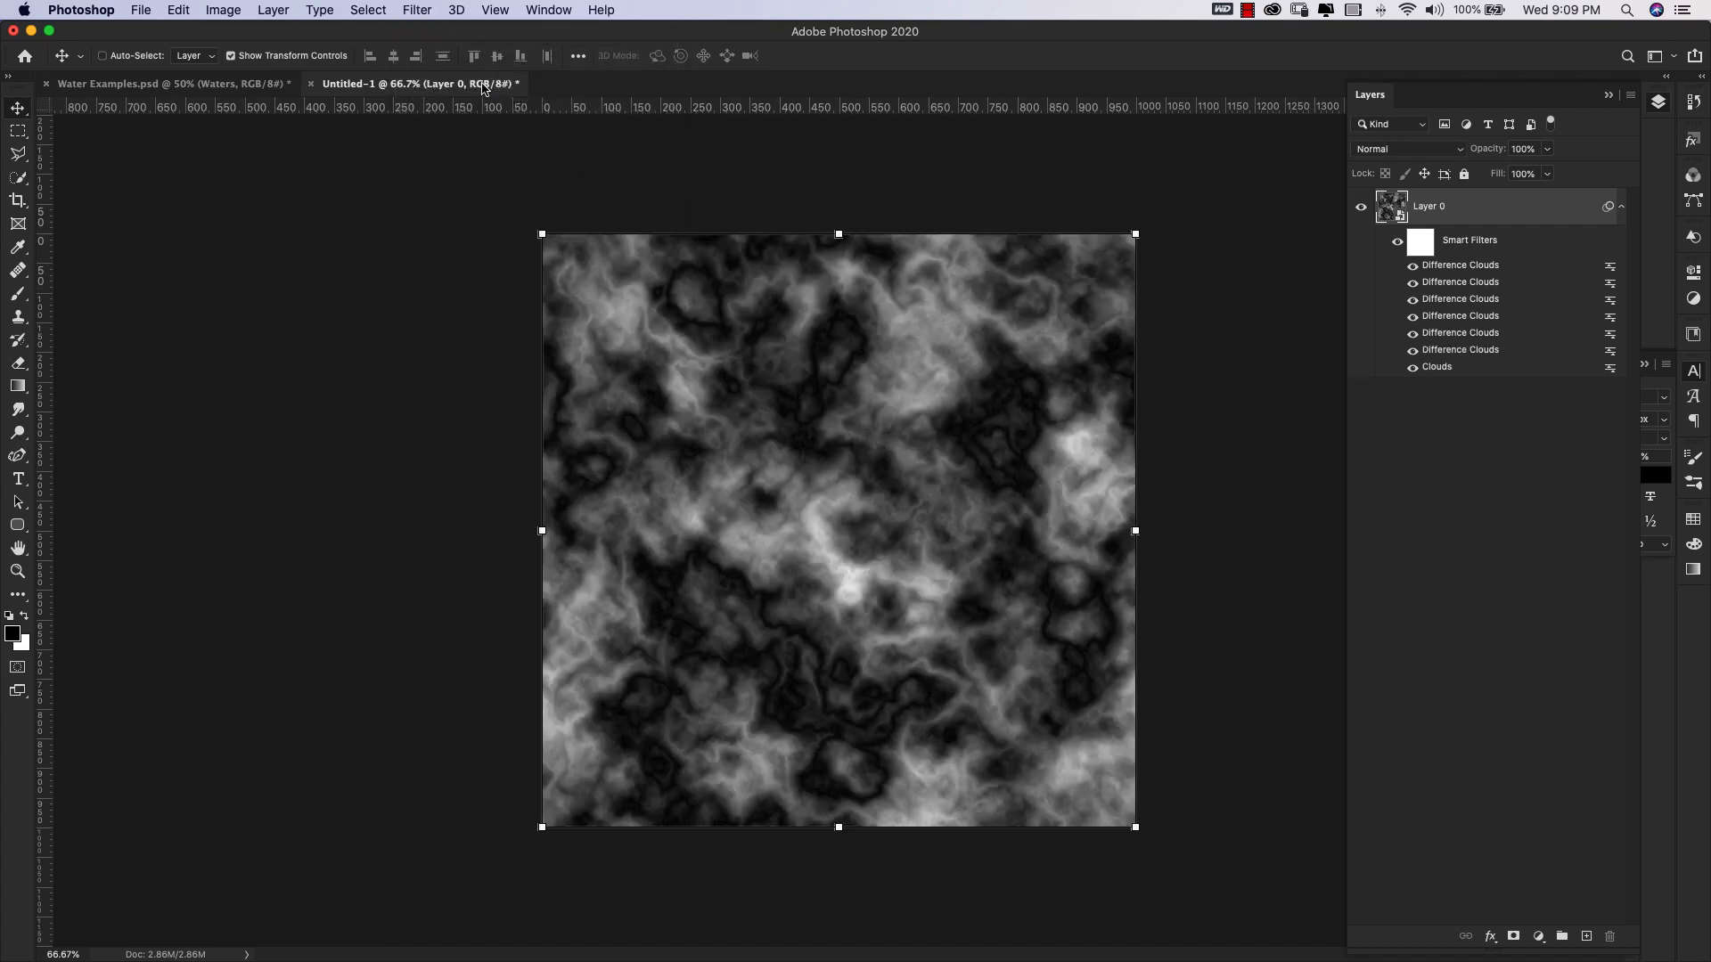
left_click(417, 10)
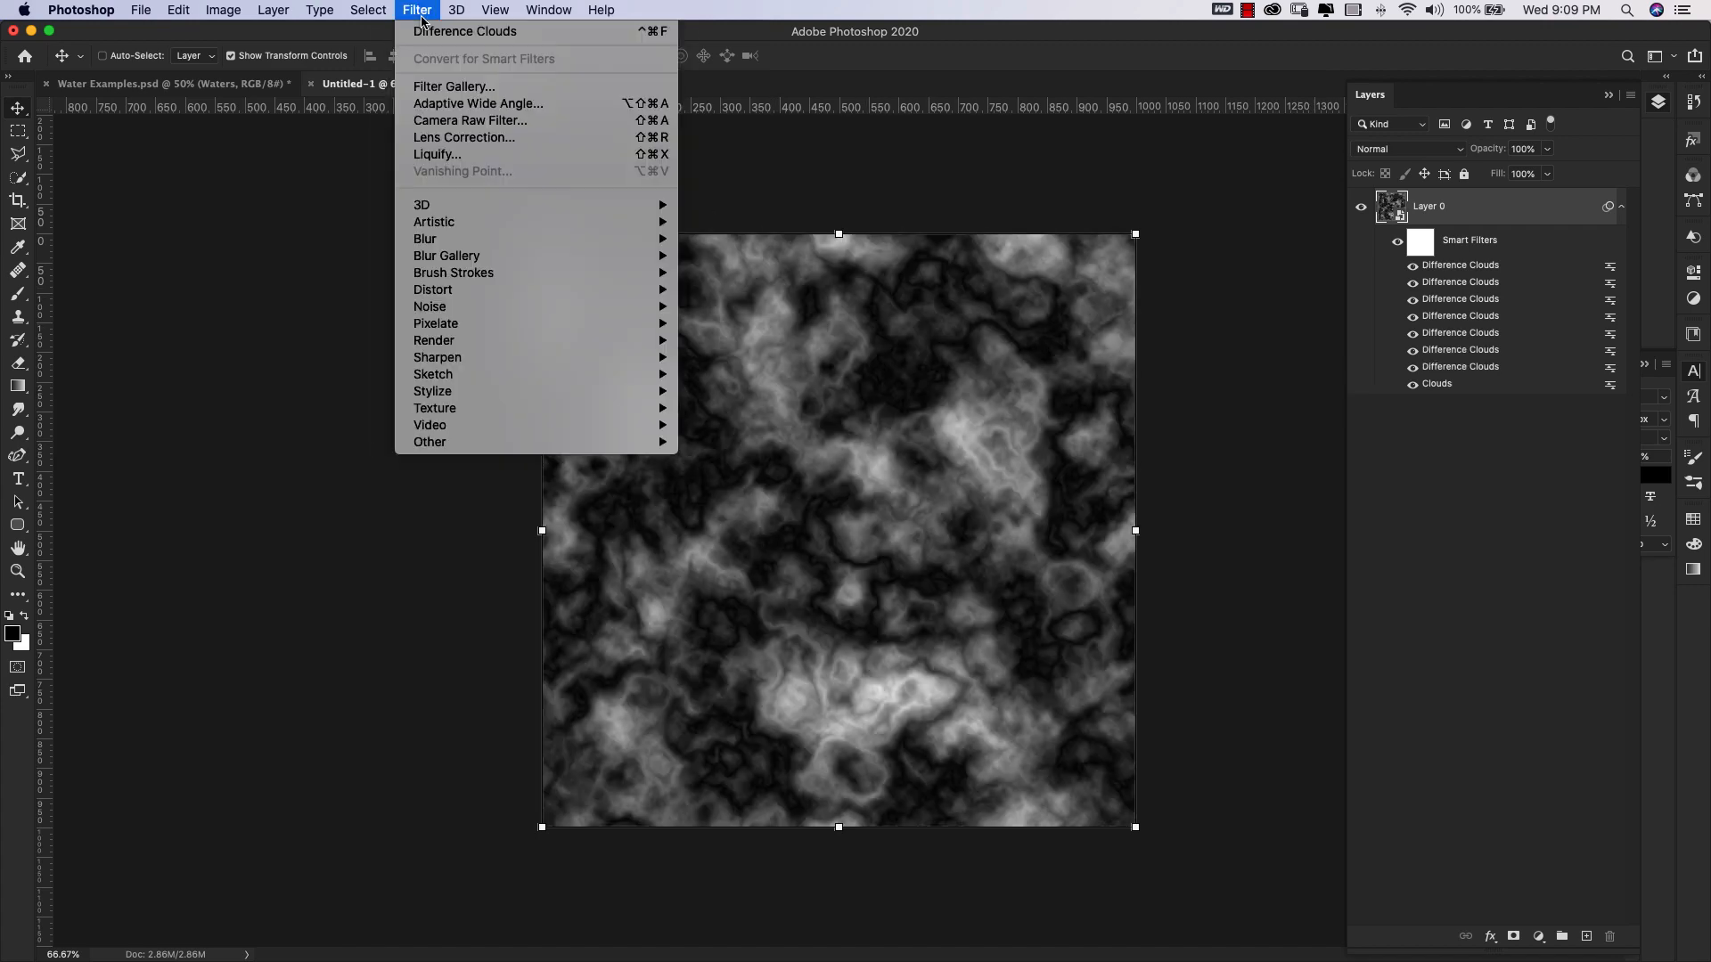
left_click(464, 31)
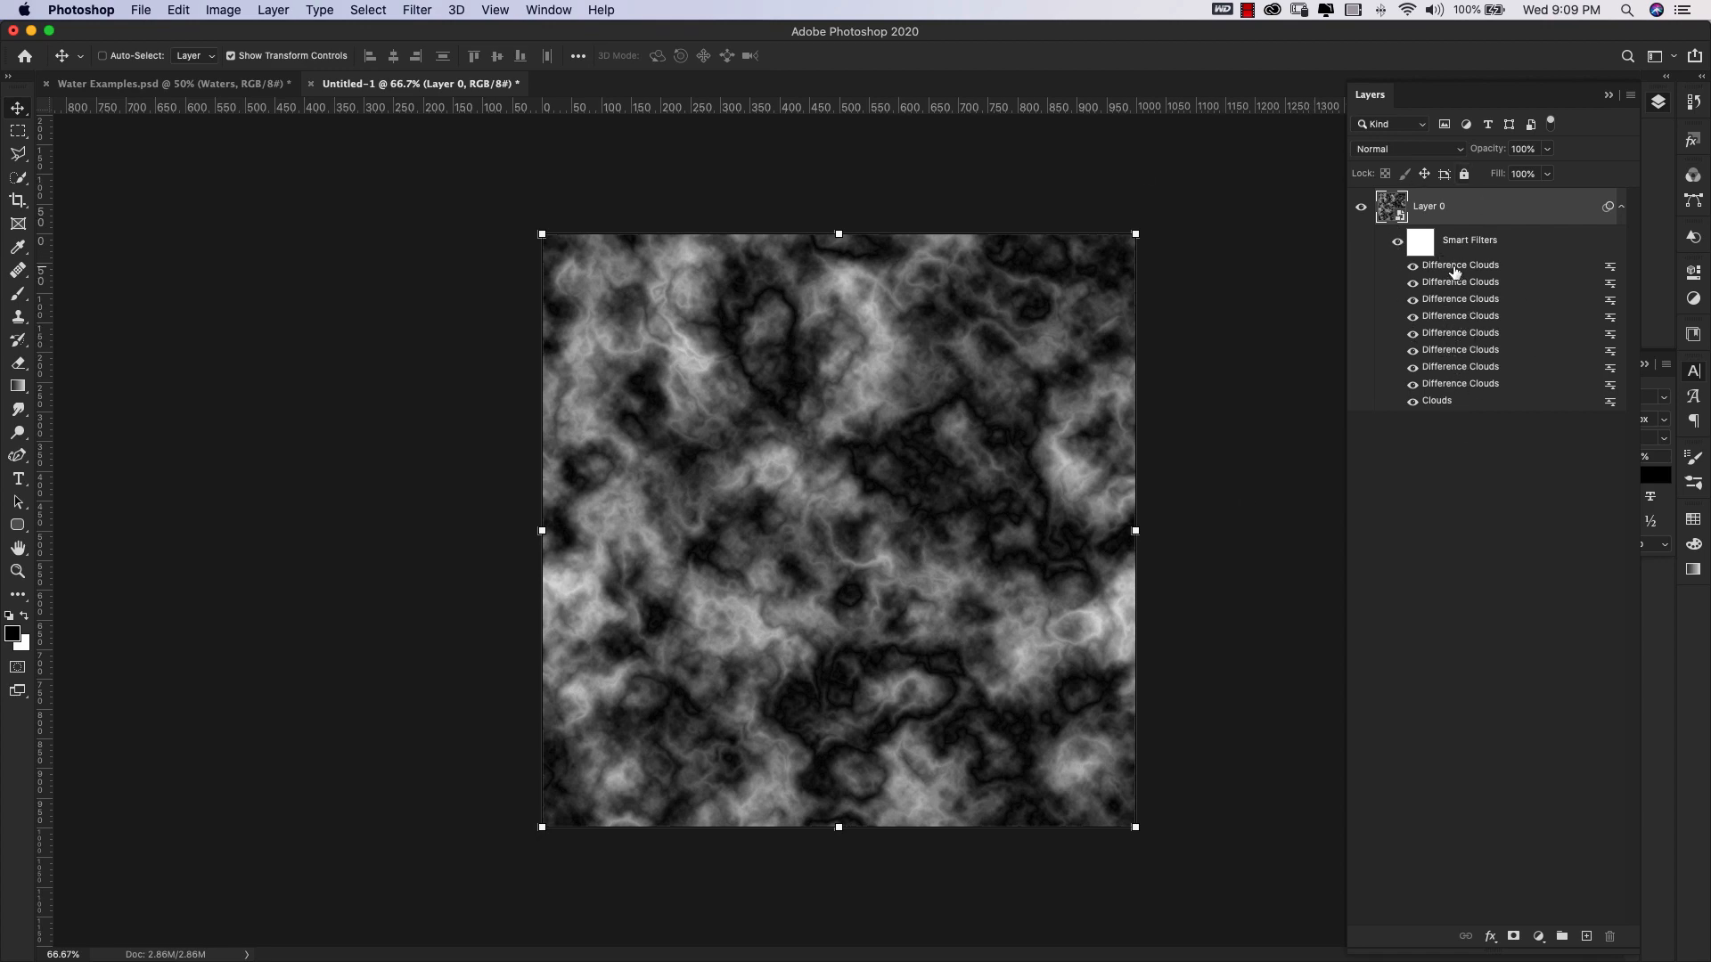
mouse_move(1472, 385)
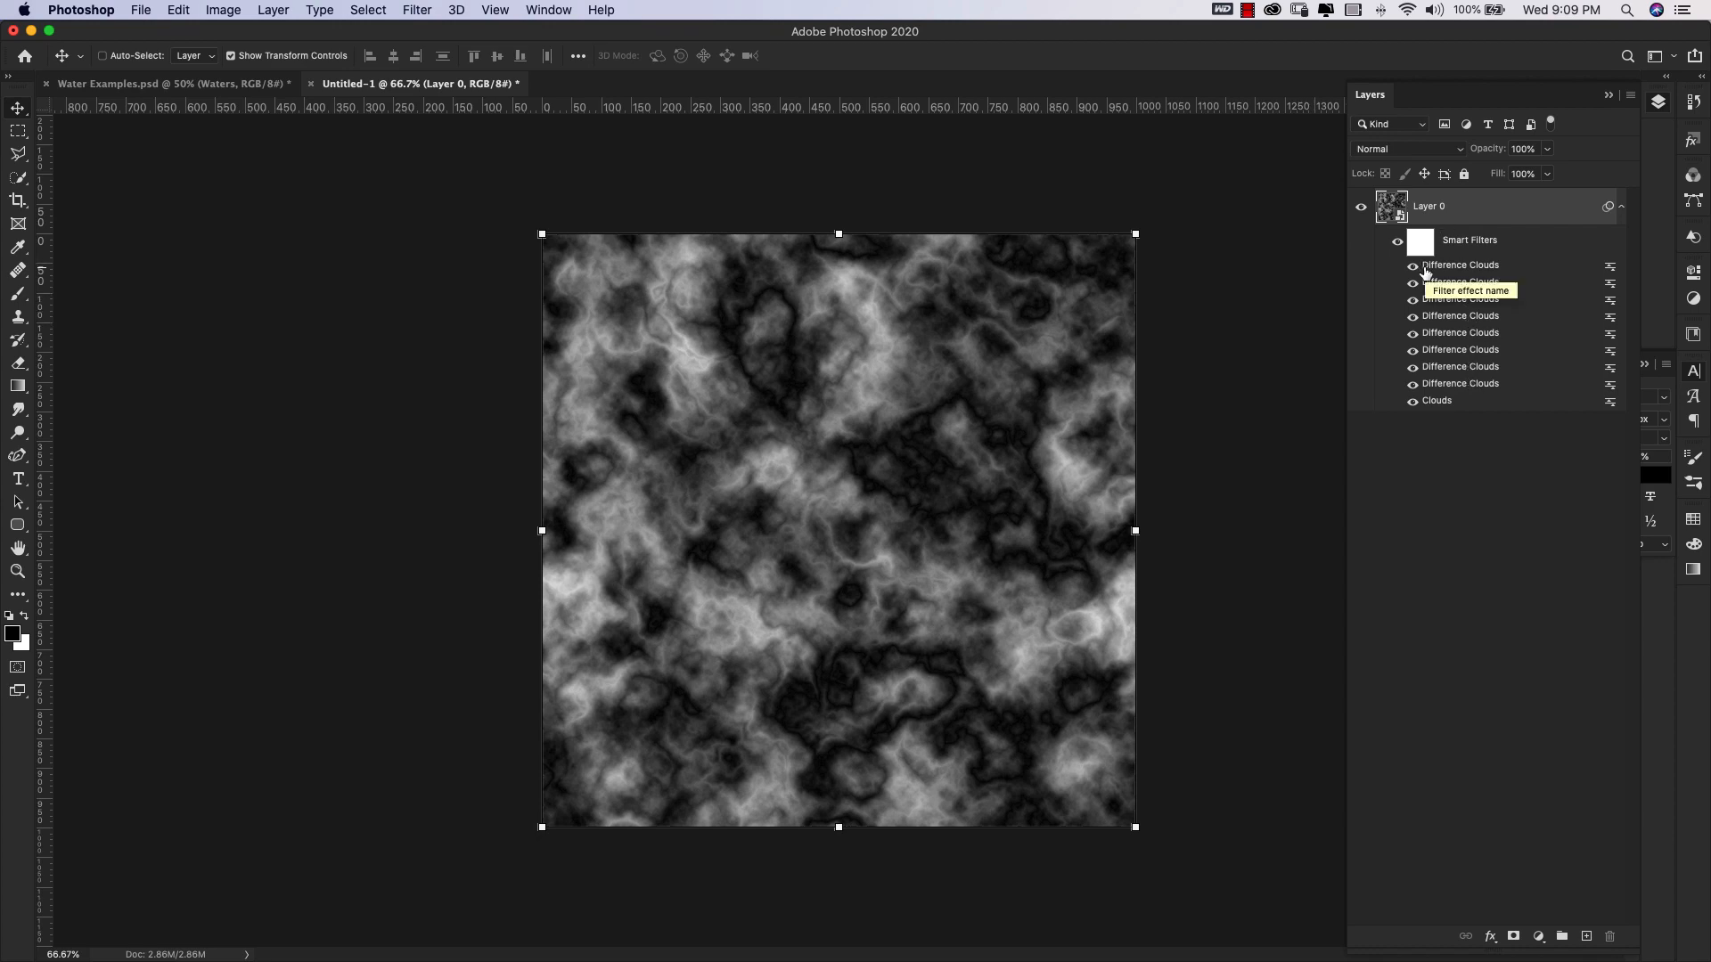
mouse_move(513, 69)
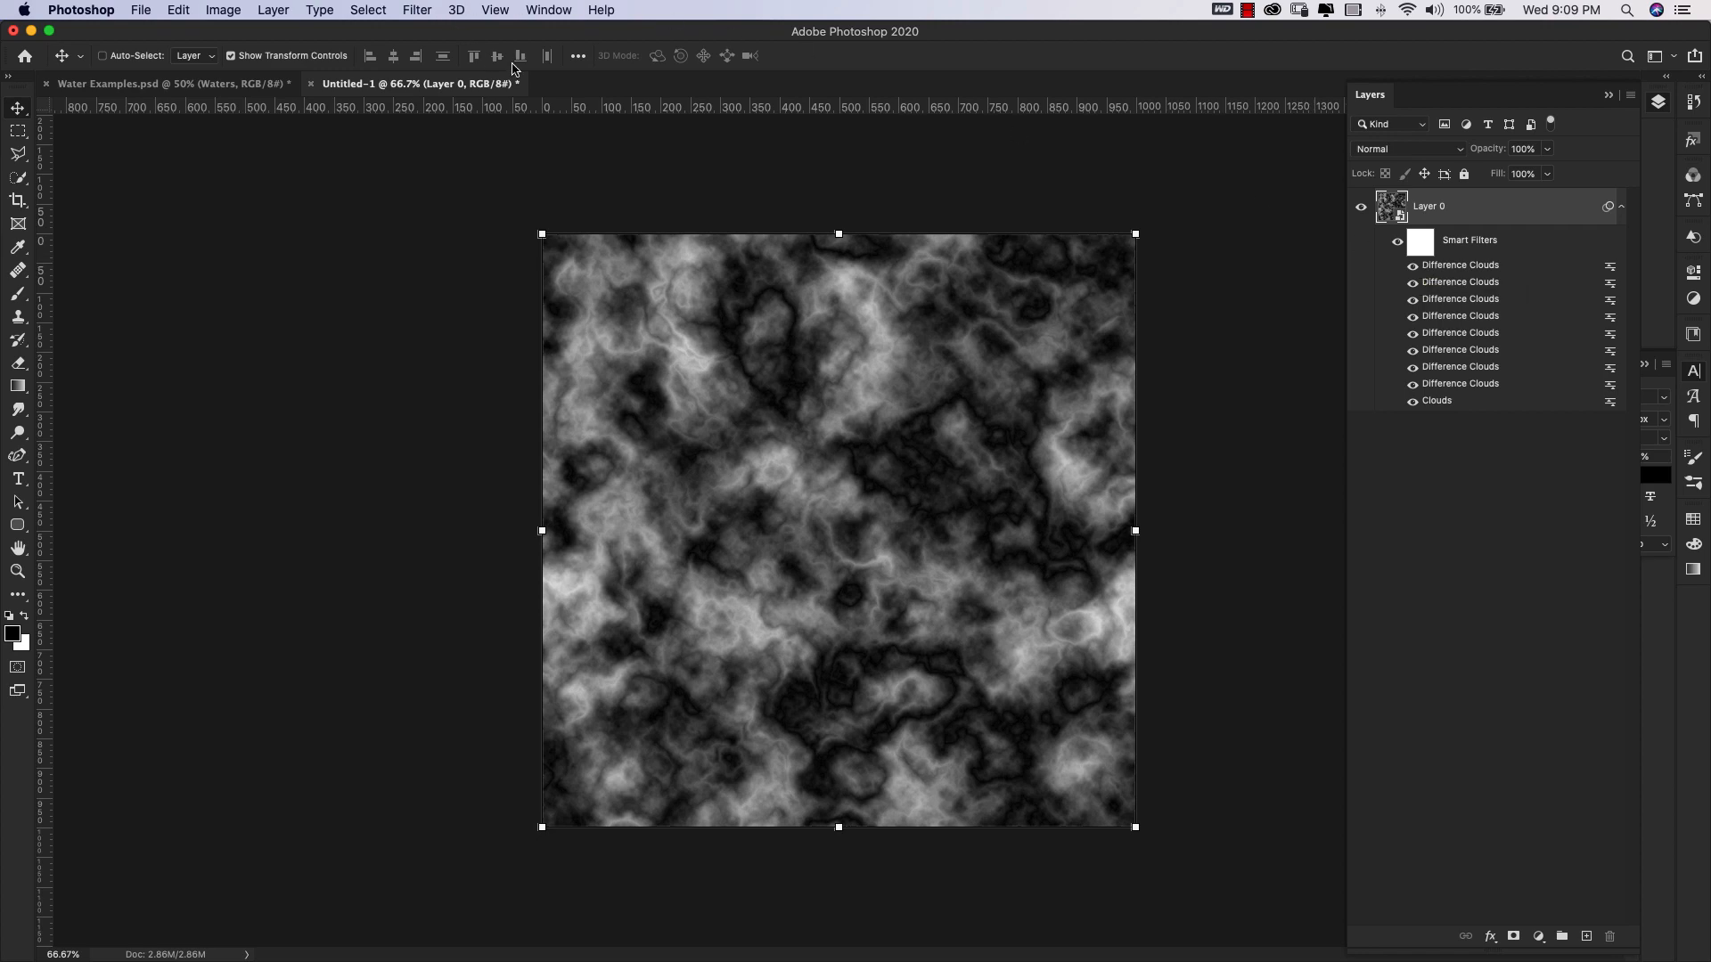
mouse_move(807, 214)
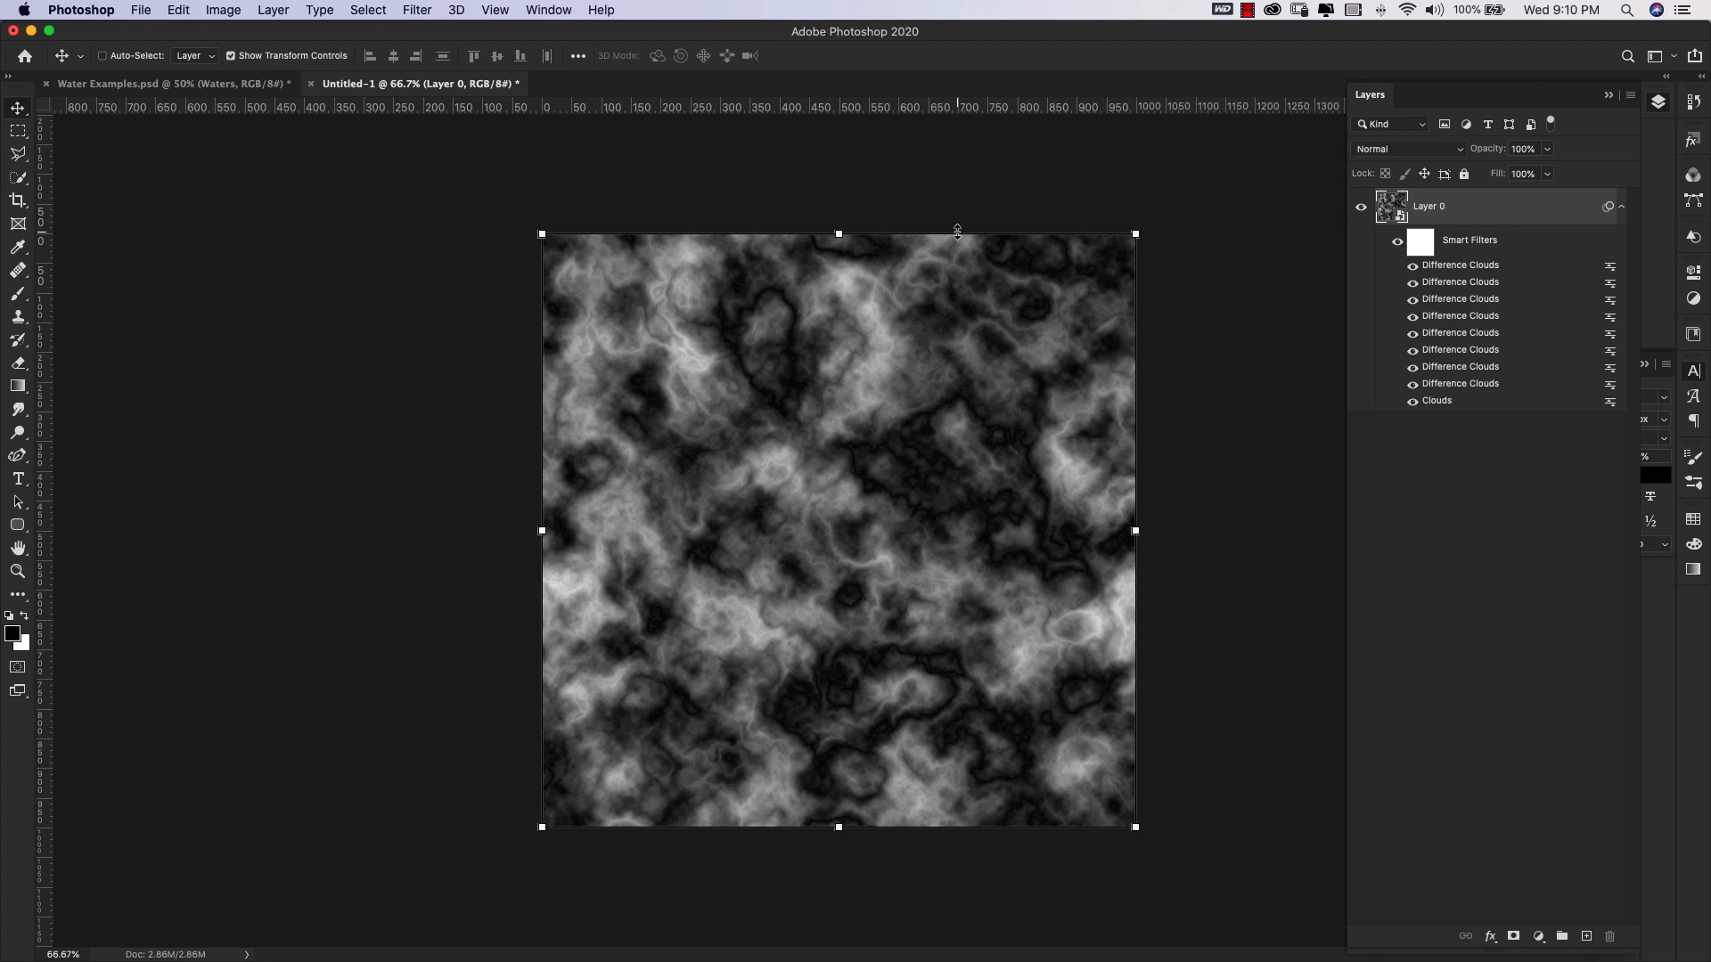
mouse_move(996, 654)
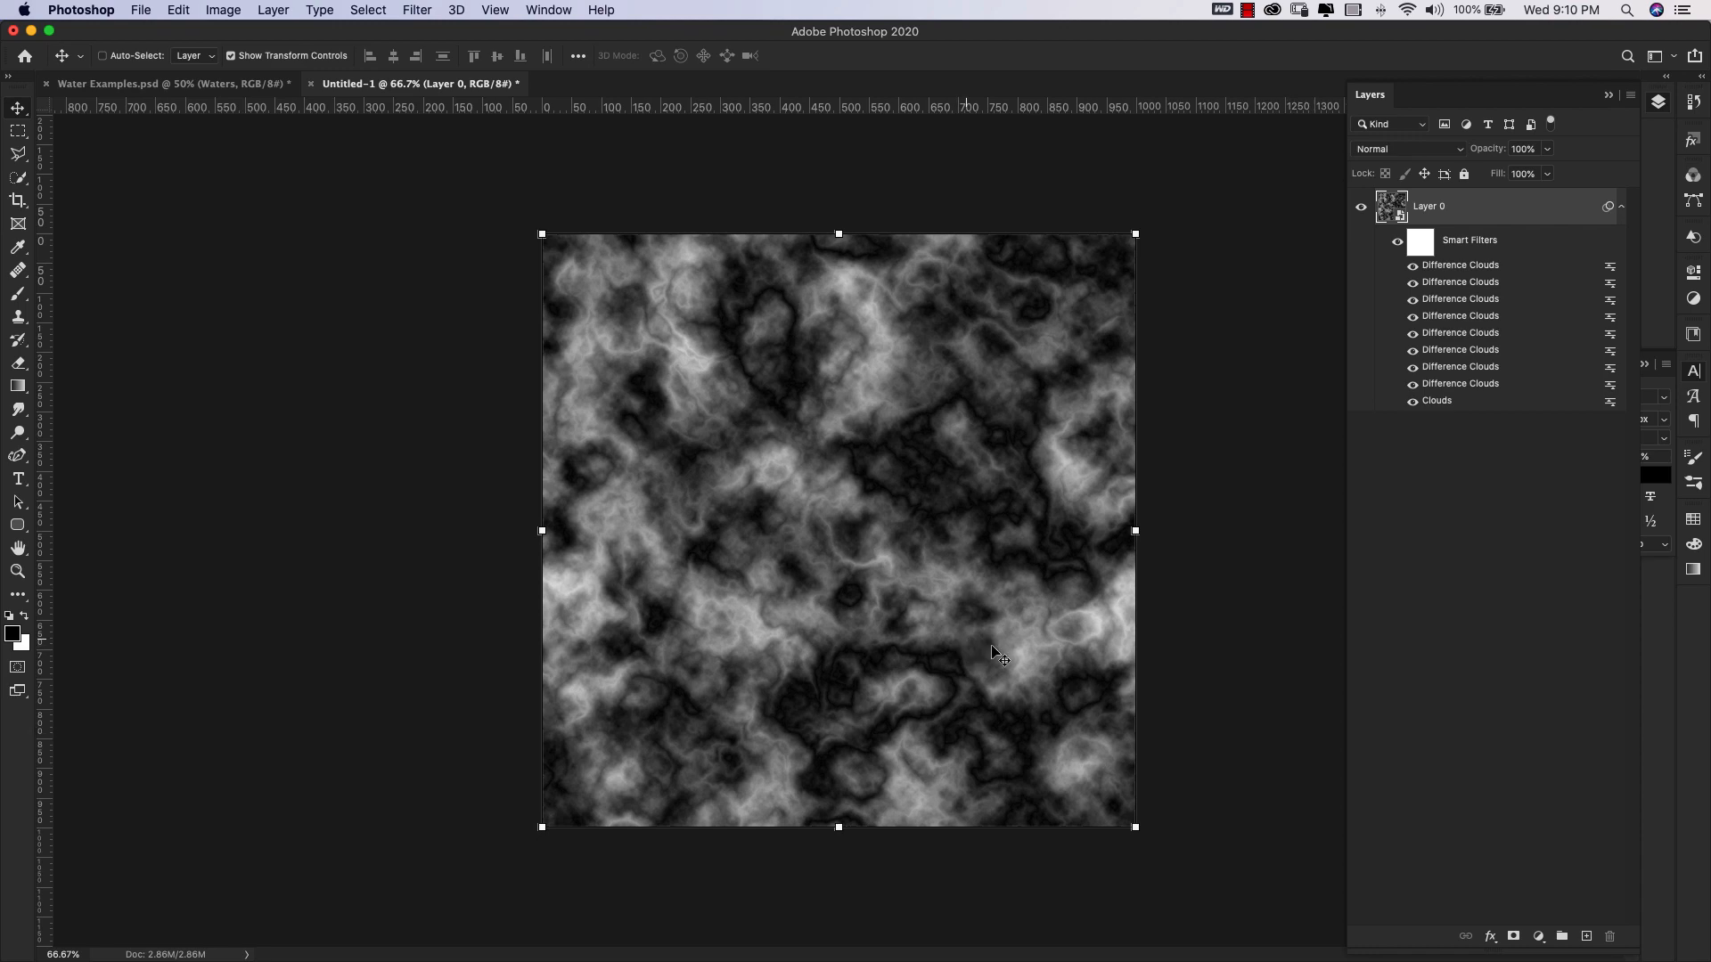
Open the Filter Gallery, select the Chrome effect and browse the Sketch and Artistic groups.
left_click(417, 10)
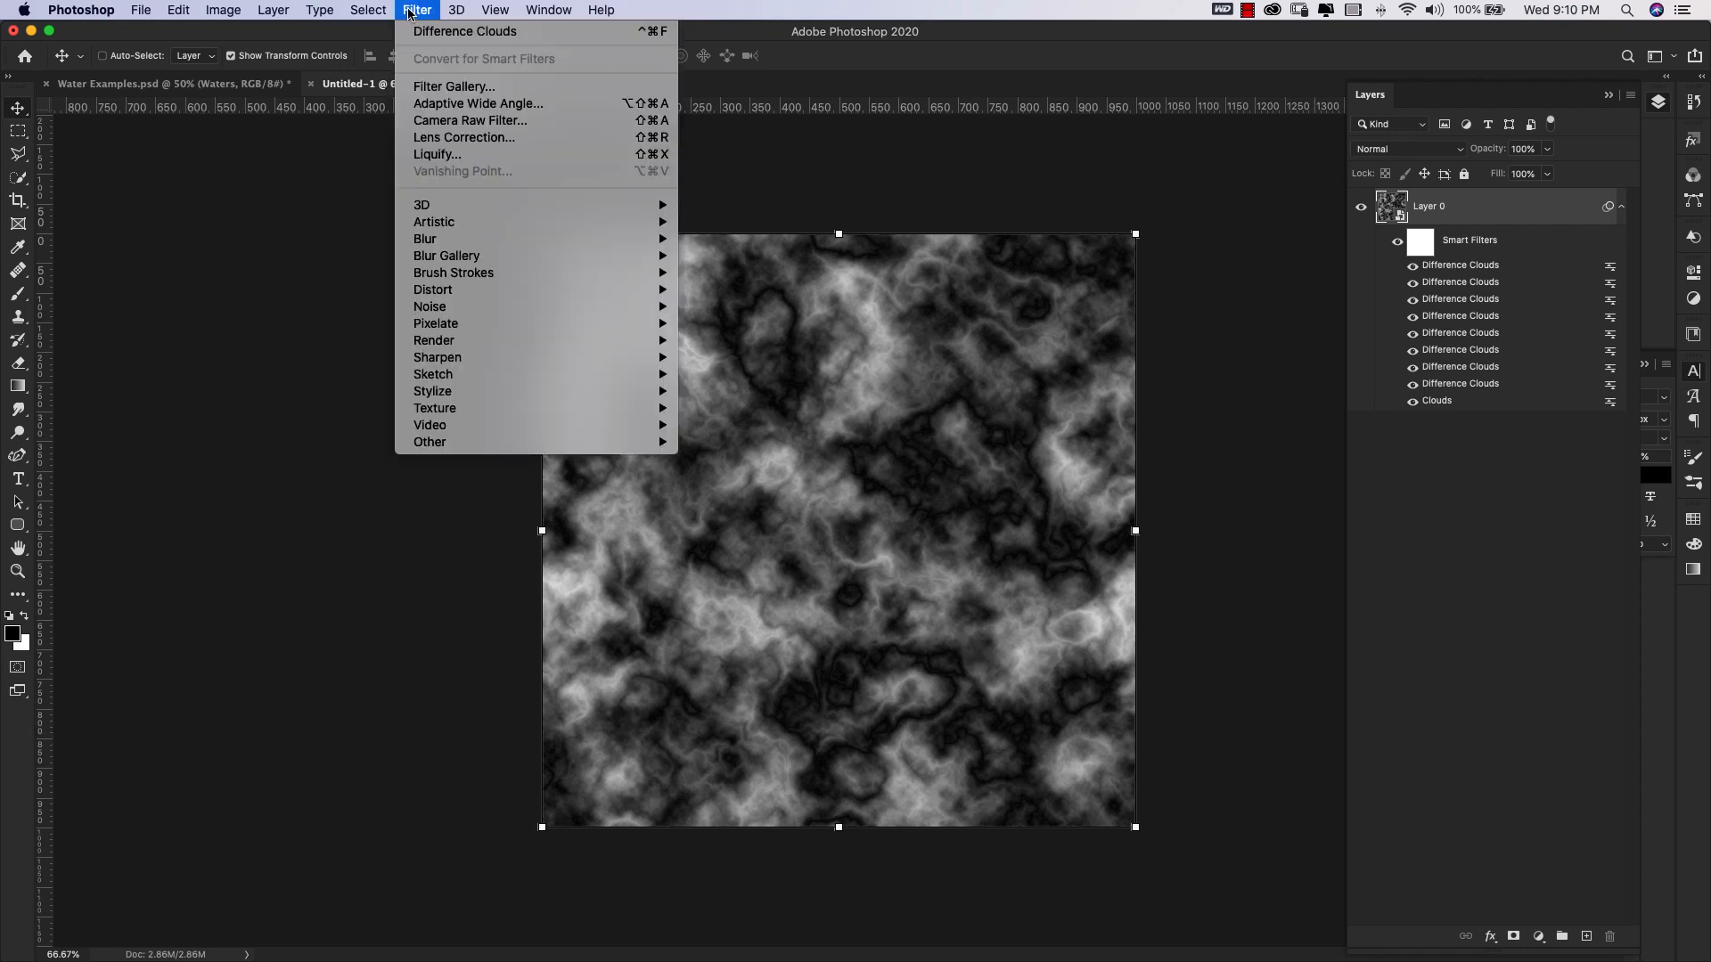
mouse_move(451, 91)
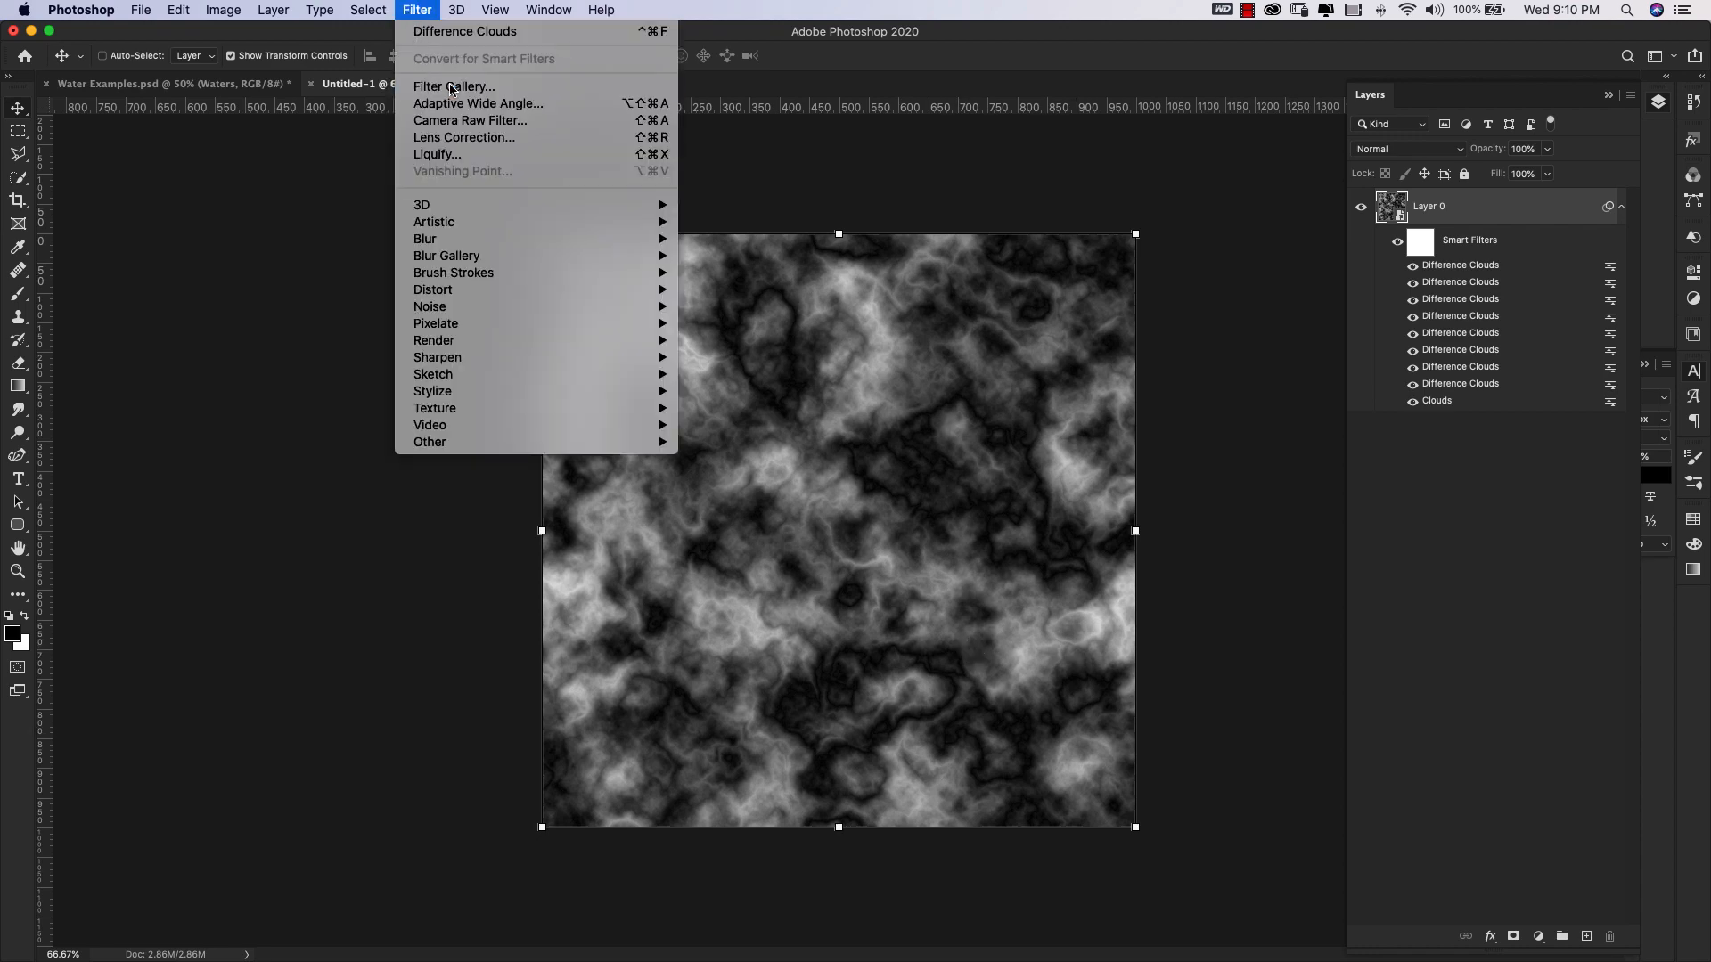
left_click(452, 87)
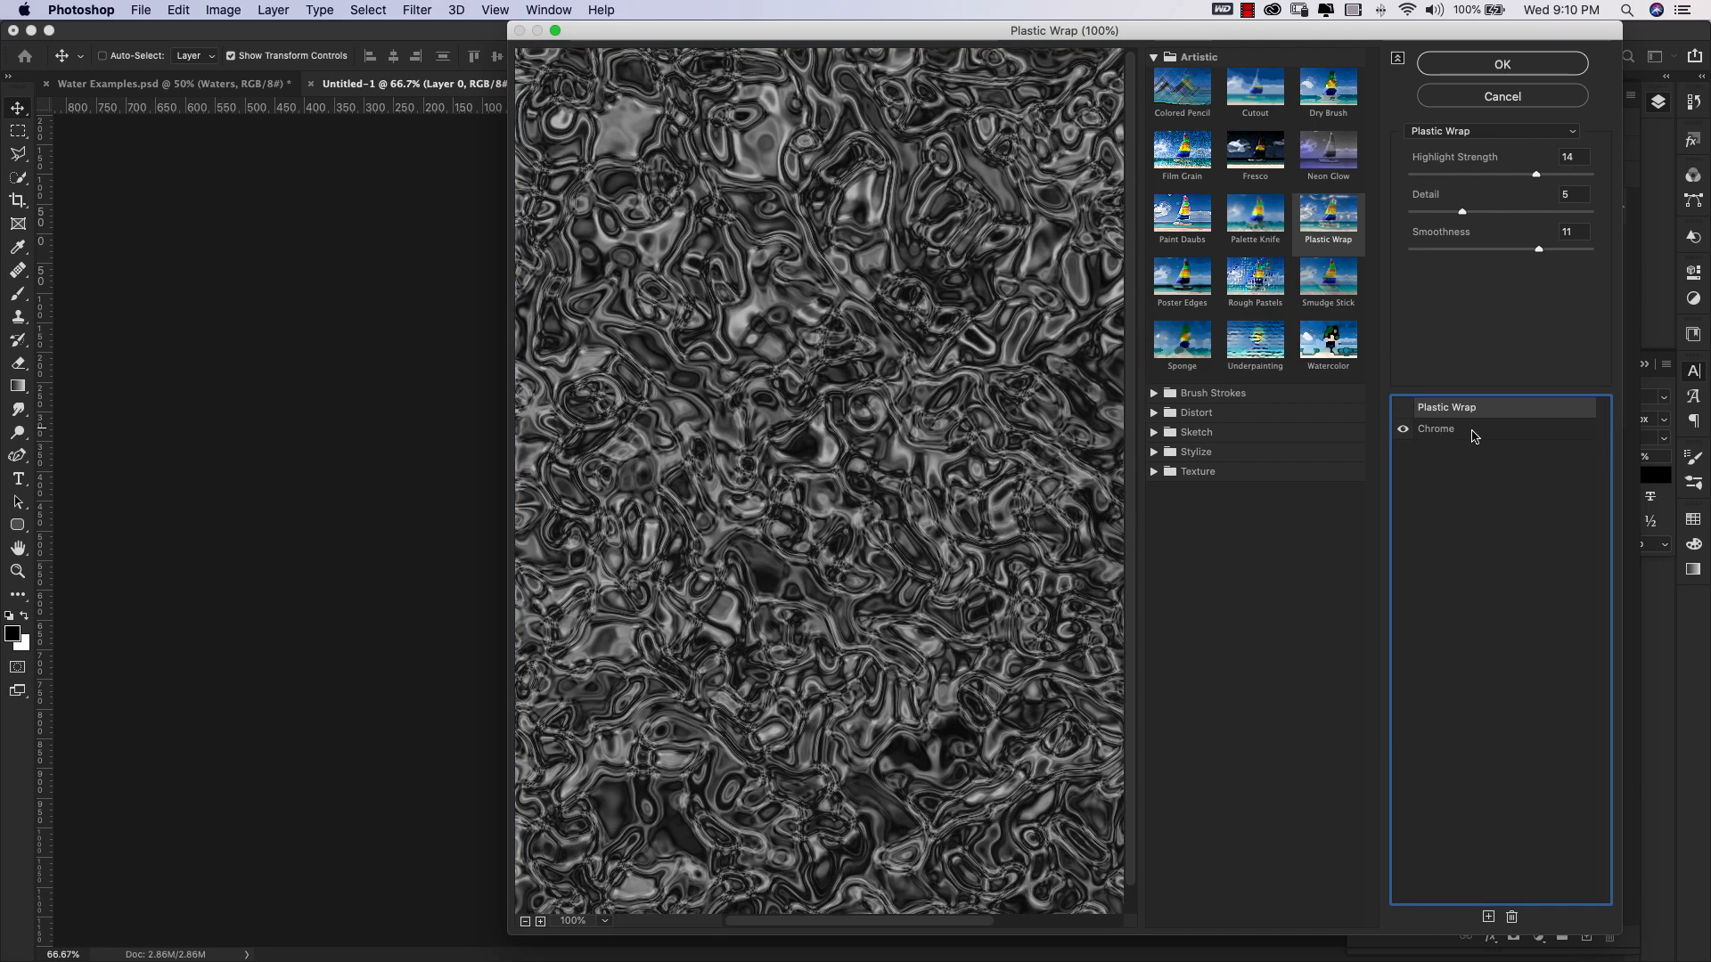
left_click(1437, 428)
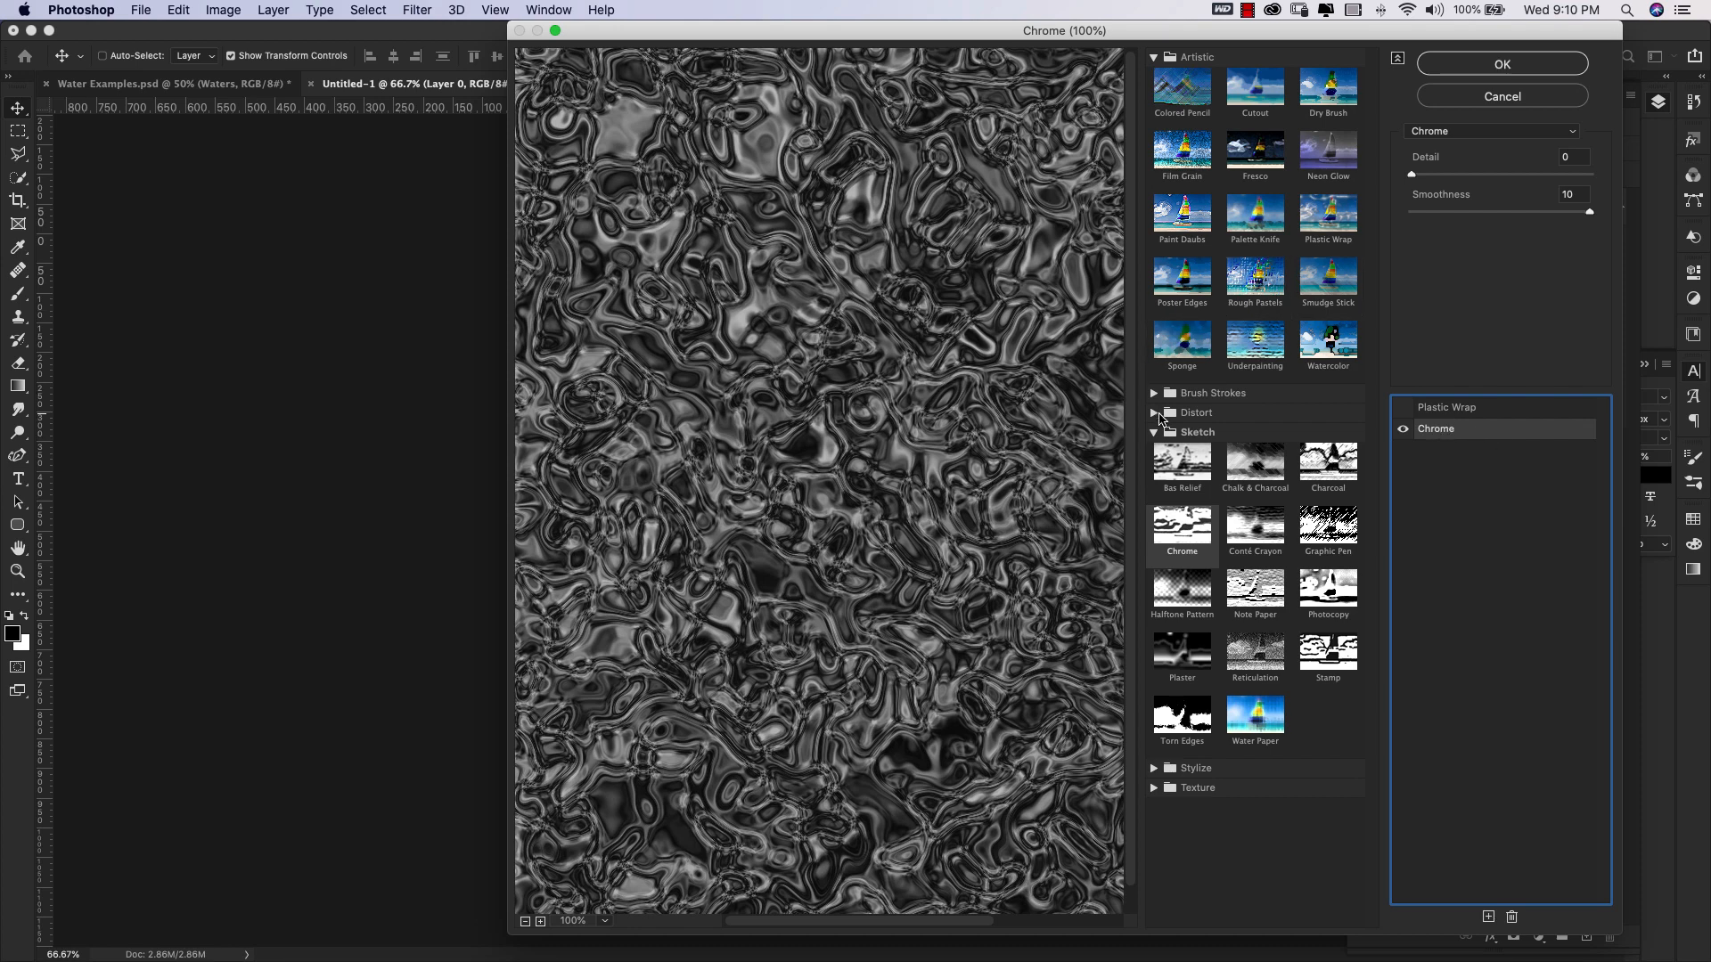
left_click(1153, 432)
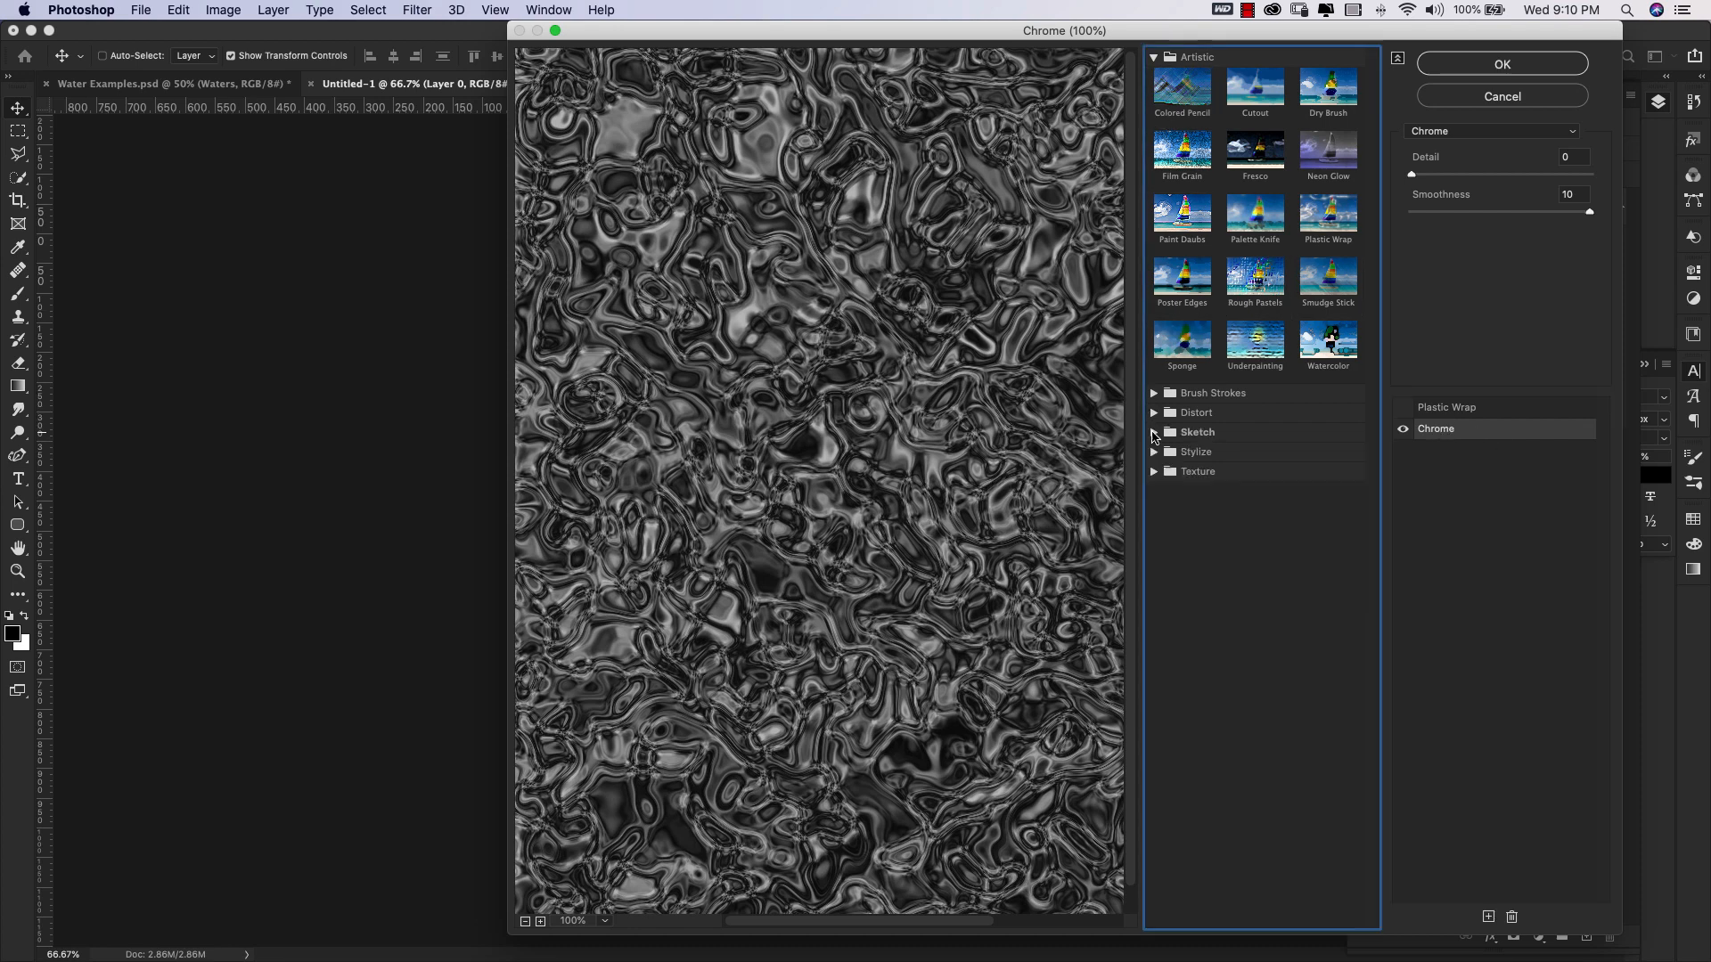
left_click(1153, 57)
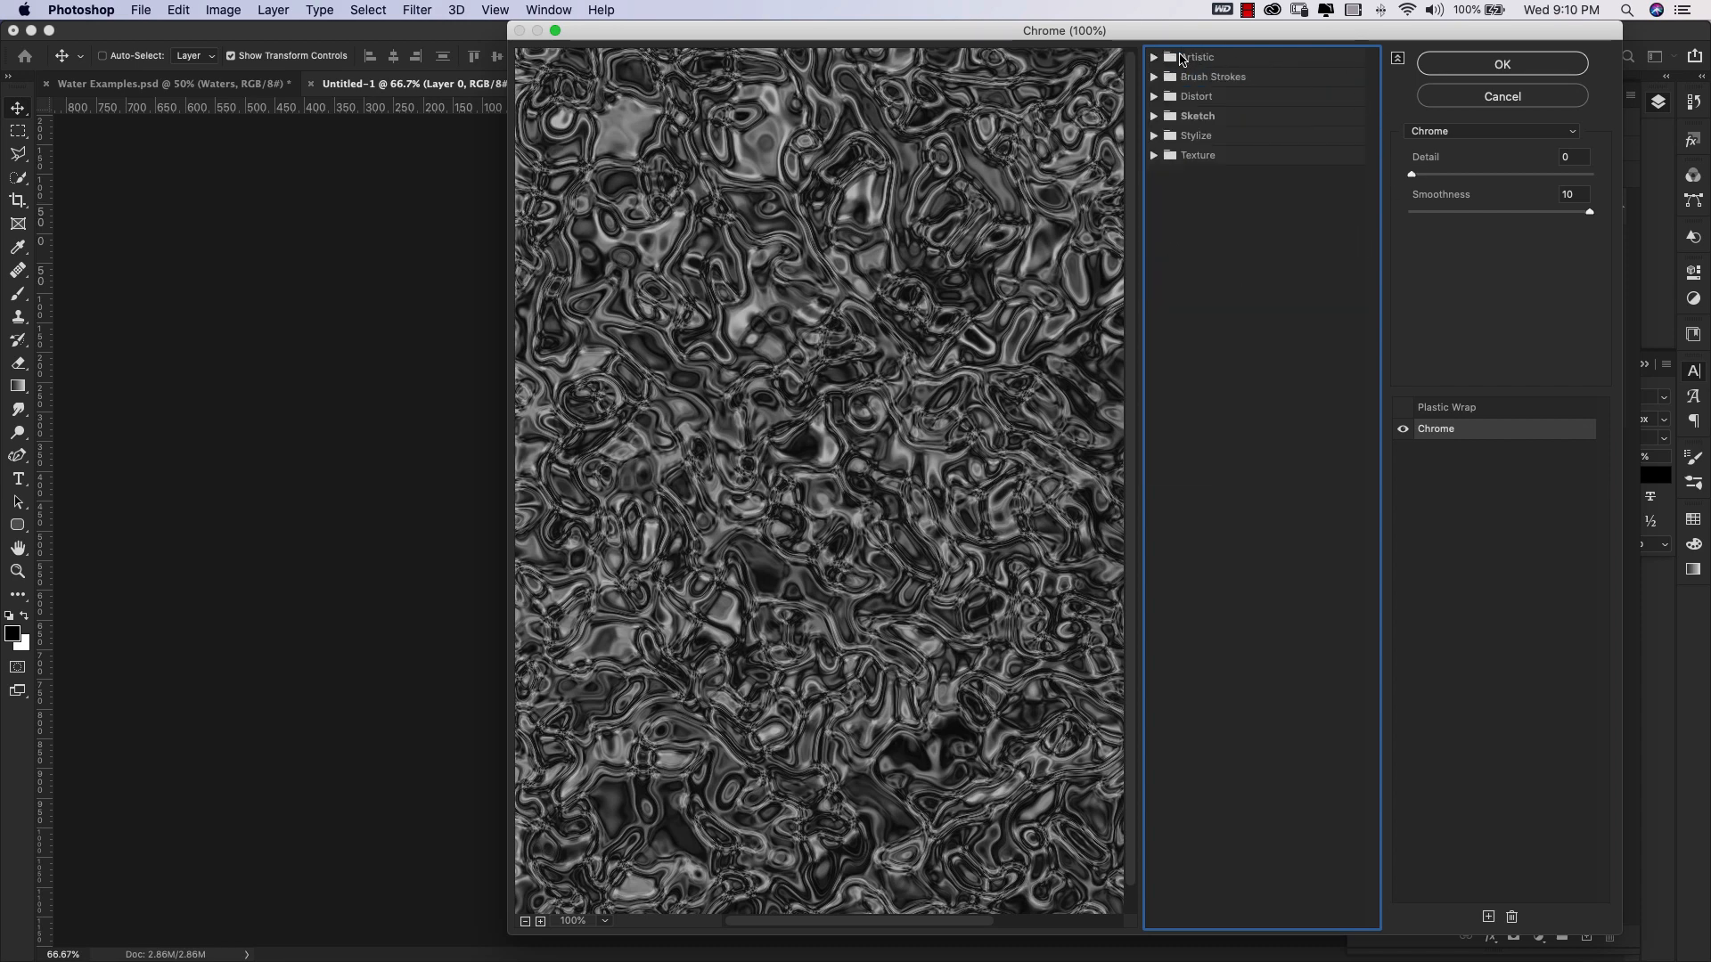
mouse_move(1154, 120)
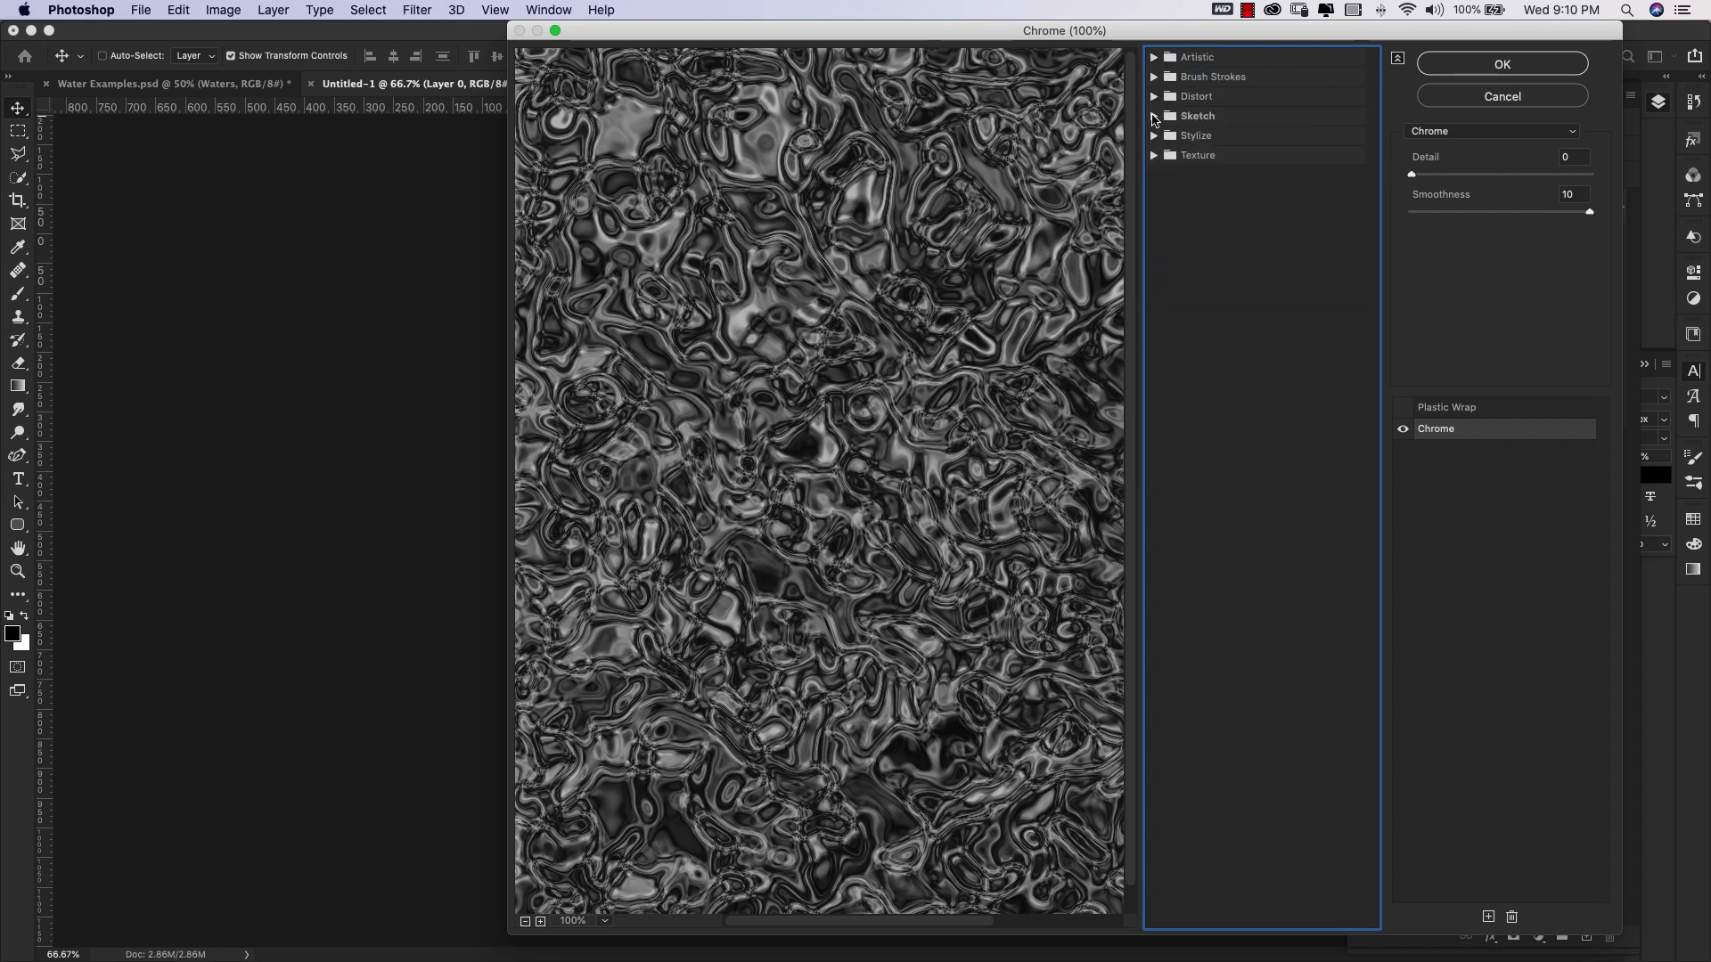
left_click(1153, 115)
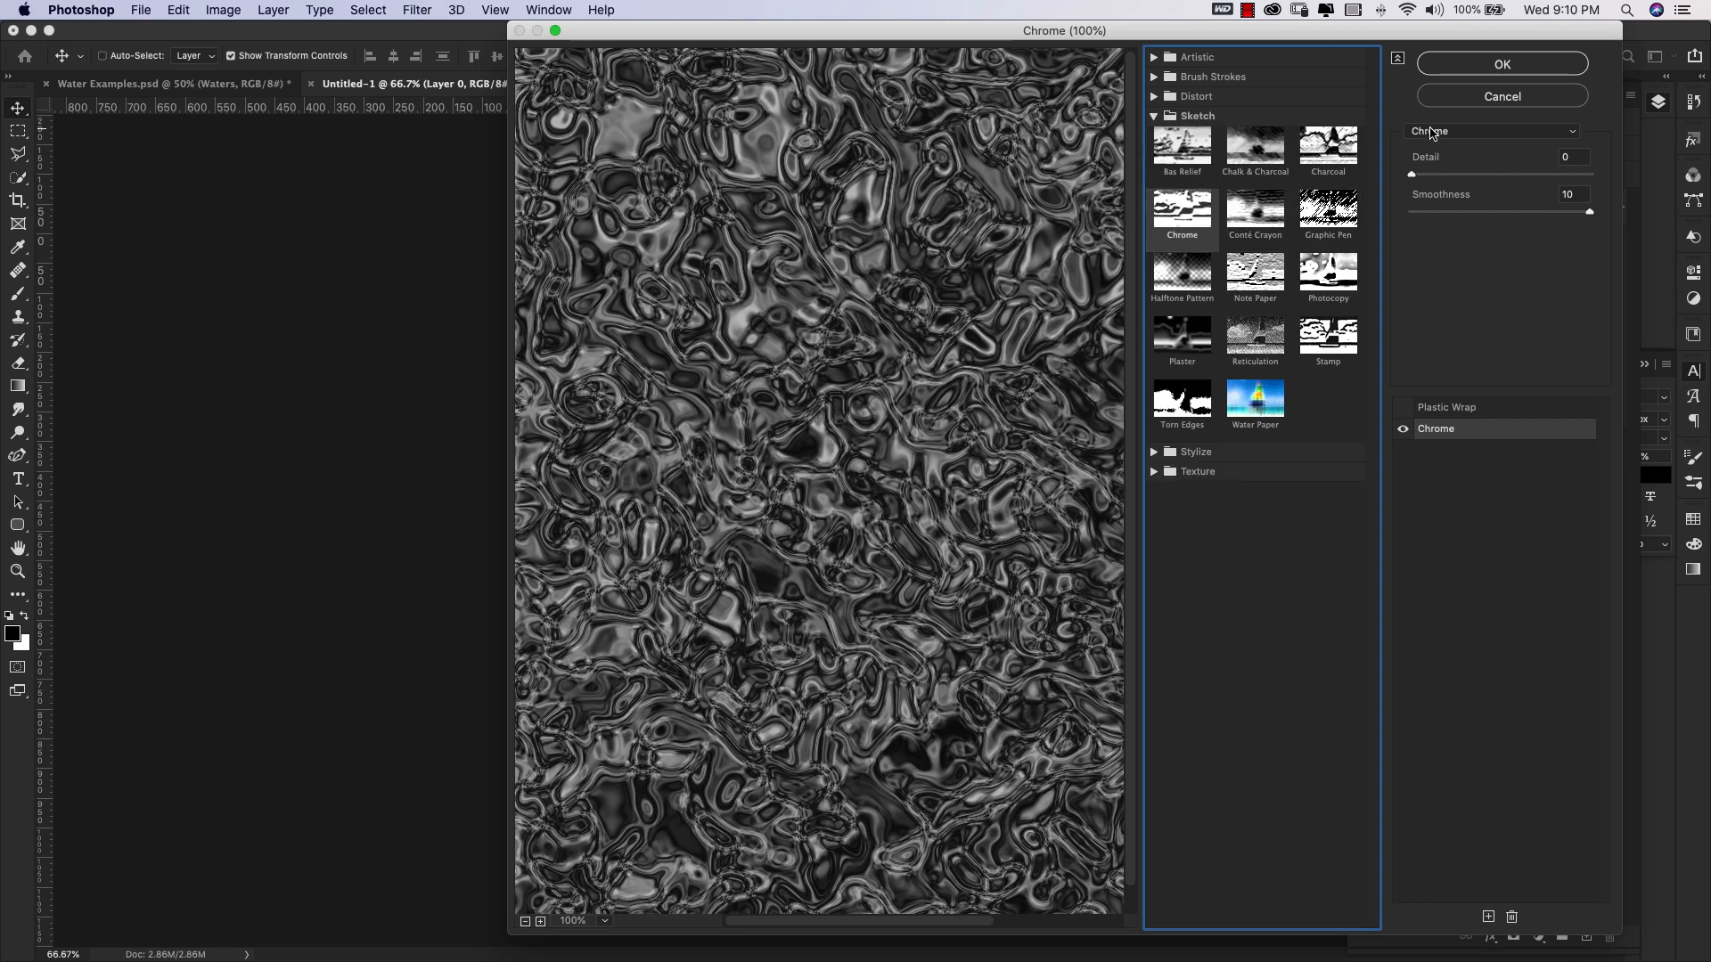
mouse_move(1415, 166)
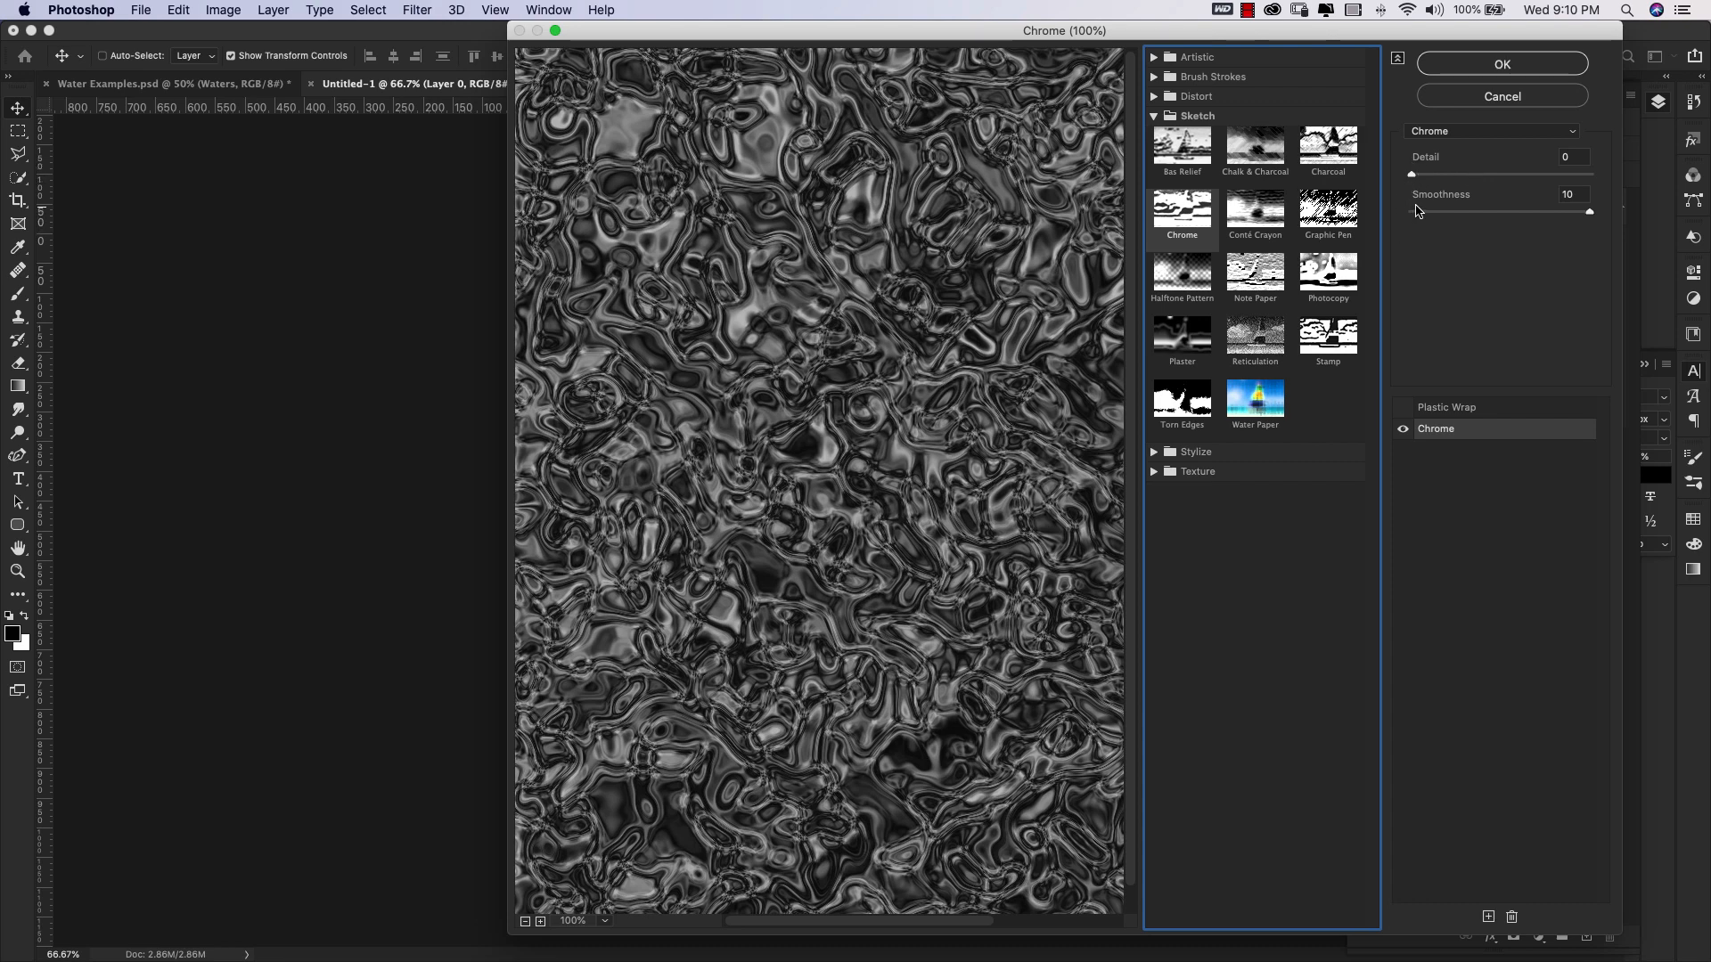
mouse_move(1593, 218)
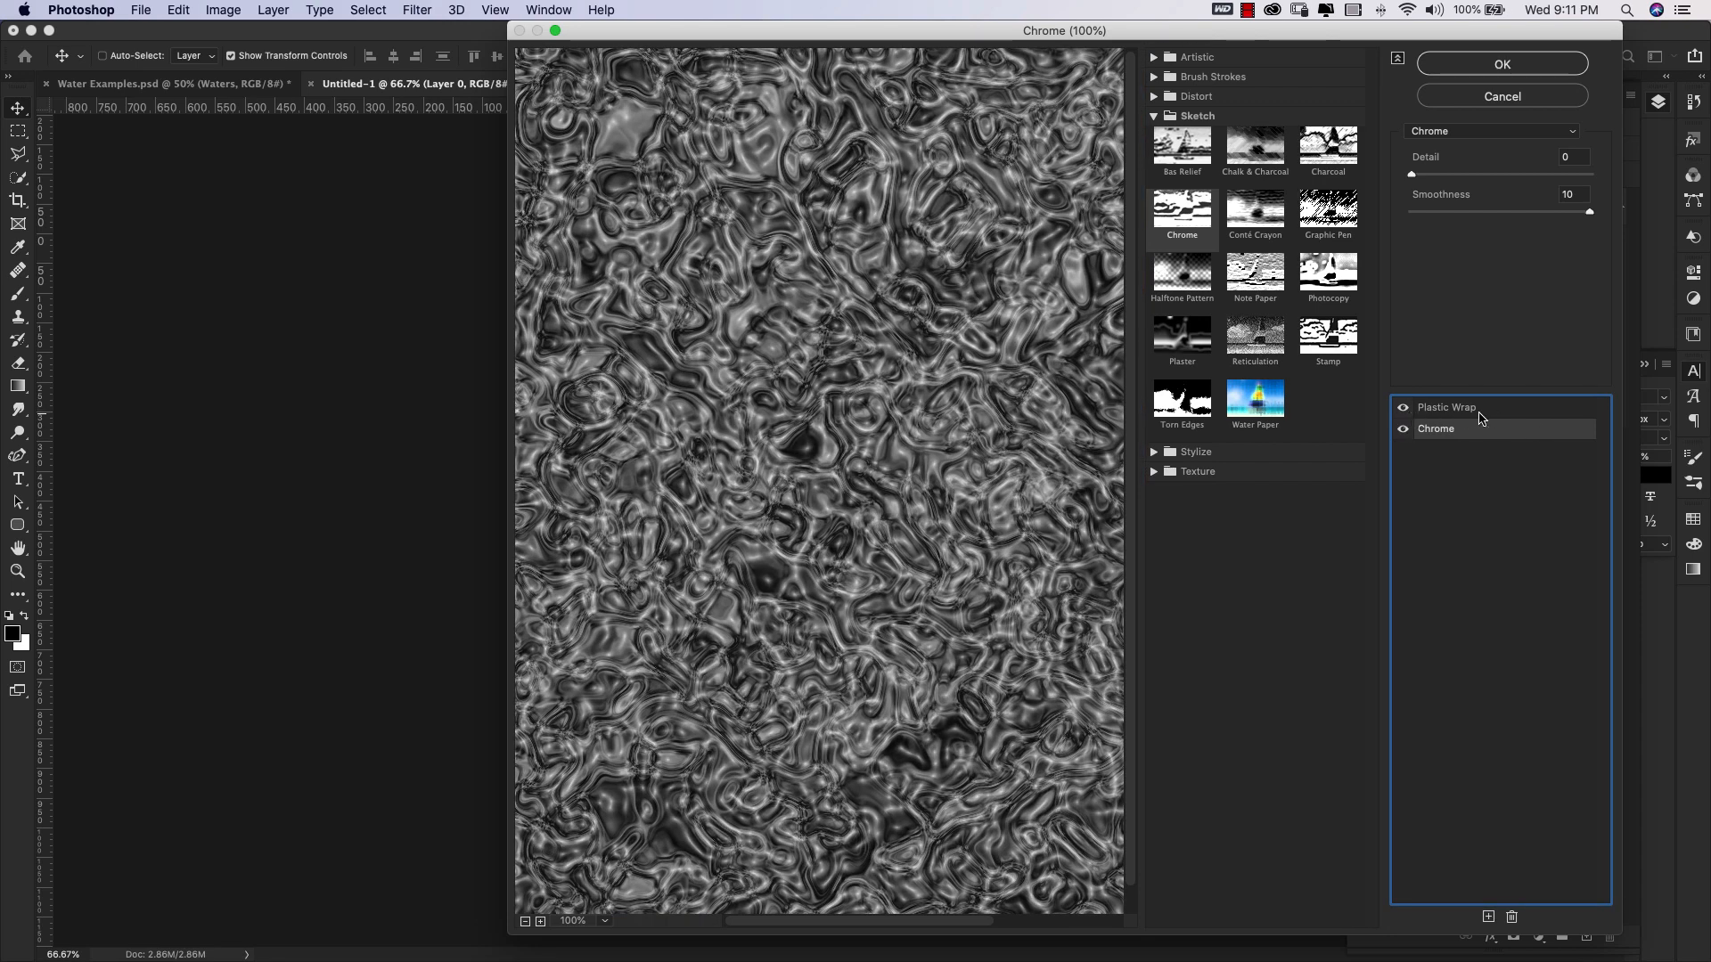
mouse_move(1473, 426)
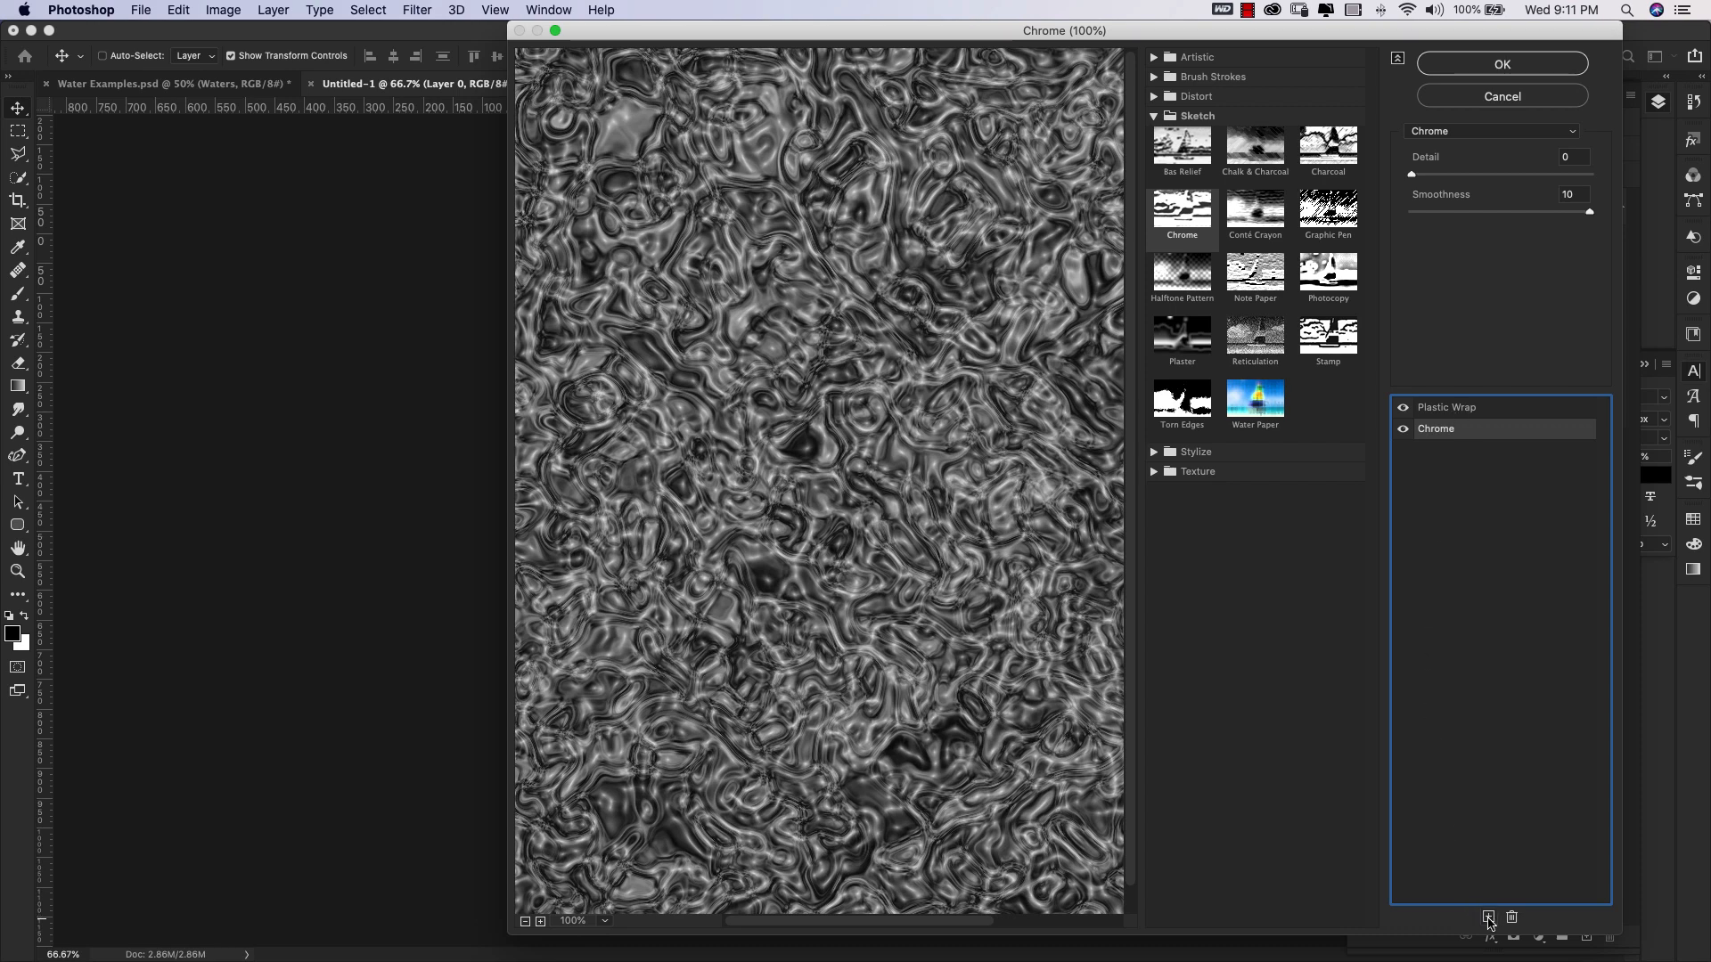
mouse_move(1547, 491)
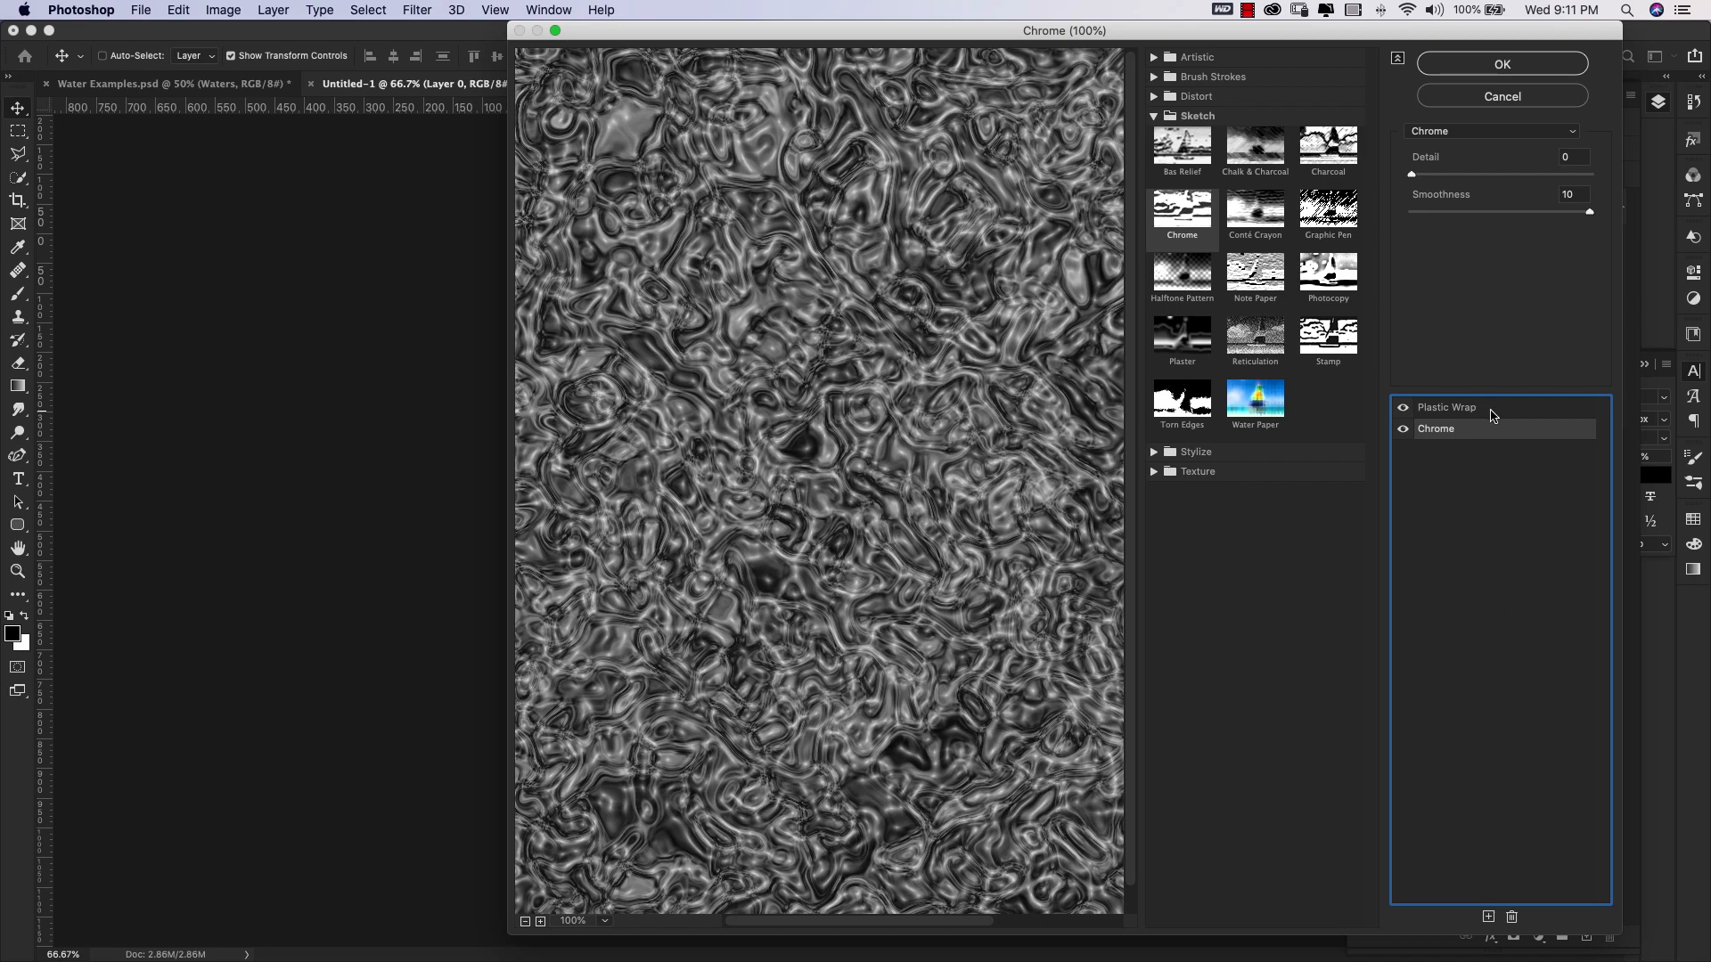
Select the Plastic Wrap effect in the gallery stack to edit its settings.
left_click(1445, 407)
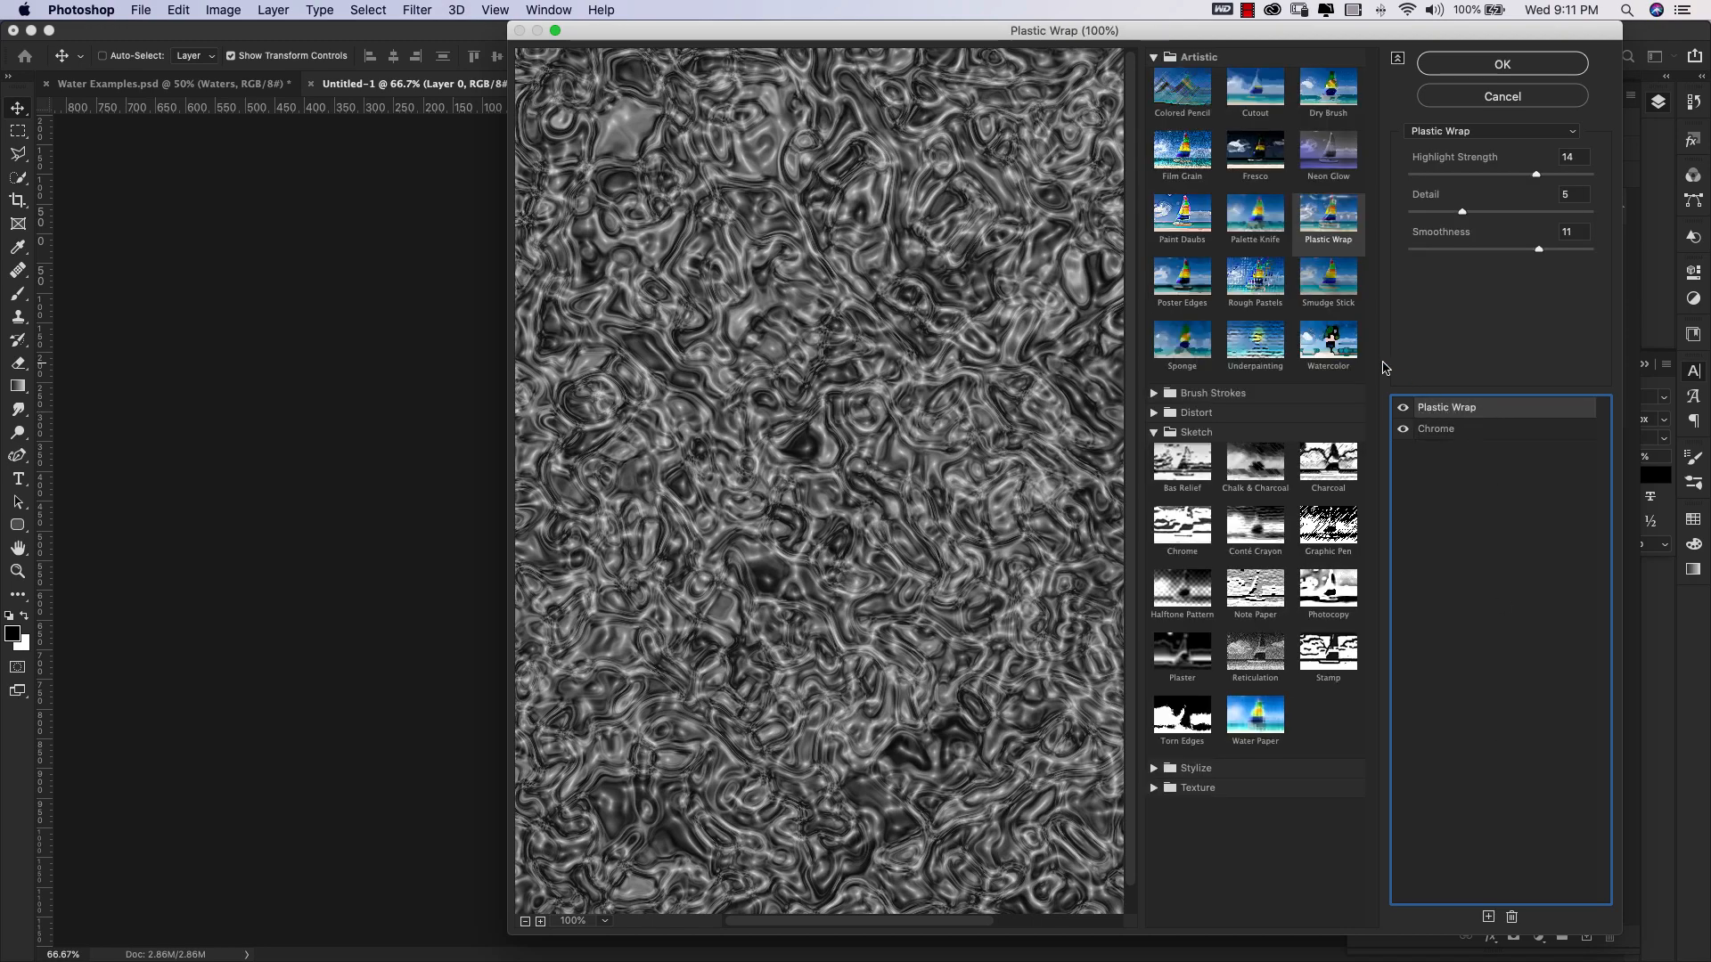
left_click(1153, 432)
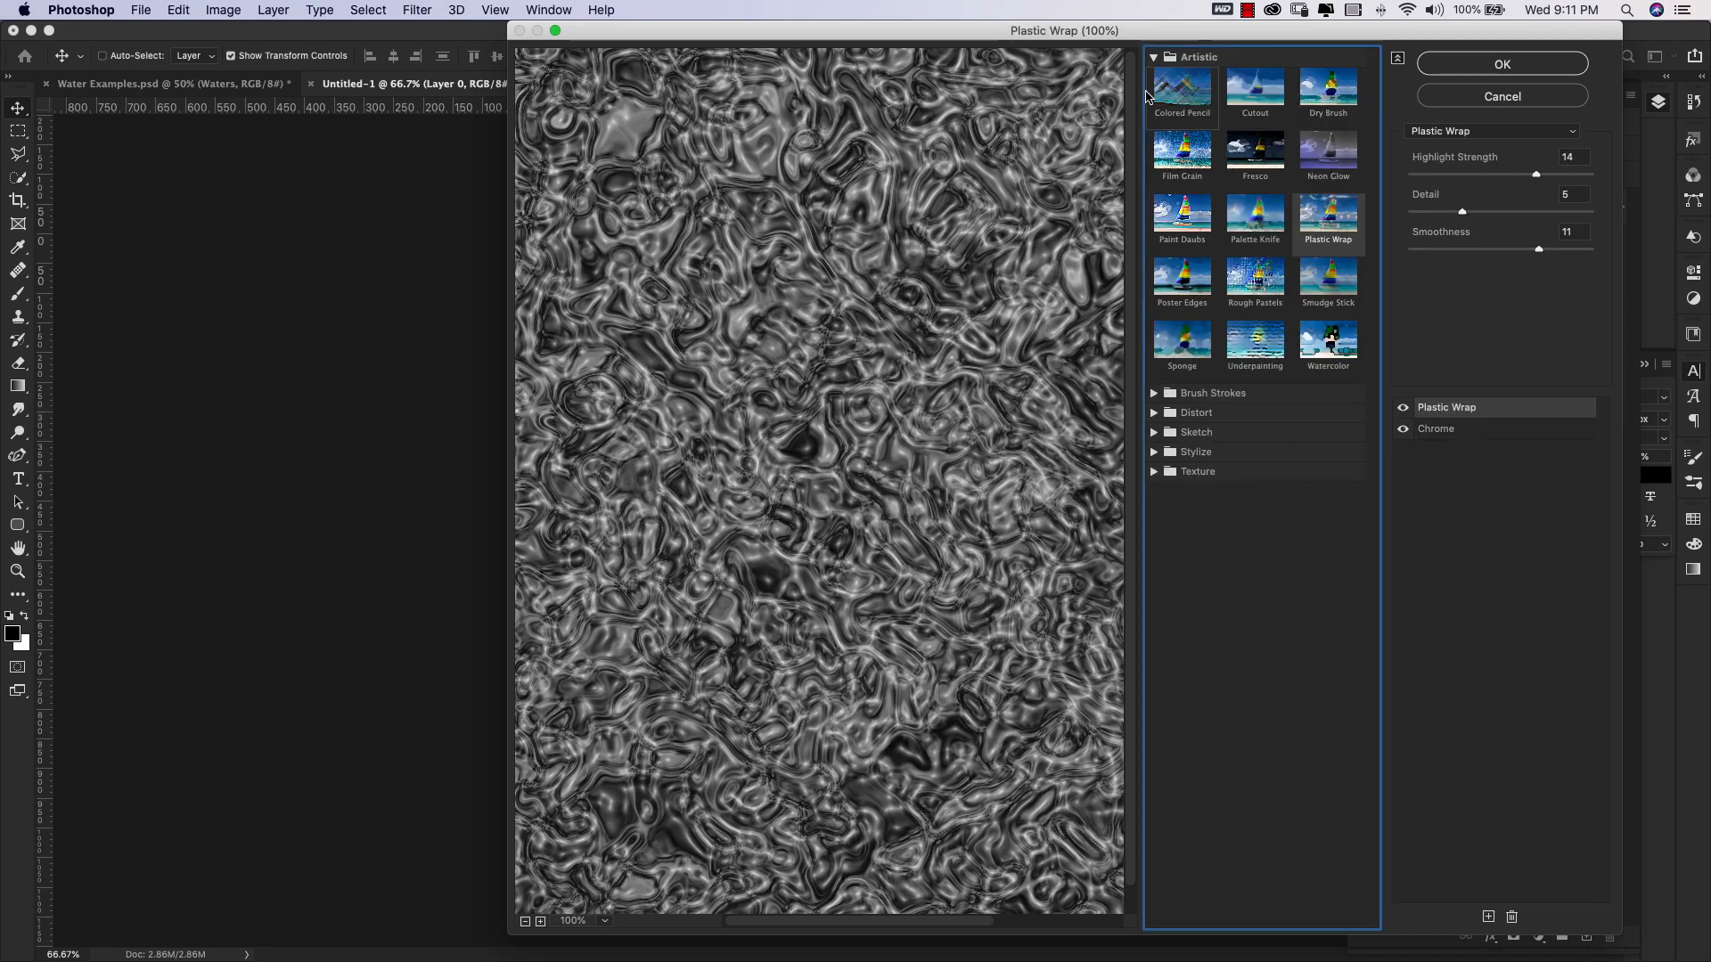
left_click(1153, 57)
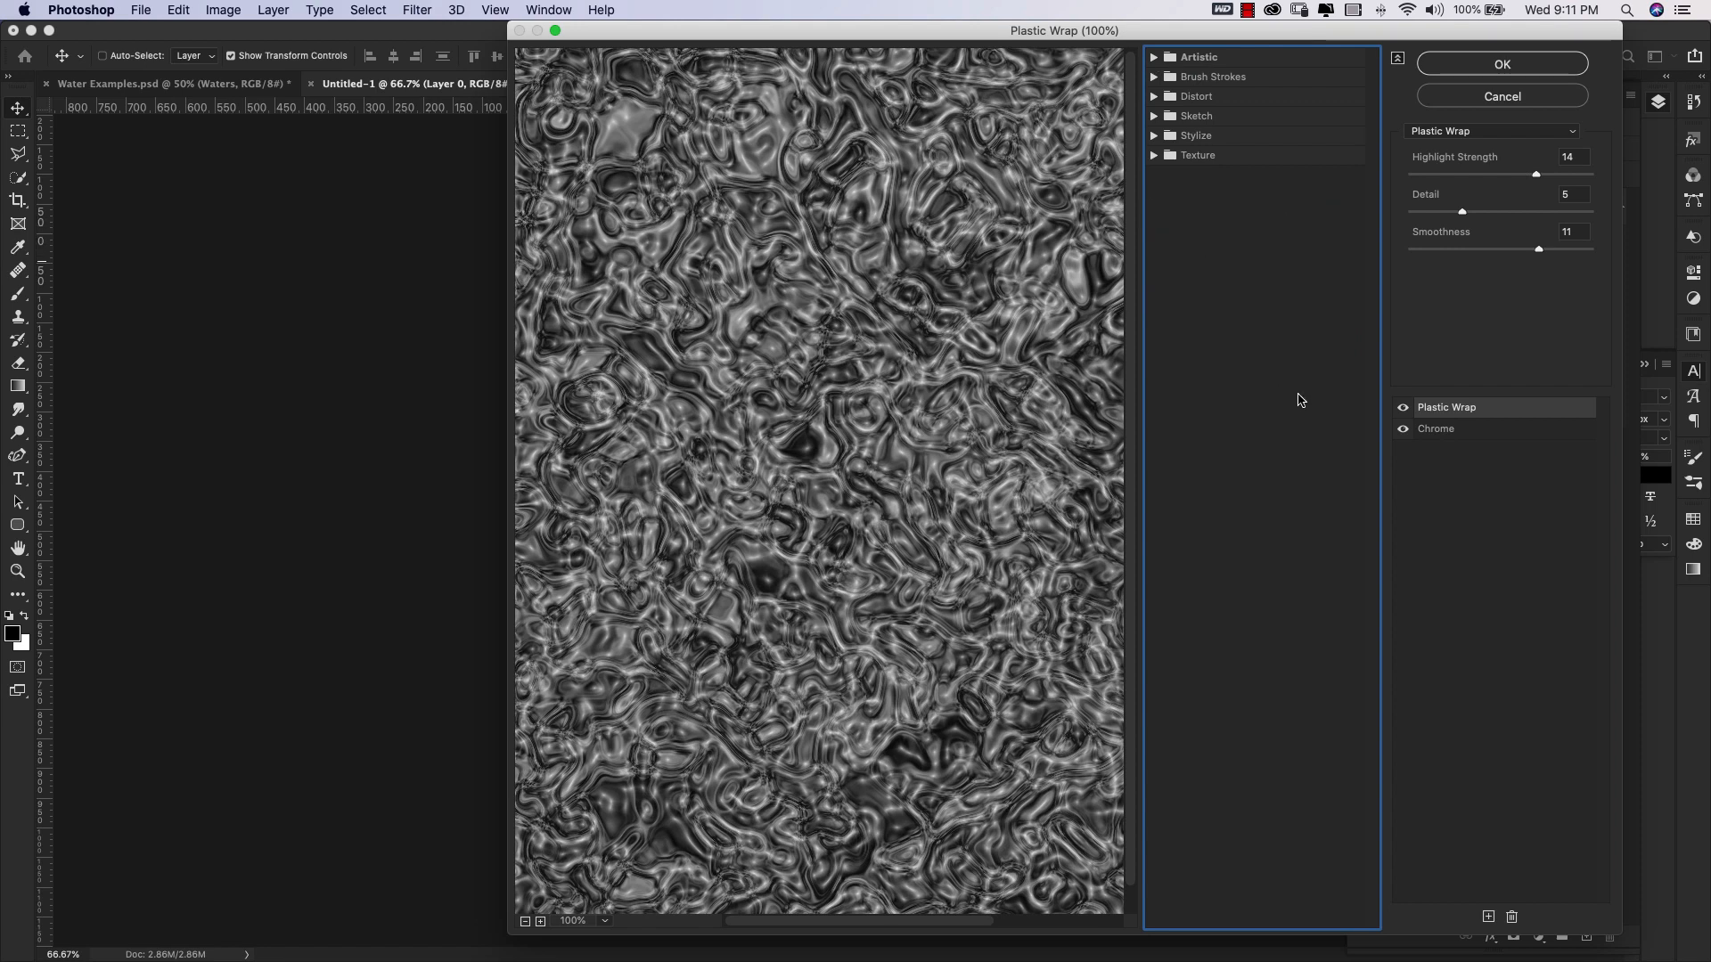
mouse_move(1506, 422)
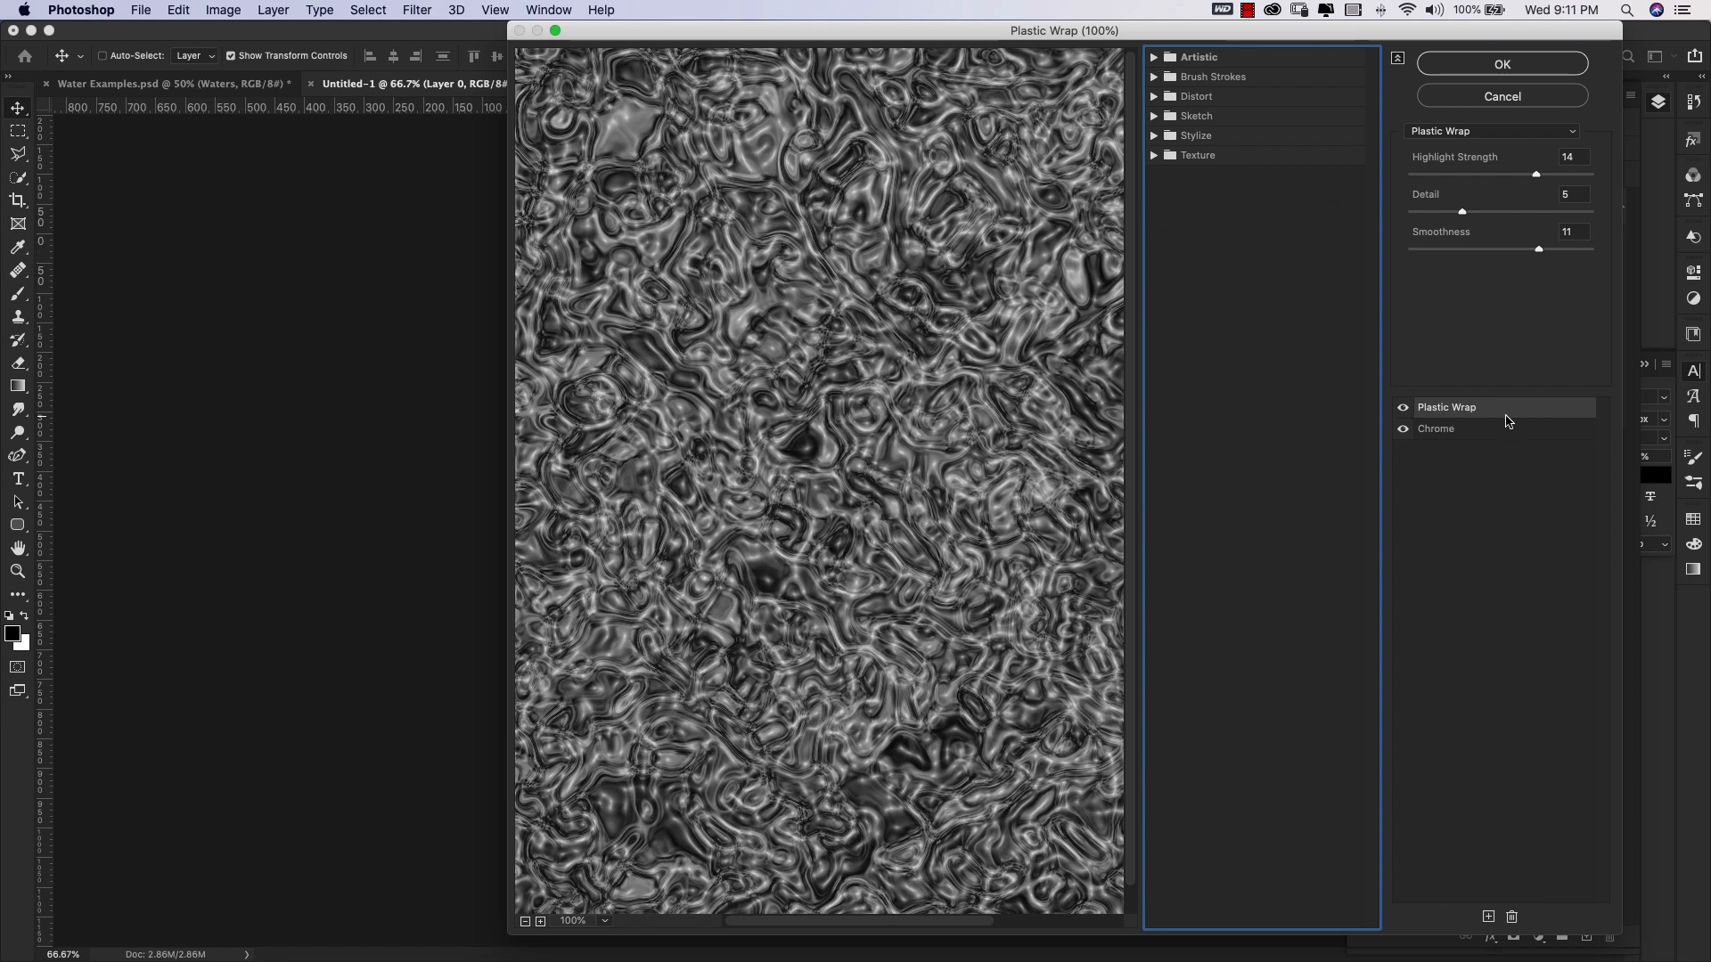
left_click(1155, 57)
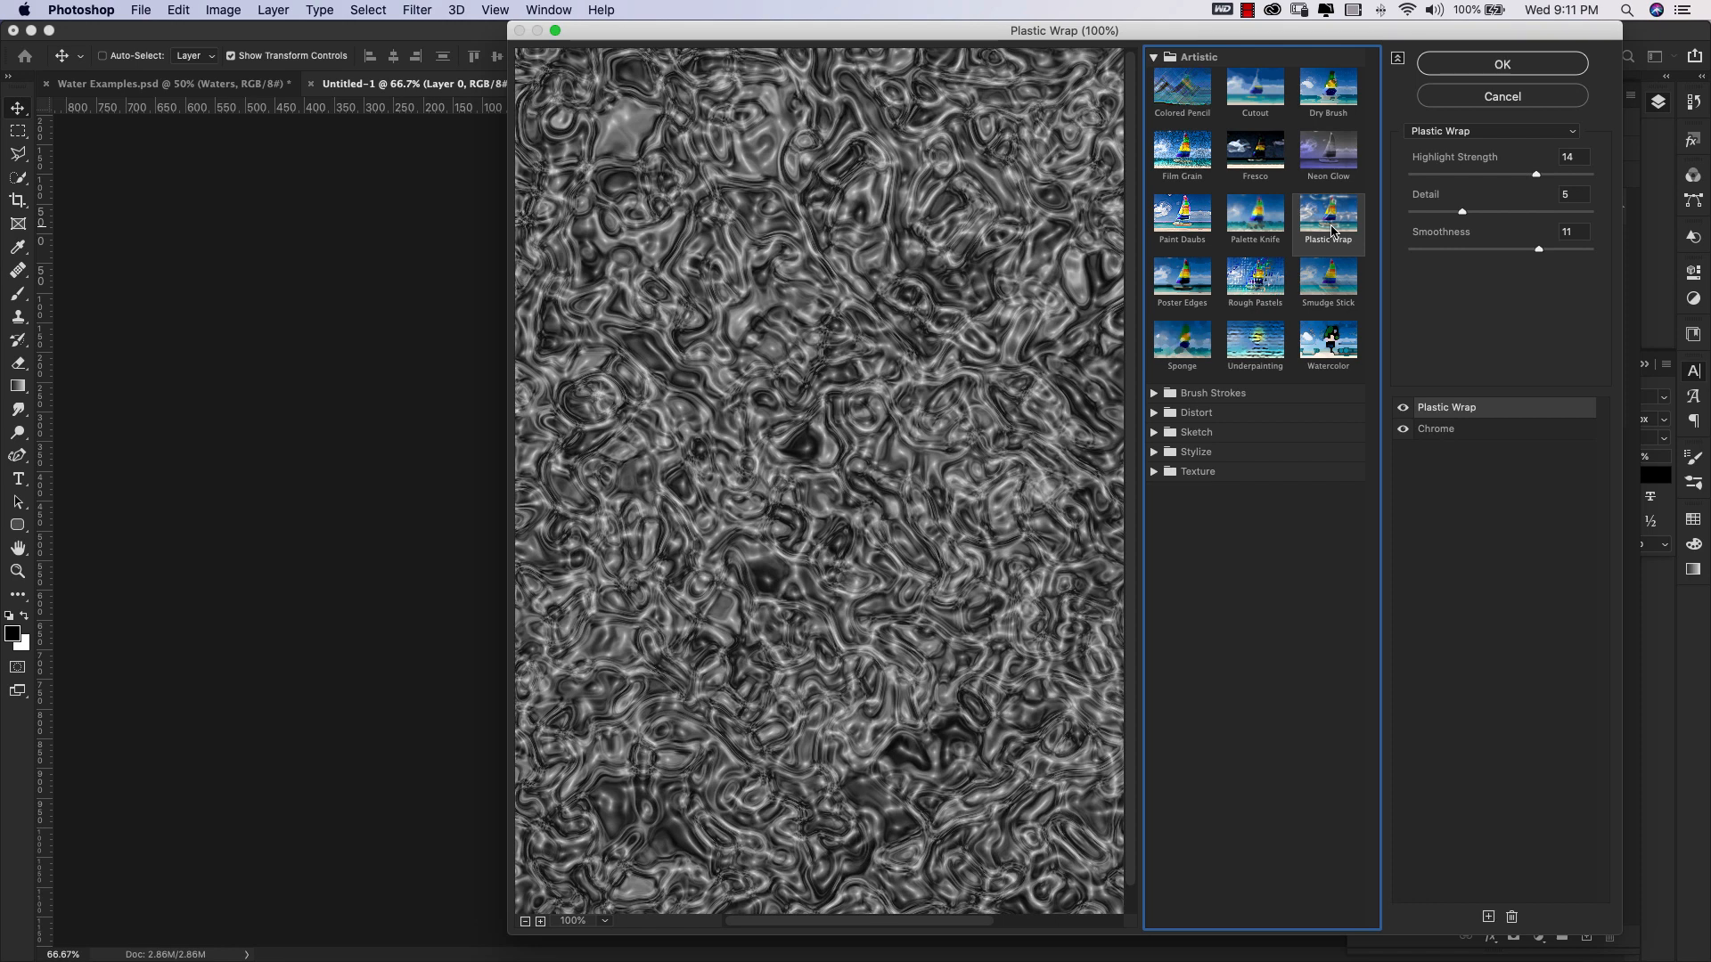
mouse_move(1422, 171)
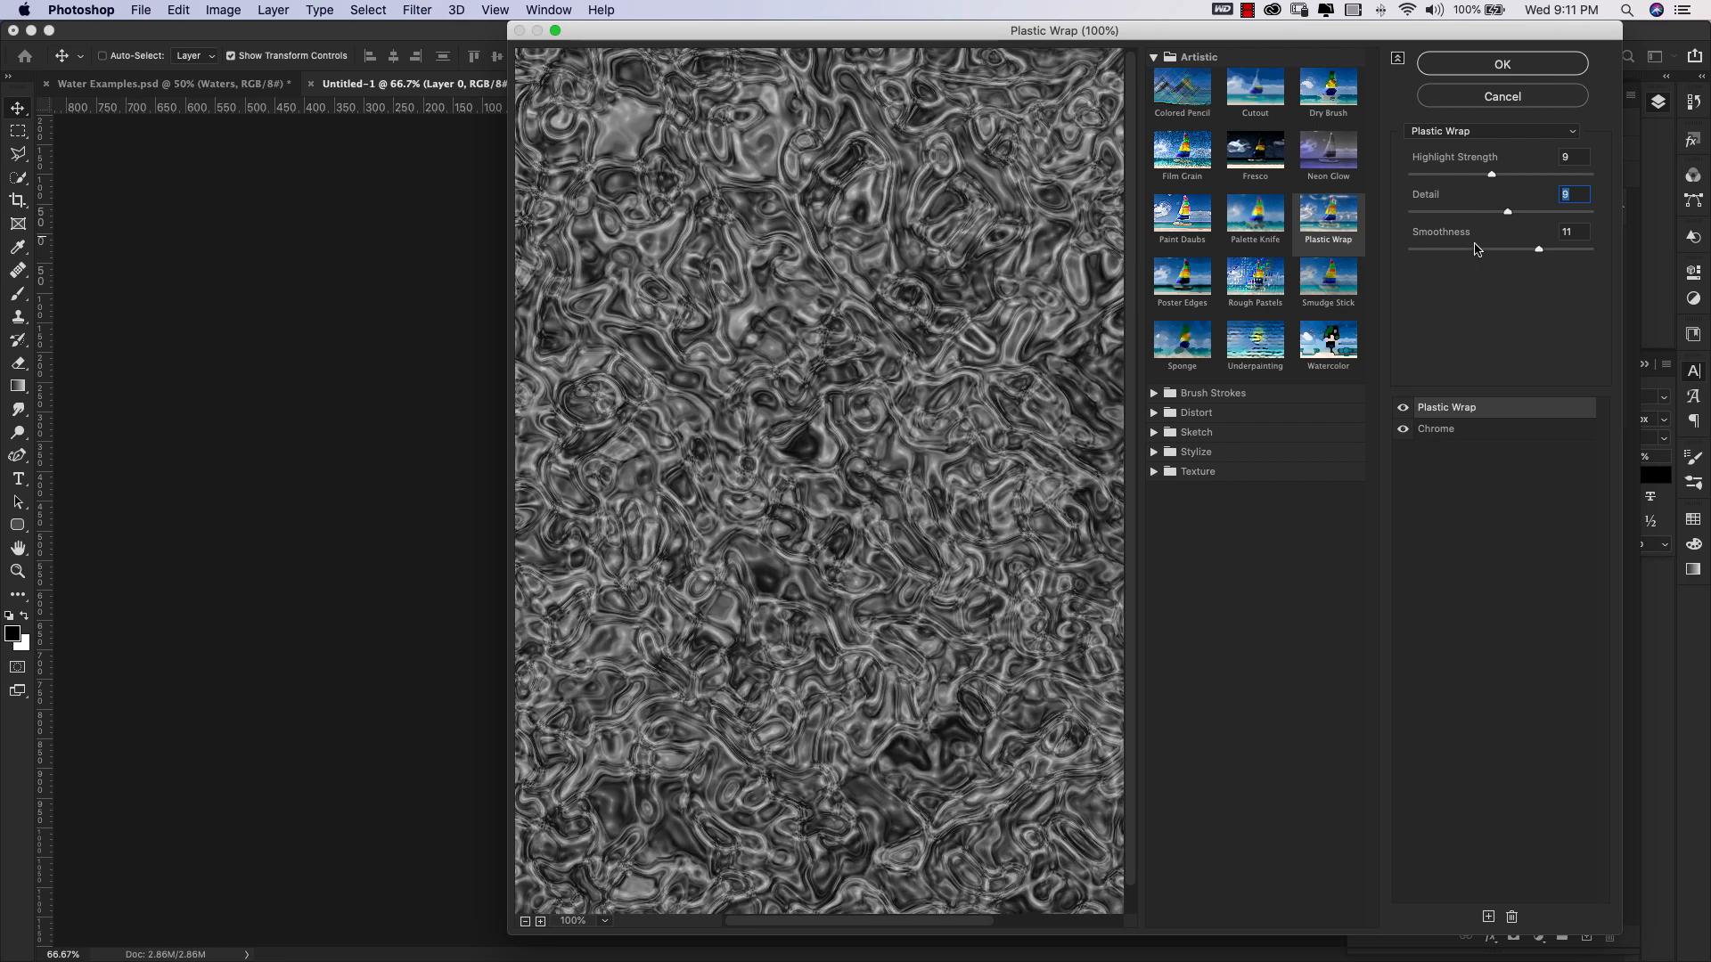
mouse_move(1518, 293)
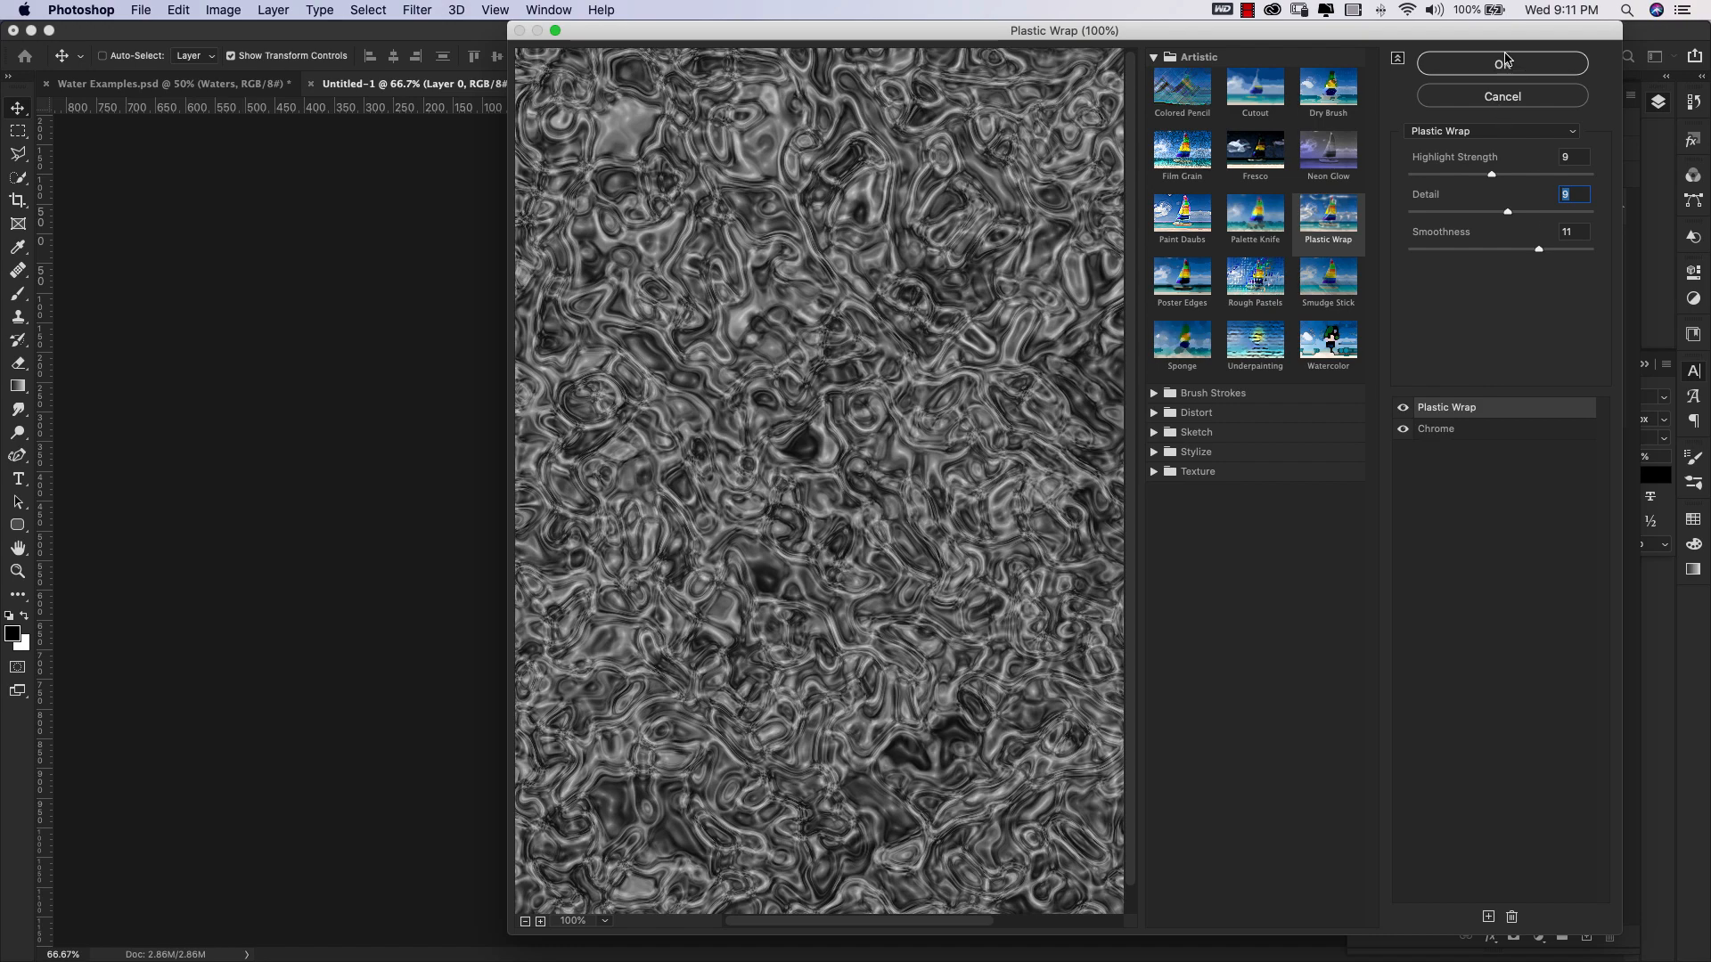
Apply the Filter Gallery effects and add a Gradient fill layer above the texture.
left_click(1502, 62)
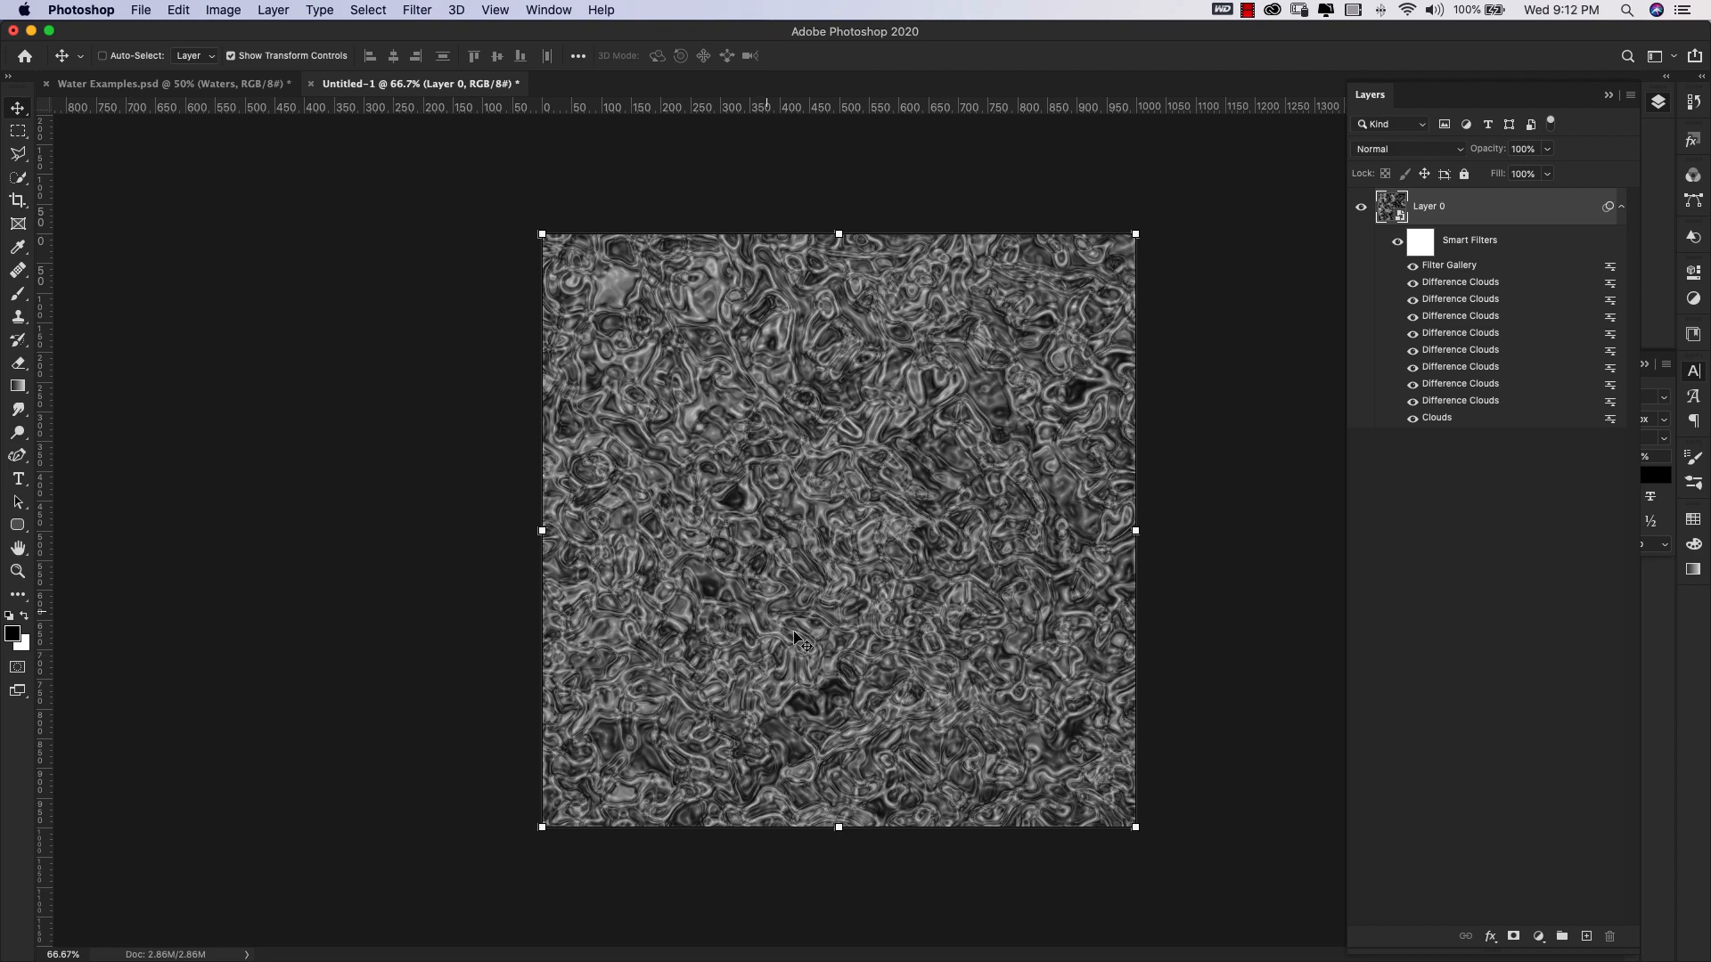
mouse_move(1162, 821)
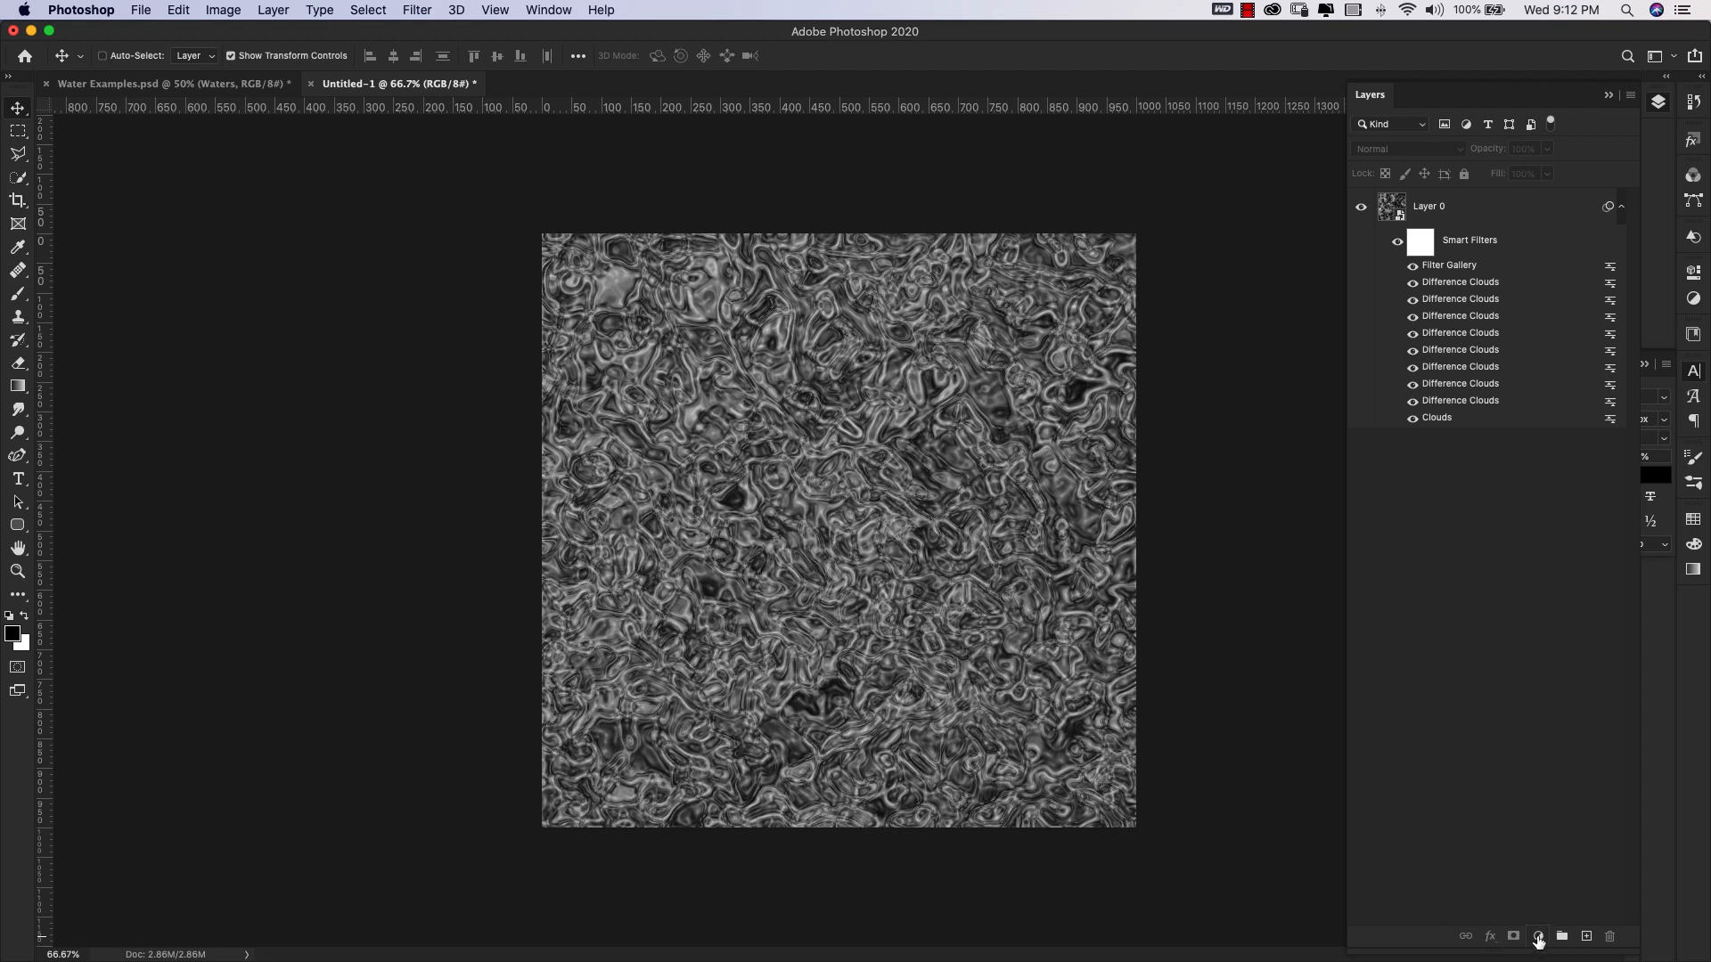
left_click(1537, 937)
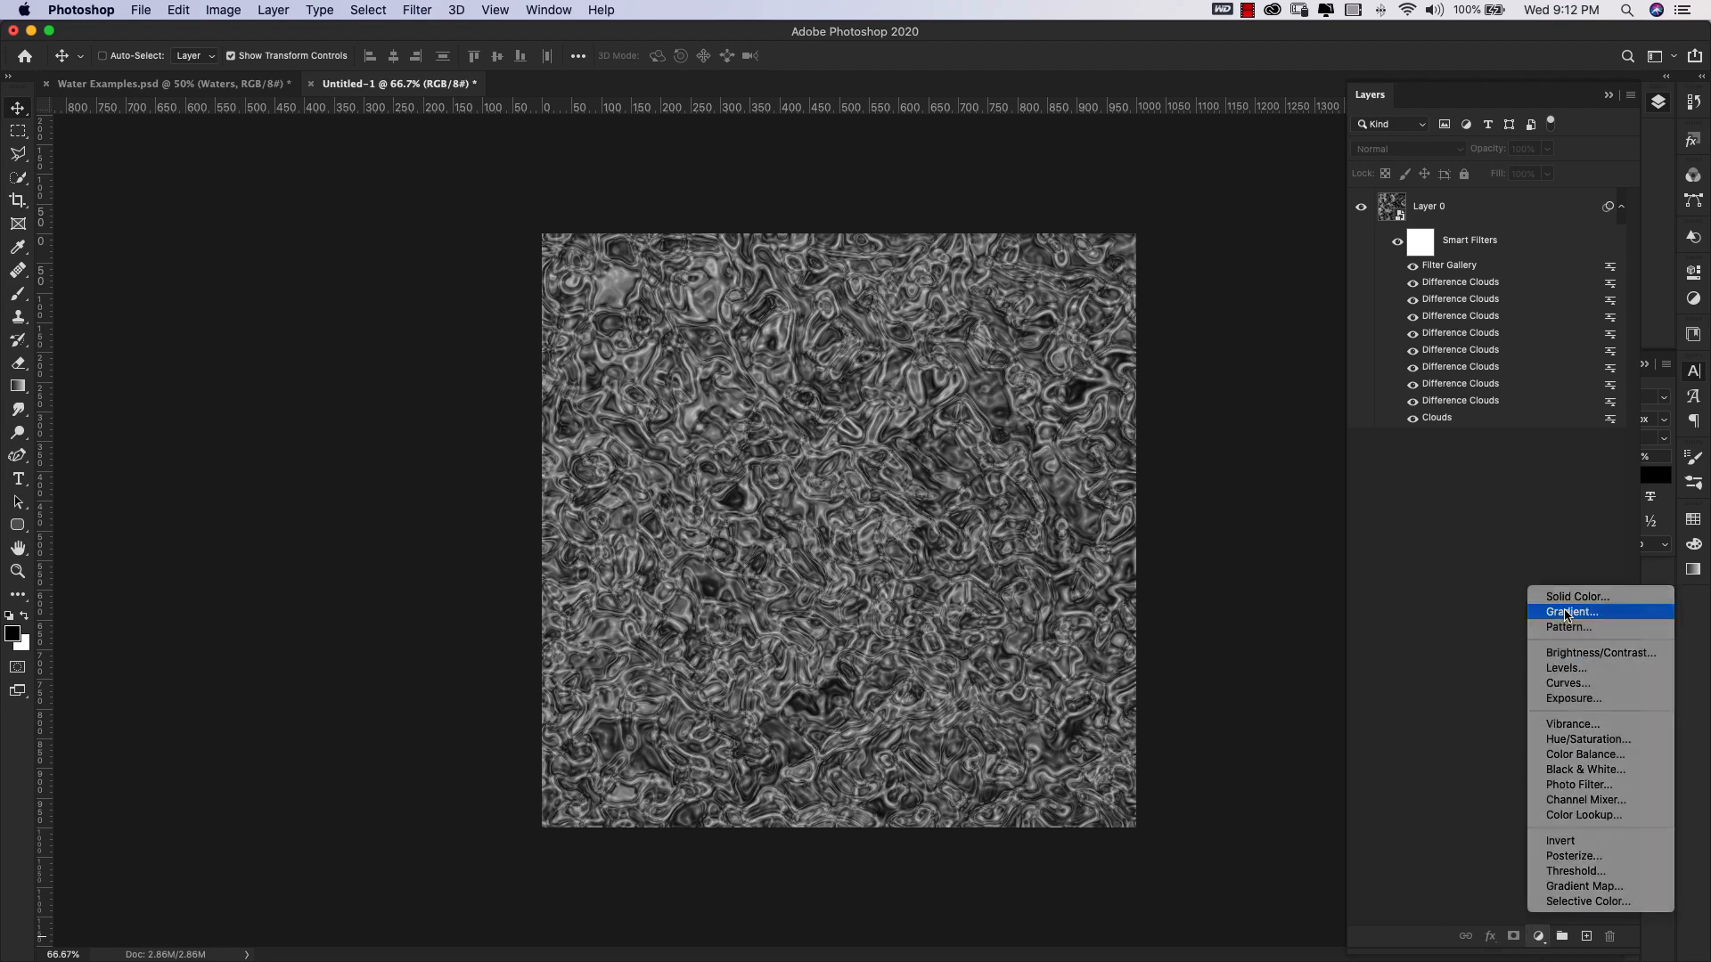
left_click(1571, 611)
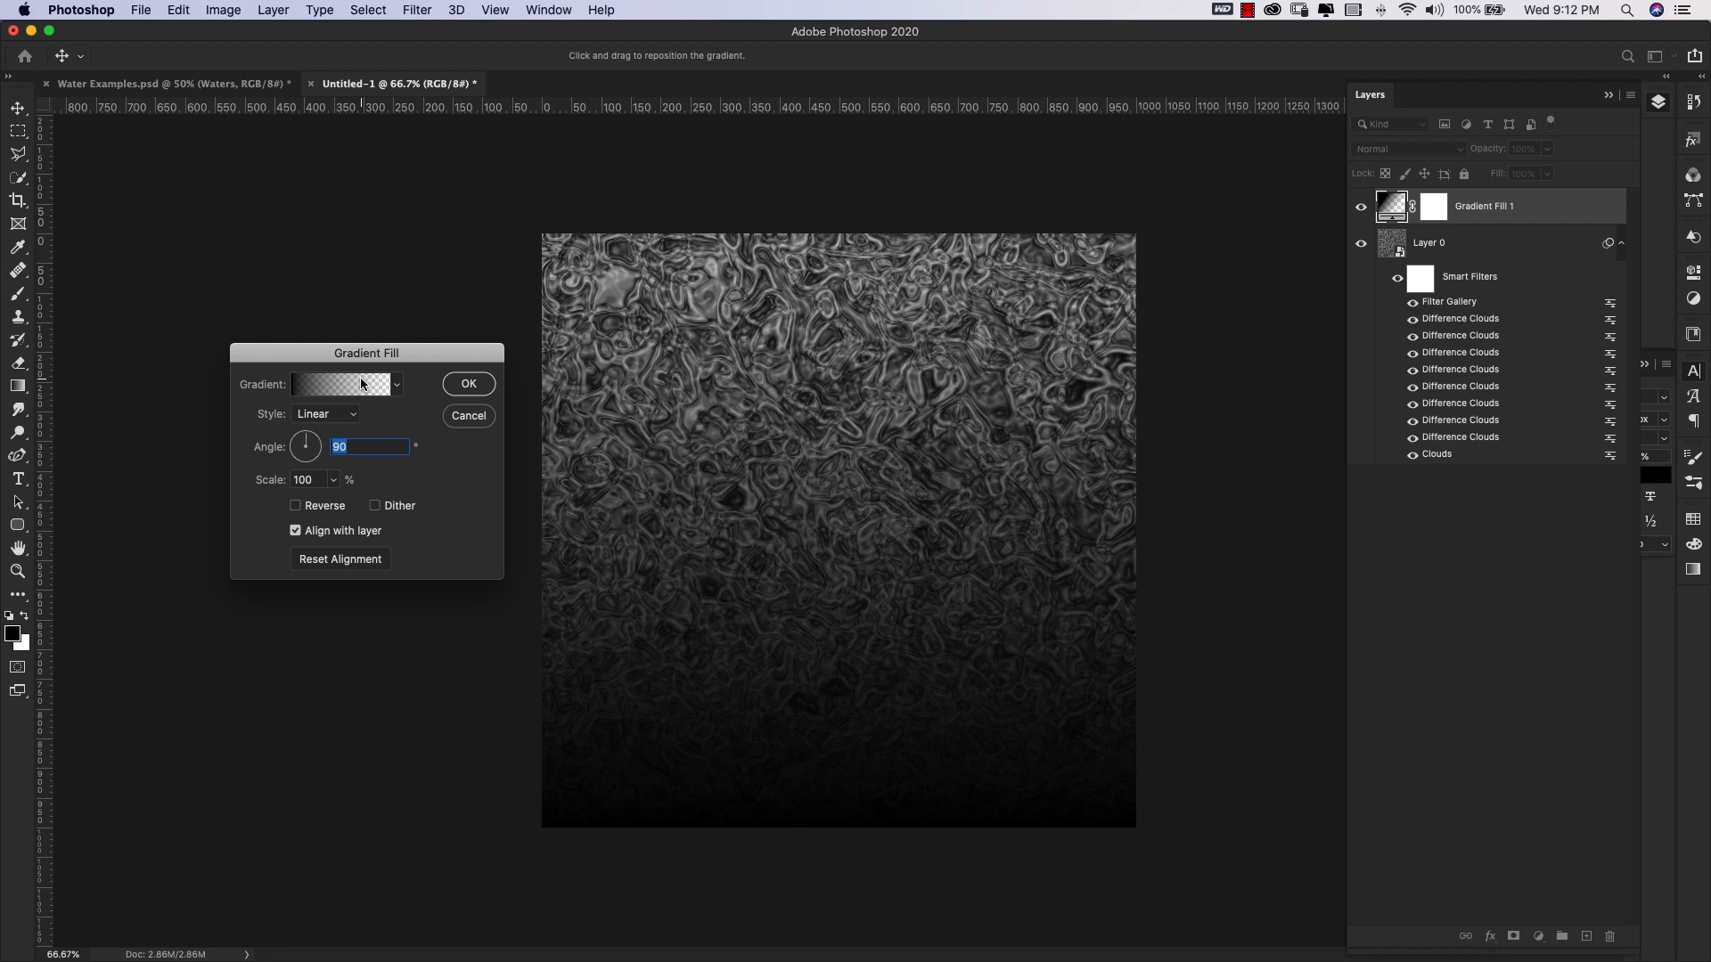
Pick the Foreground to Background gradient and set the fill angle to 90°.
left_click(339, 384)
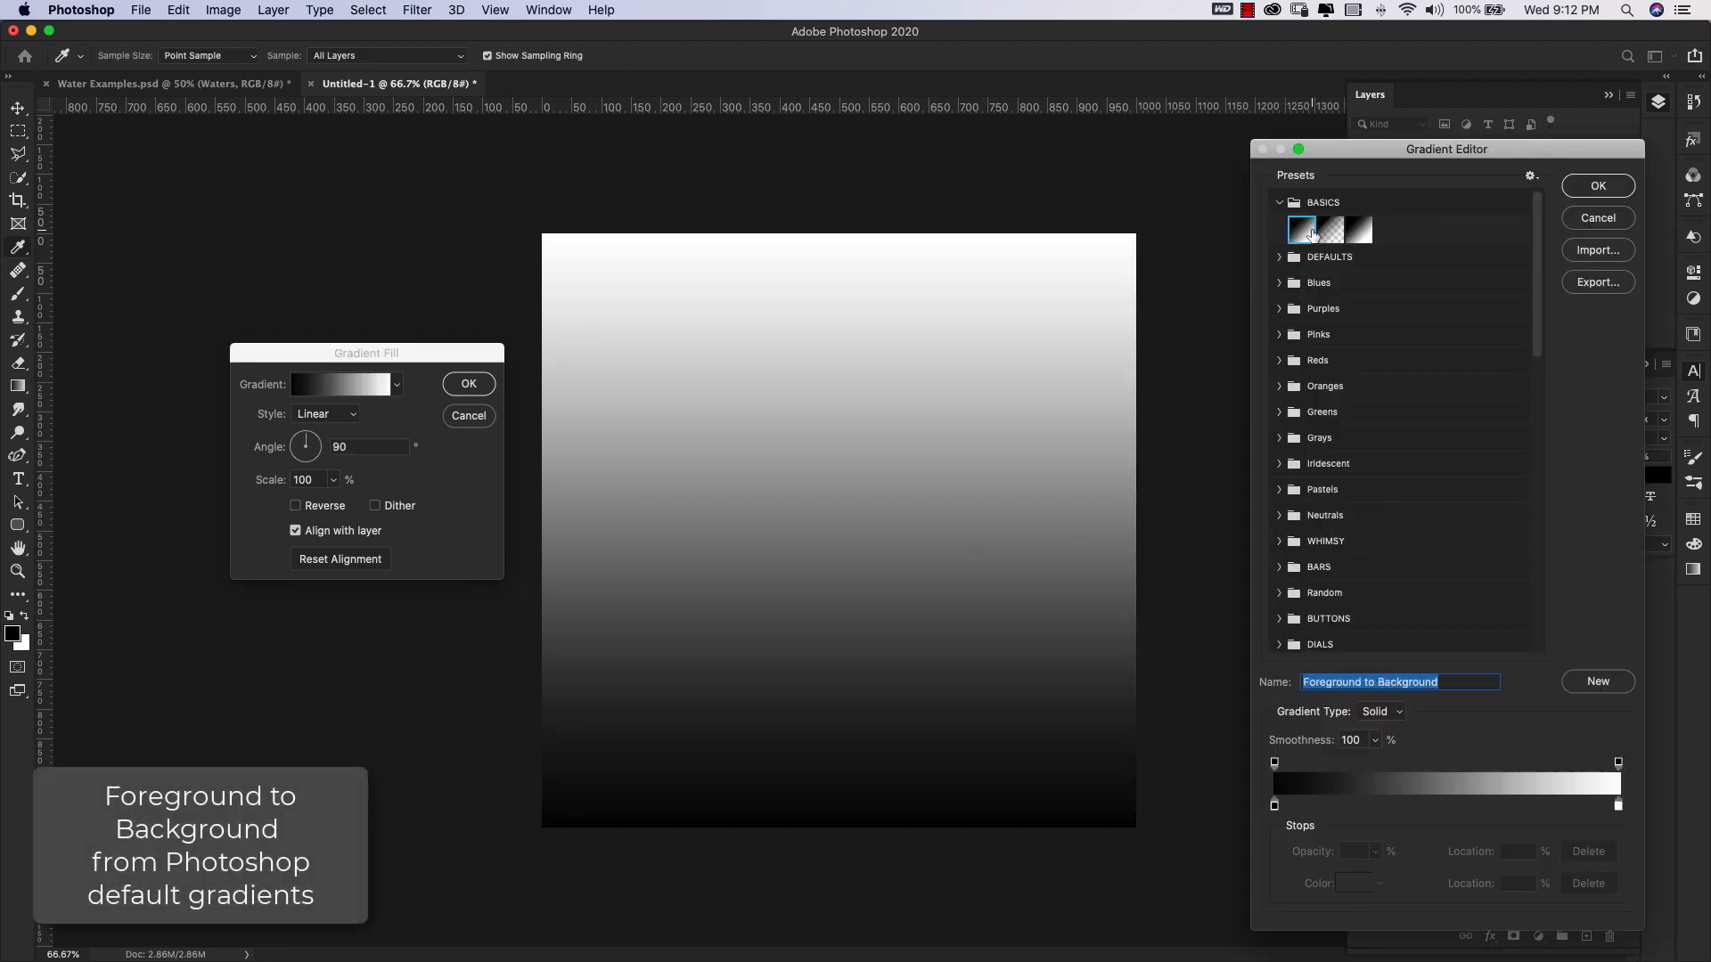
left_click(1302, 229)
type("57accc")
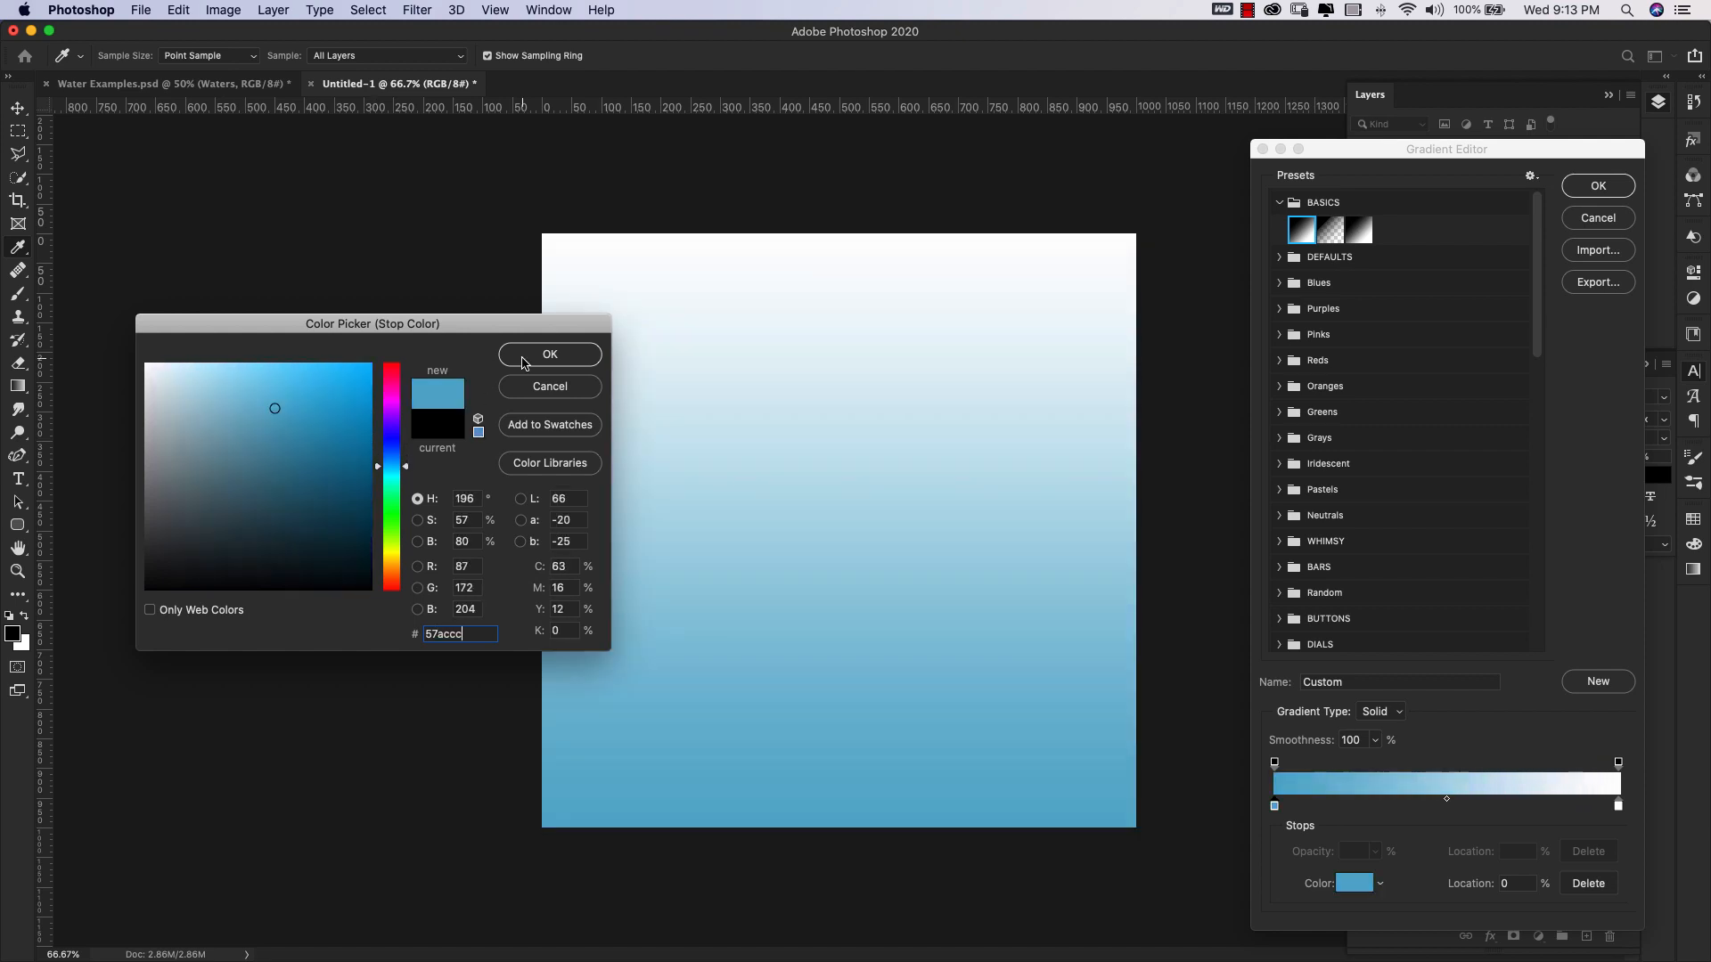
left_click(549, 355)
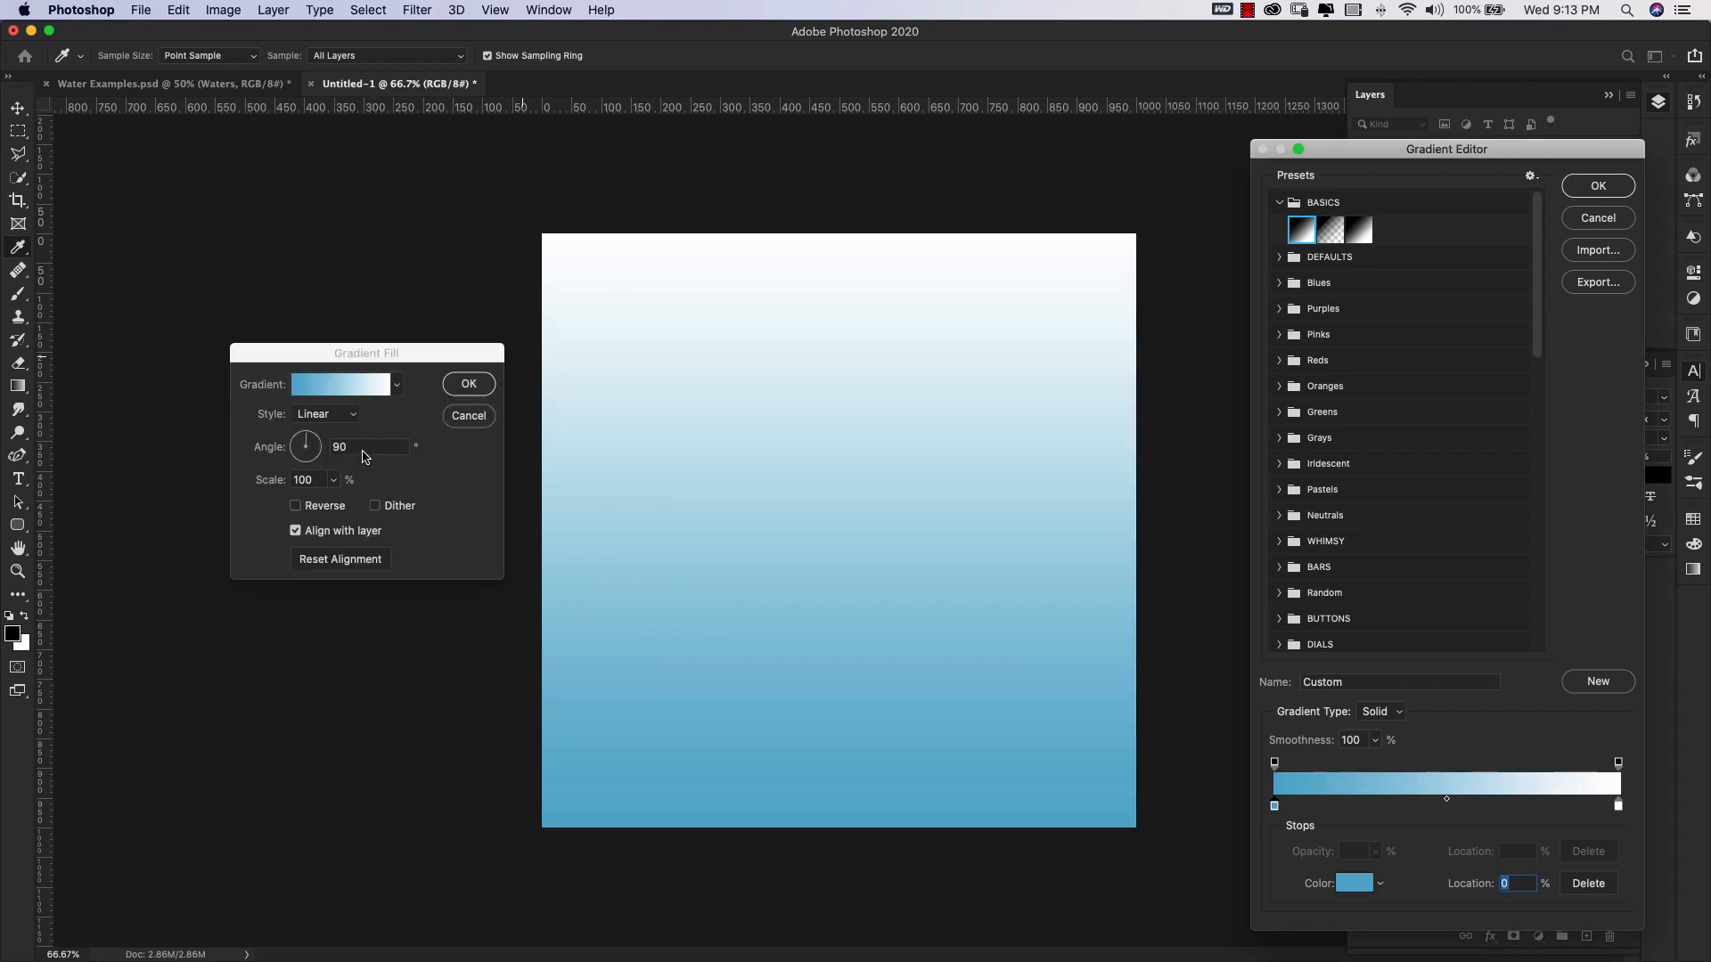
mouse_move(272, 451)
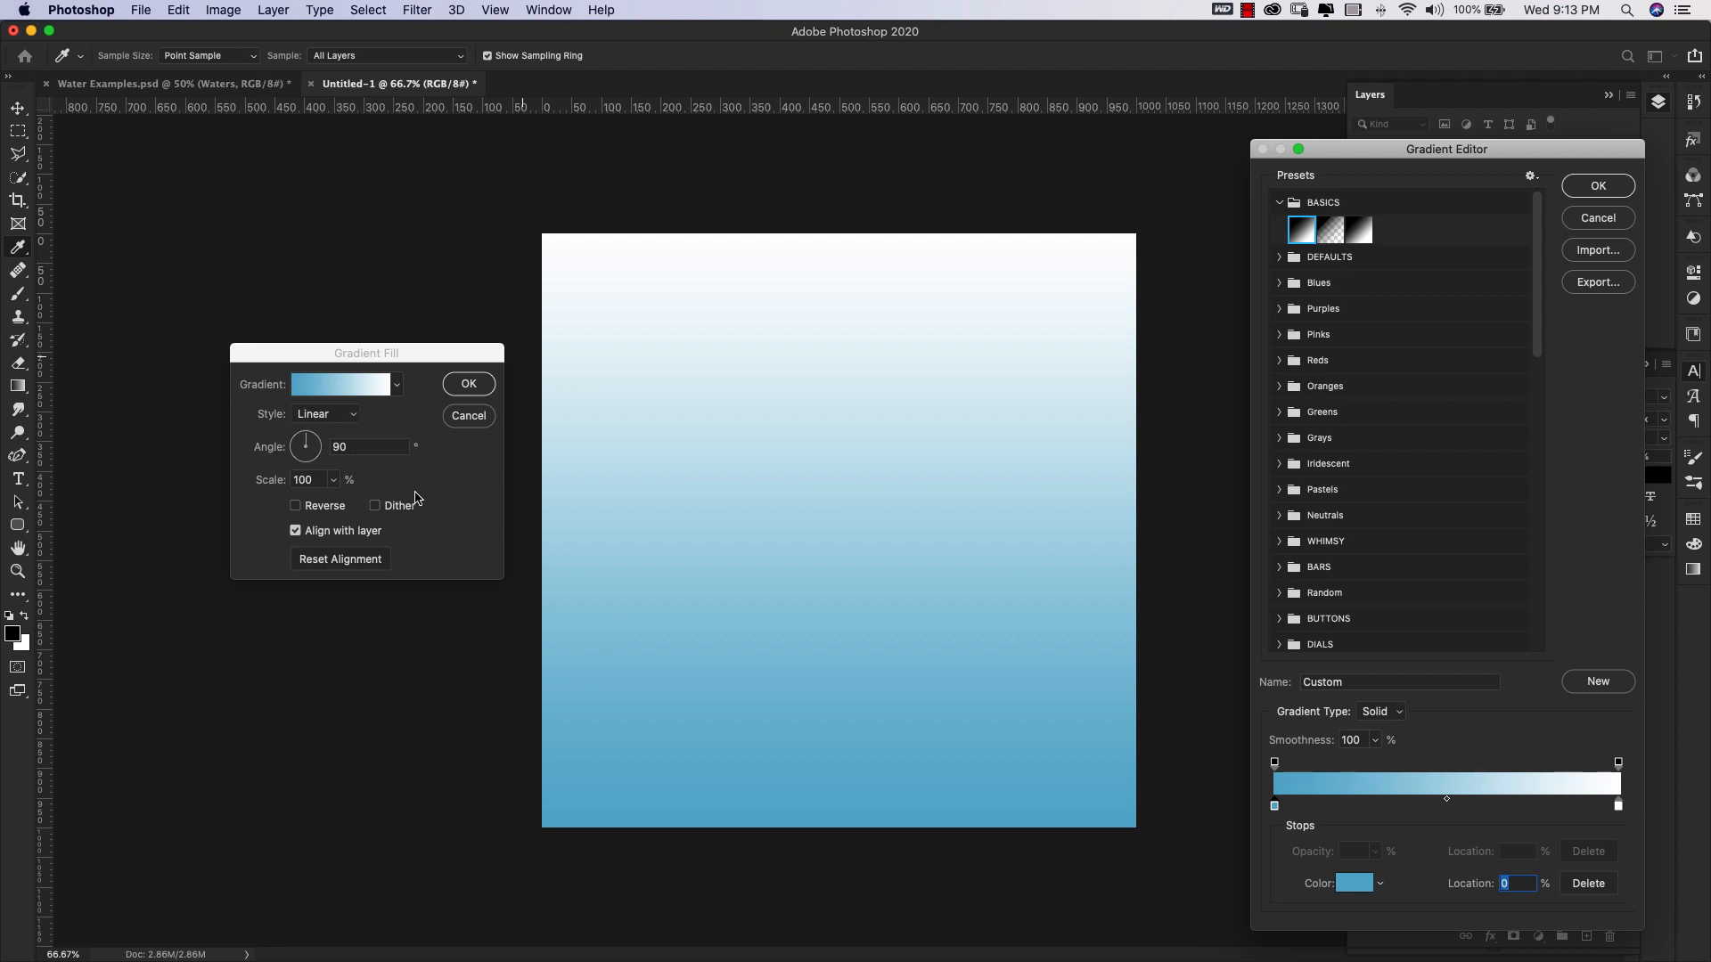
mouse_move(469, 384)
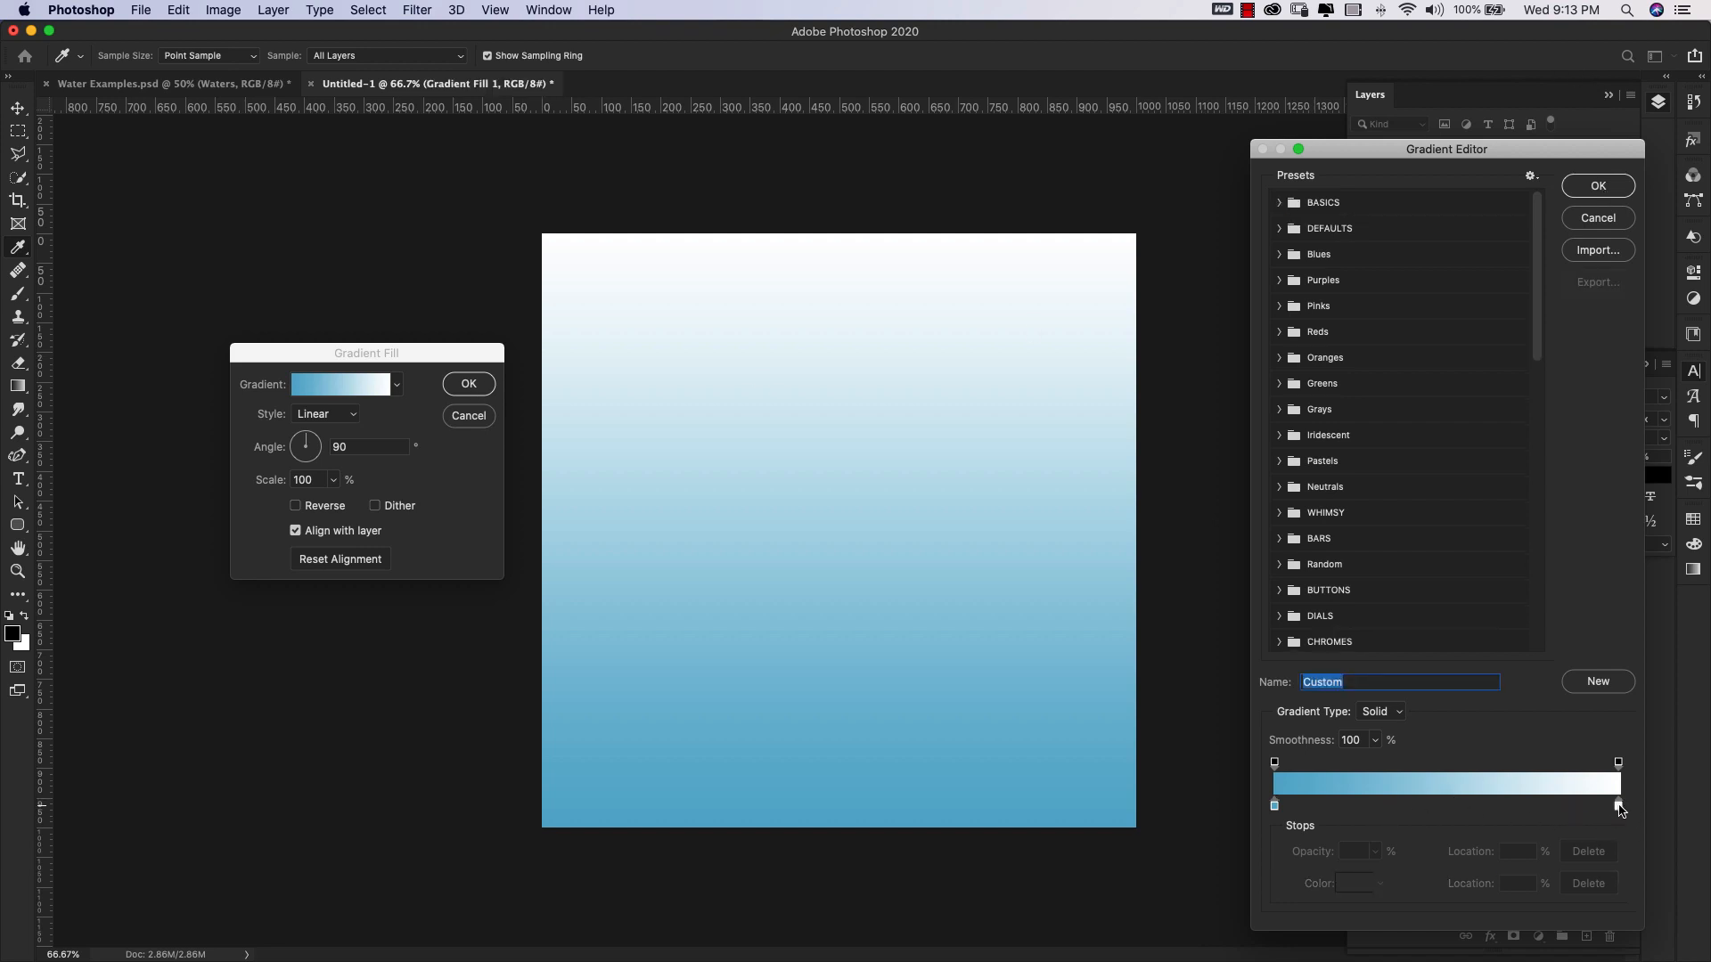
Recolour the gradient's white right stop to hex 668aba.
double_click(1618, 805)
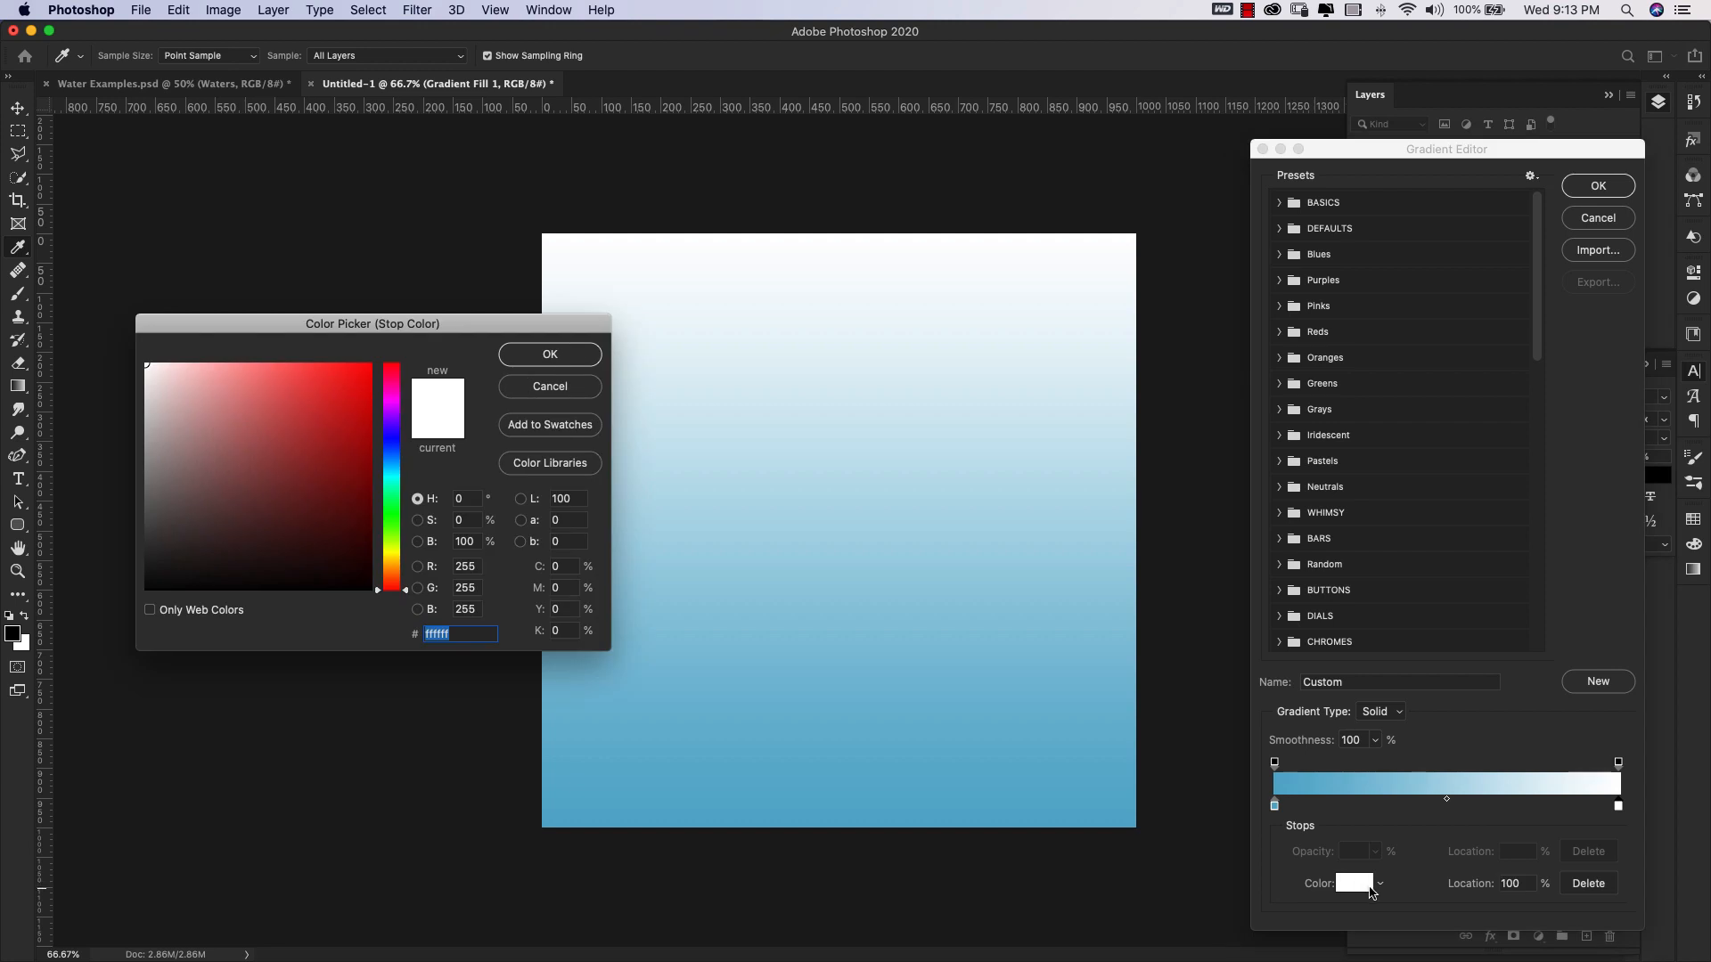
left_click(251, 417)
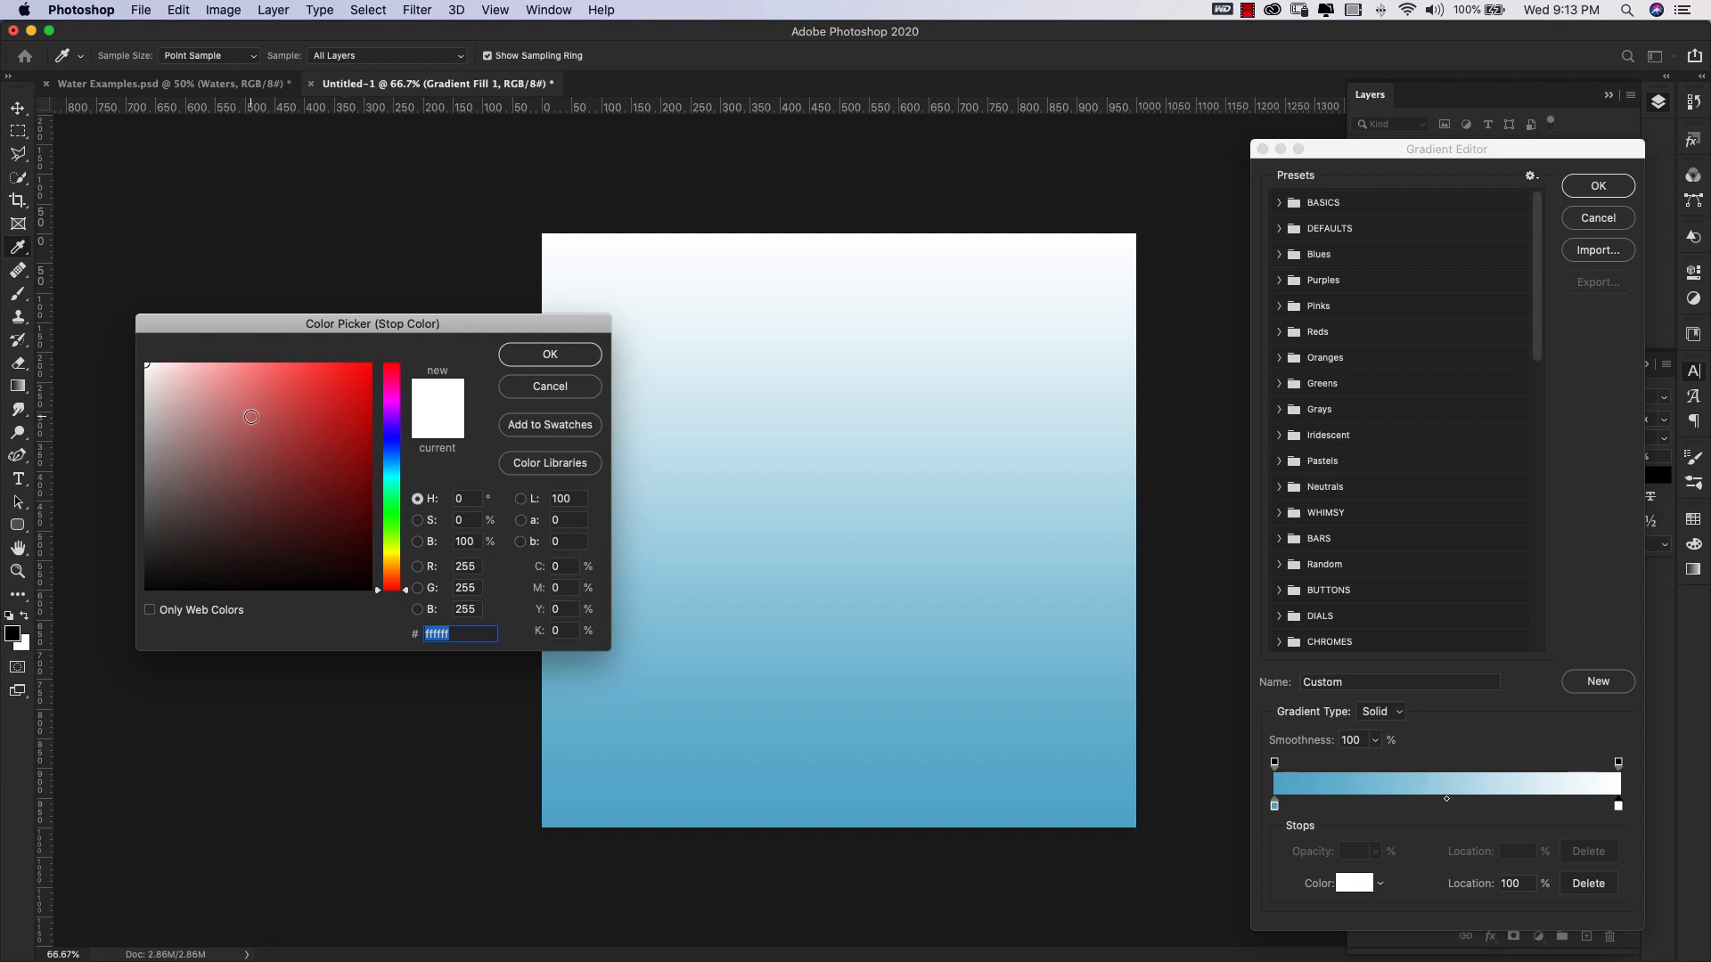
mouse_move(1619, 808)
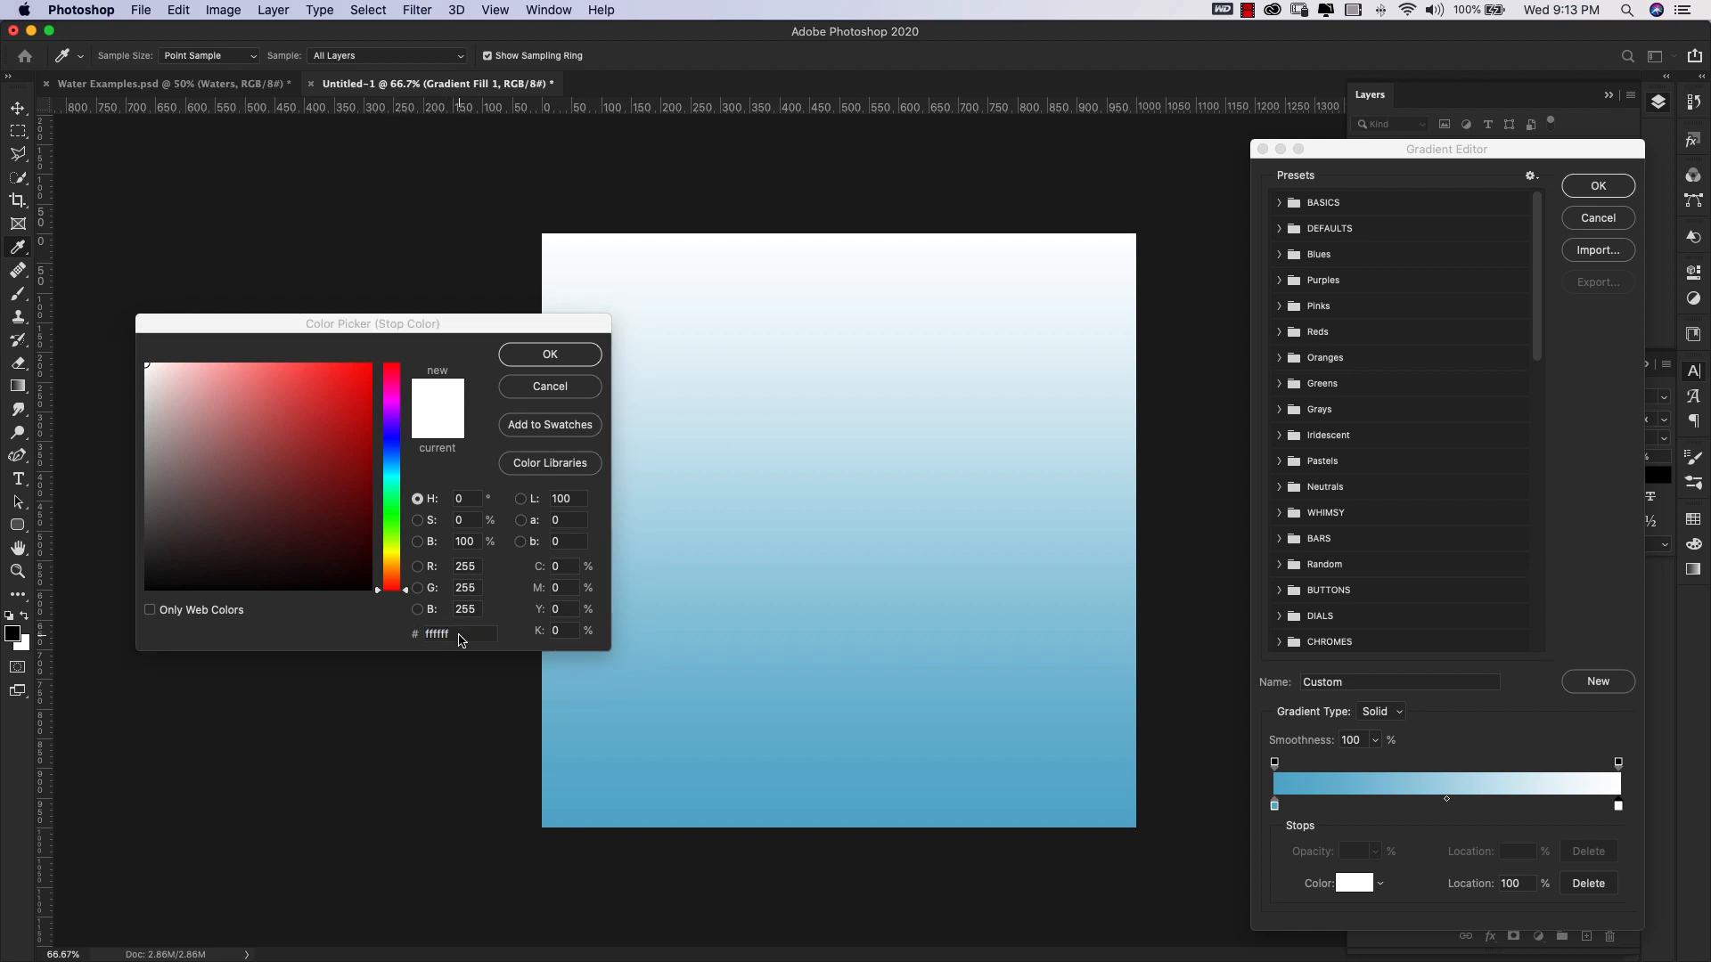
left_click(458, 633)
type("668")
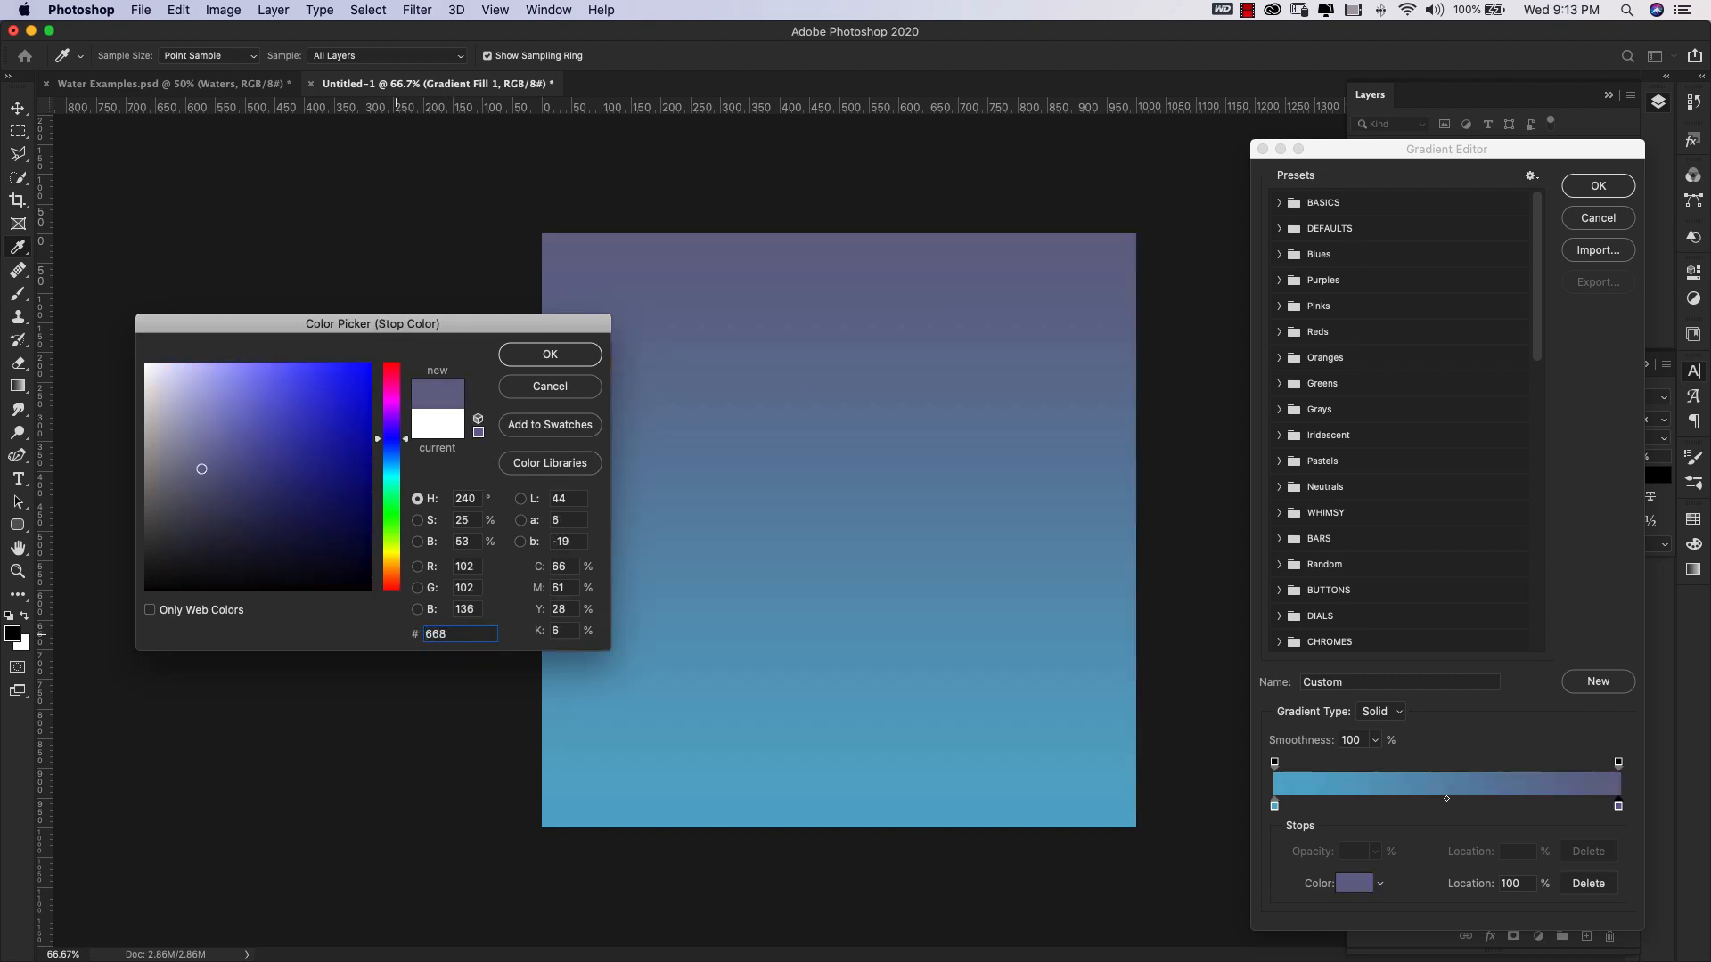
left_click(247, 425)
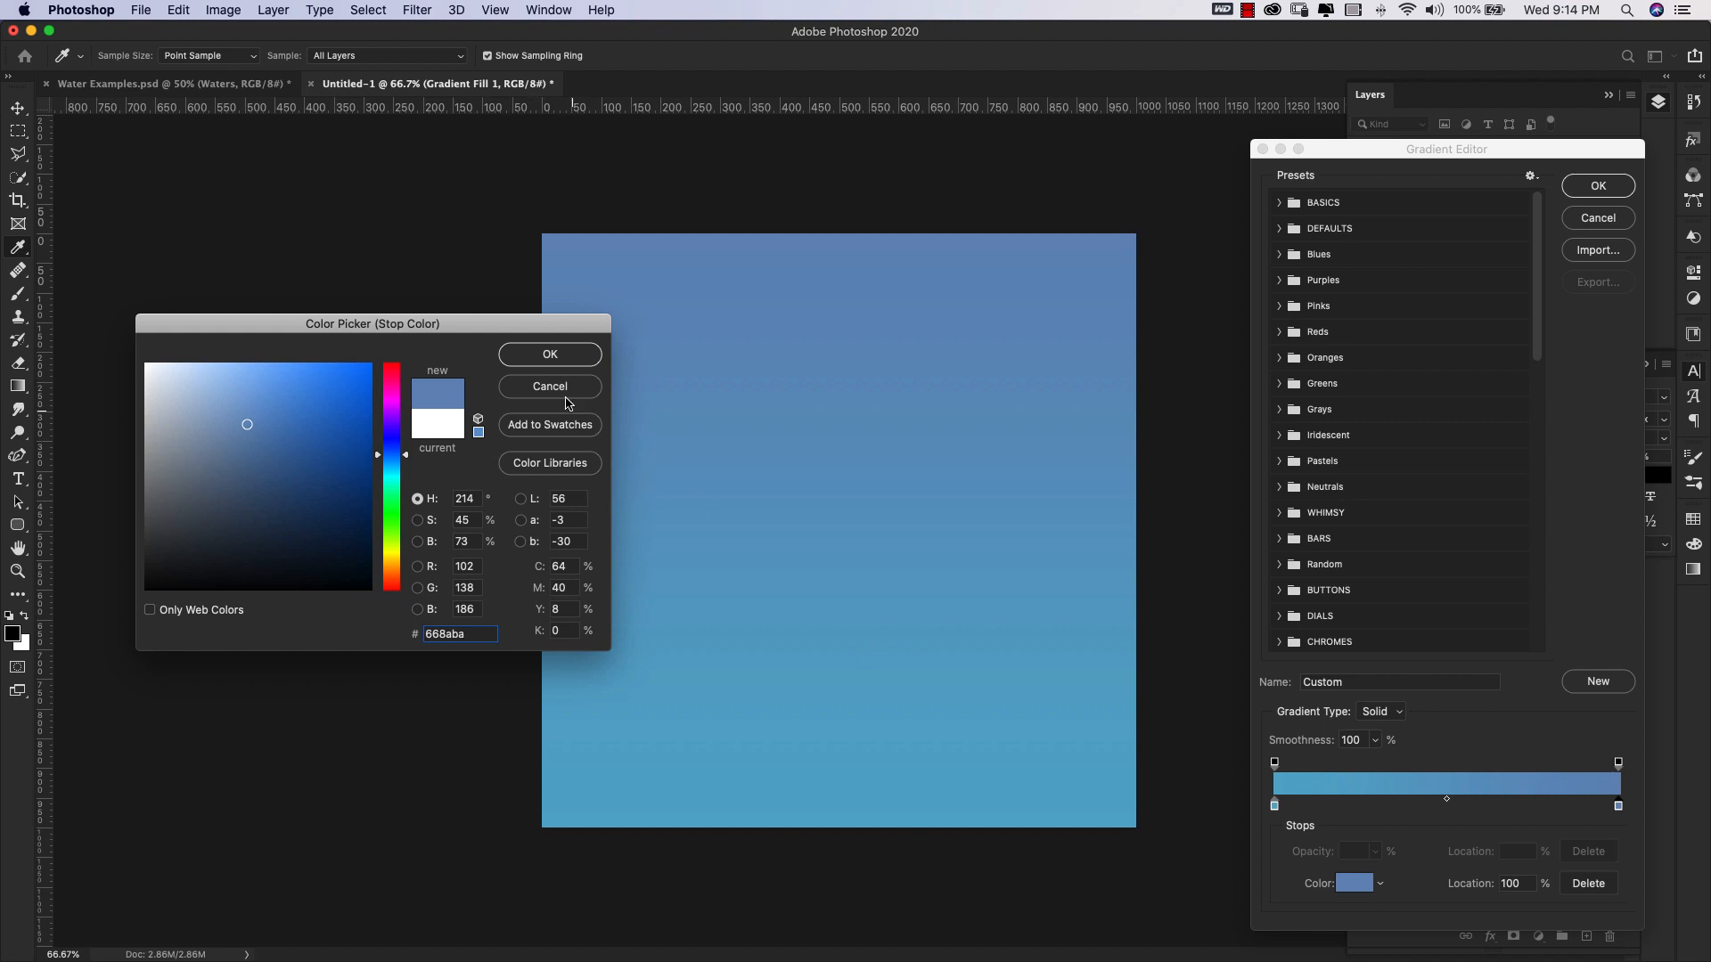
left_click(550, 354)
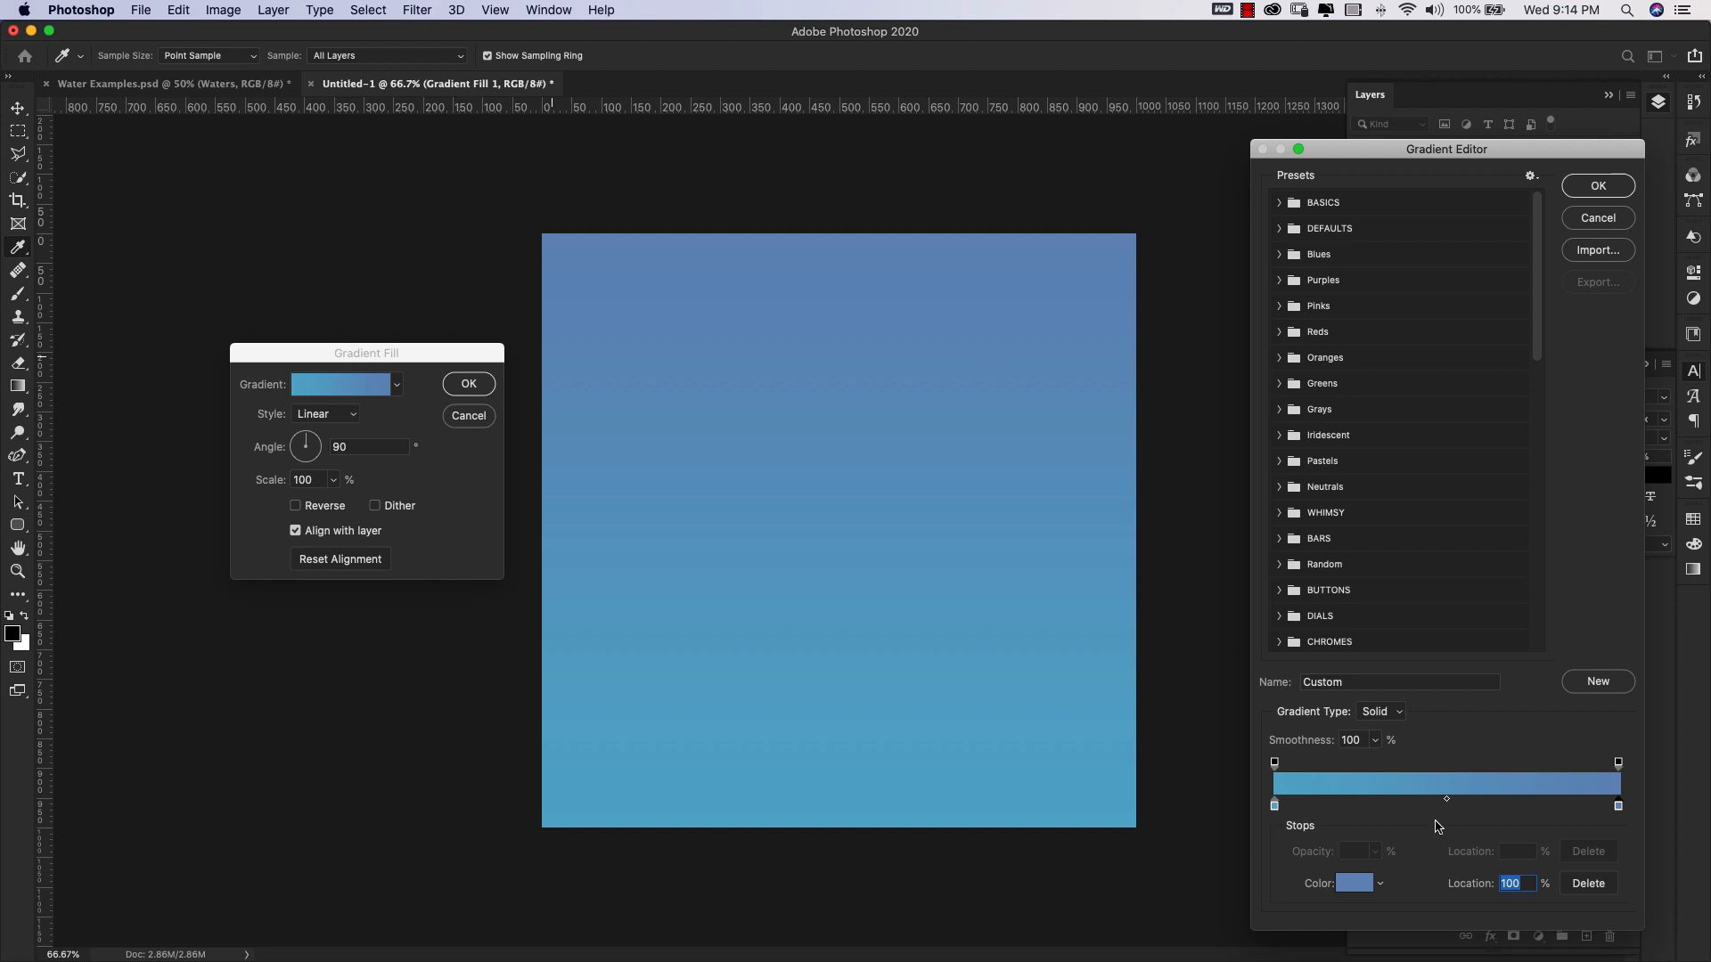
mouse_move(1507, 898)
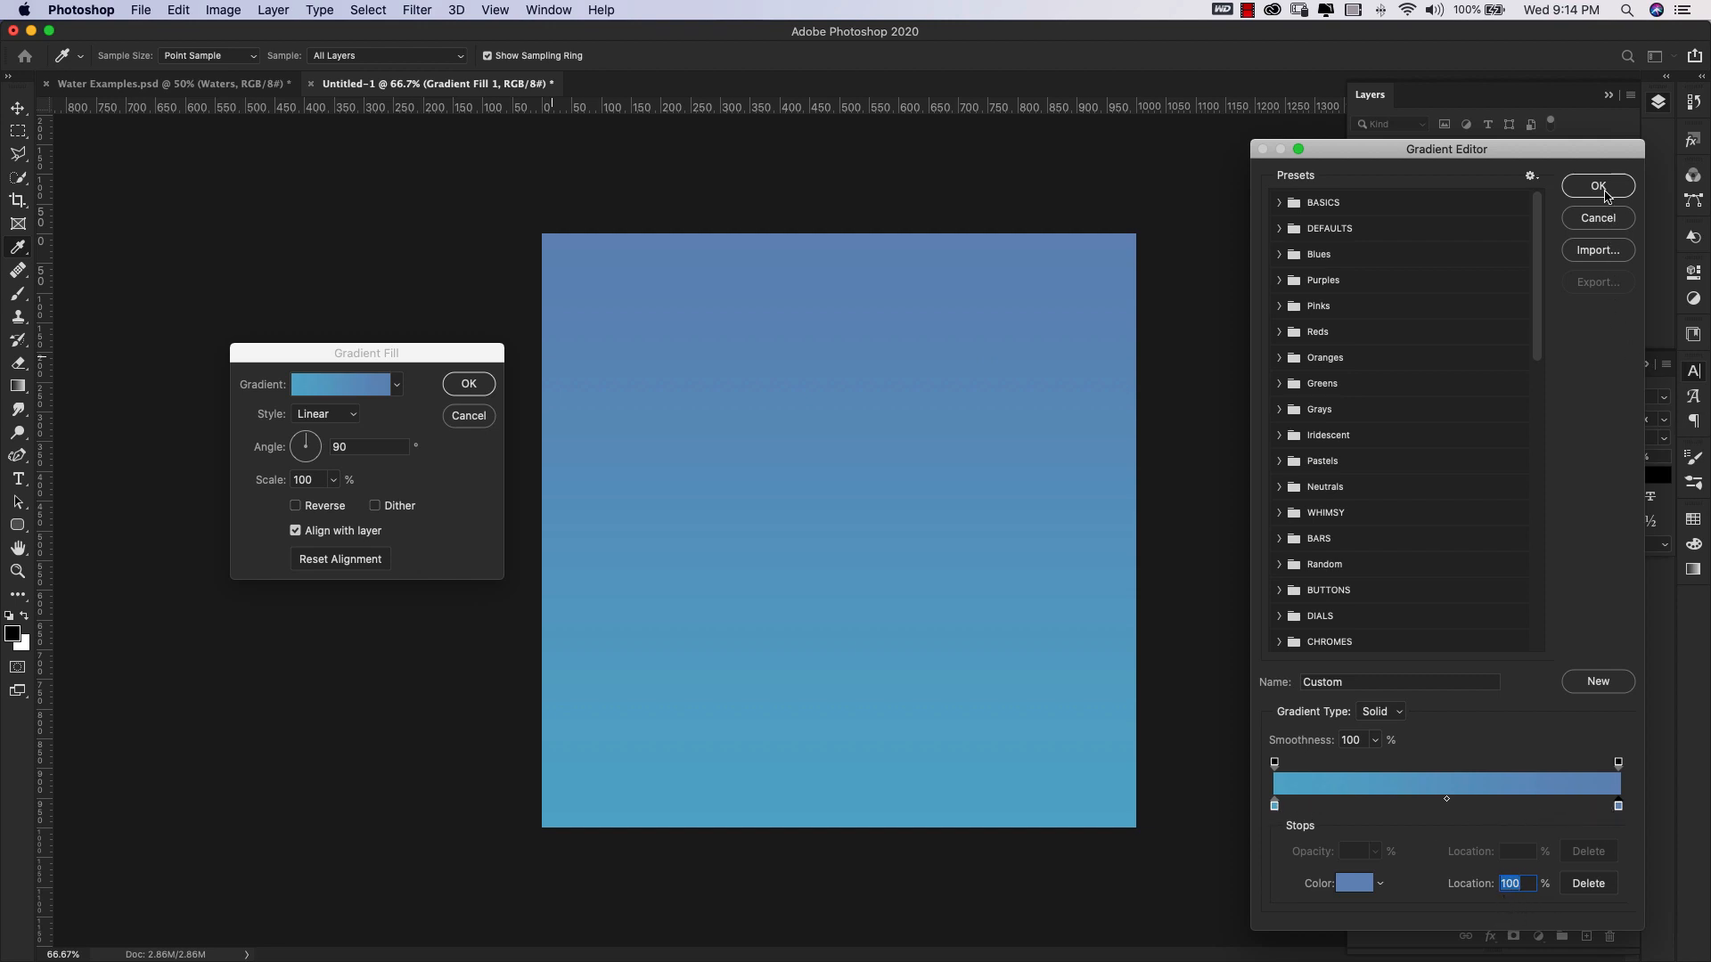
Accept the two-blue gradient and set the fill layer's blend mode to Linear Light.
left_click(1596, 185)
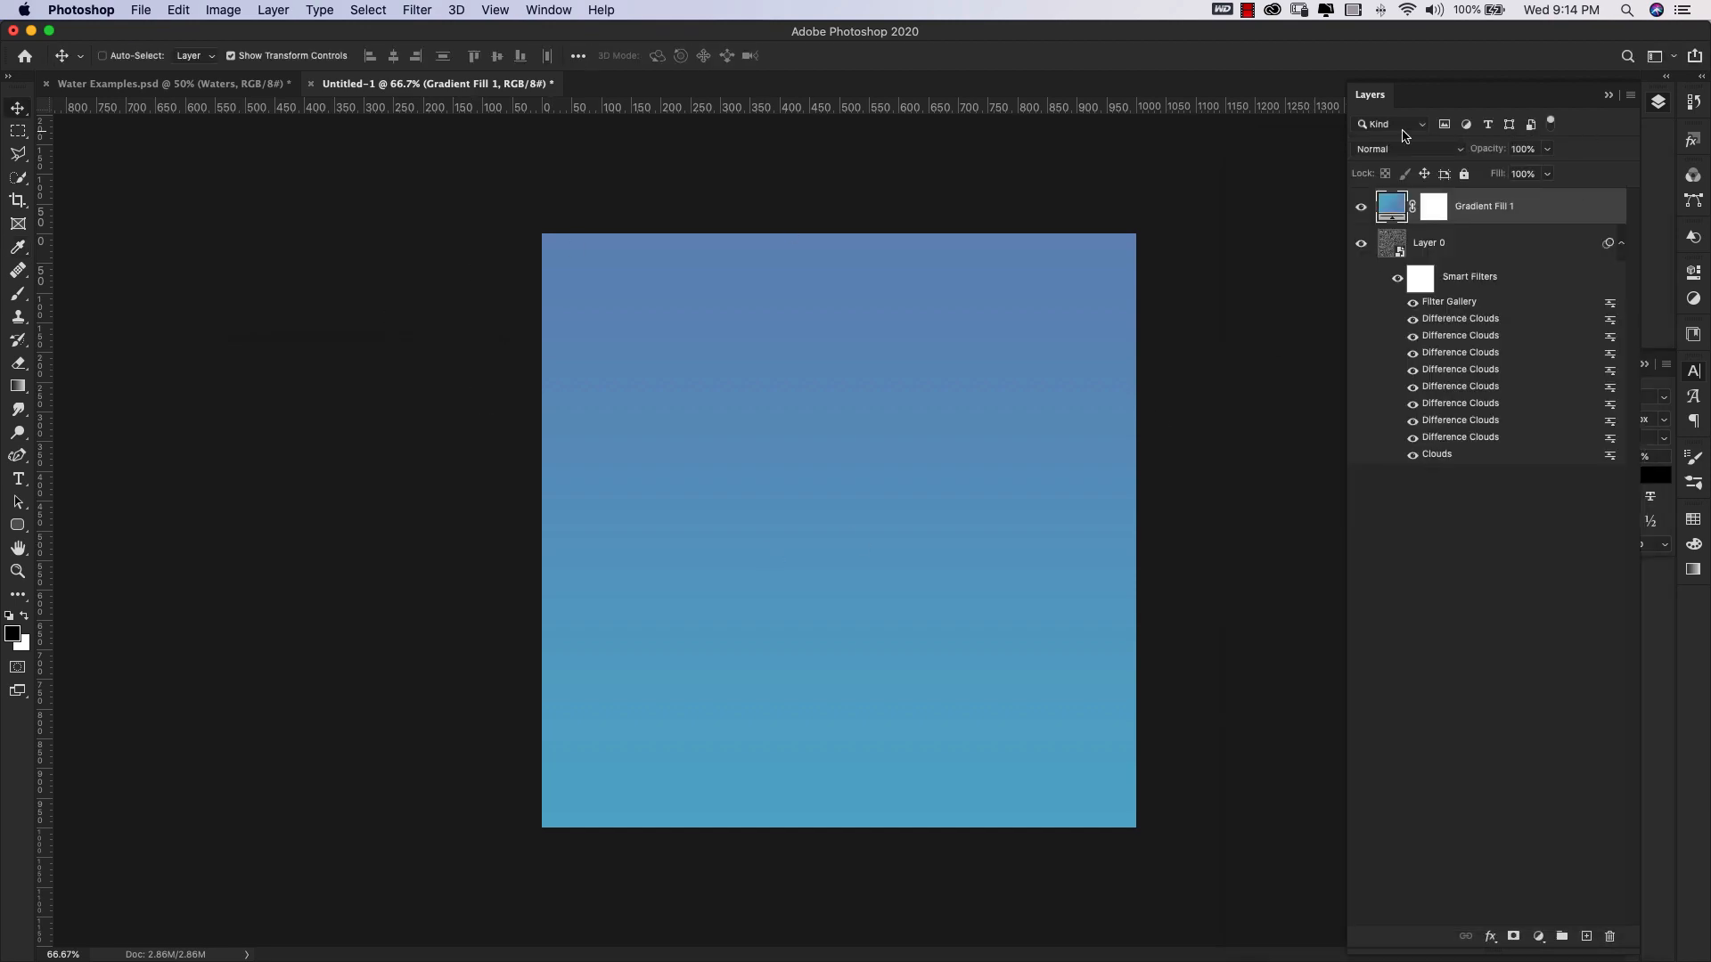
left_click(1408, 149)
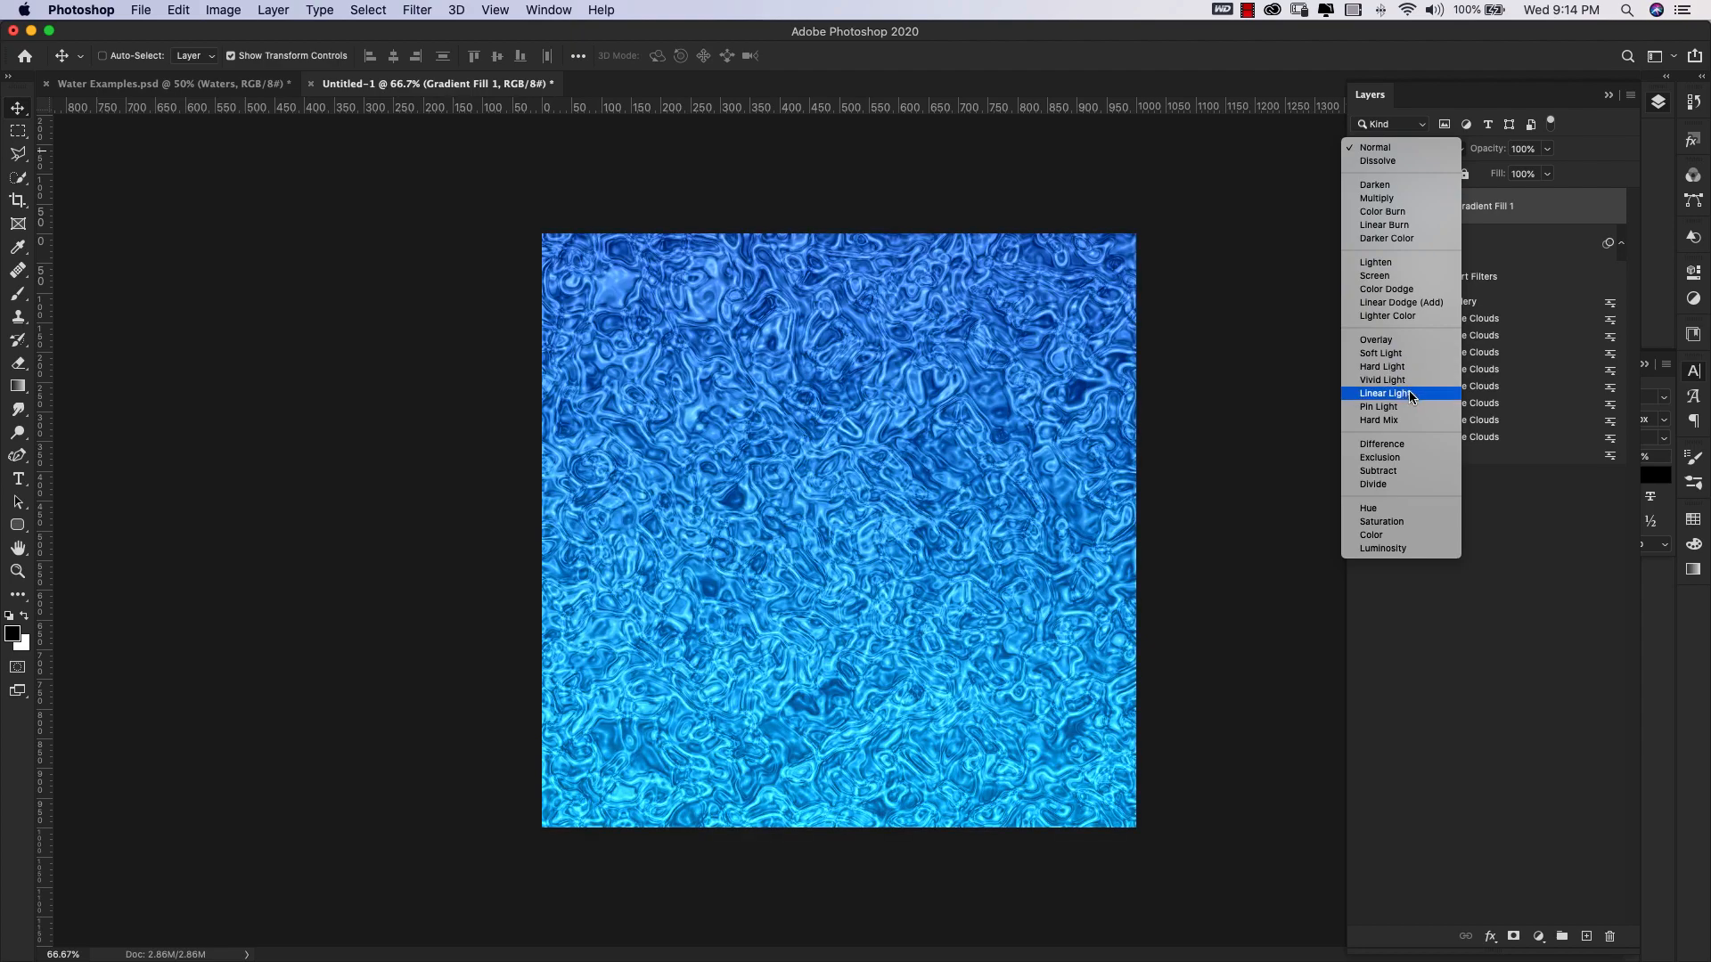
left_click(1384, 393)
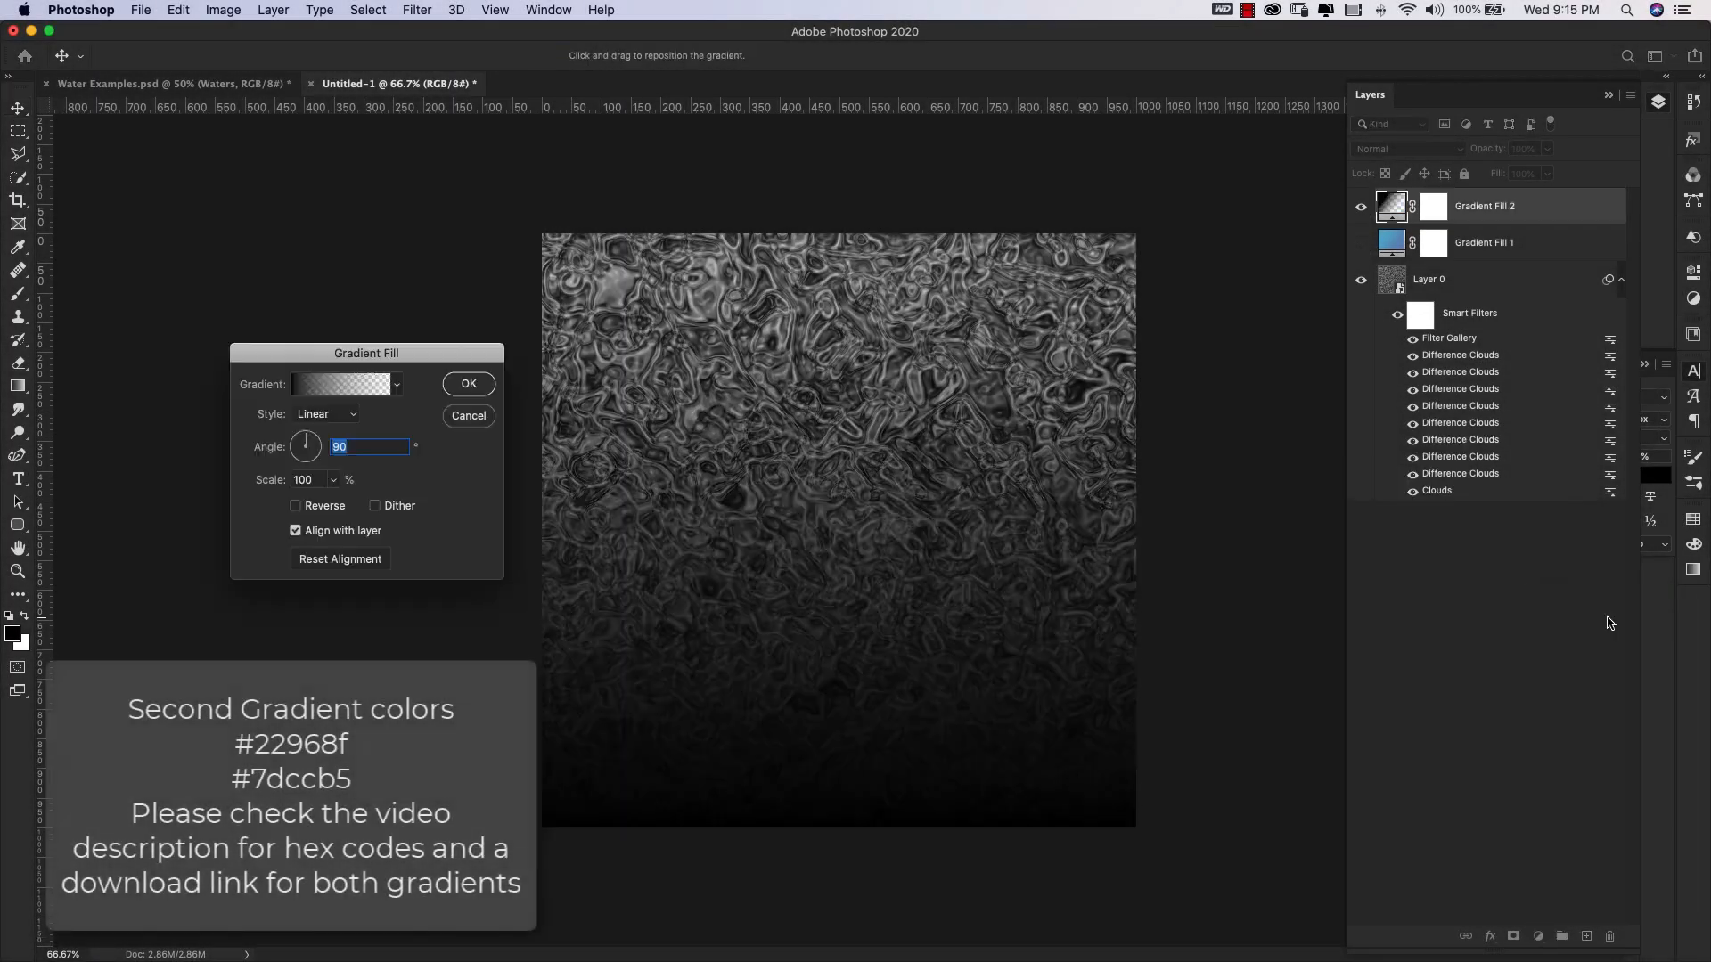
Give Gradient Fill 2 teal stop colours and choose a blending mode for it.
left_click(339, 383)
type("7dcc")
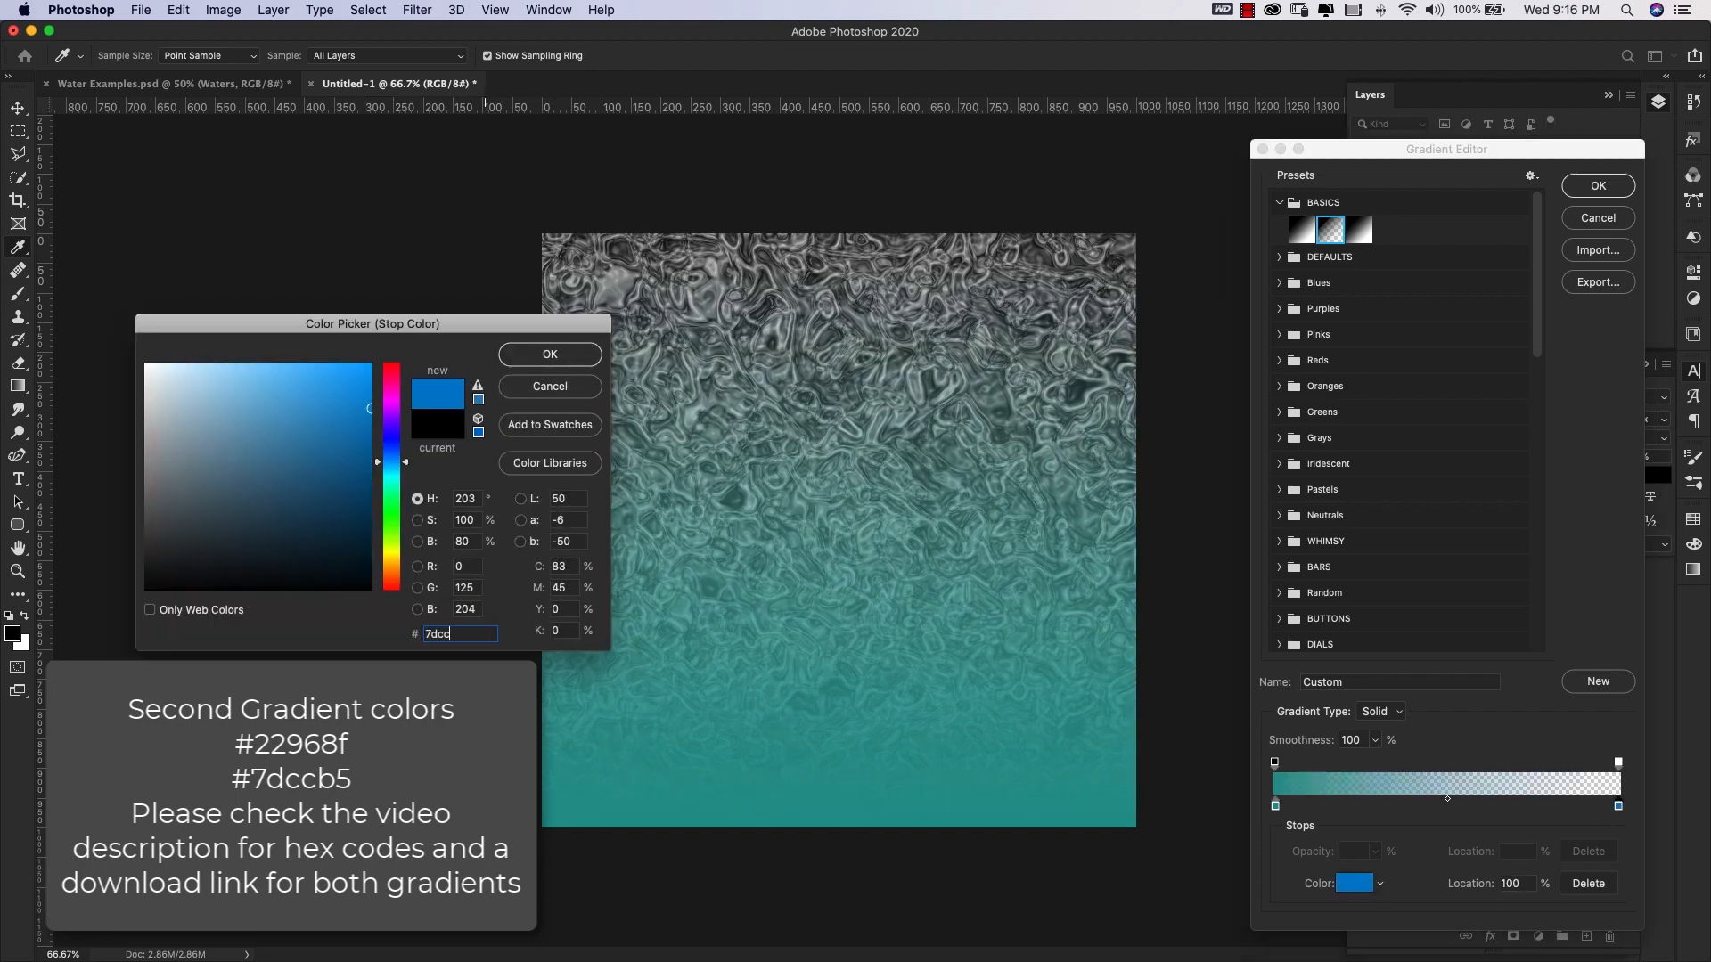
left_click(549, 354)
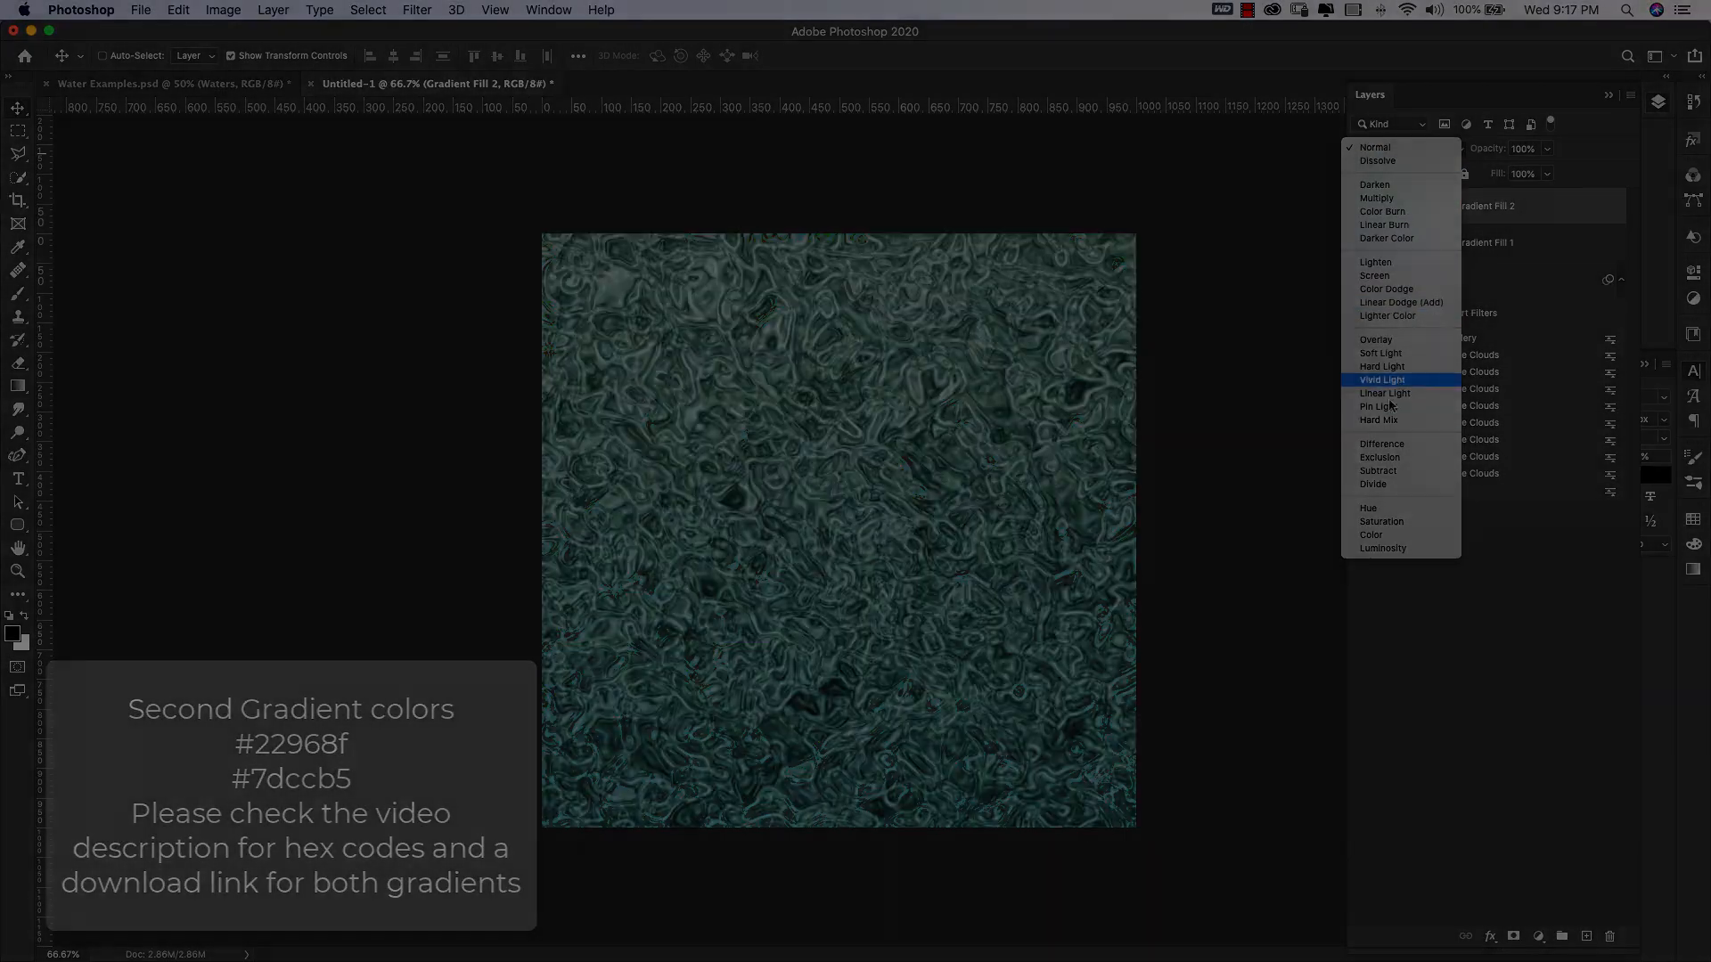
left_click(1386, 393)
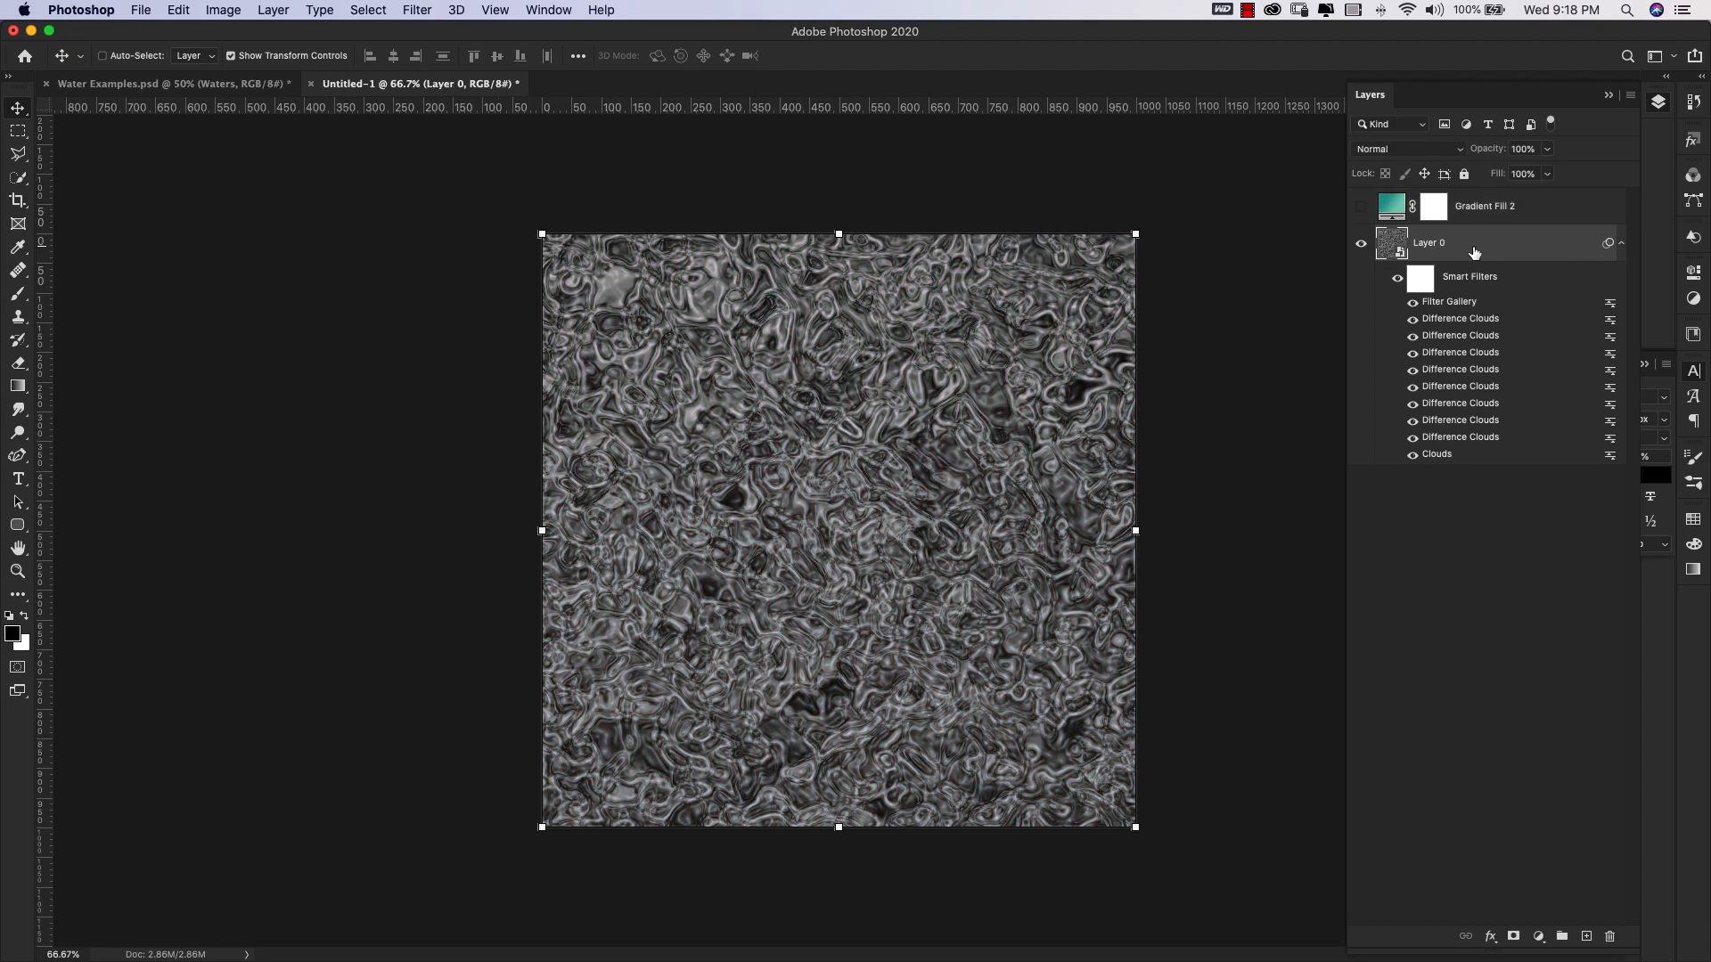
Rasterize the texture layer and open Offset for a +500 px wrap-around shift.
right_click(1429, 242)
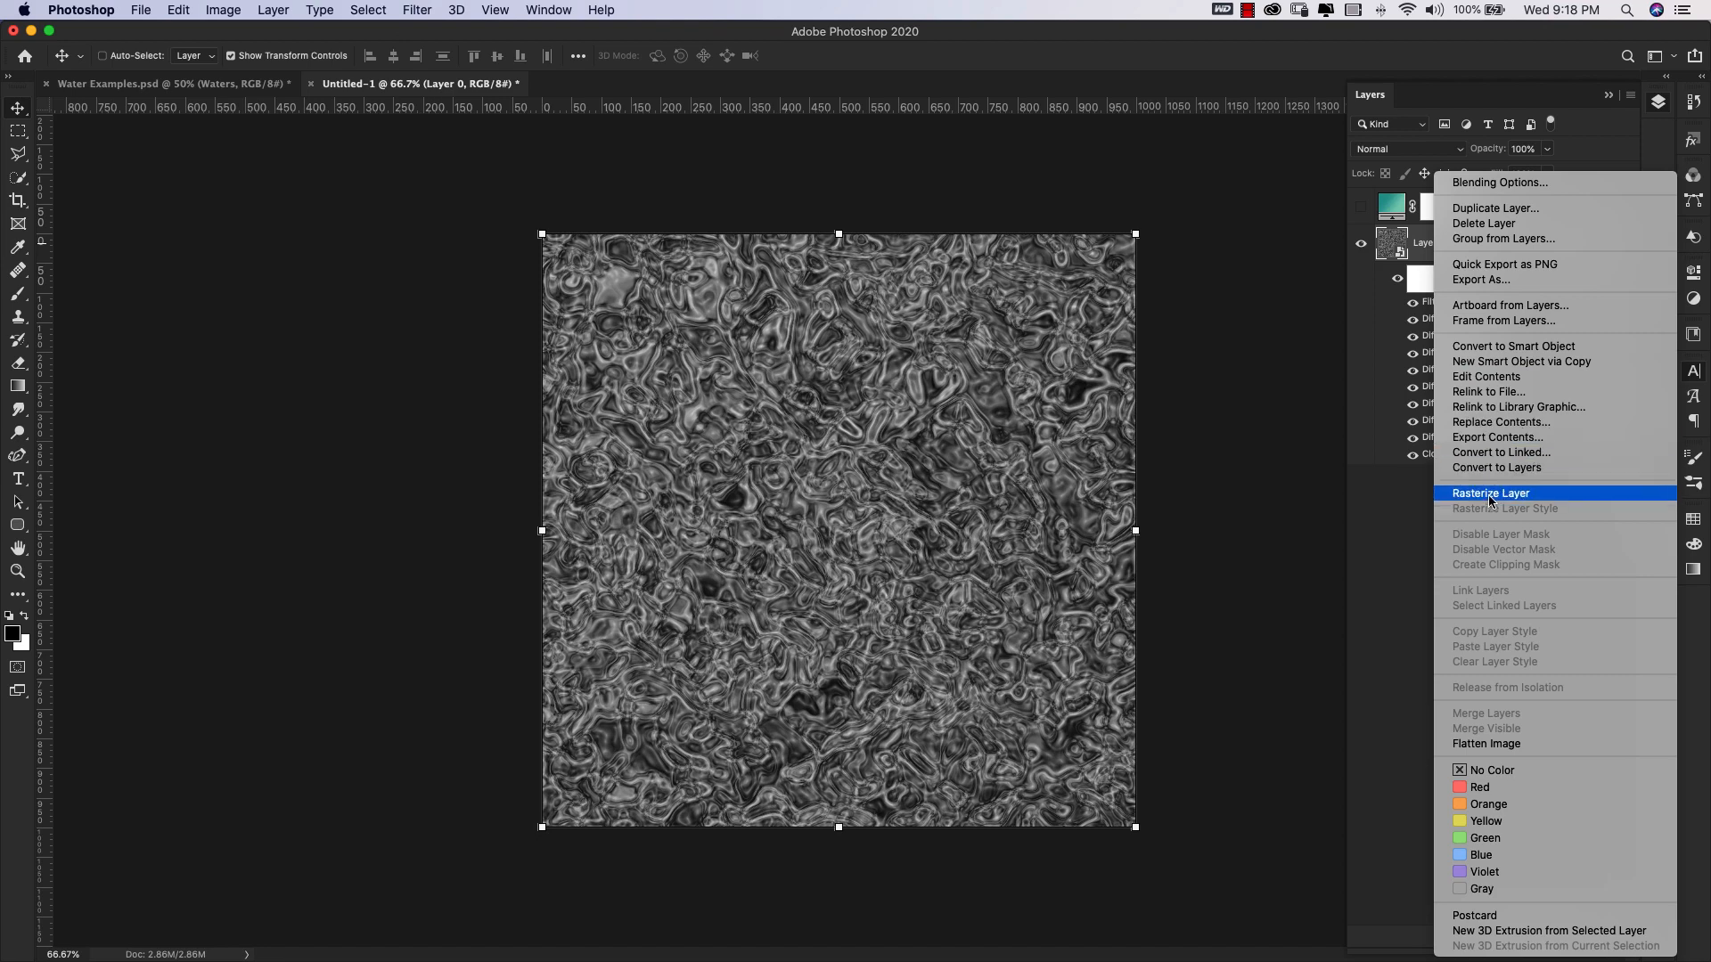
left_click(1491, 492)
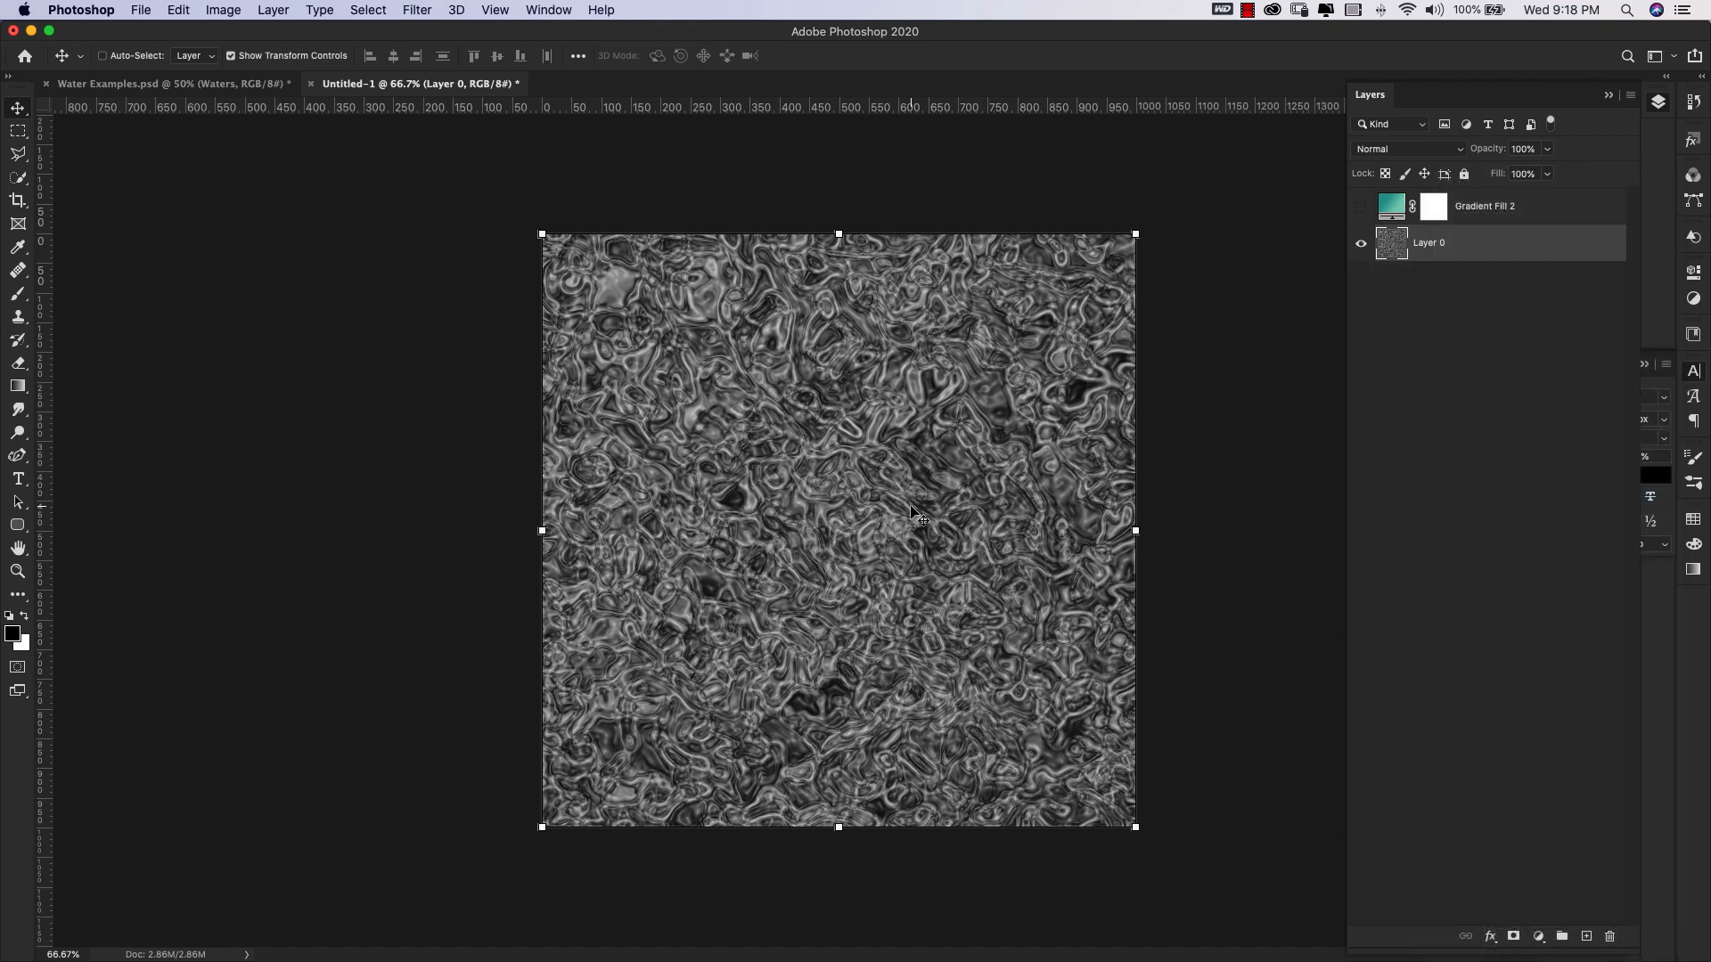
left_click(417, 9)
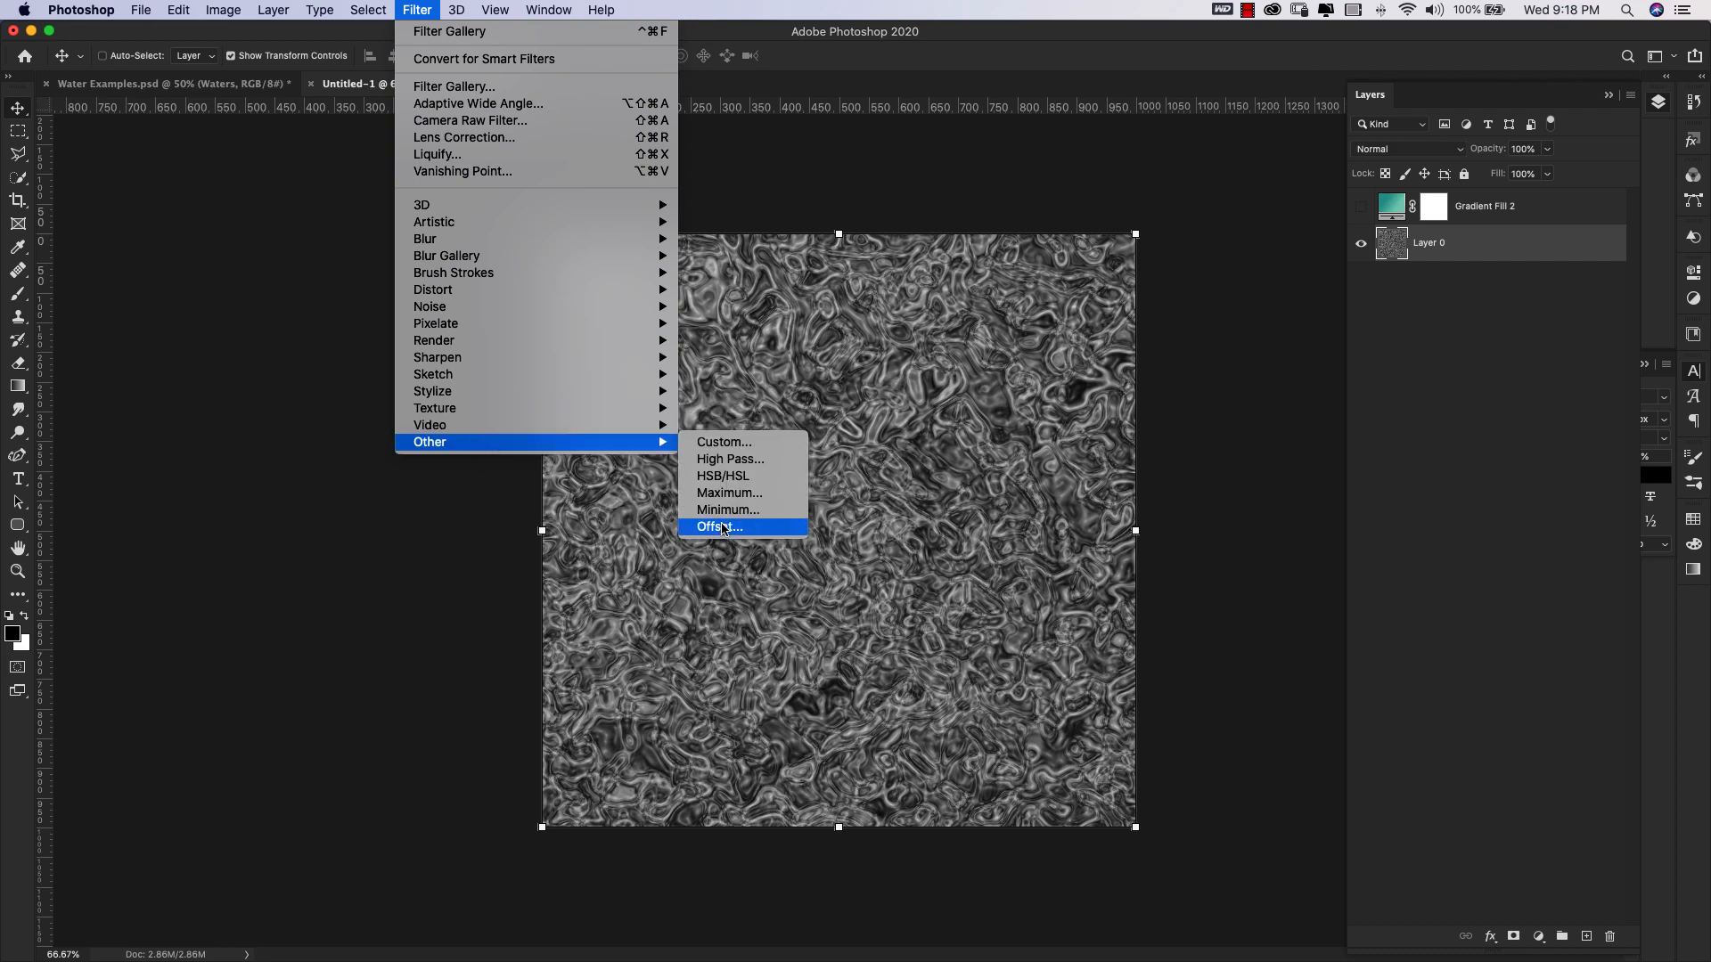
left_click(719, 527)
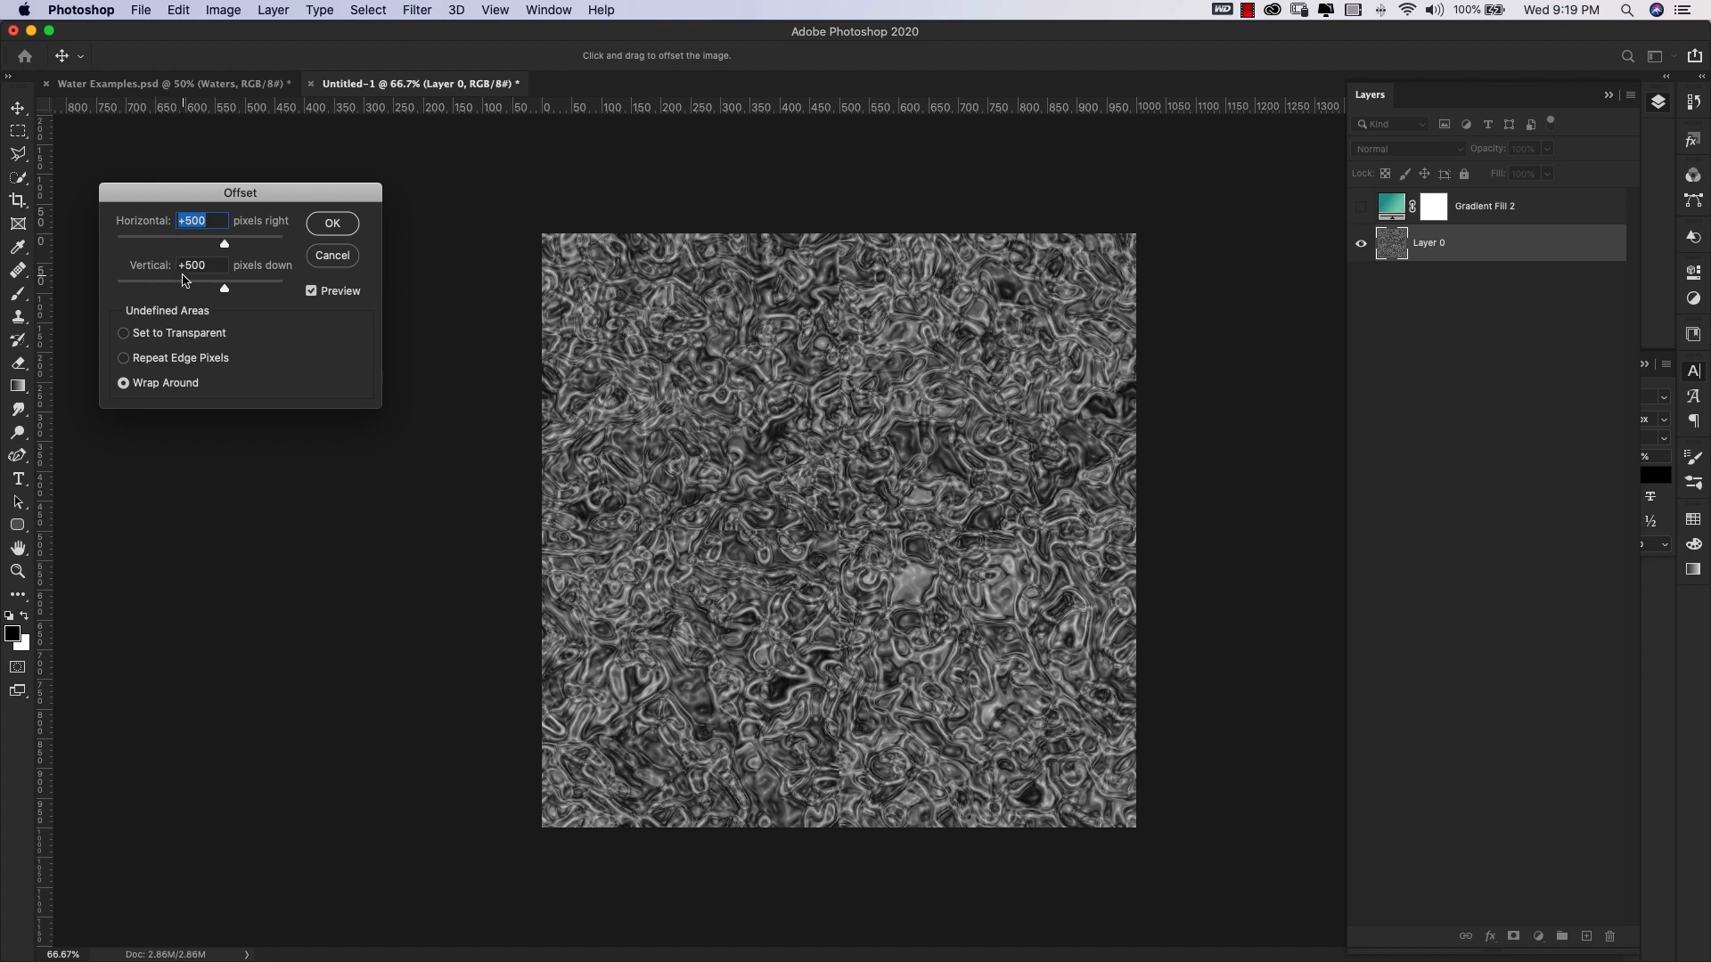
mouse_move(312, 320)
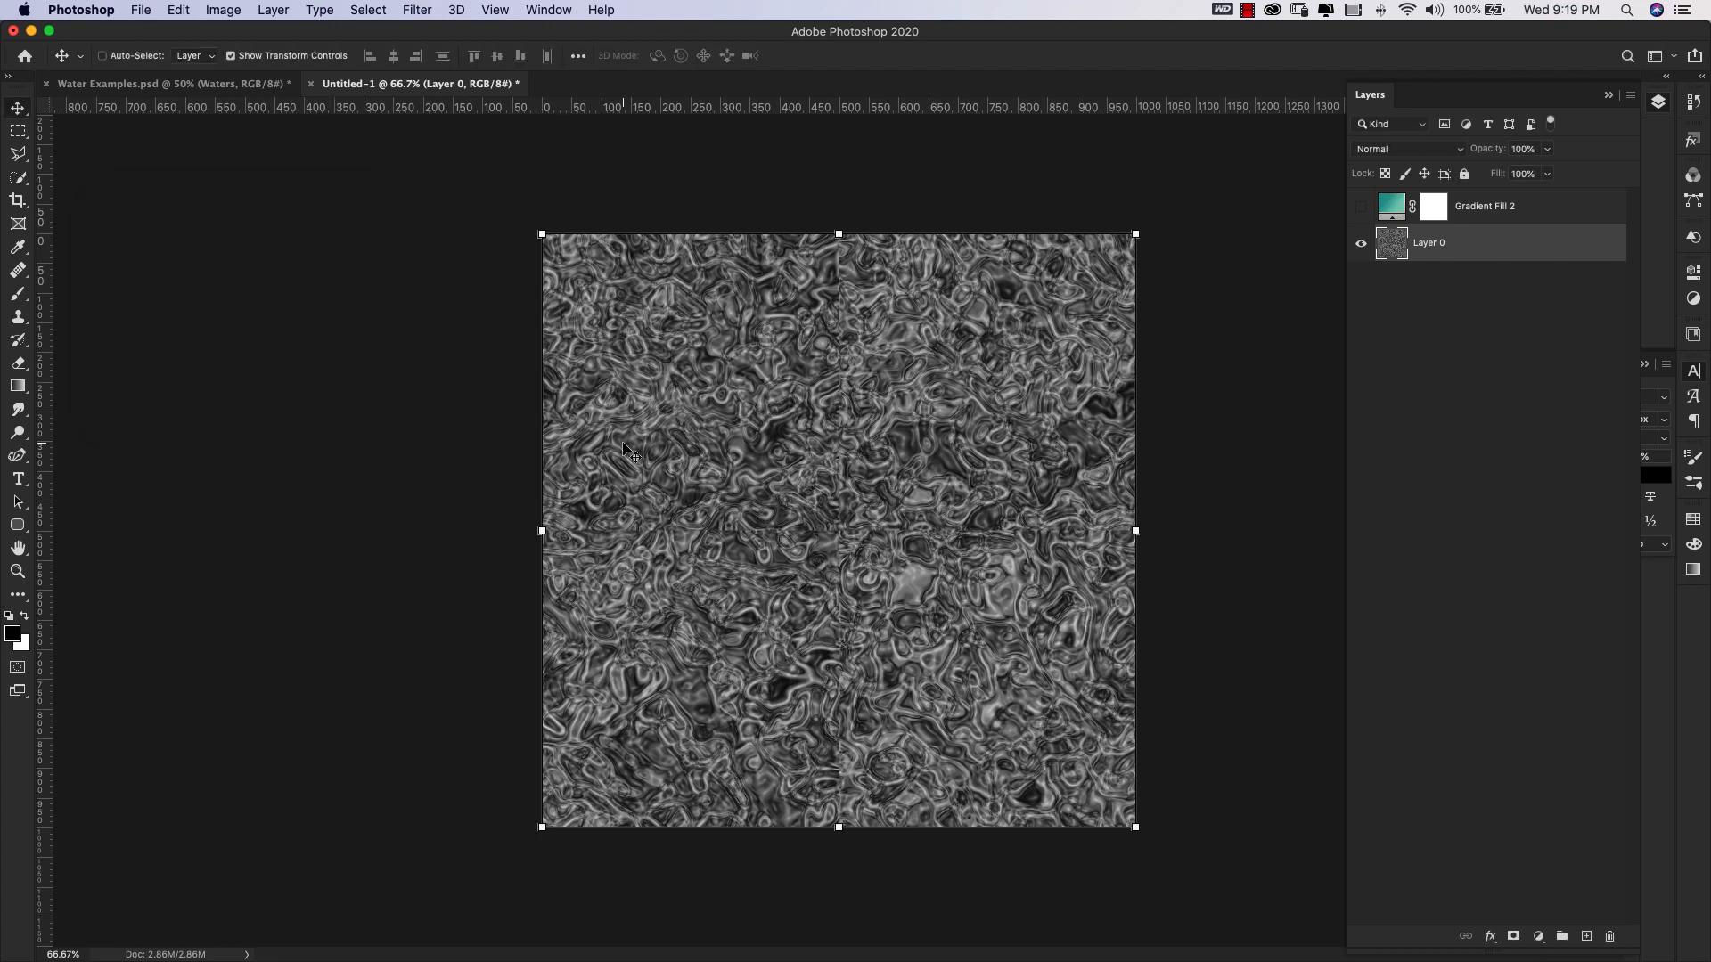
mouse_move(1067, 551)
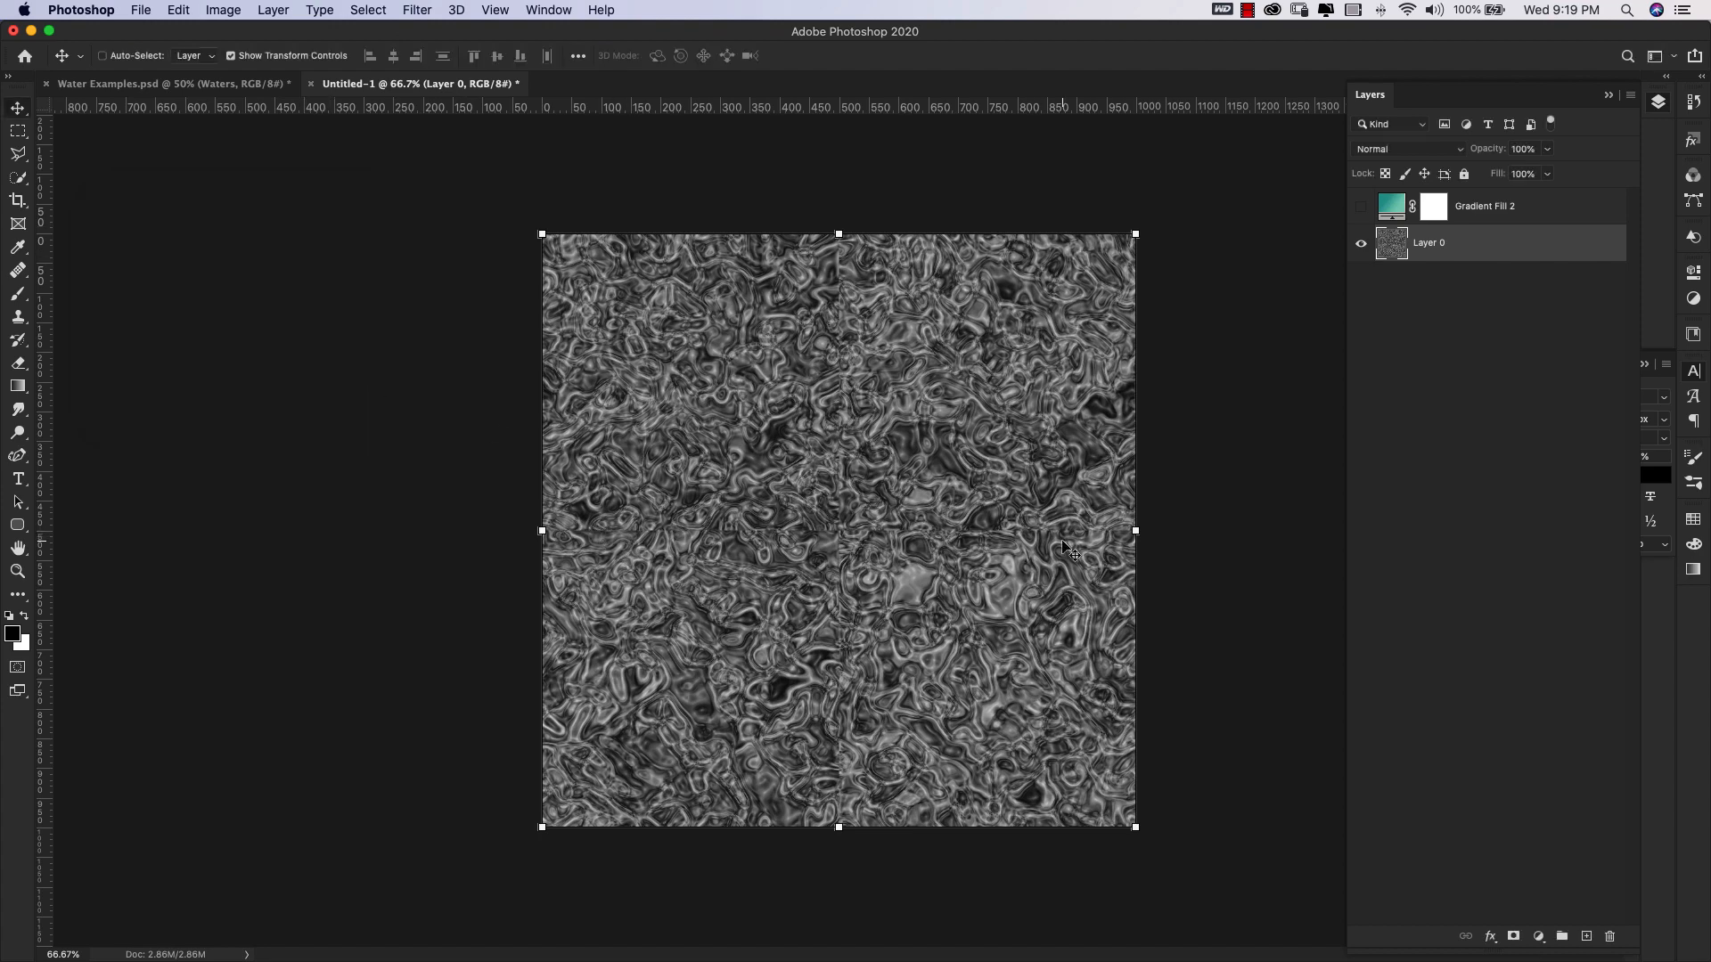
Choose the Healing Brush and open its settings for 35 px size, 0% hardness.
left_click(18, 571)
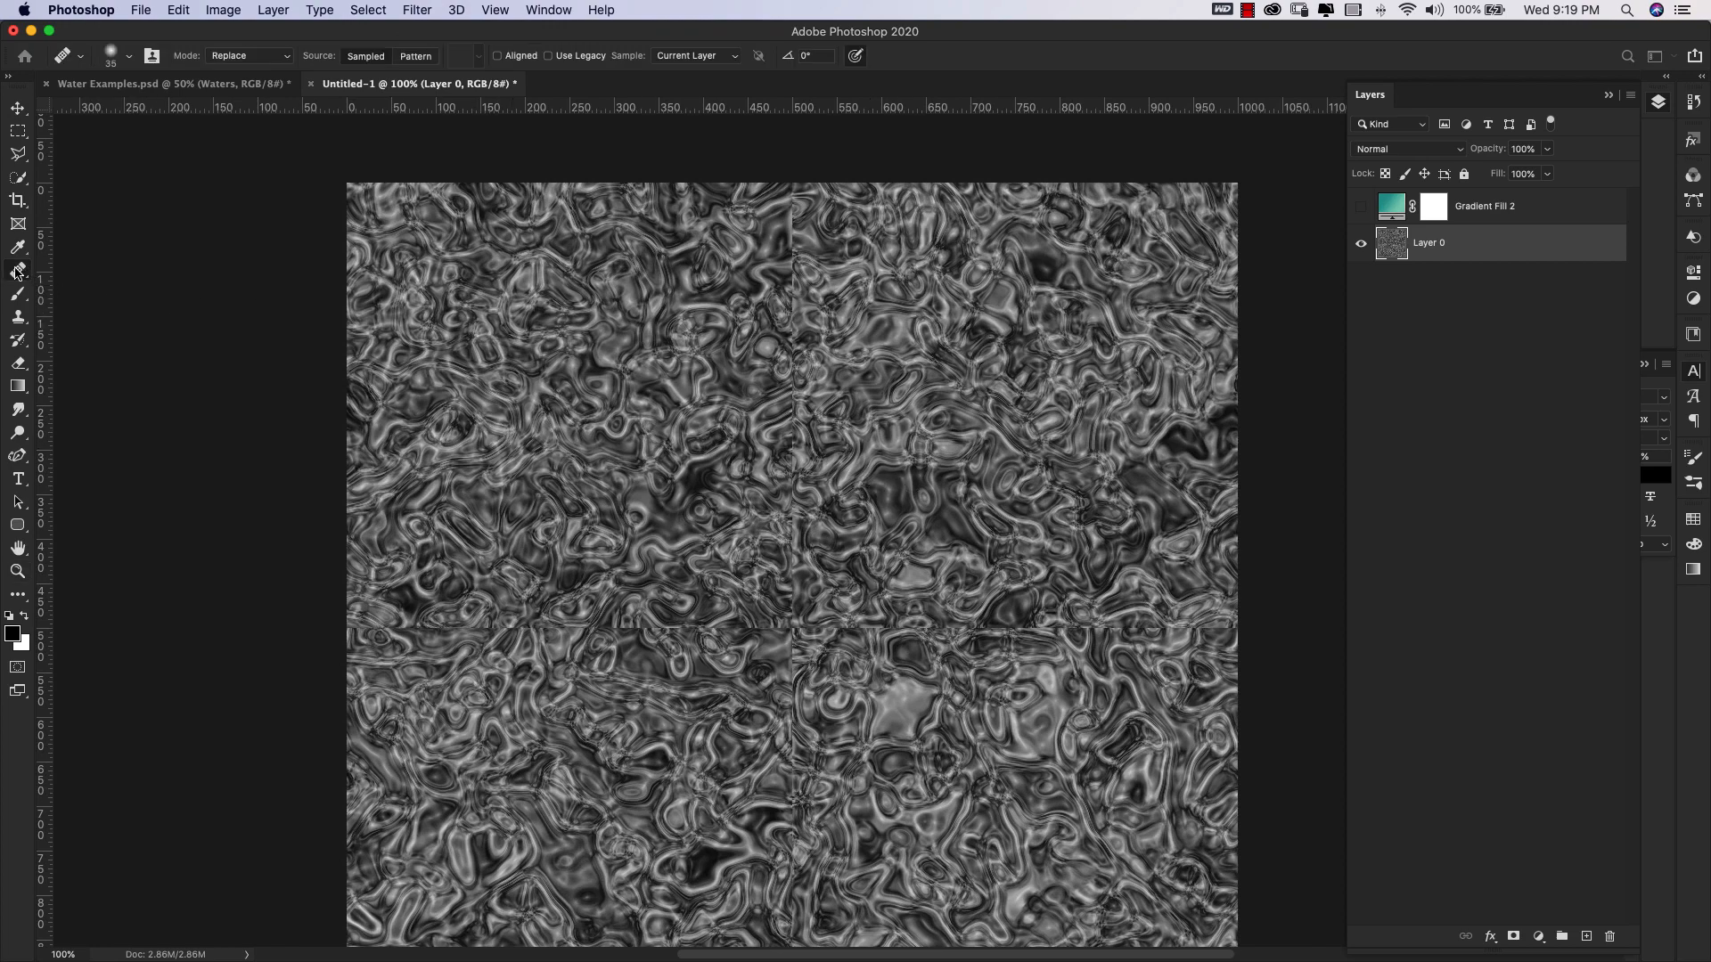
left_click(19, 269)
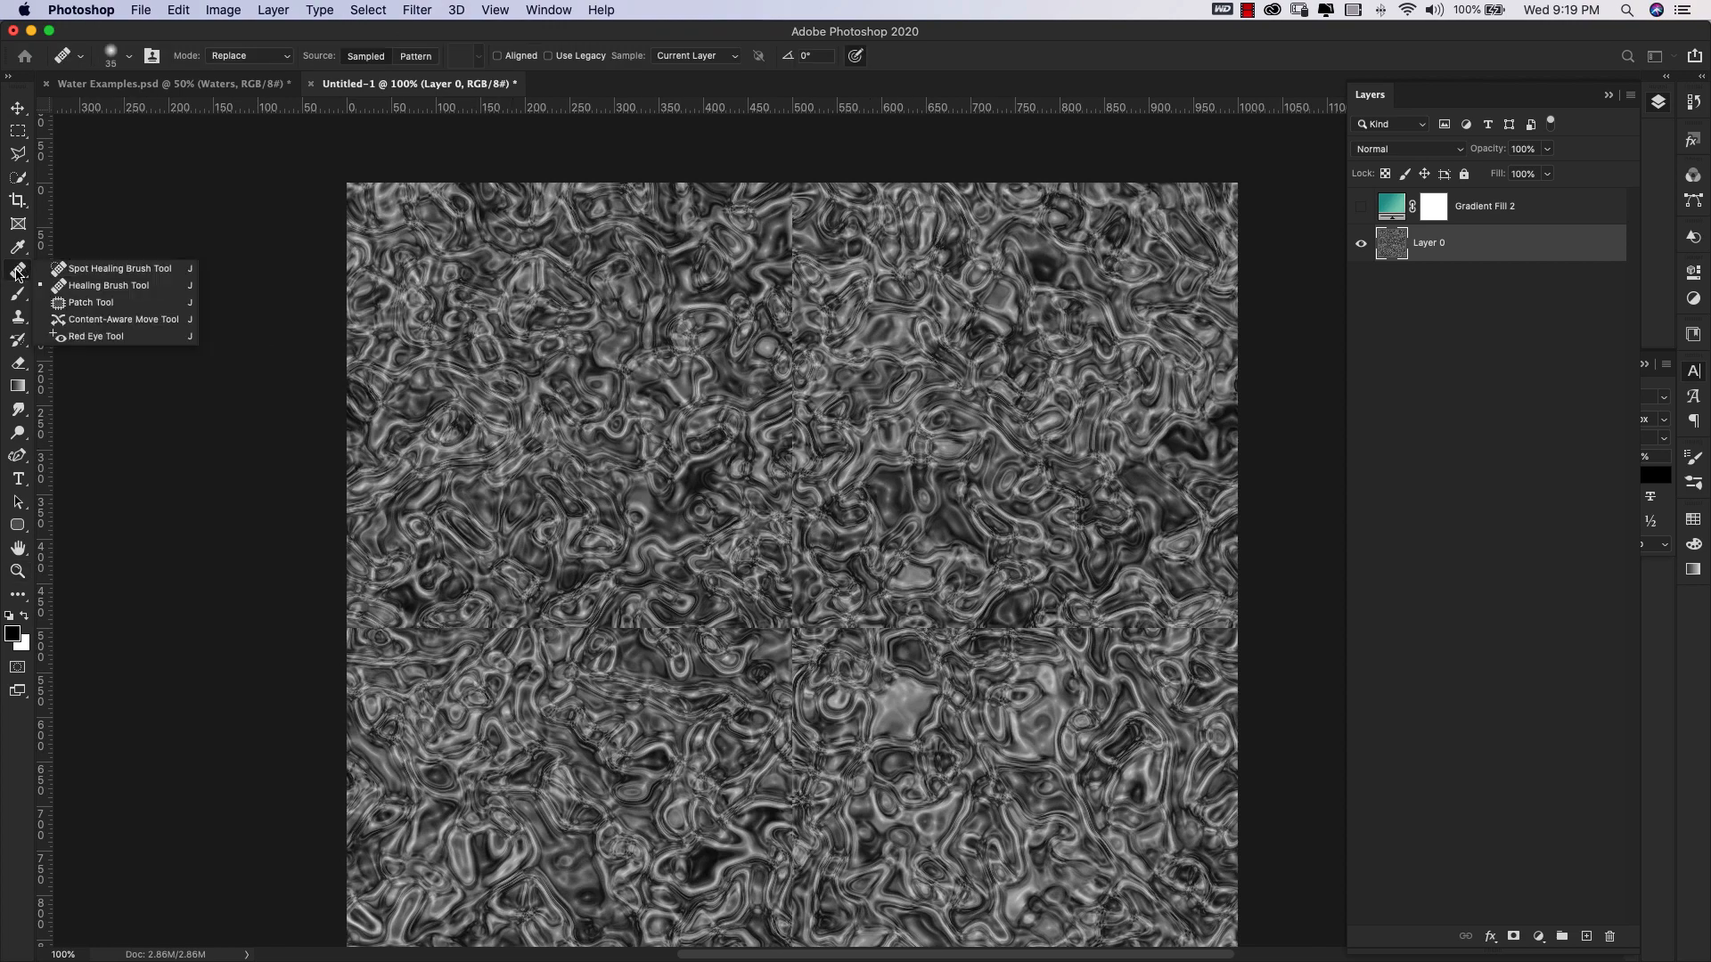
mouse_move(98, 281)
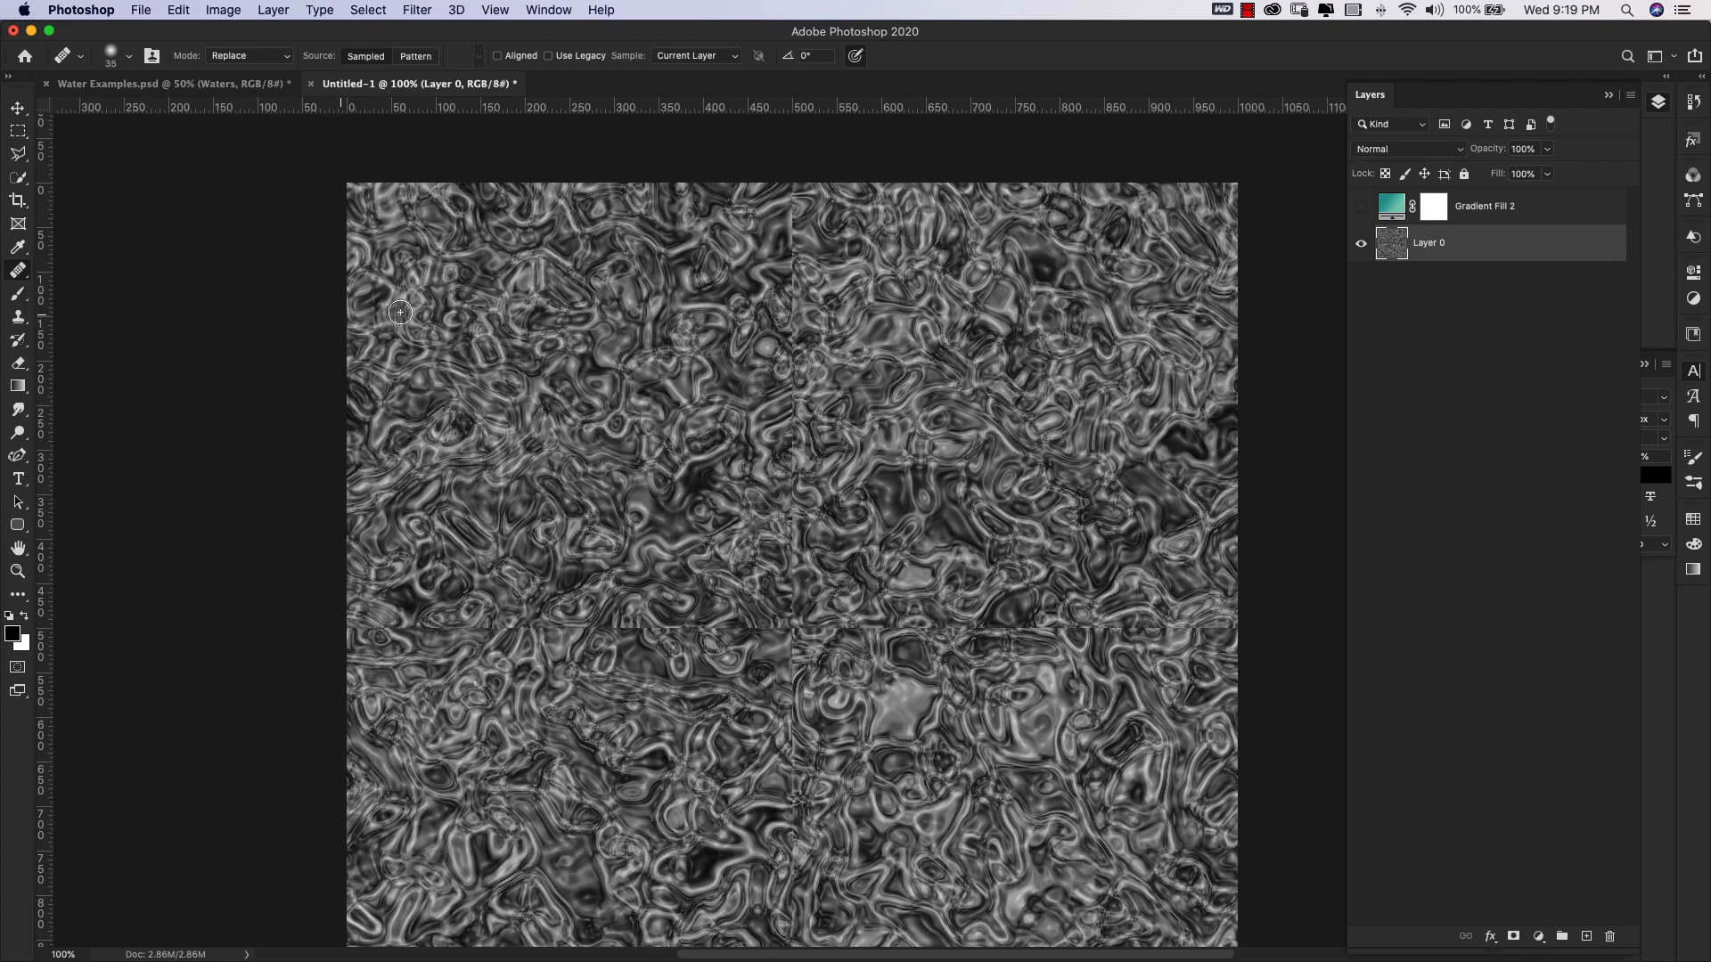
left_click(123, 55)
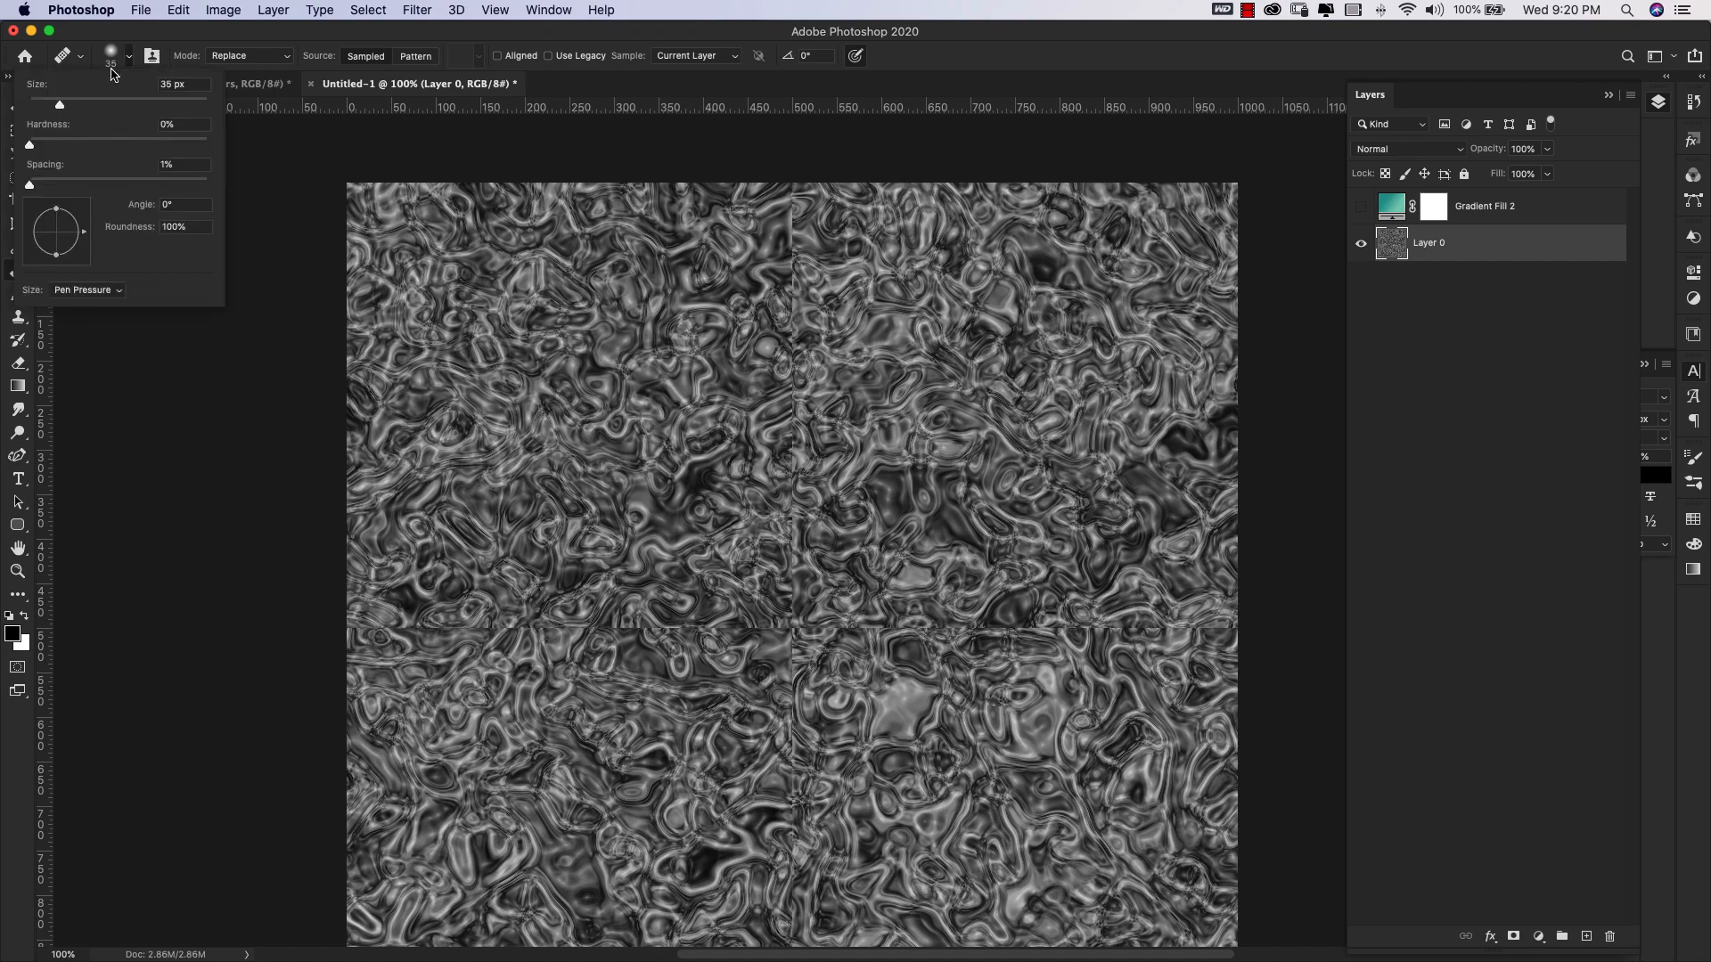
mouse_move(30, 150)
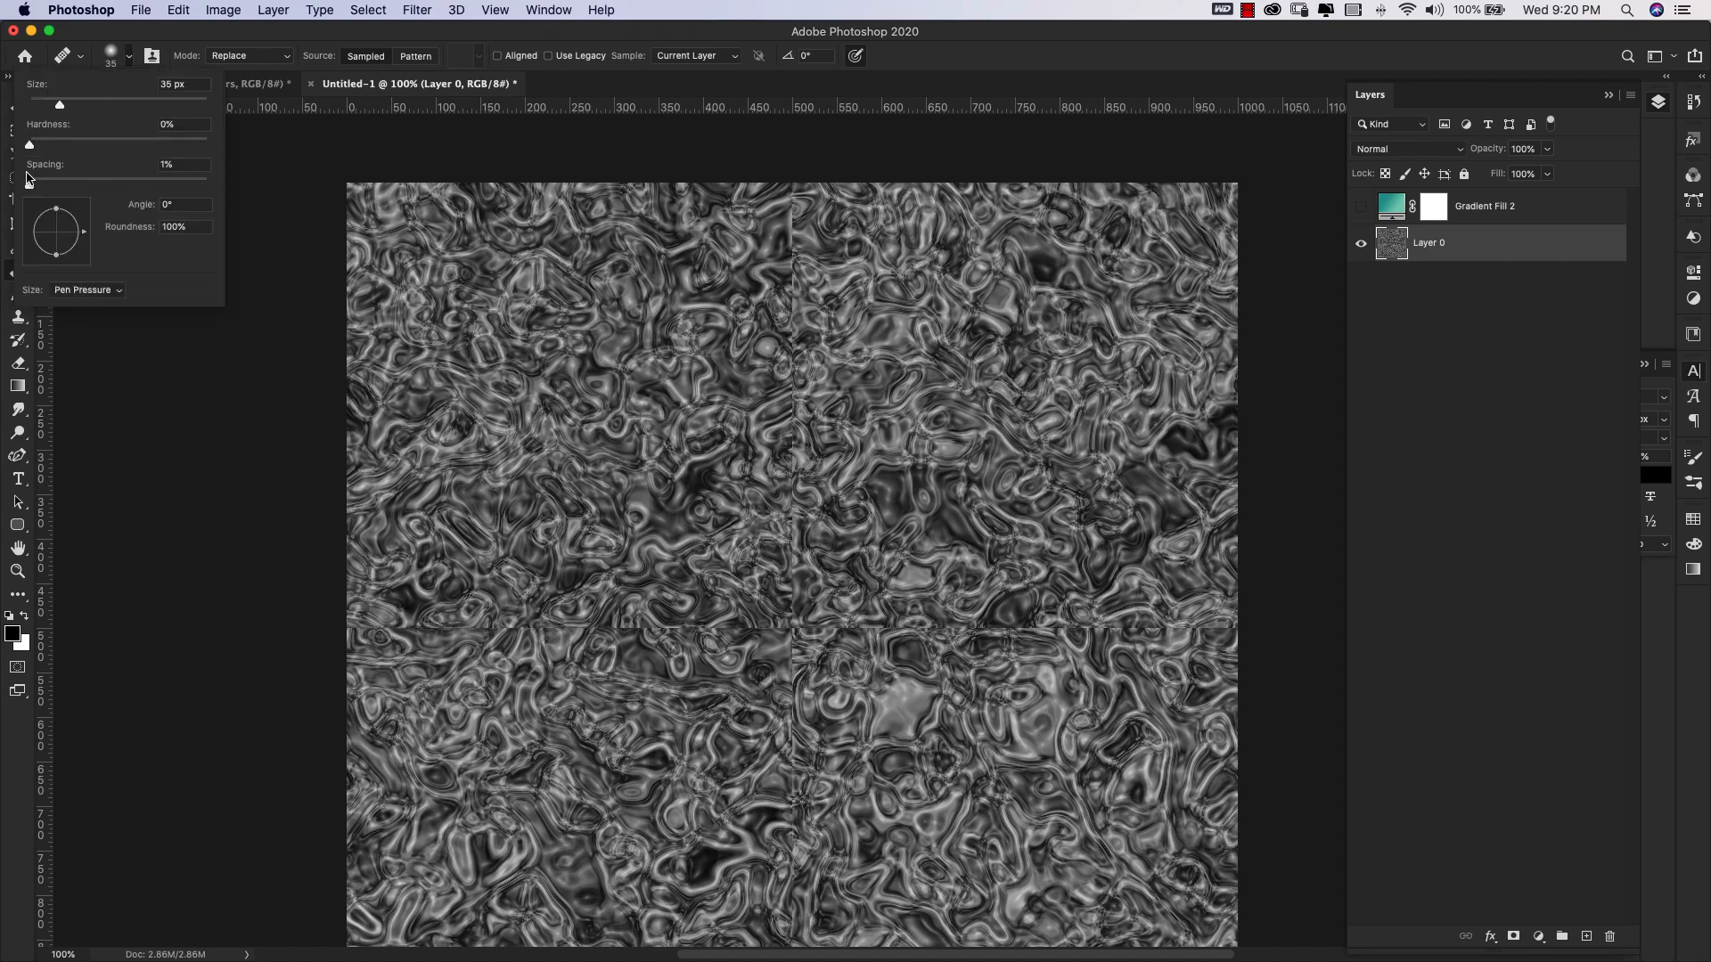
mouse_move(527, 266)
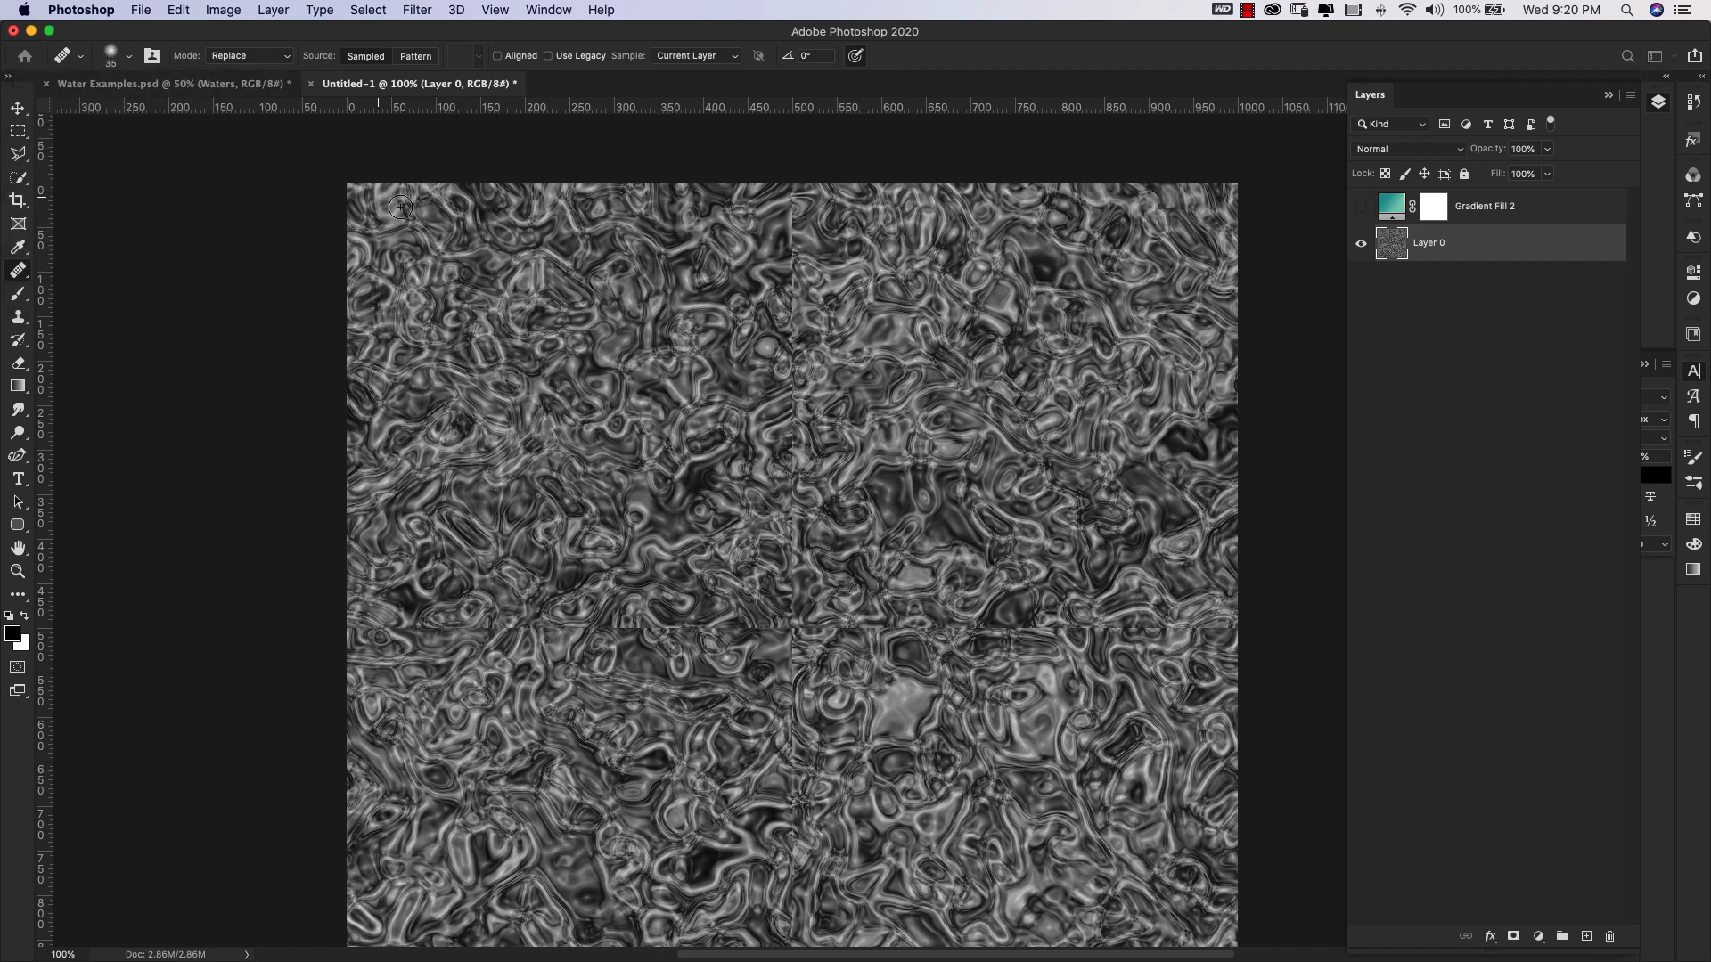
mouse_move(769, 325)
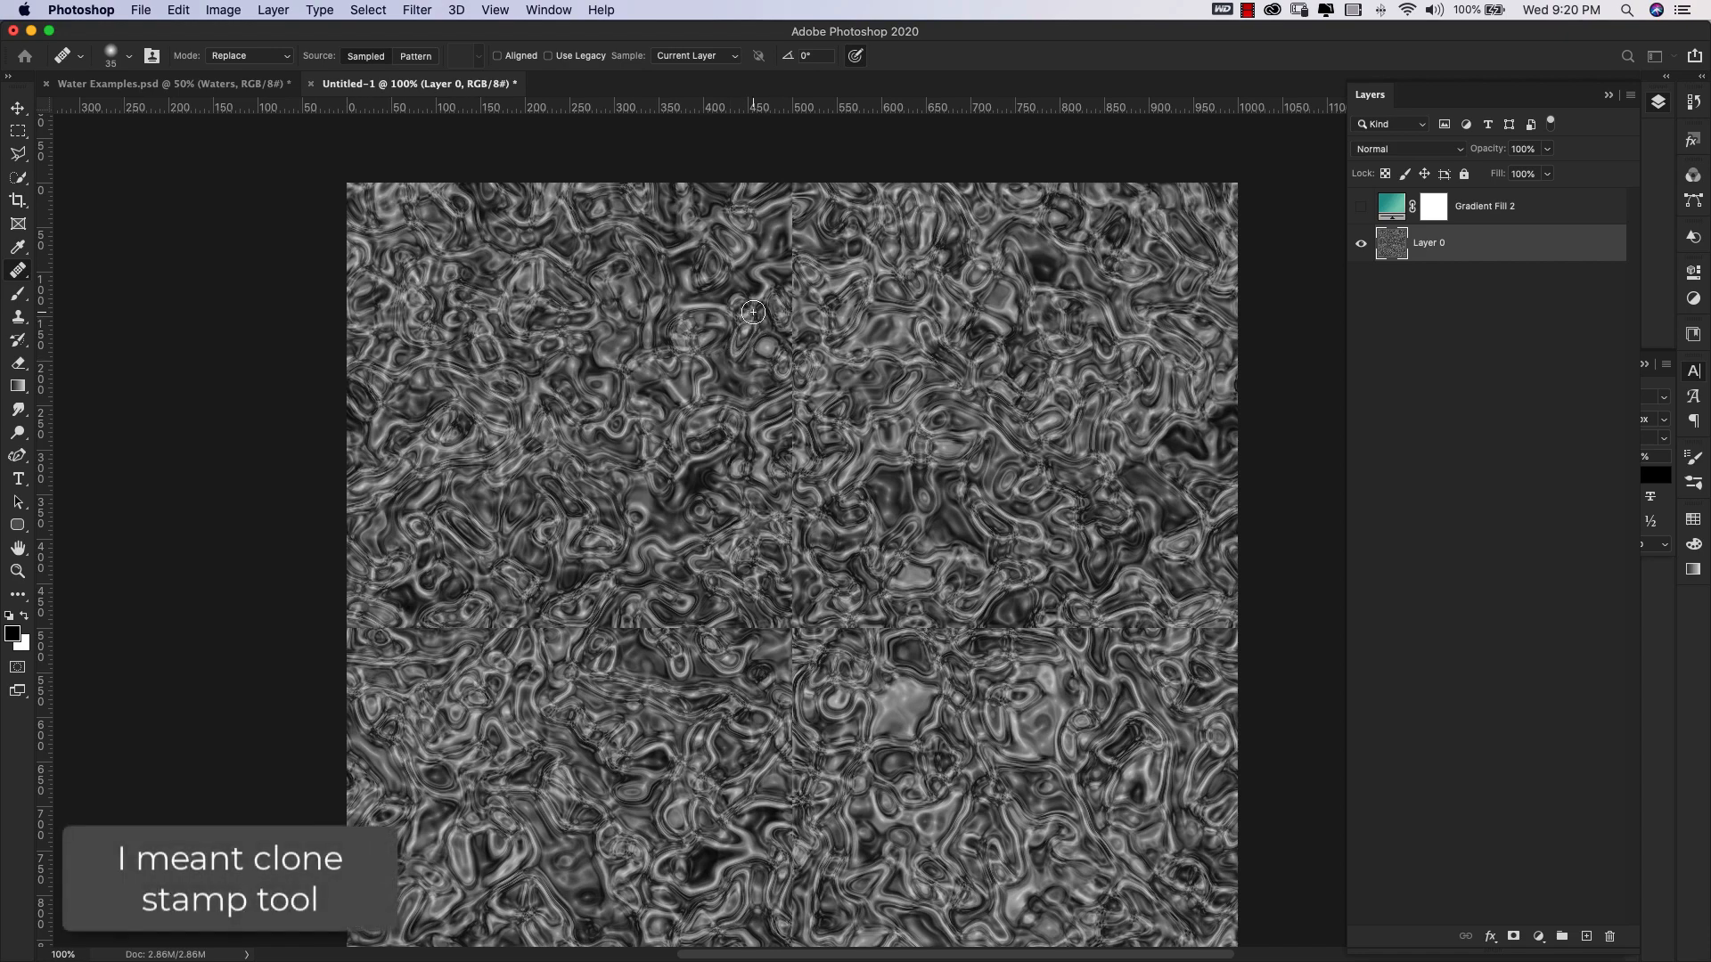
mouse_move(740, 254)
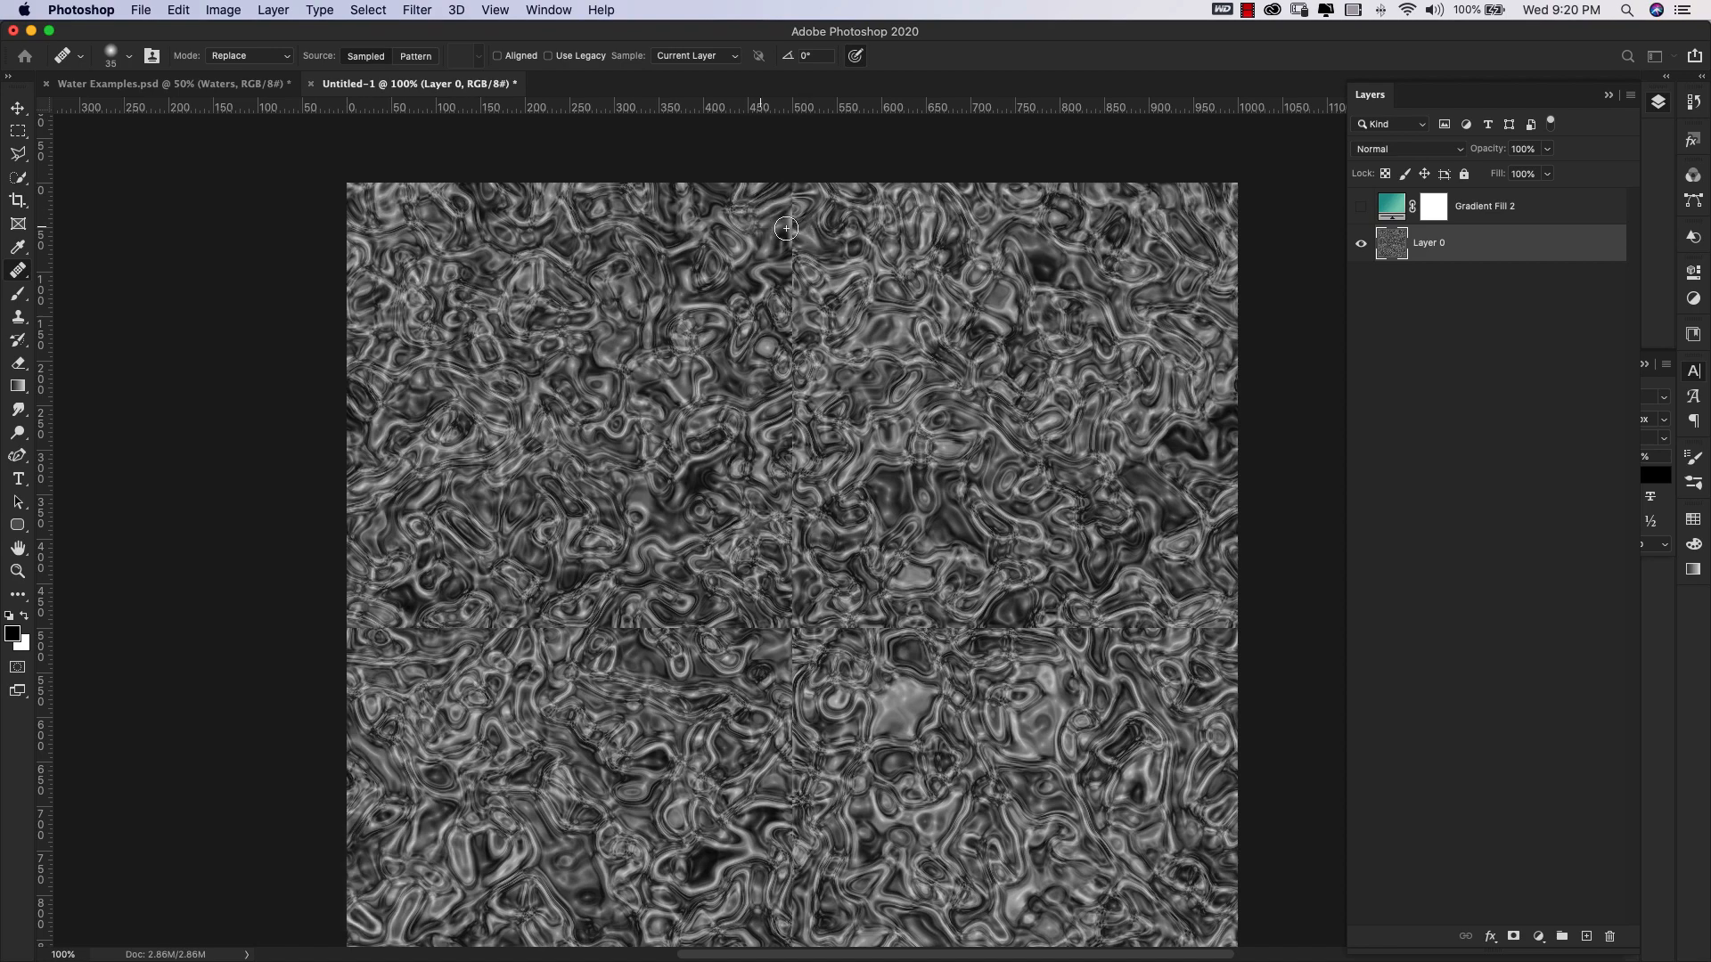
Heal the vertical seam near top centre and two blotchy areas of the texture.
left_click_drag(786, 228, 774, 272)
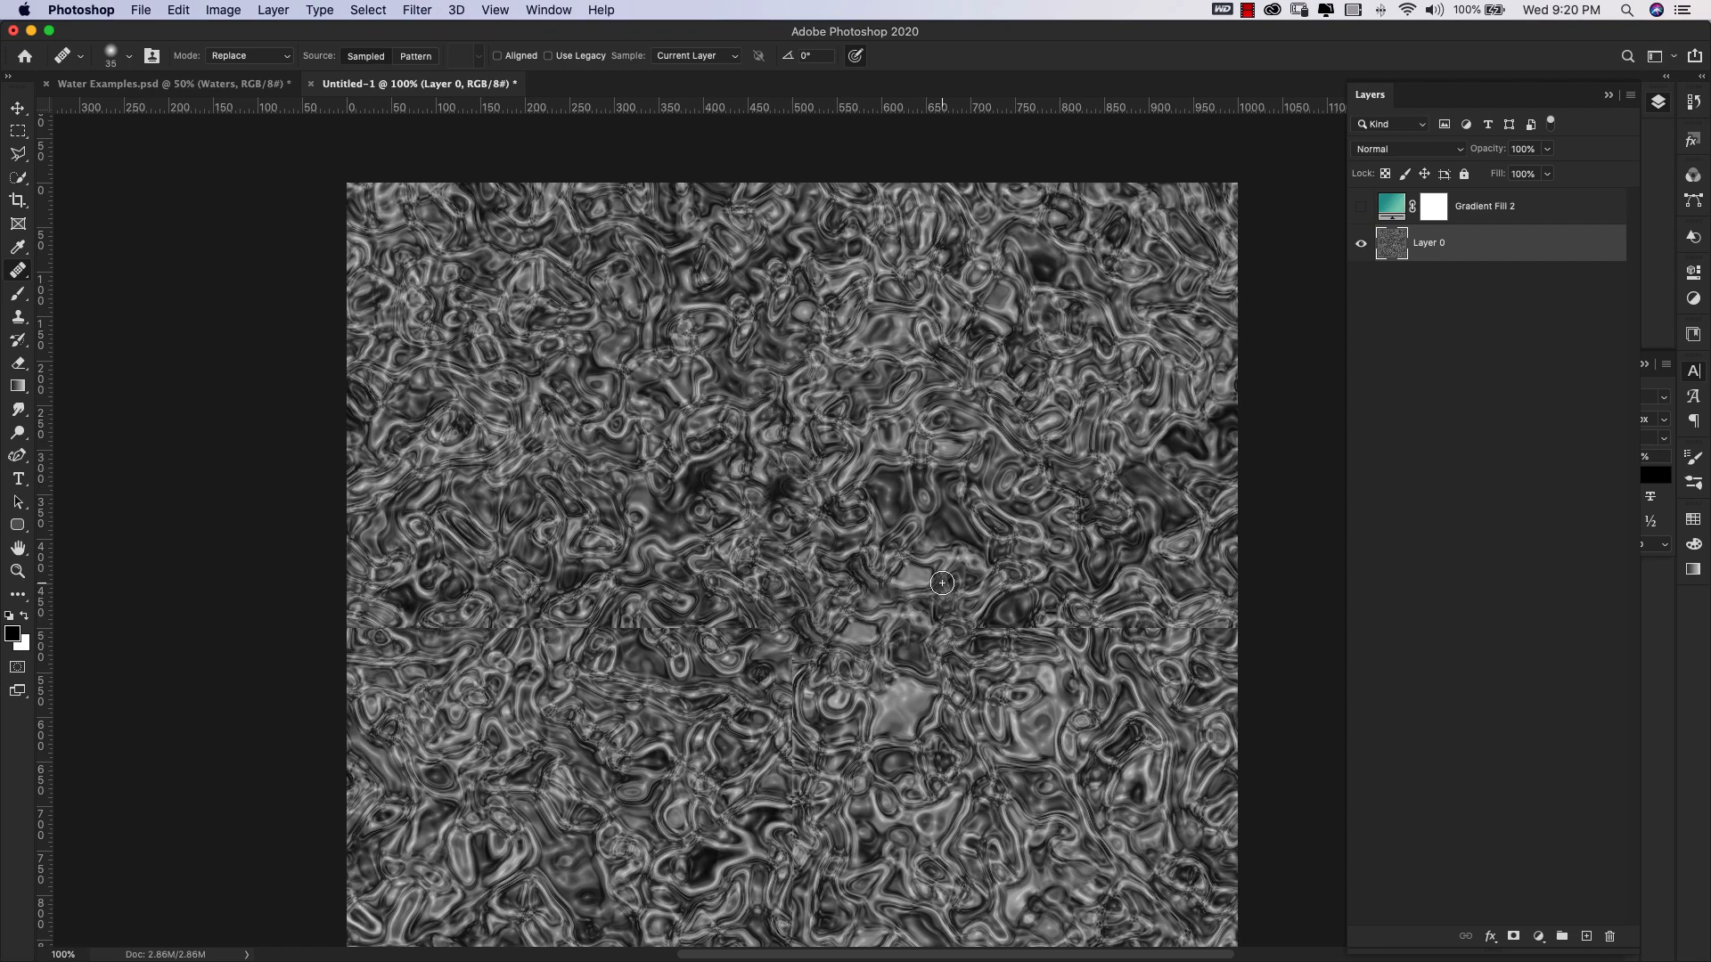
left_click_drag(941, 583, 1189, 628)
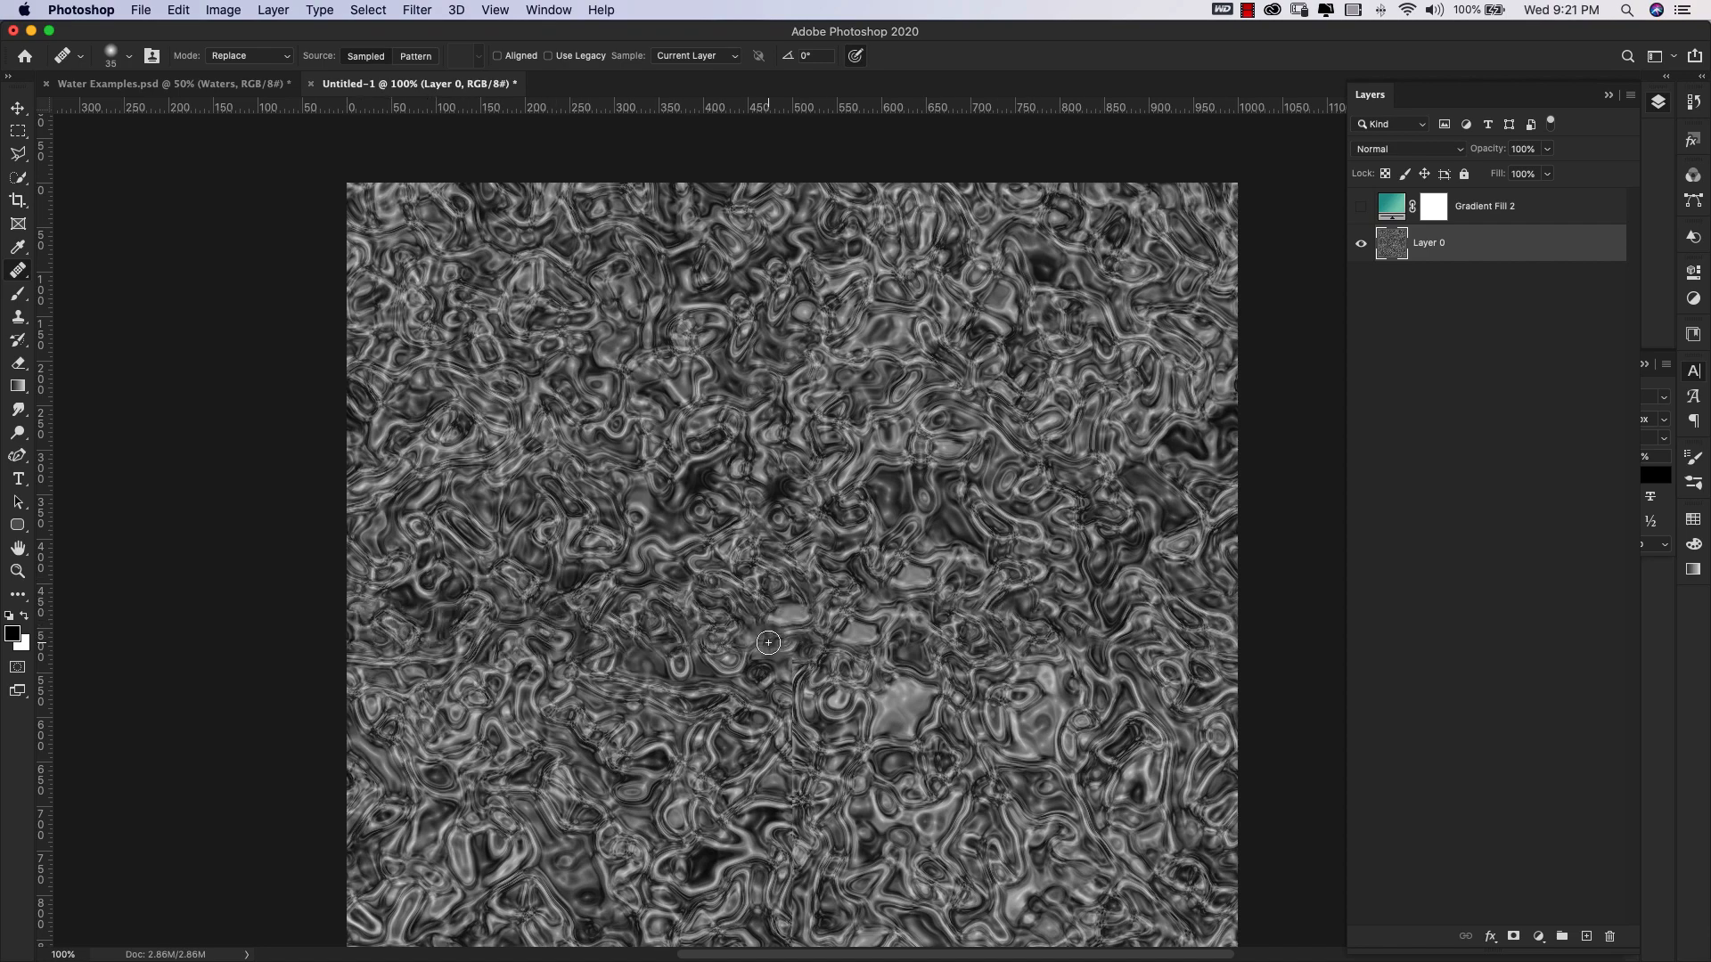
scroll("down", 3)
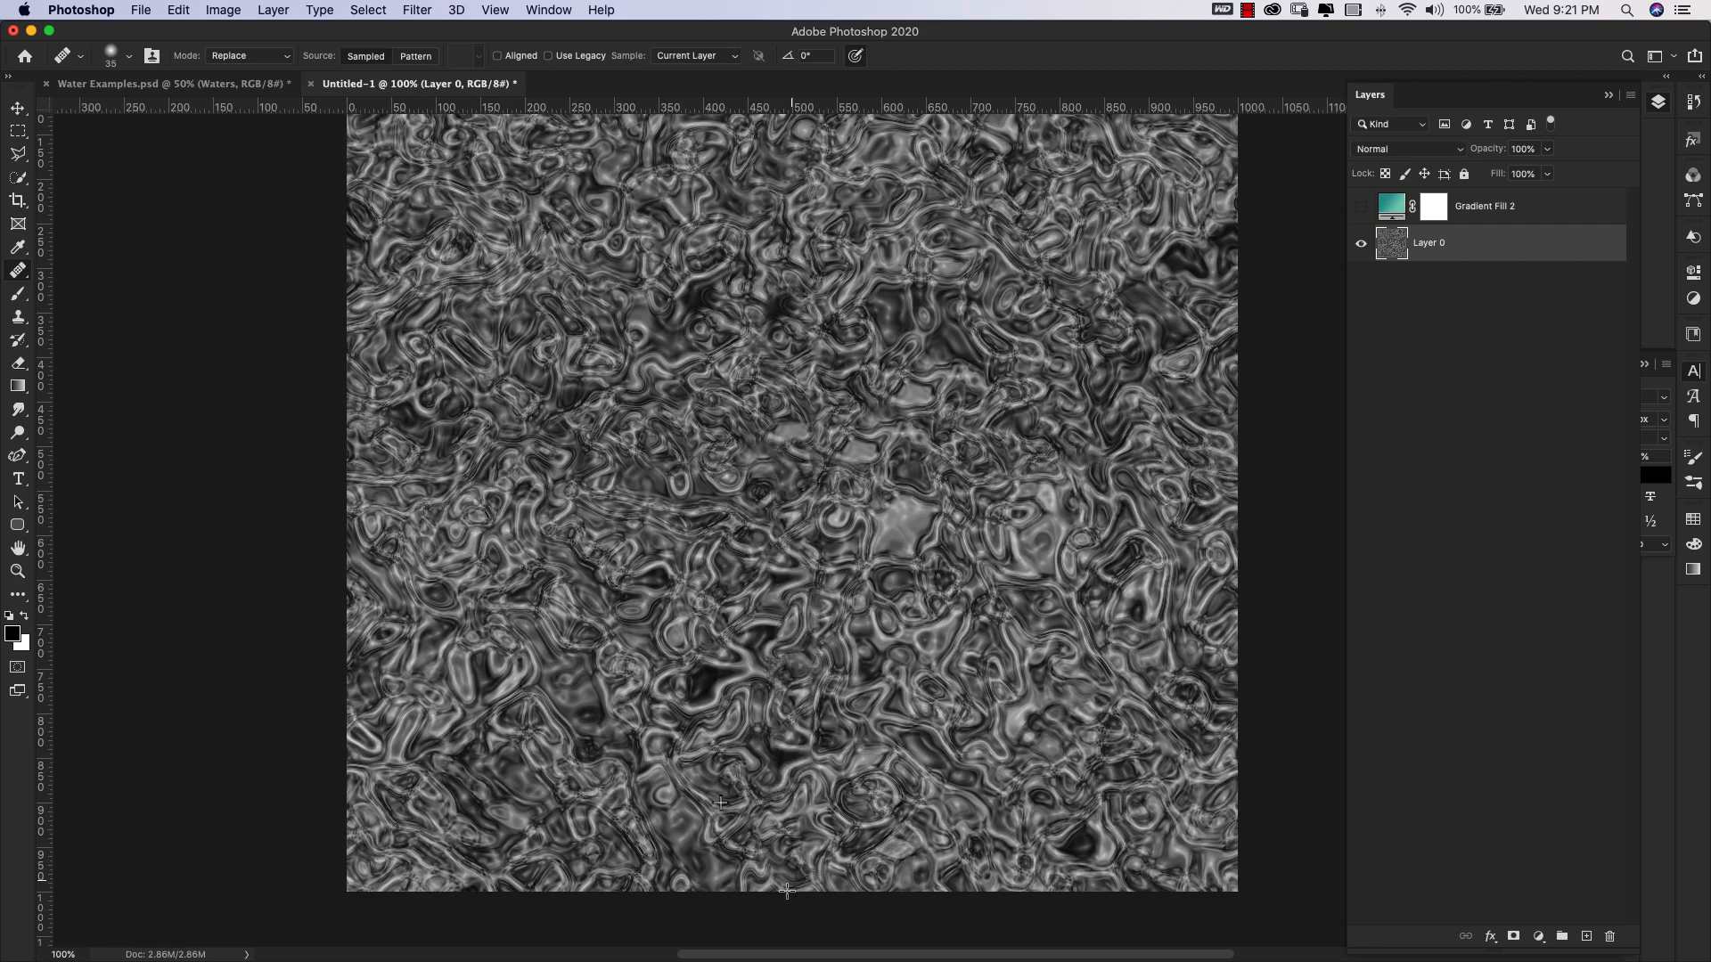
mouse_move(920, 447)
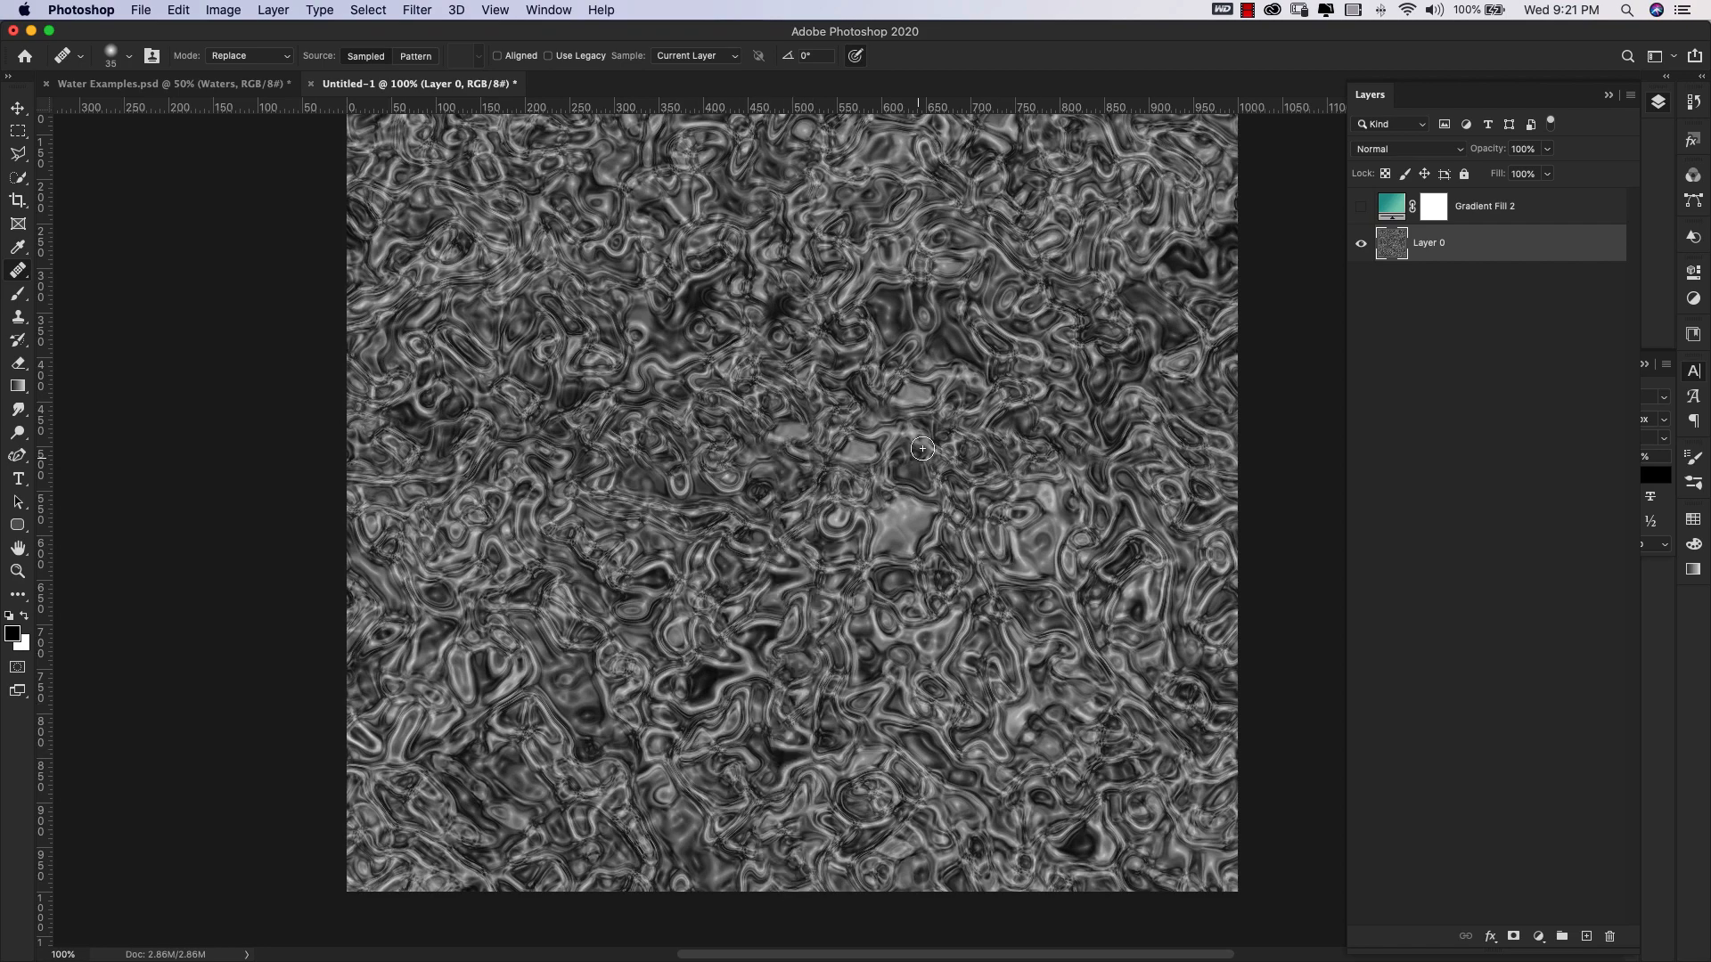
left_click_drag(923, 449, 1245, 486)
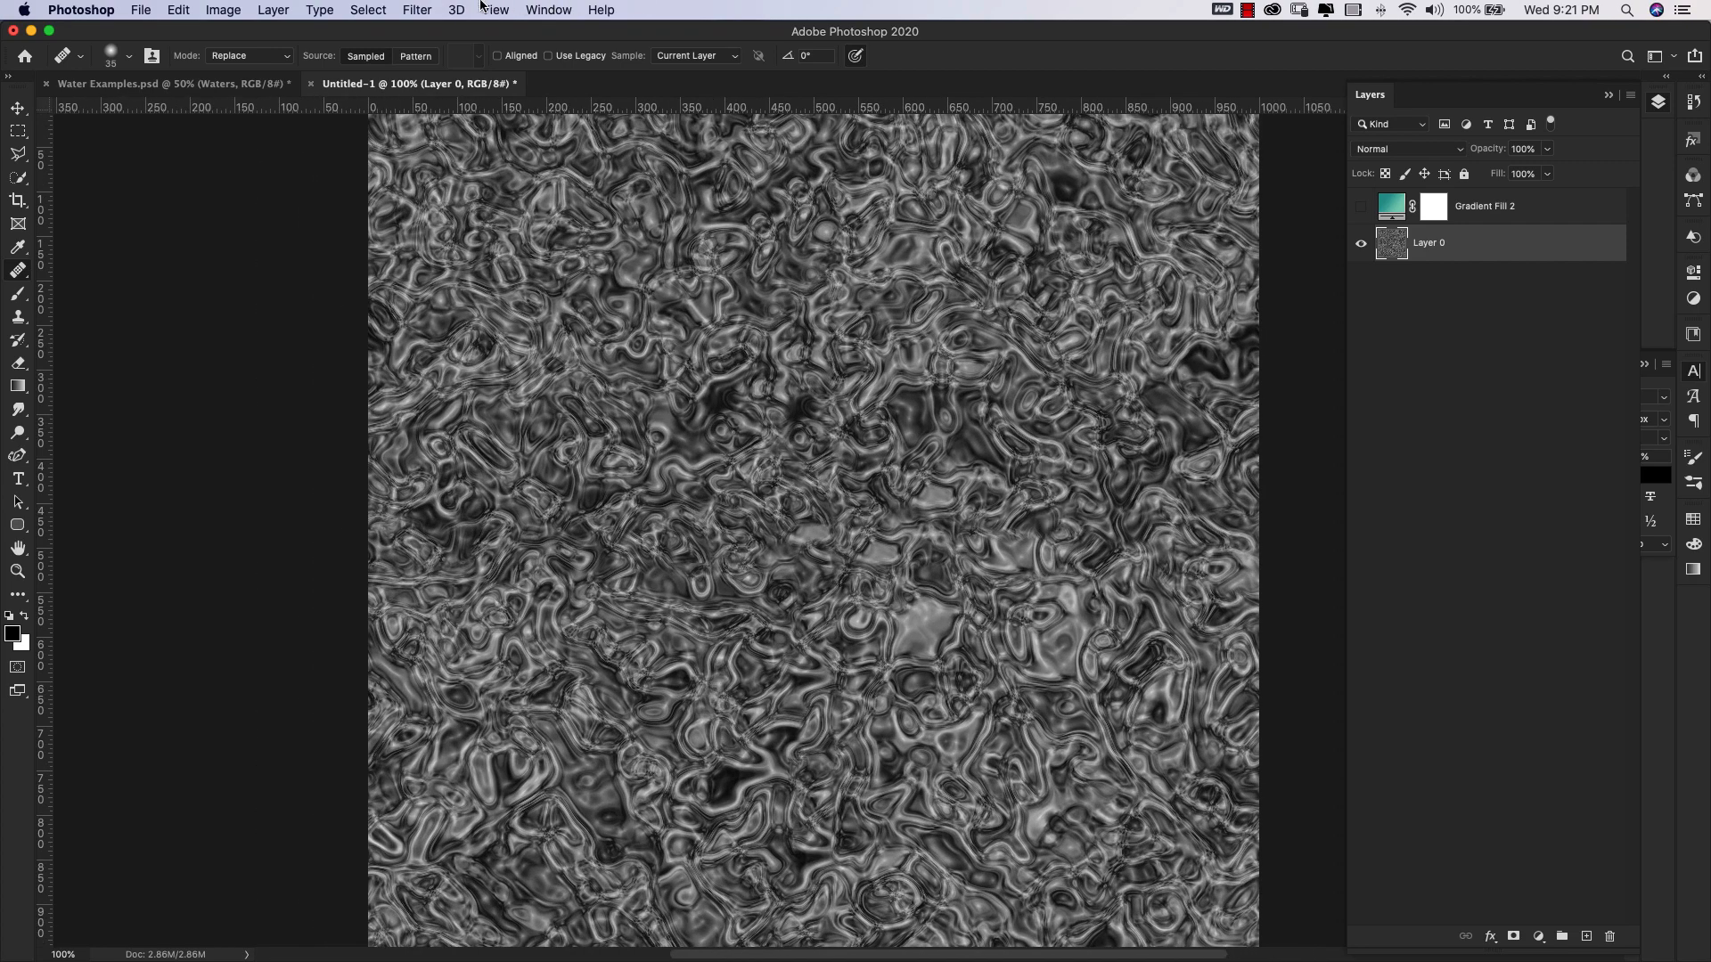
Zoom out until the whole retouched texture fits in the window.
left_click(417, 10)
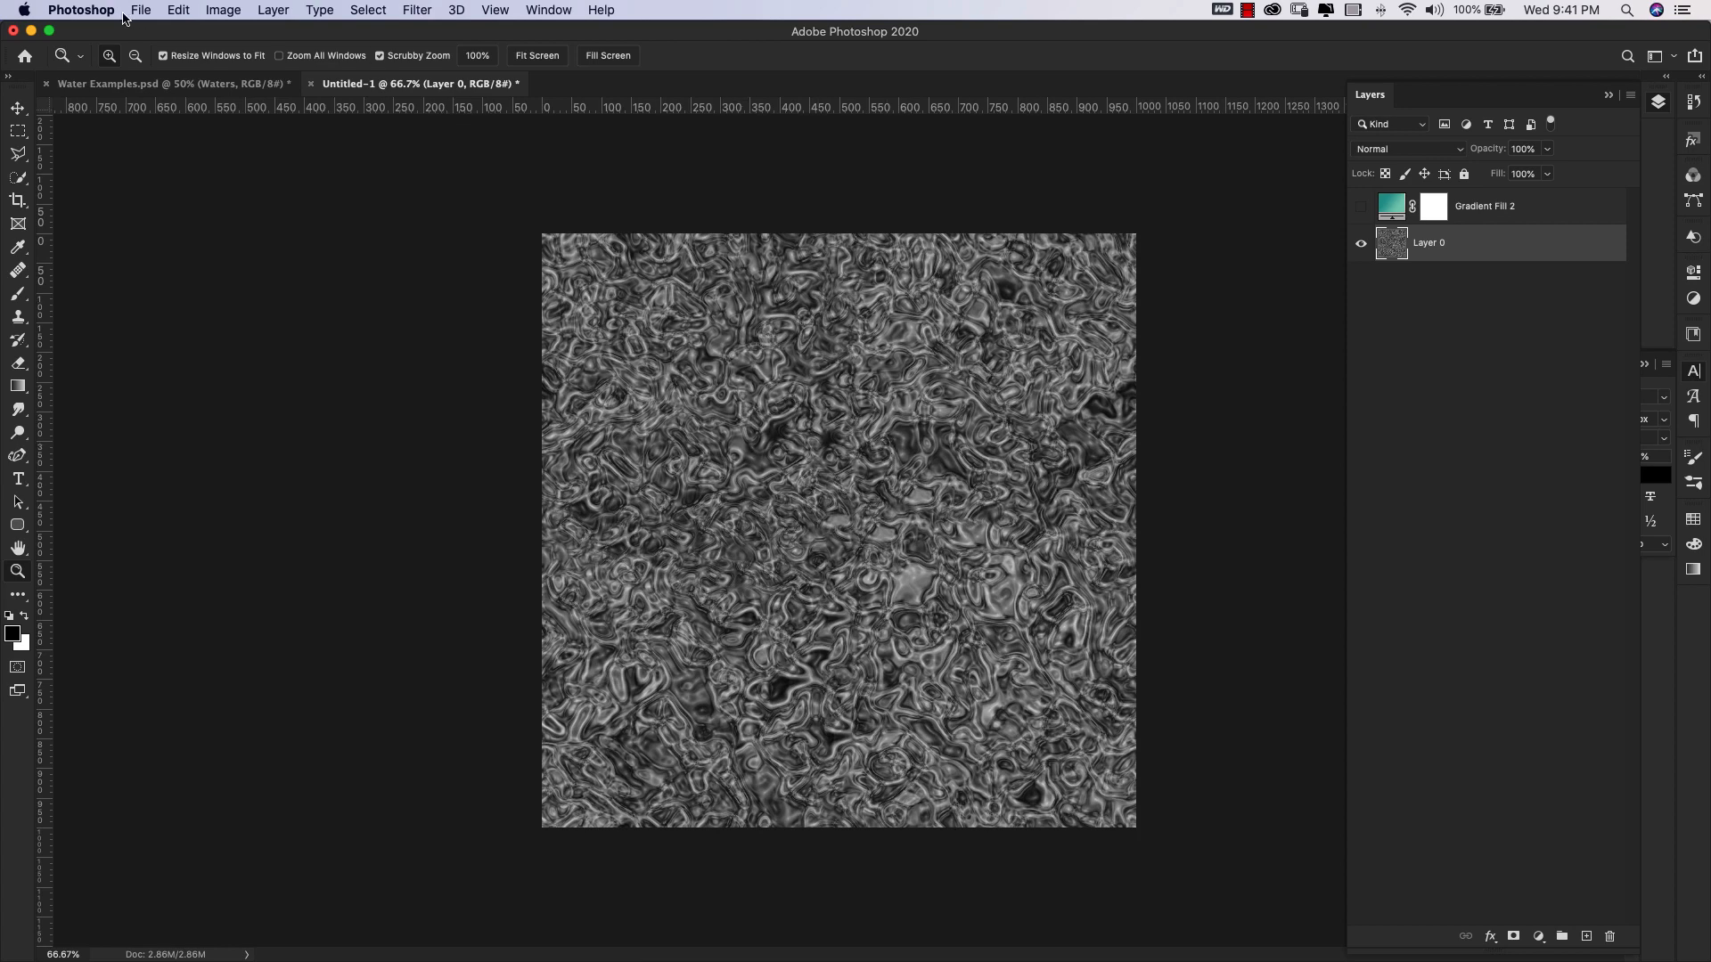
Define the grayscale water texture as a new pattern via Edit > Define Pattern.
left_click(176, 10)
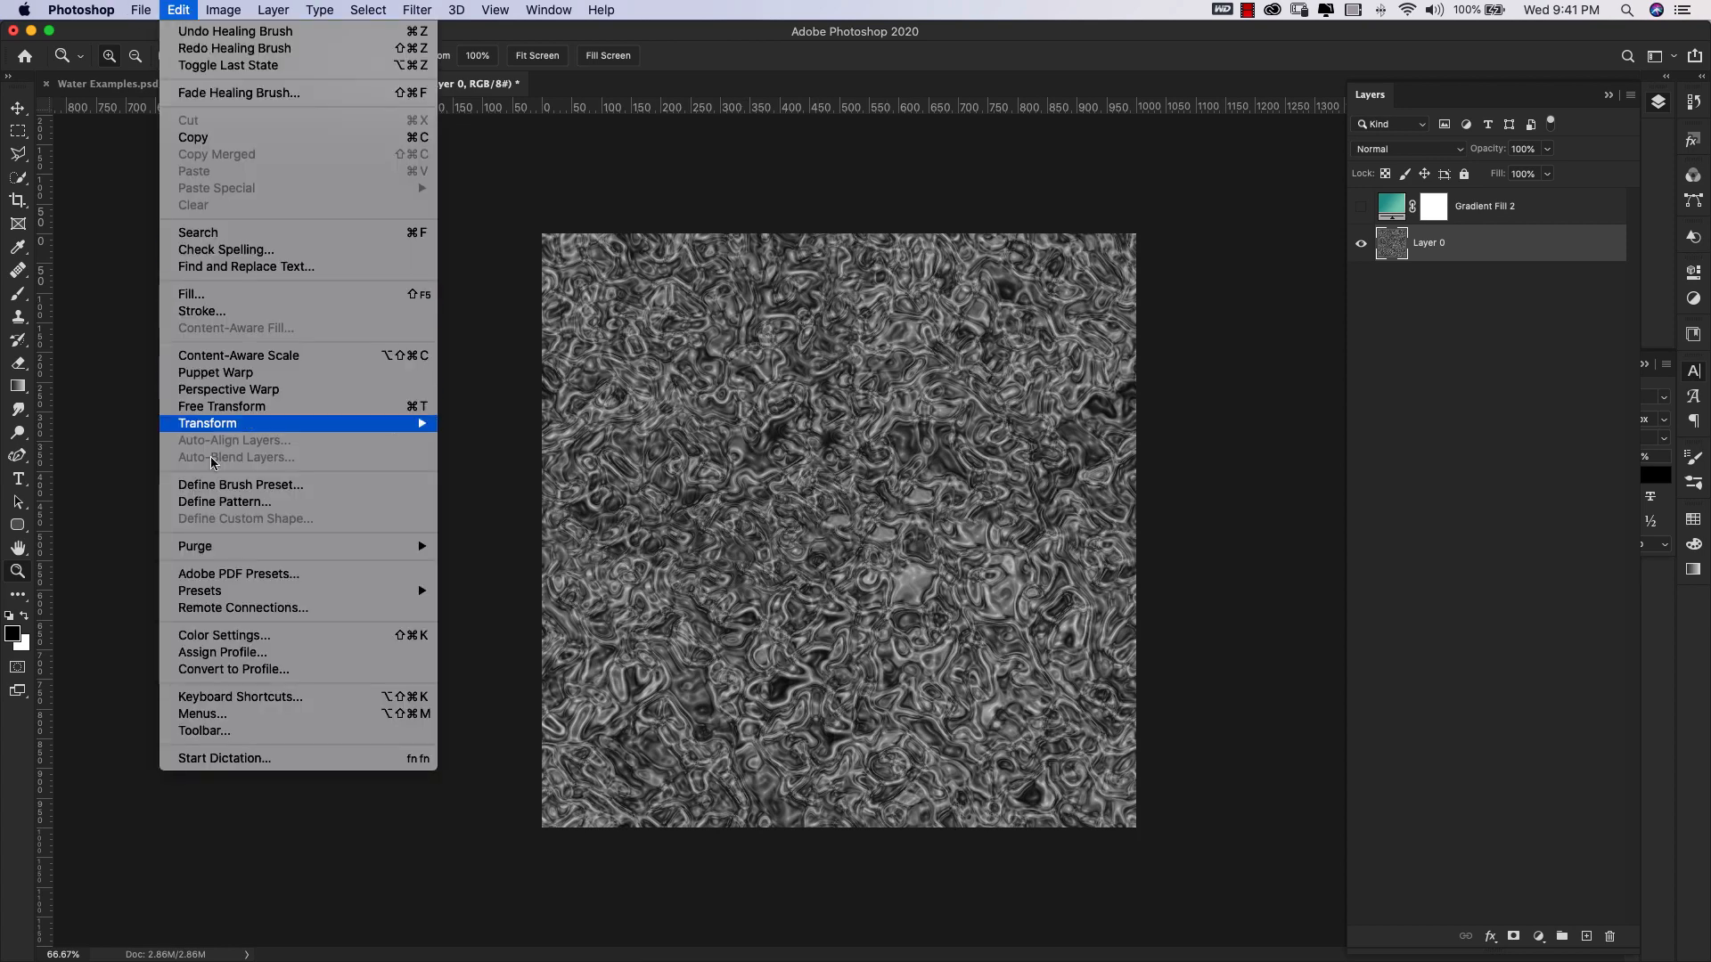
left_click(225, 501)
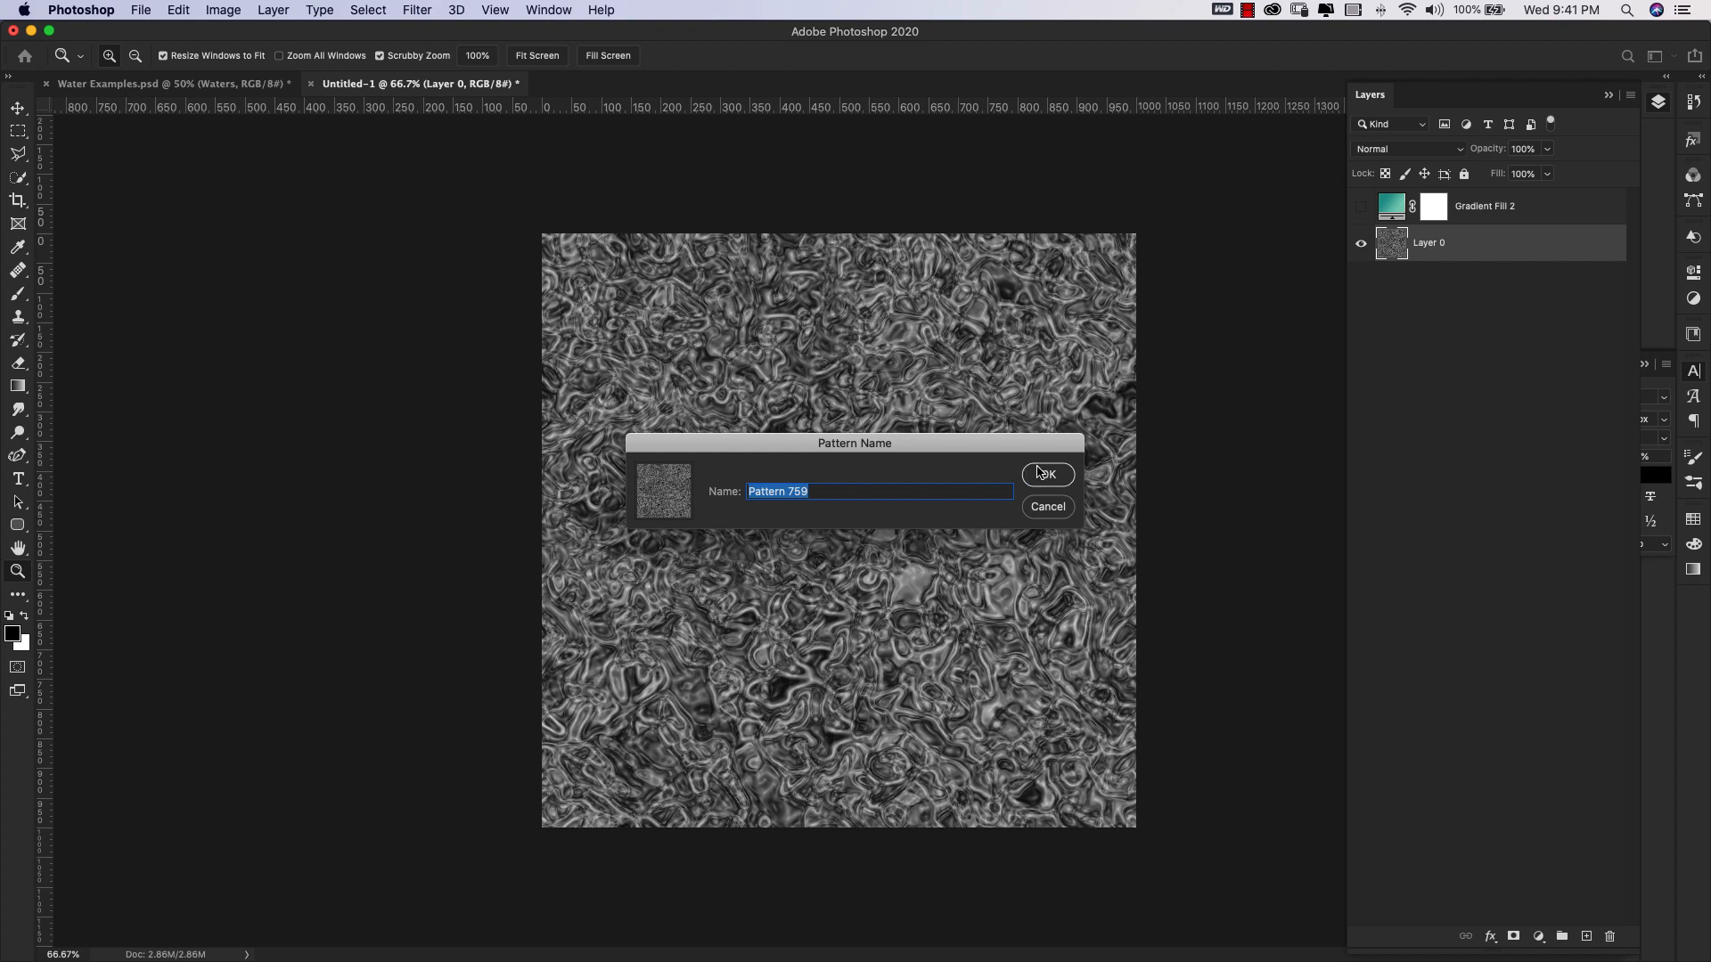
left_click(1046, 473)
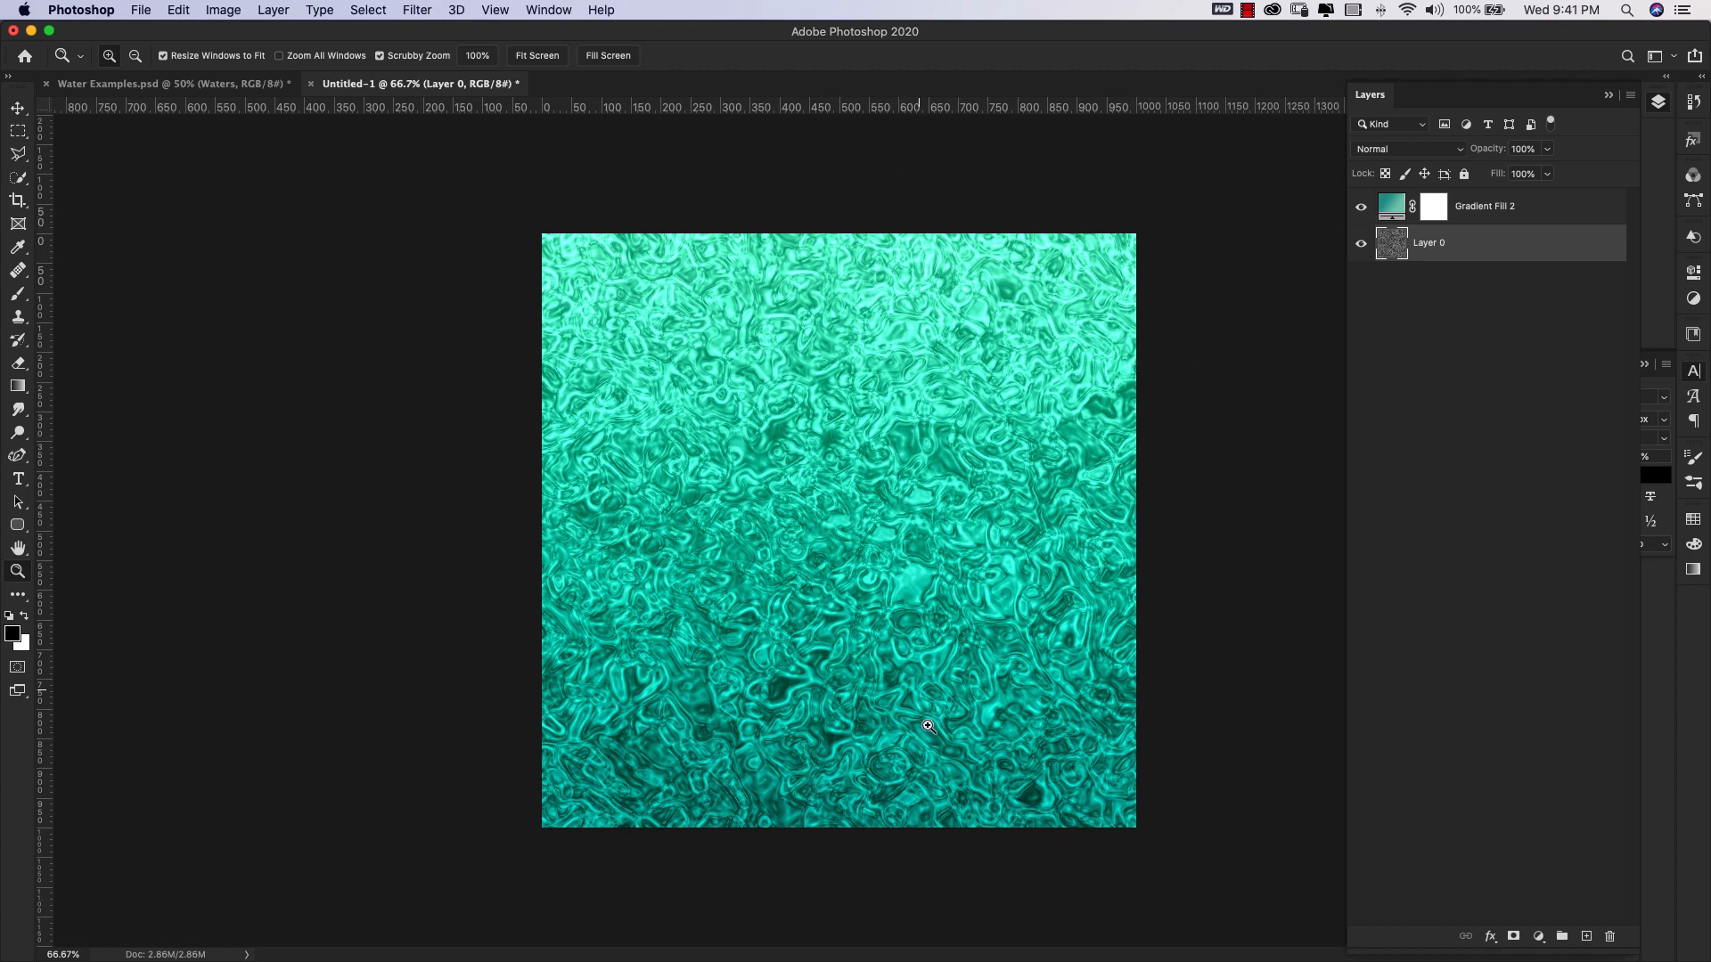
mouse_move(973, 525)
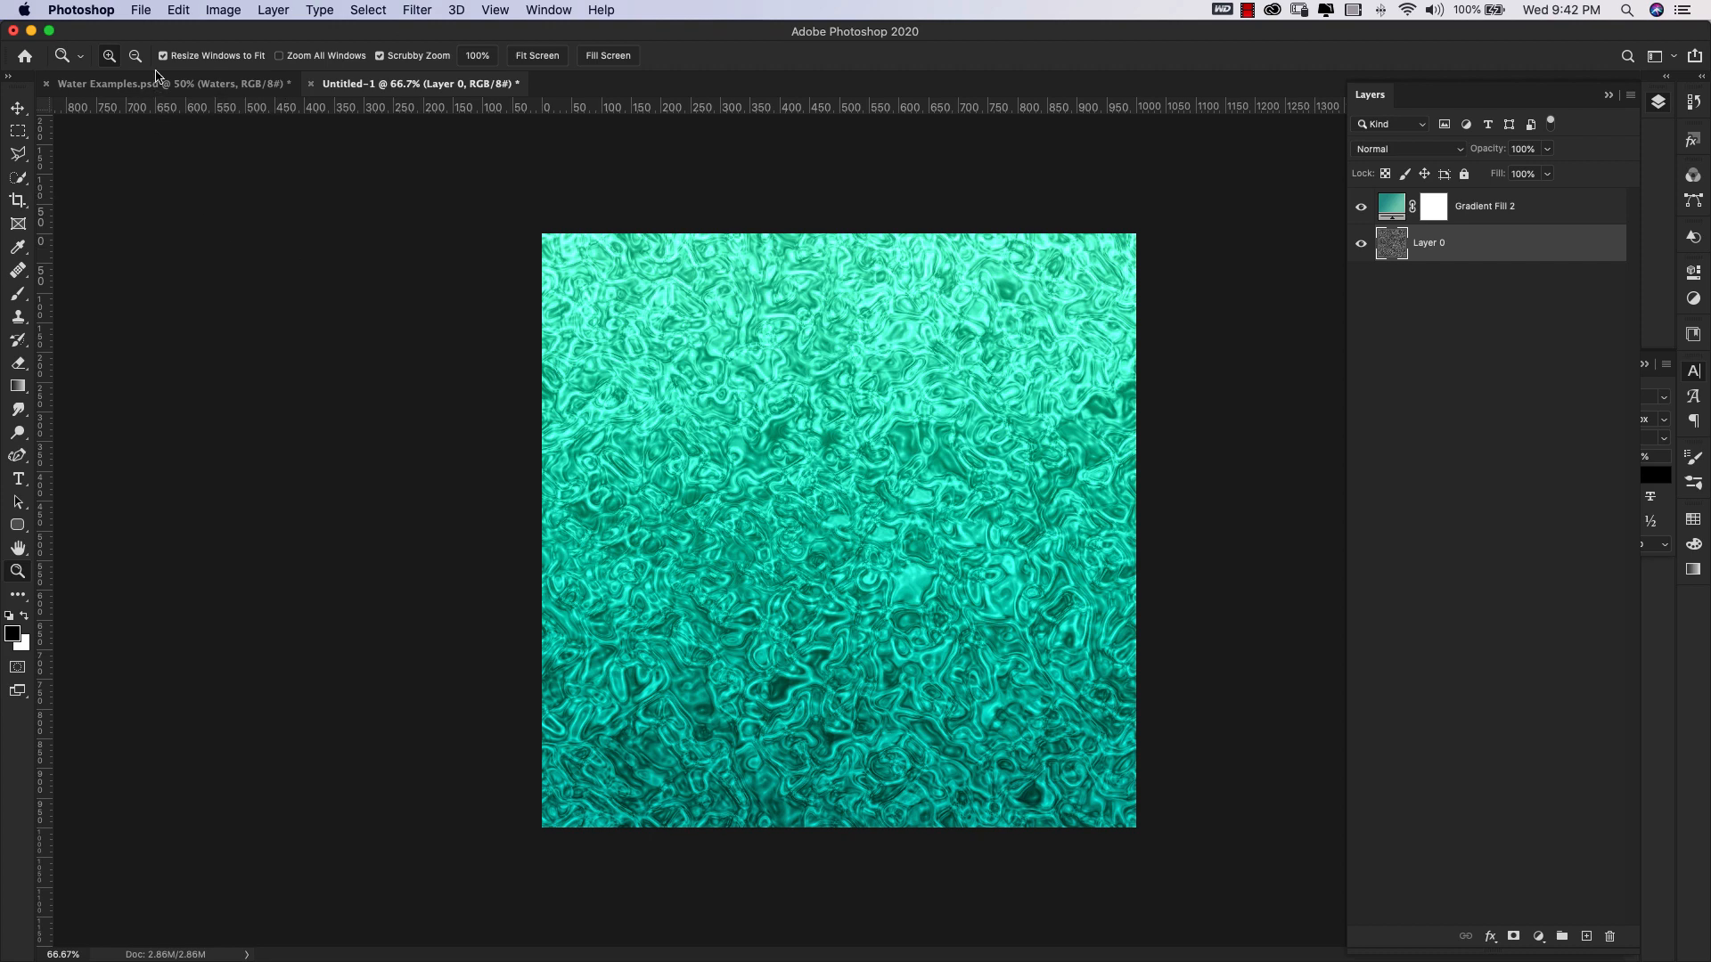
Create a new 3600 × 3600 px document with a resolution of 300 ppi.
left_click(140, 10)
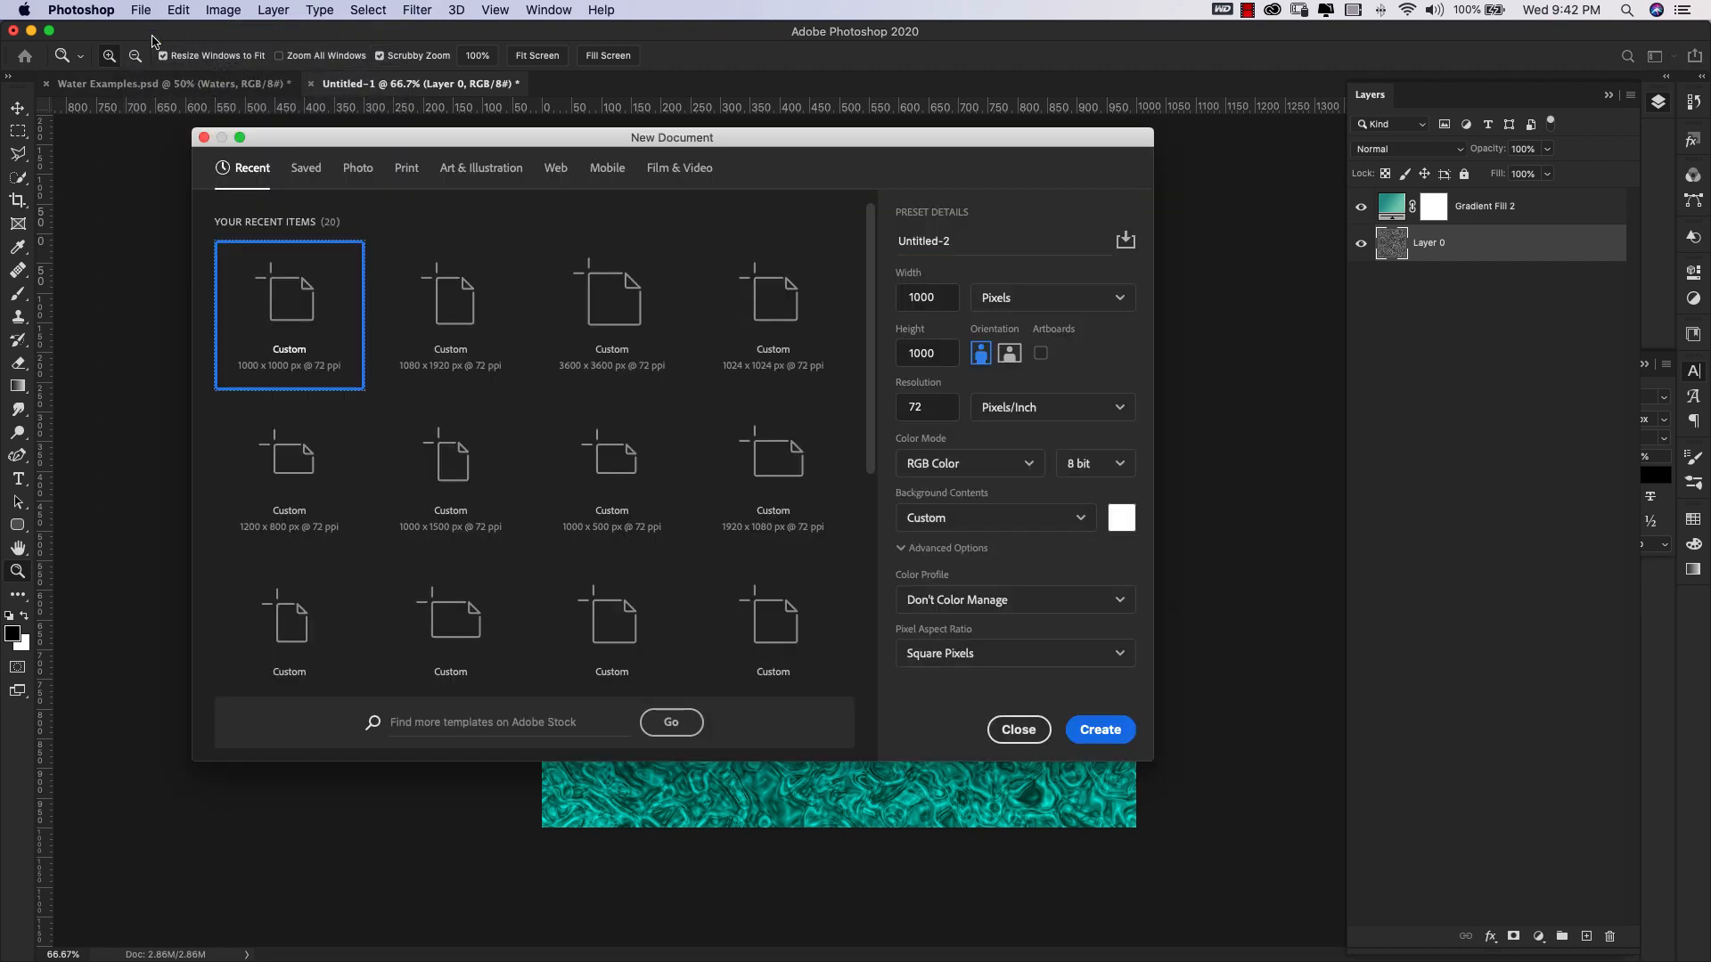
left_click(611, 295)
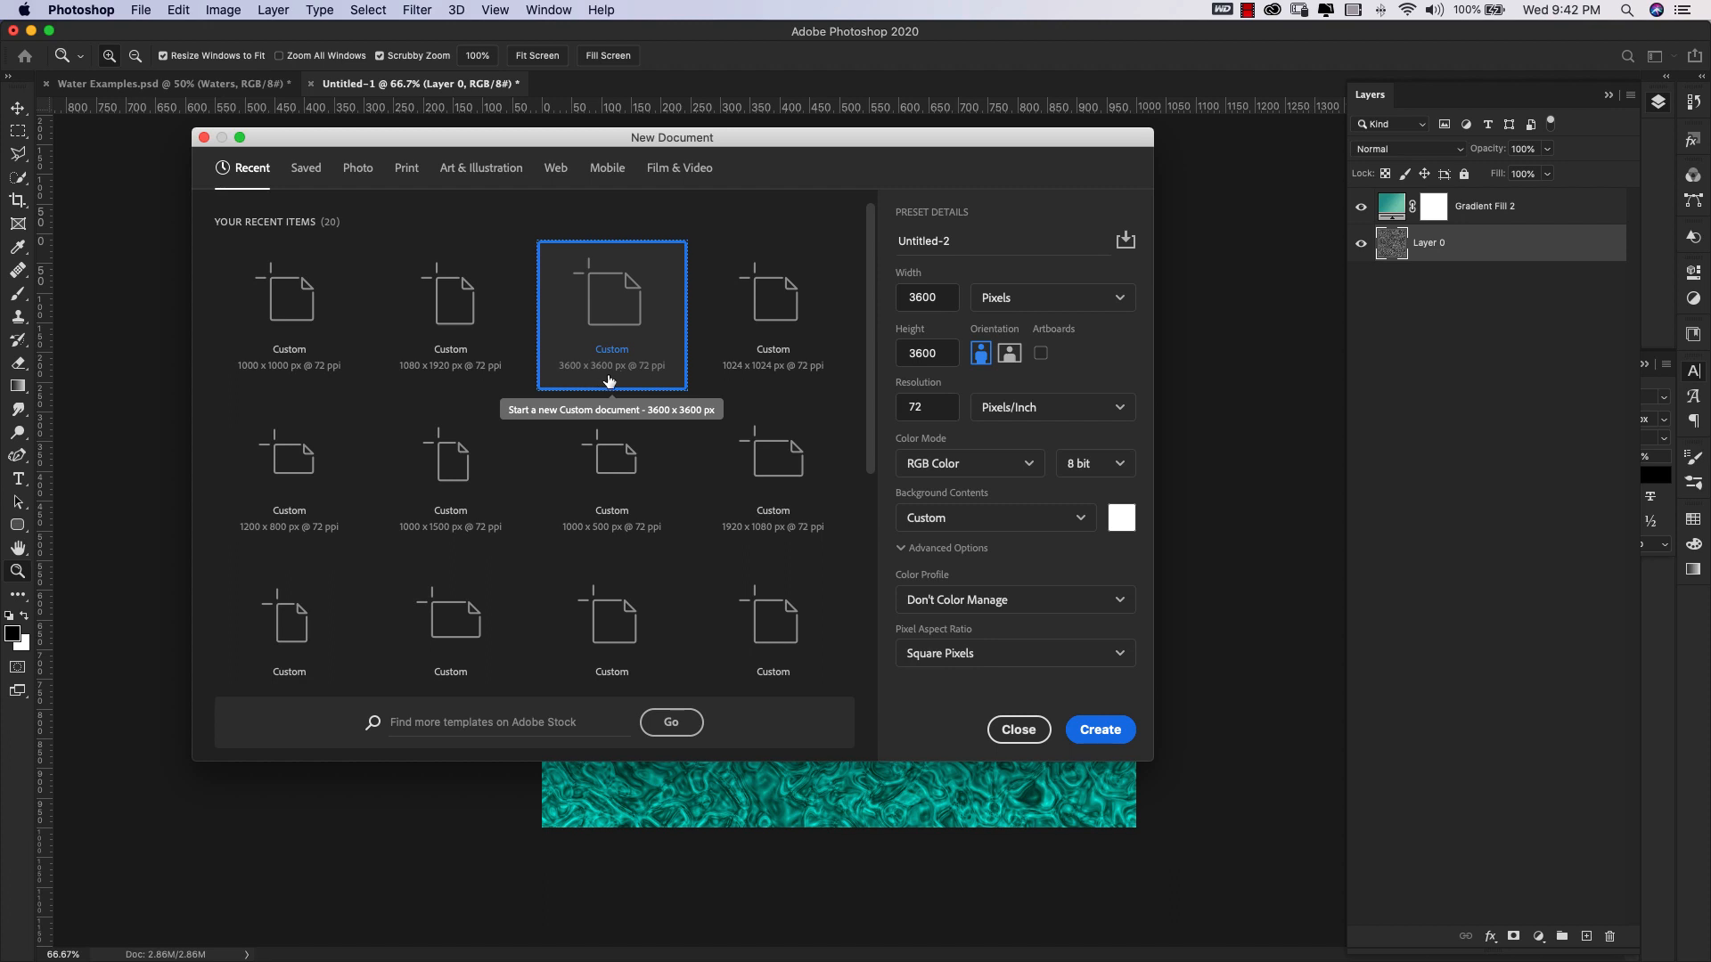
mouse_move(905, 426)
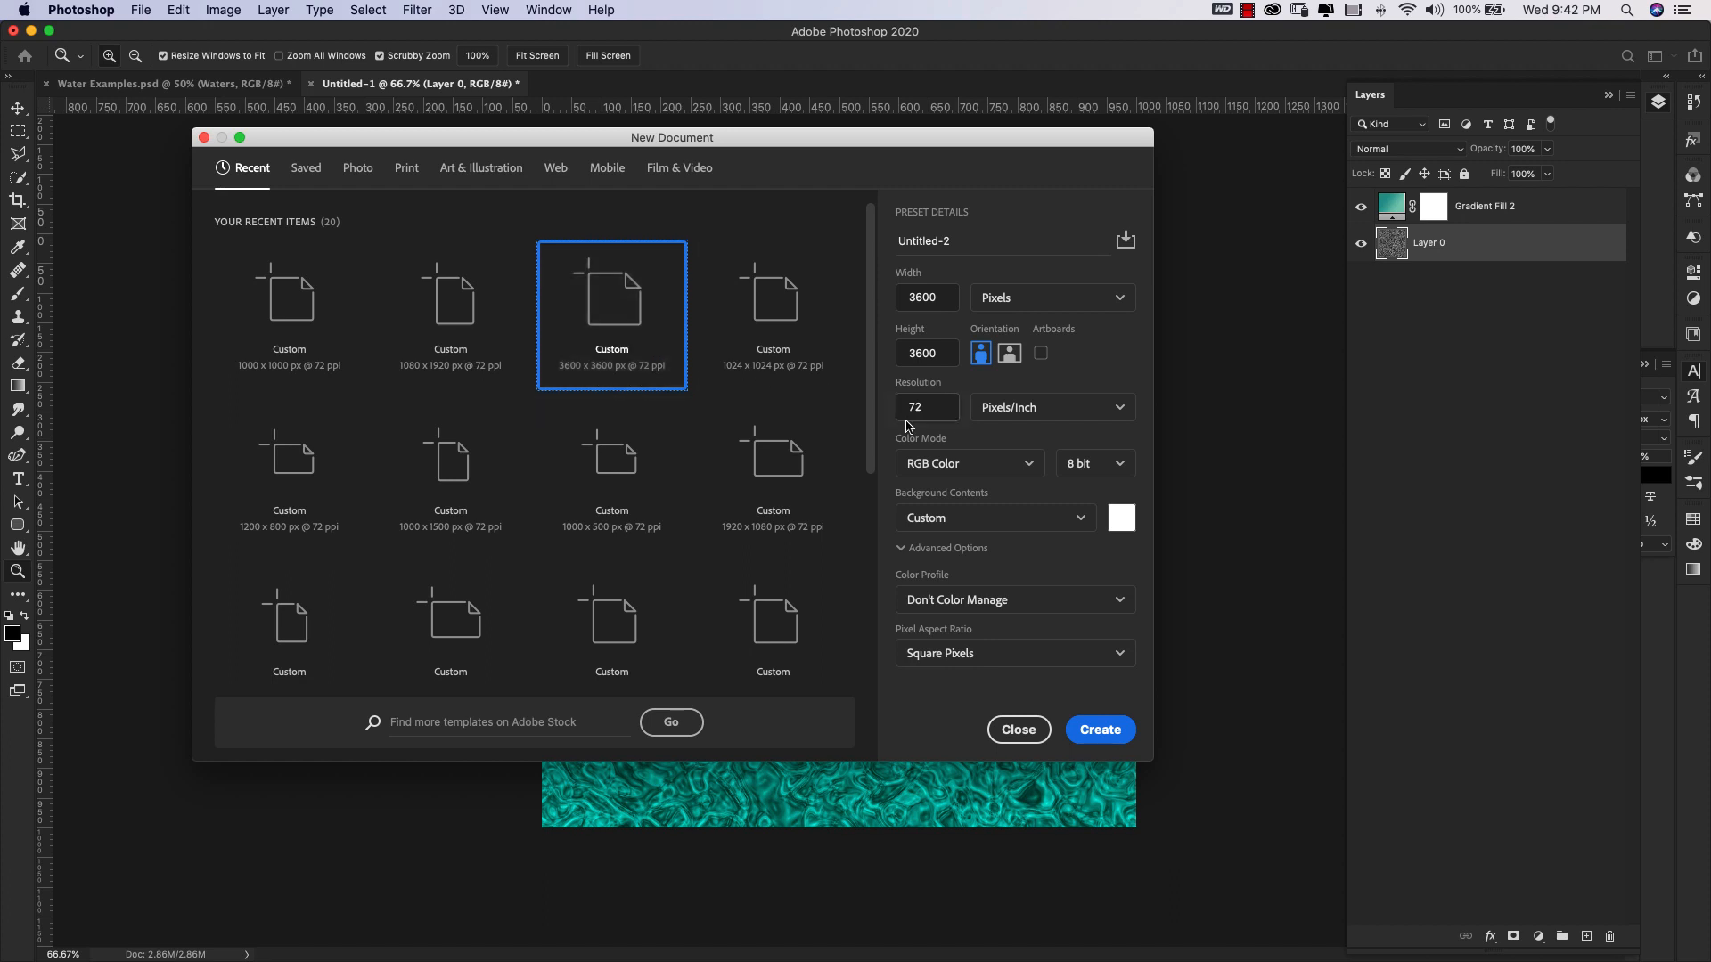
type("300")
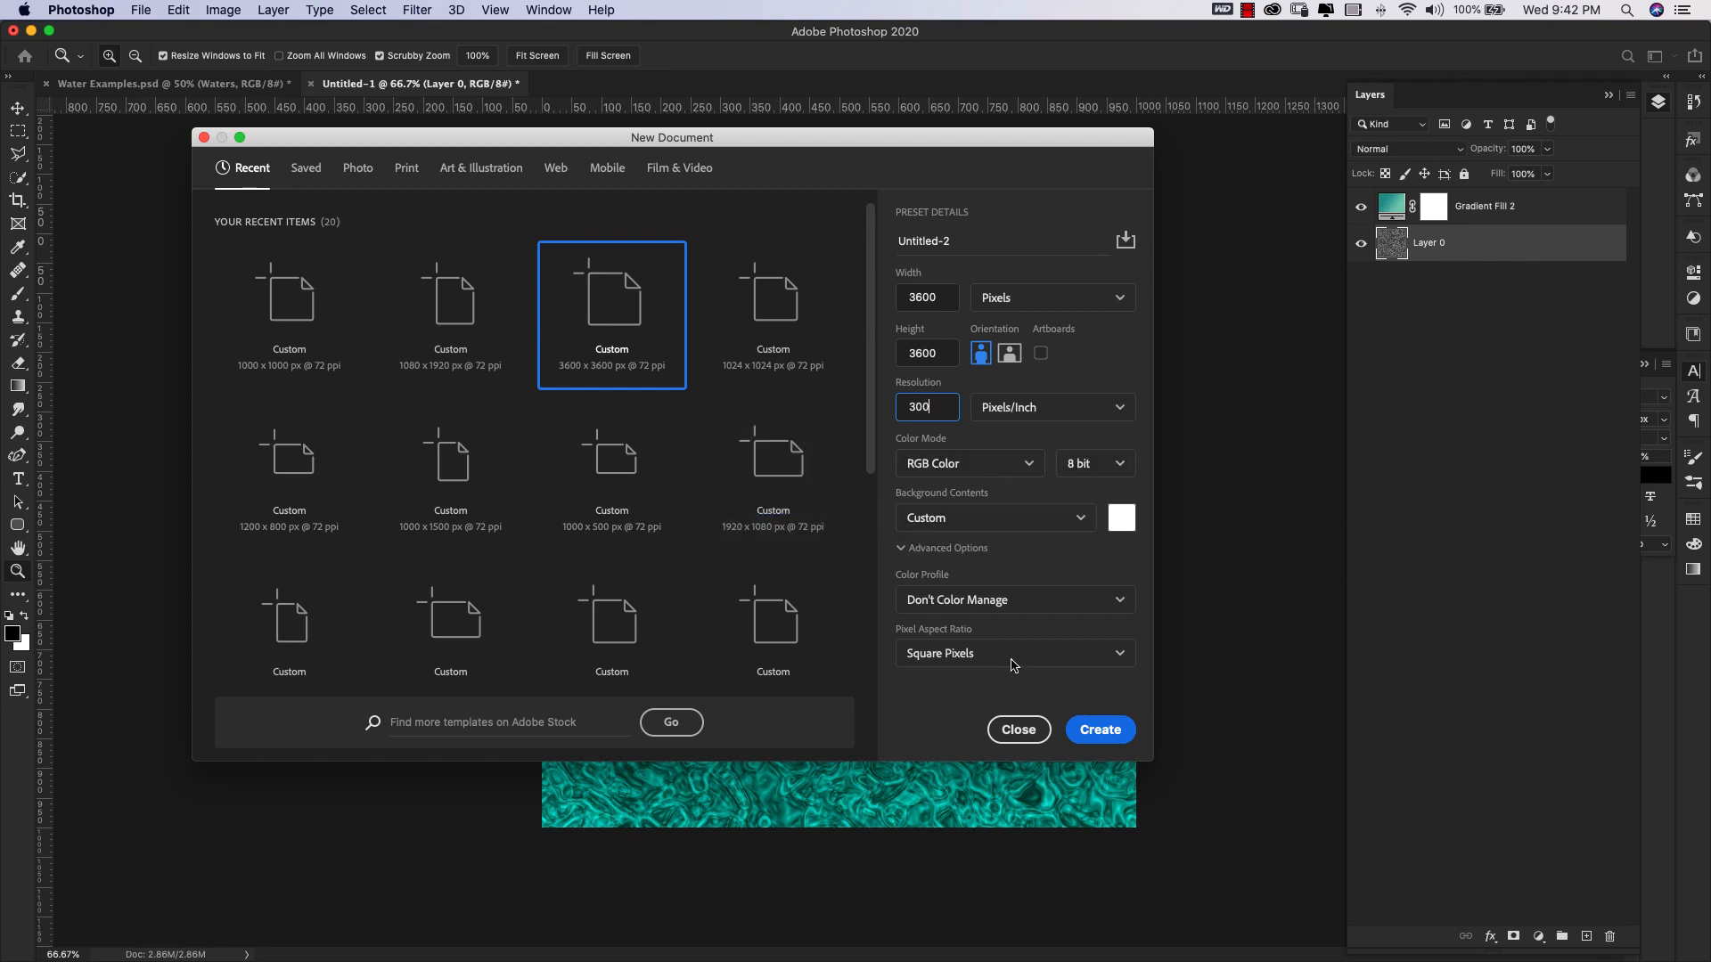
left_click(1099, 729)
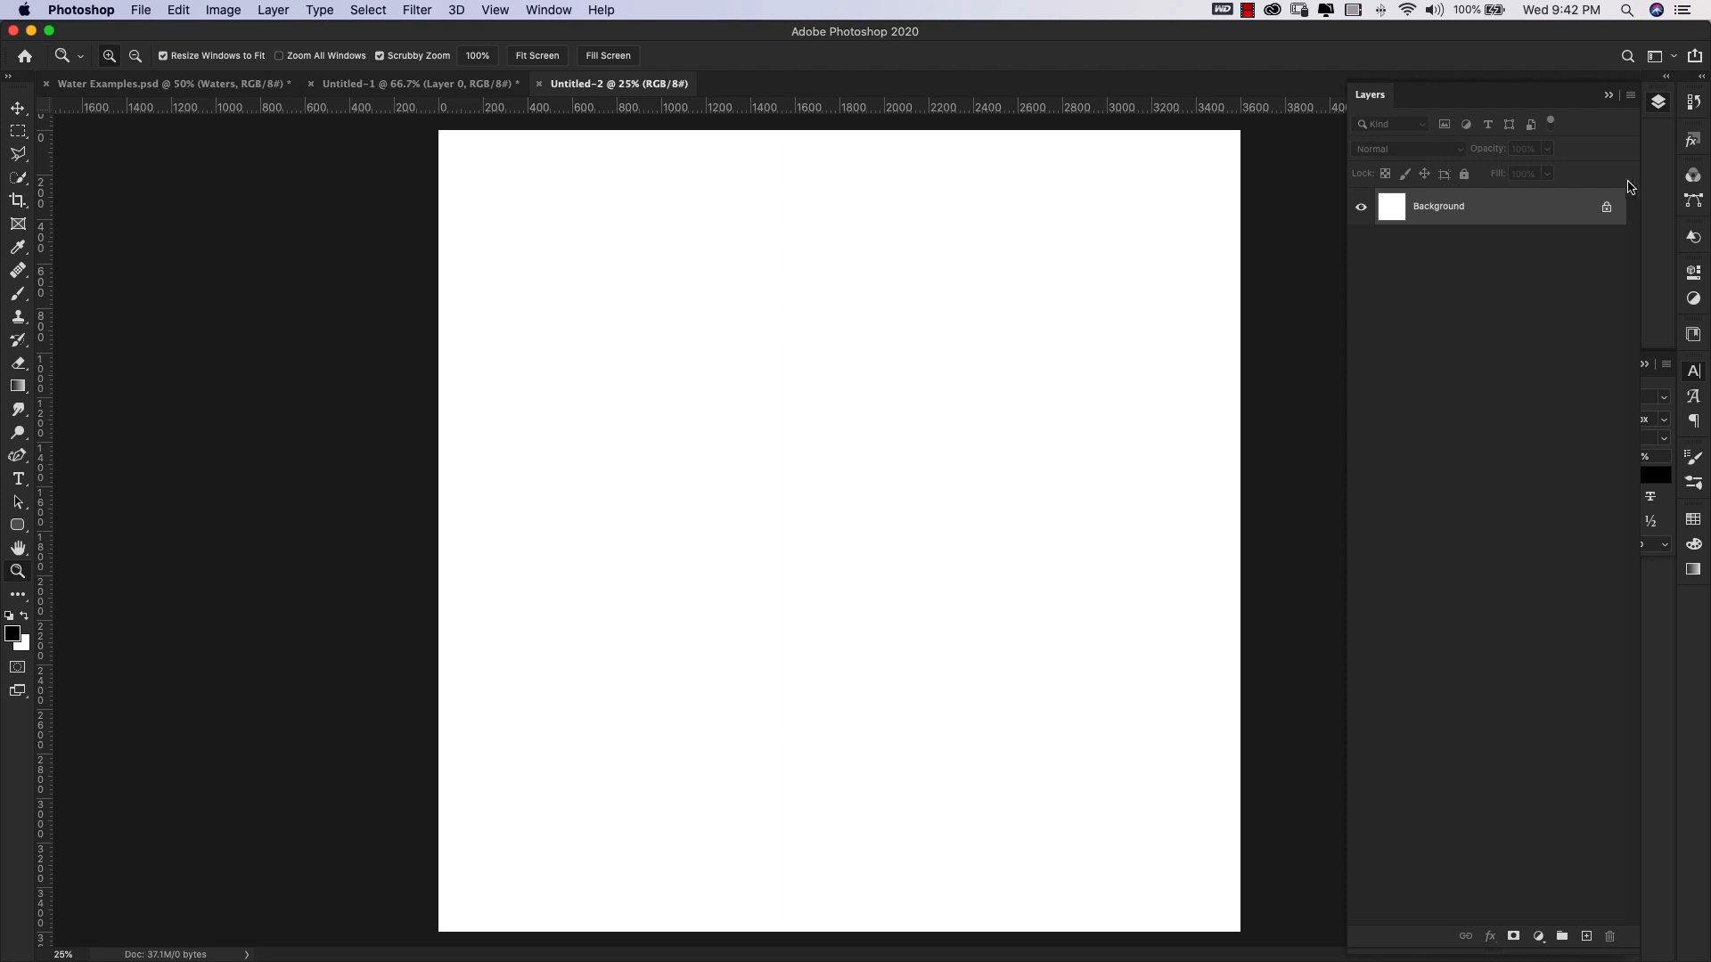
Unlock the Background and apply a Pattern Overlay using the new grayscale water pattern.
double_click(1472, 205)
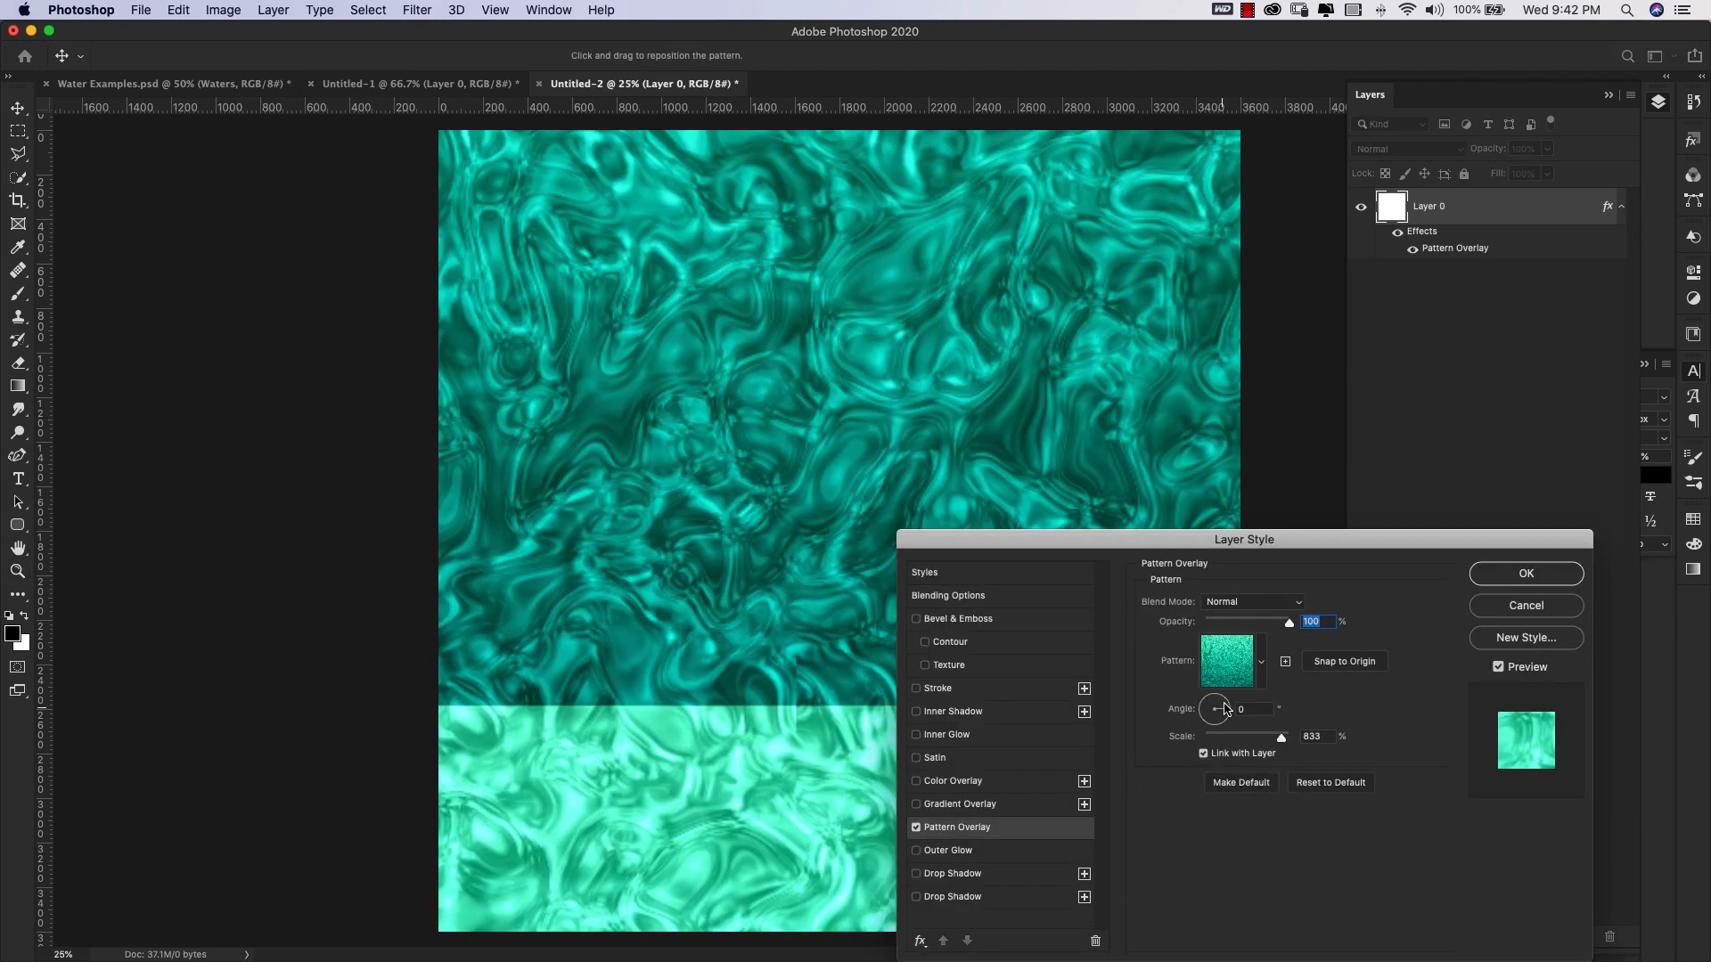
left_click(1232, 661)
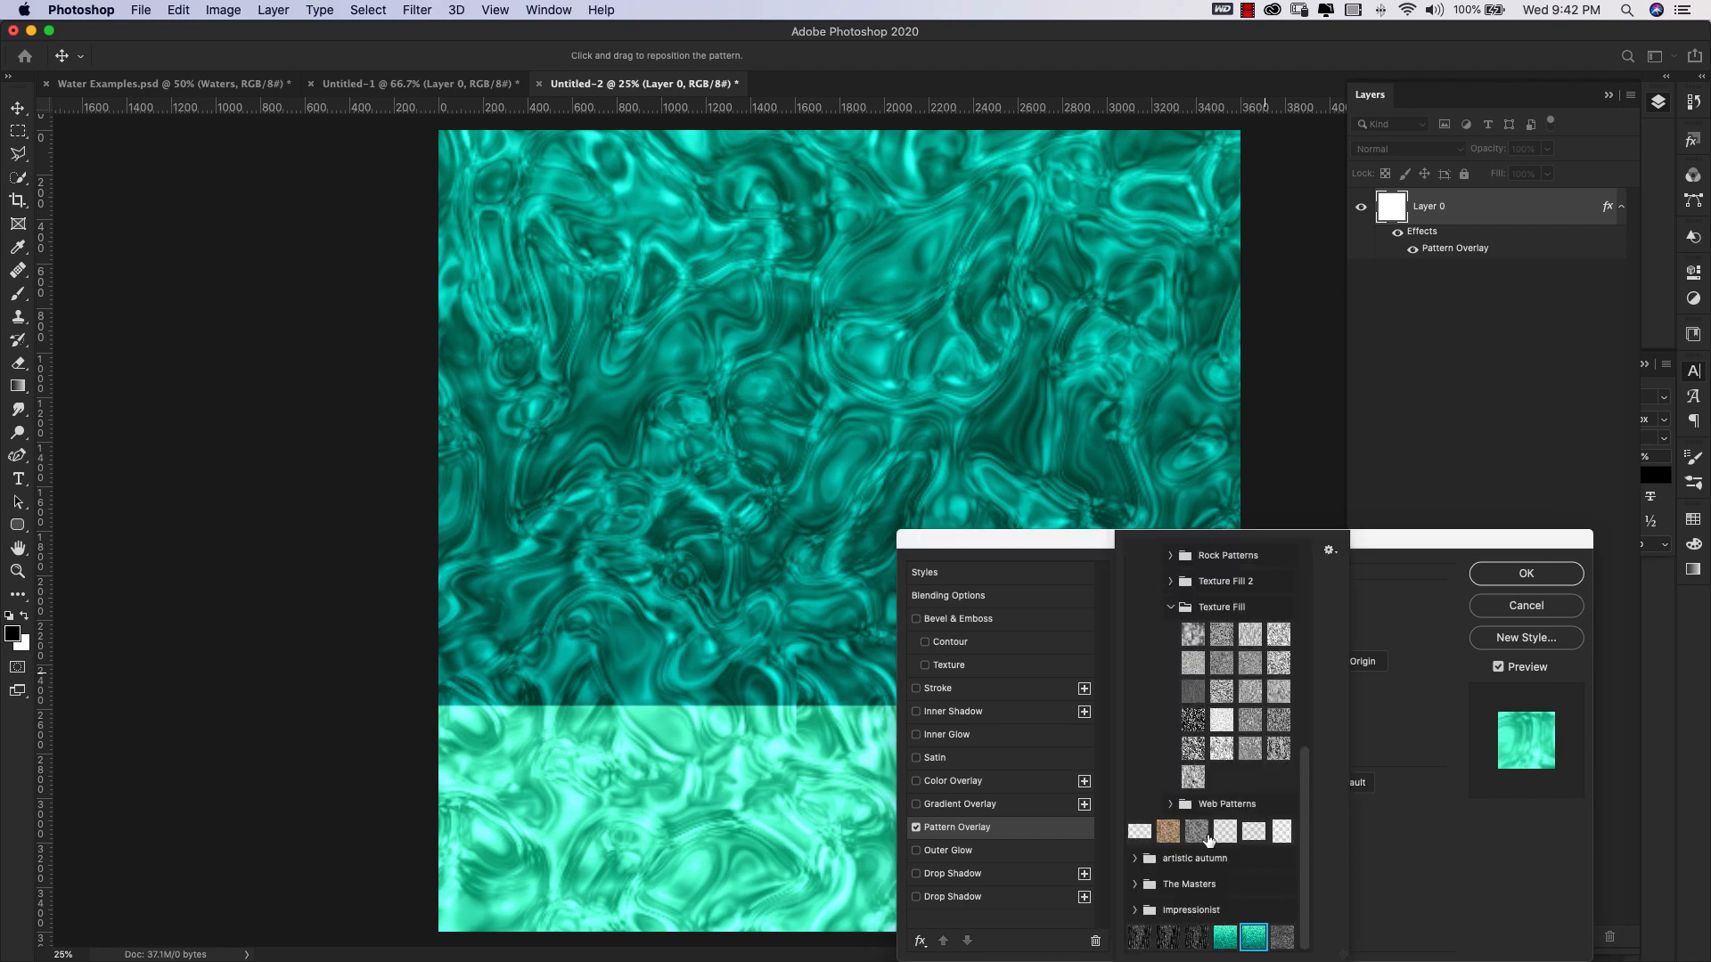
left_click(1282, 937)
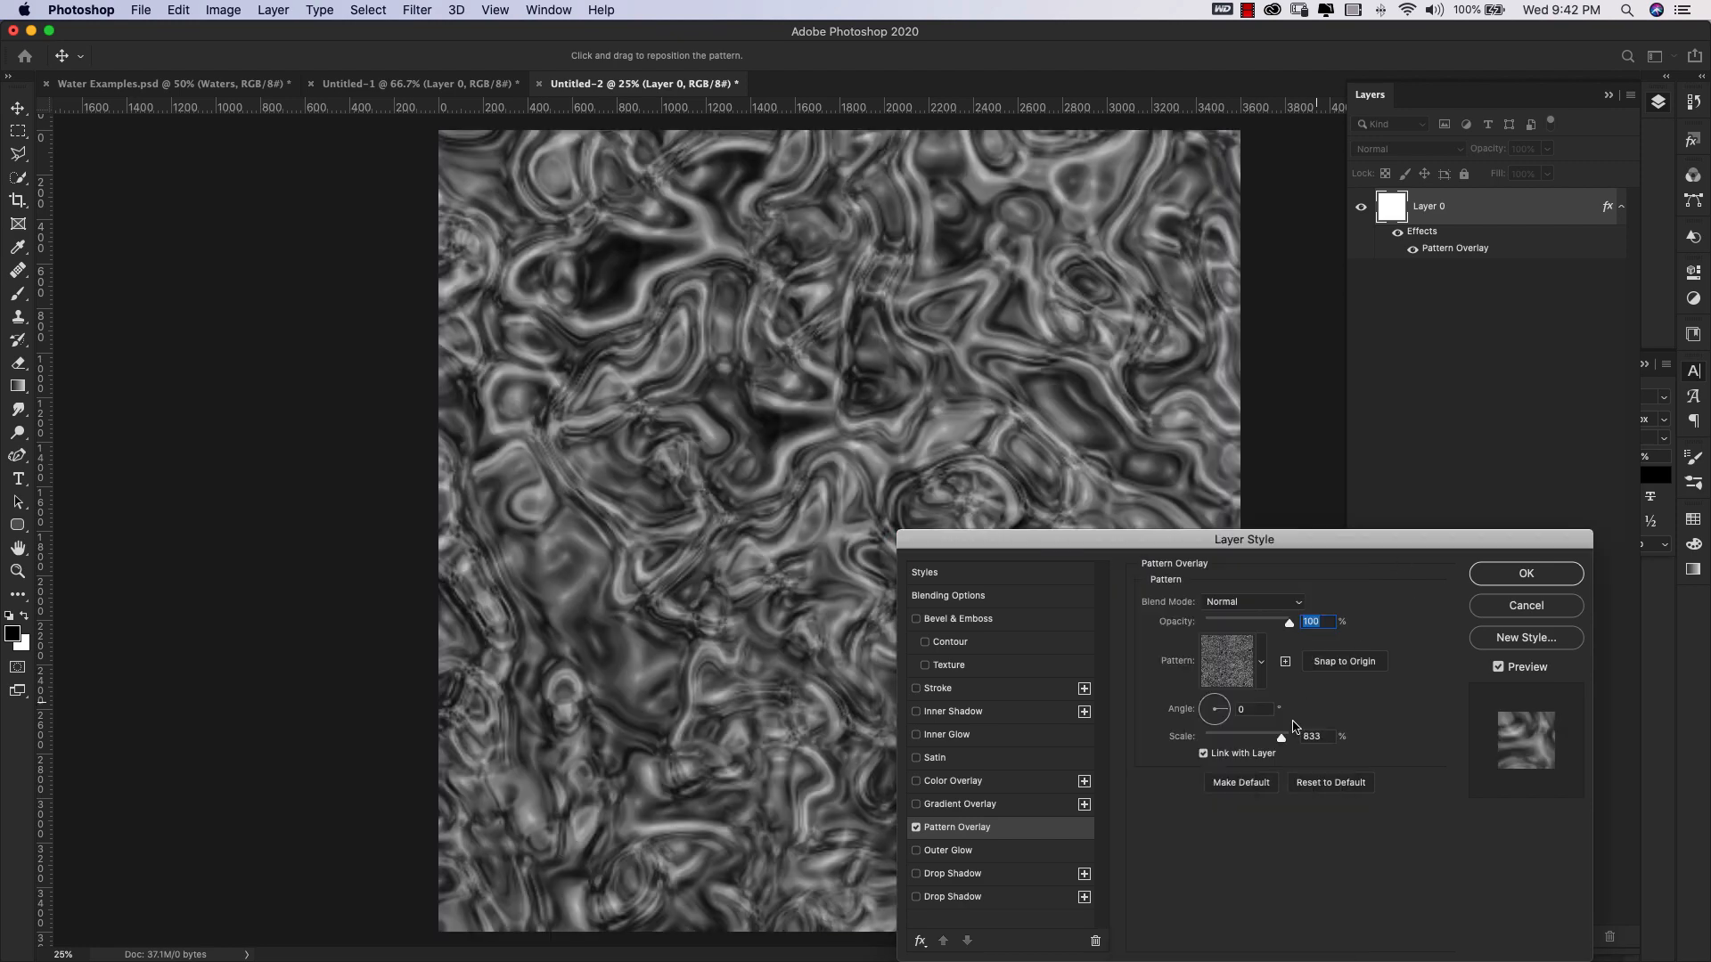
left_click(1315, 735)
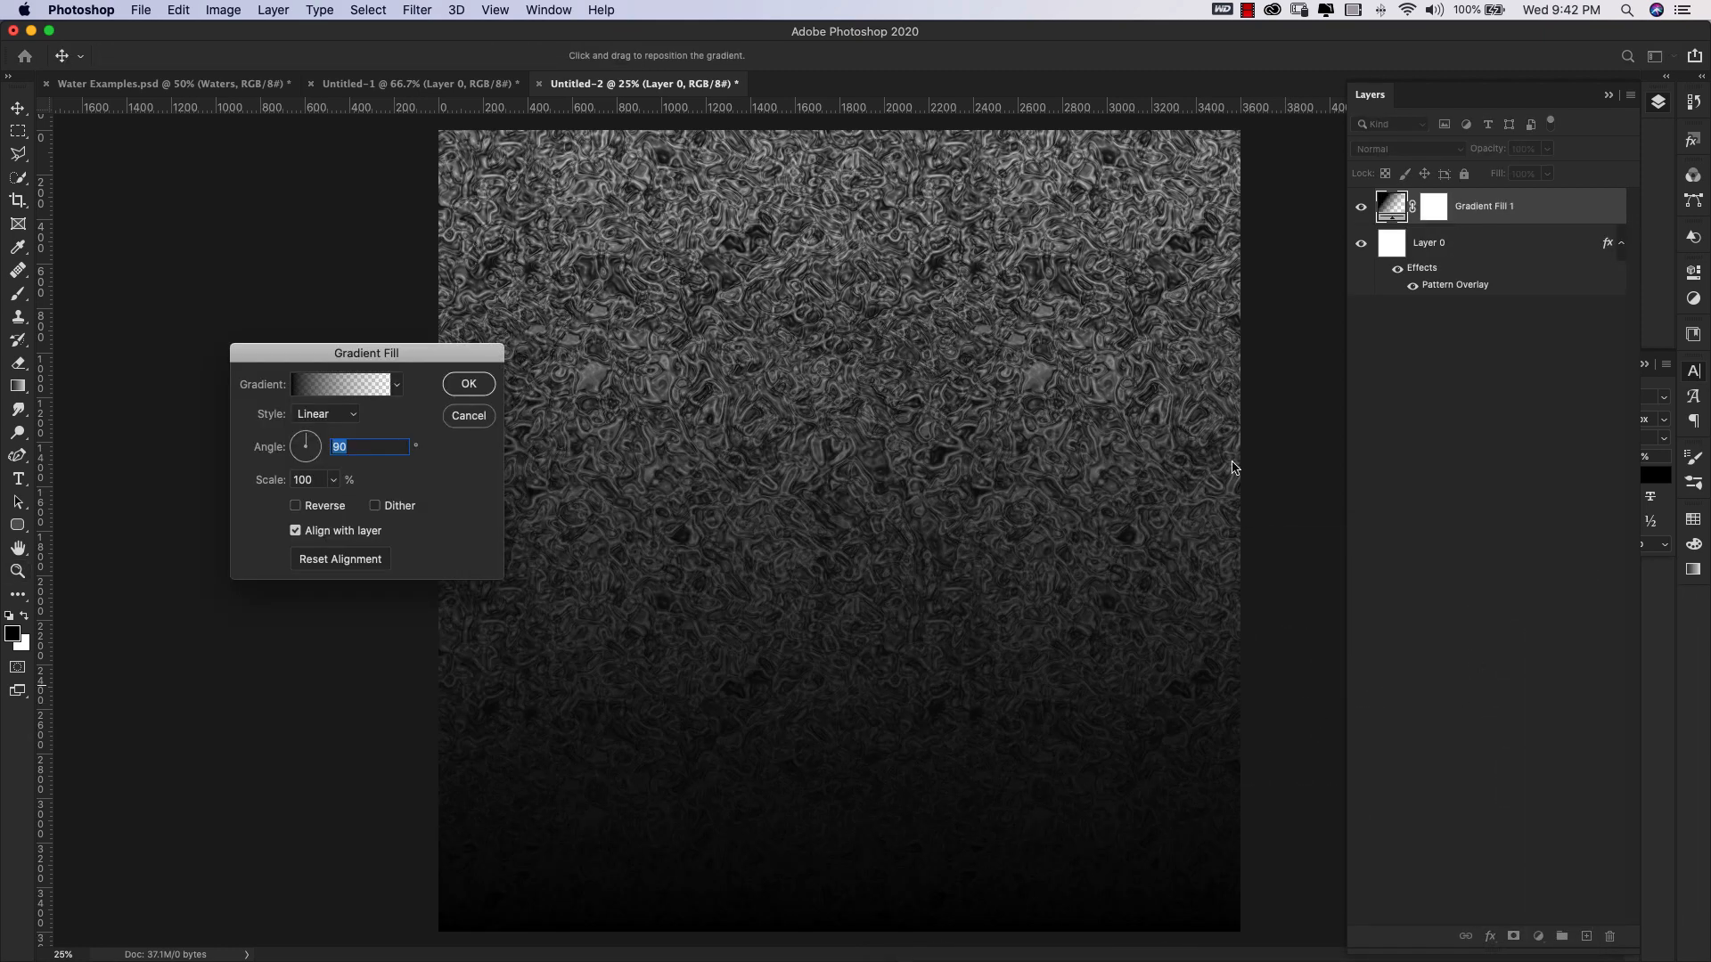
Apply the aqua water gradient preset to the fill and blend it with Linear Light.
left_click(340, 384)
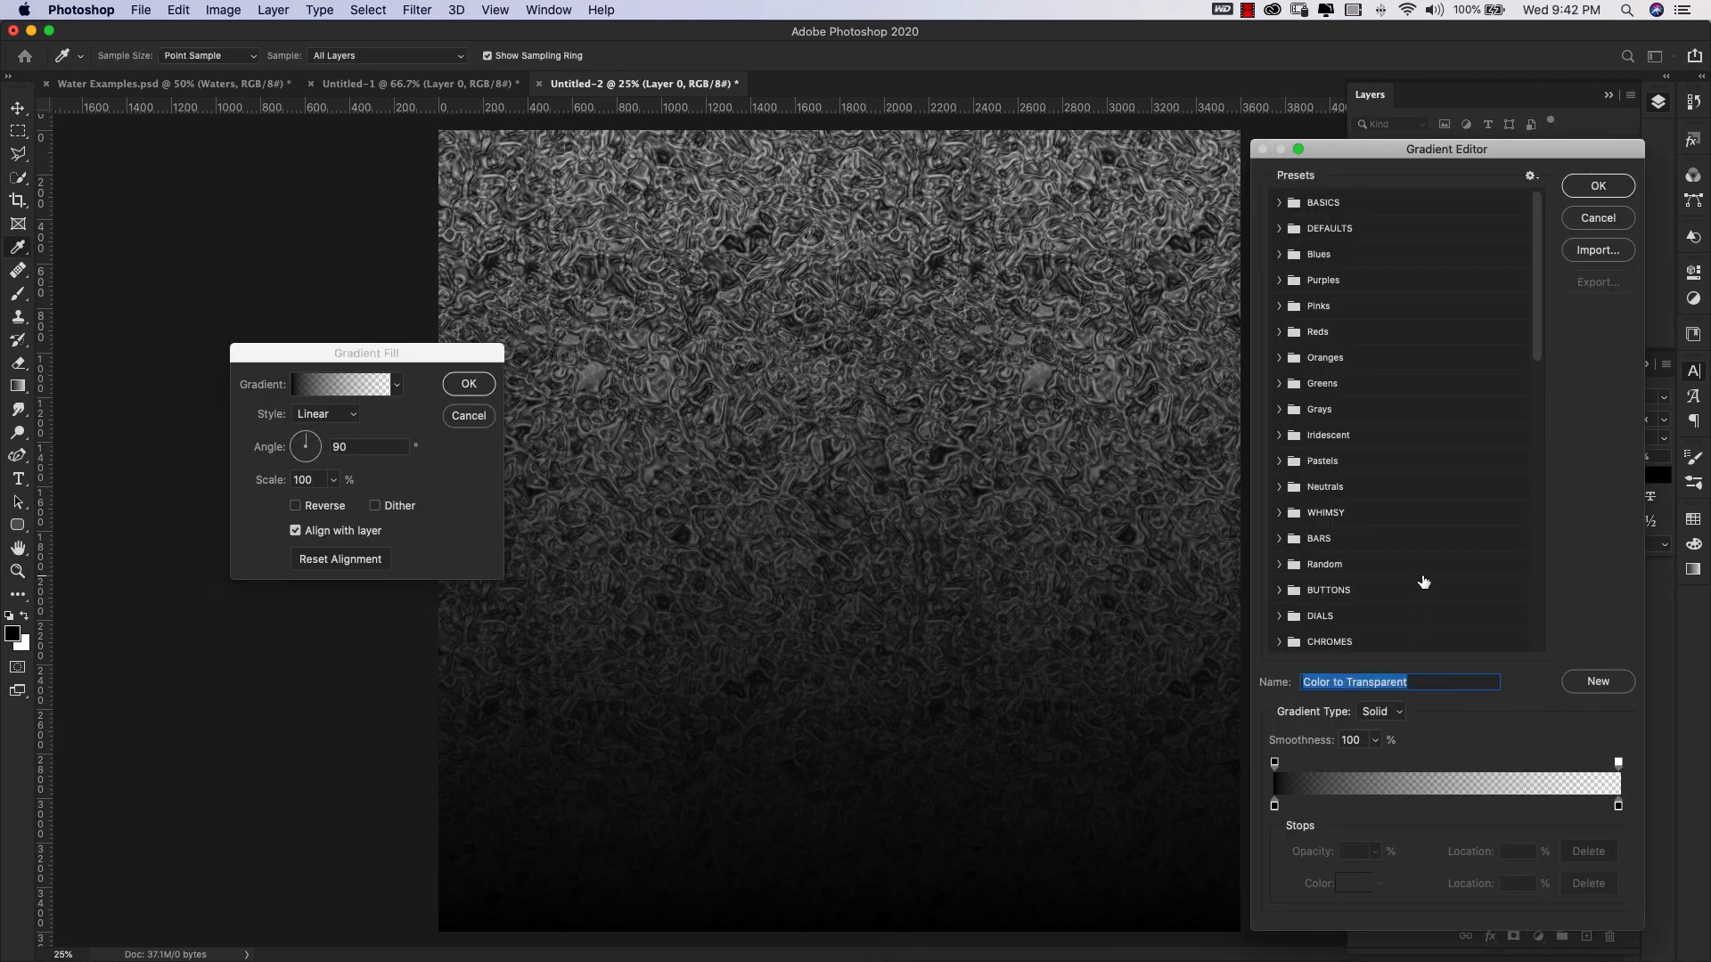
scroll("down", 3)
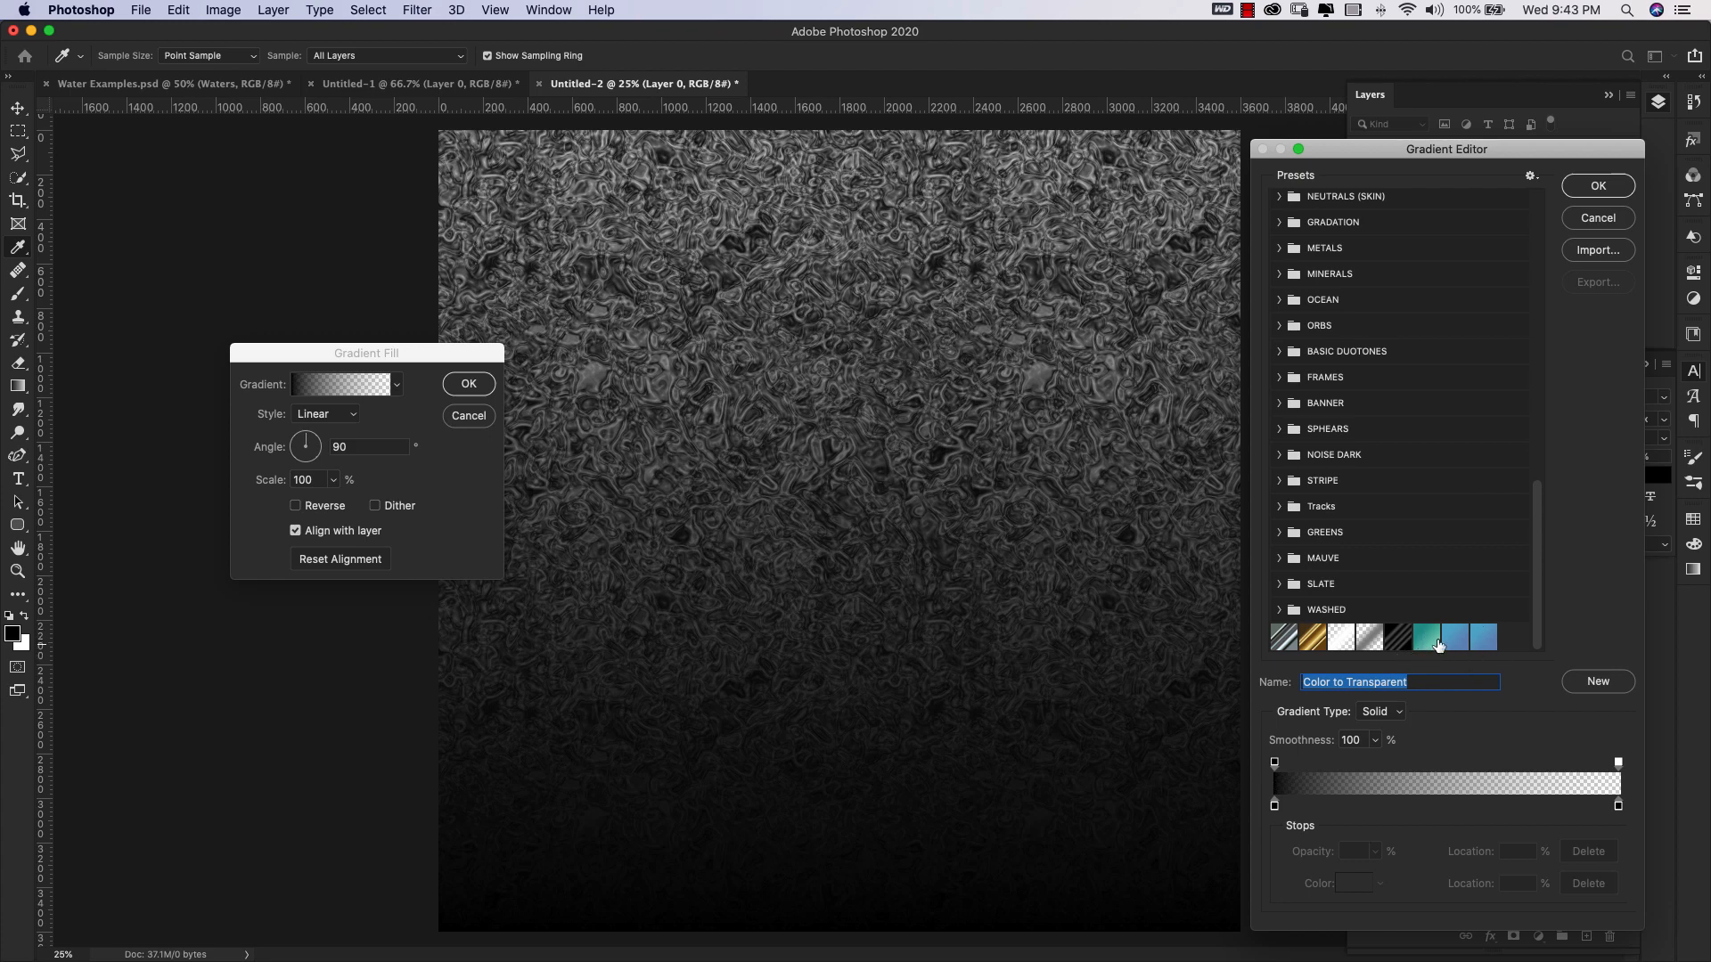
left_click(1424, 638)
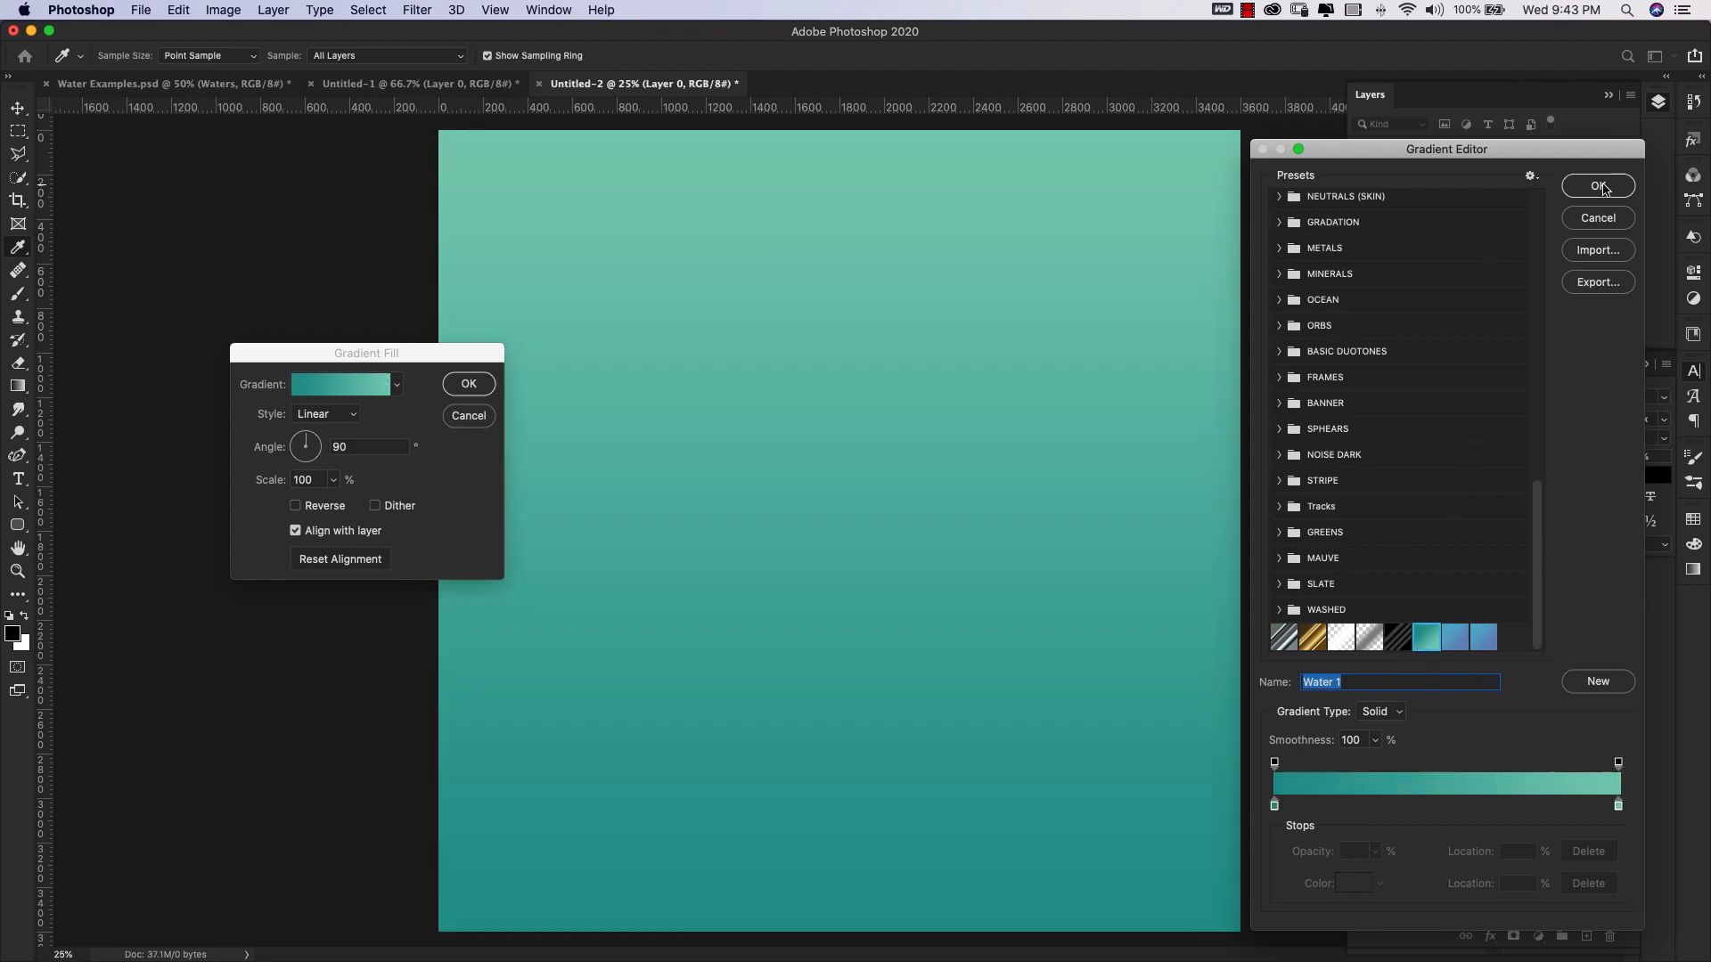
left_click(1597, 185)
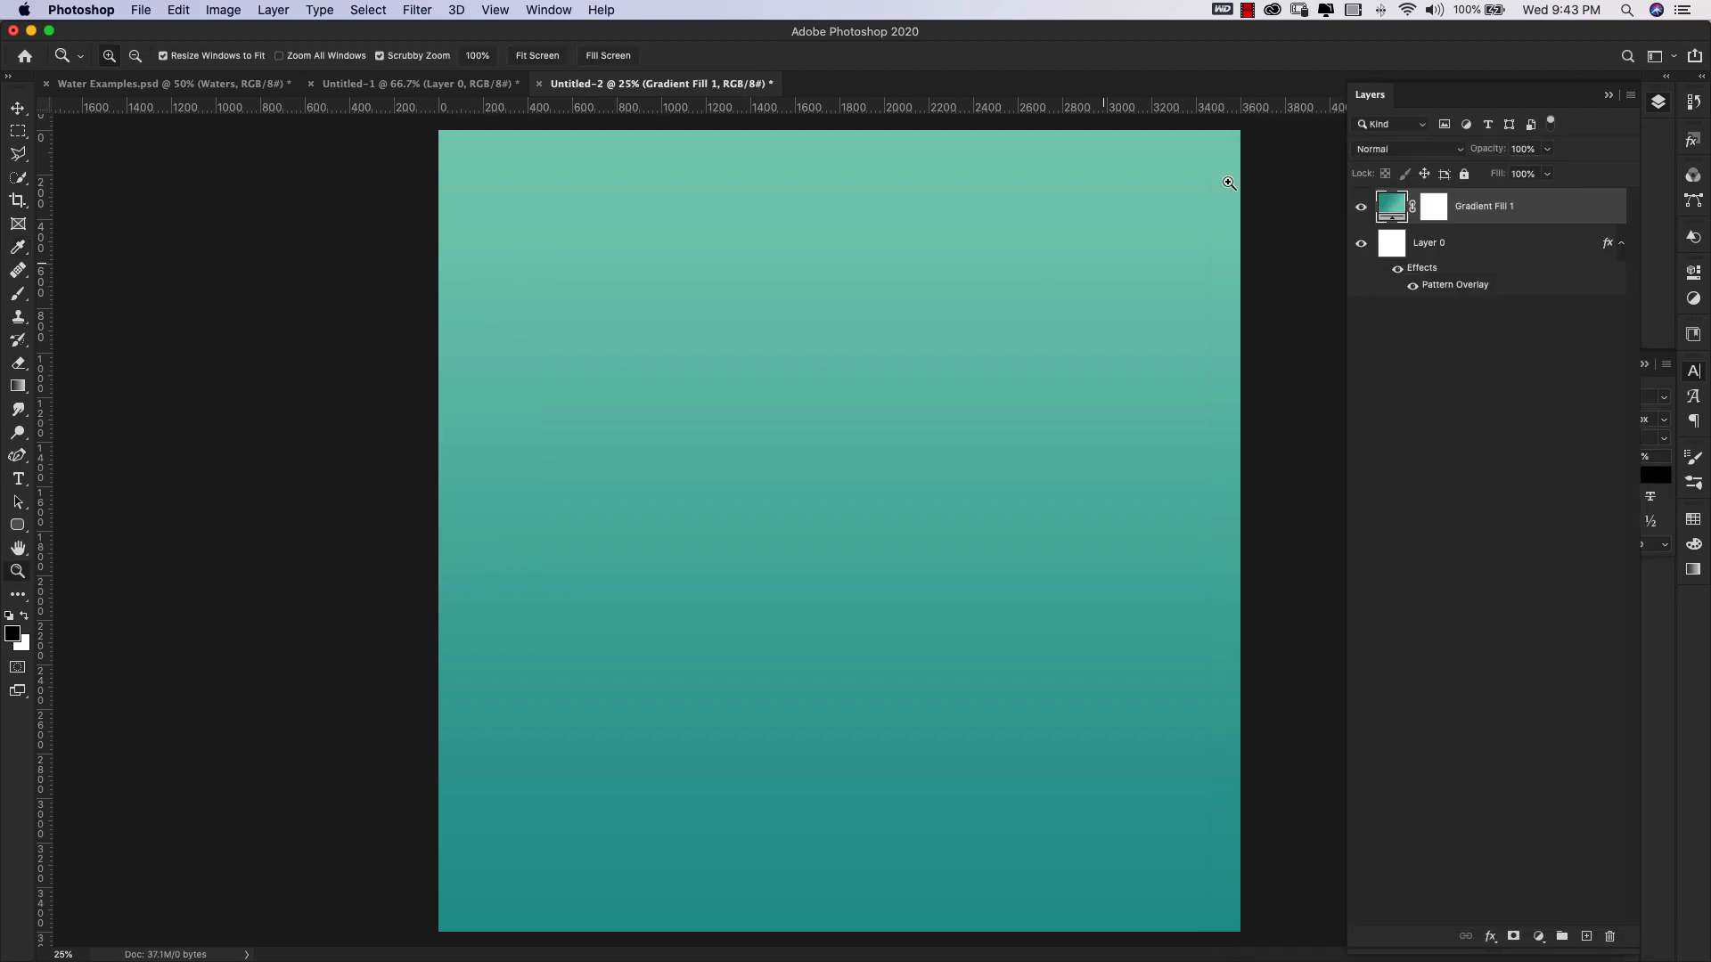
left_click(1408, 149)
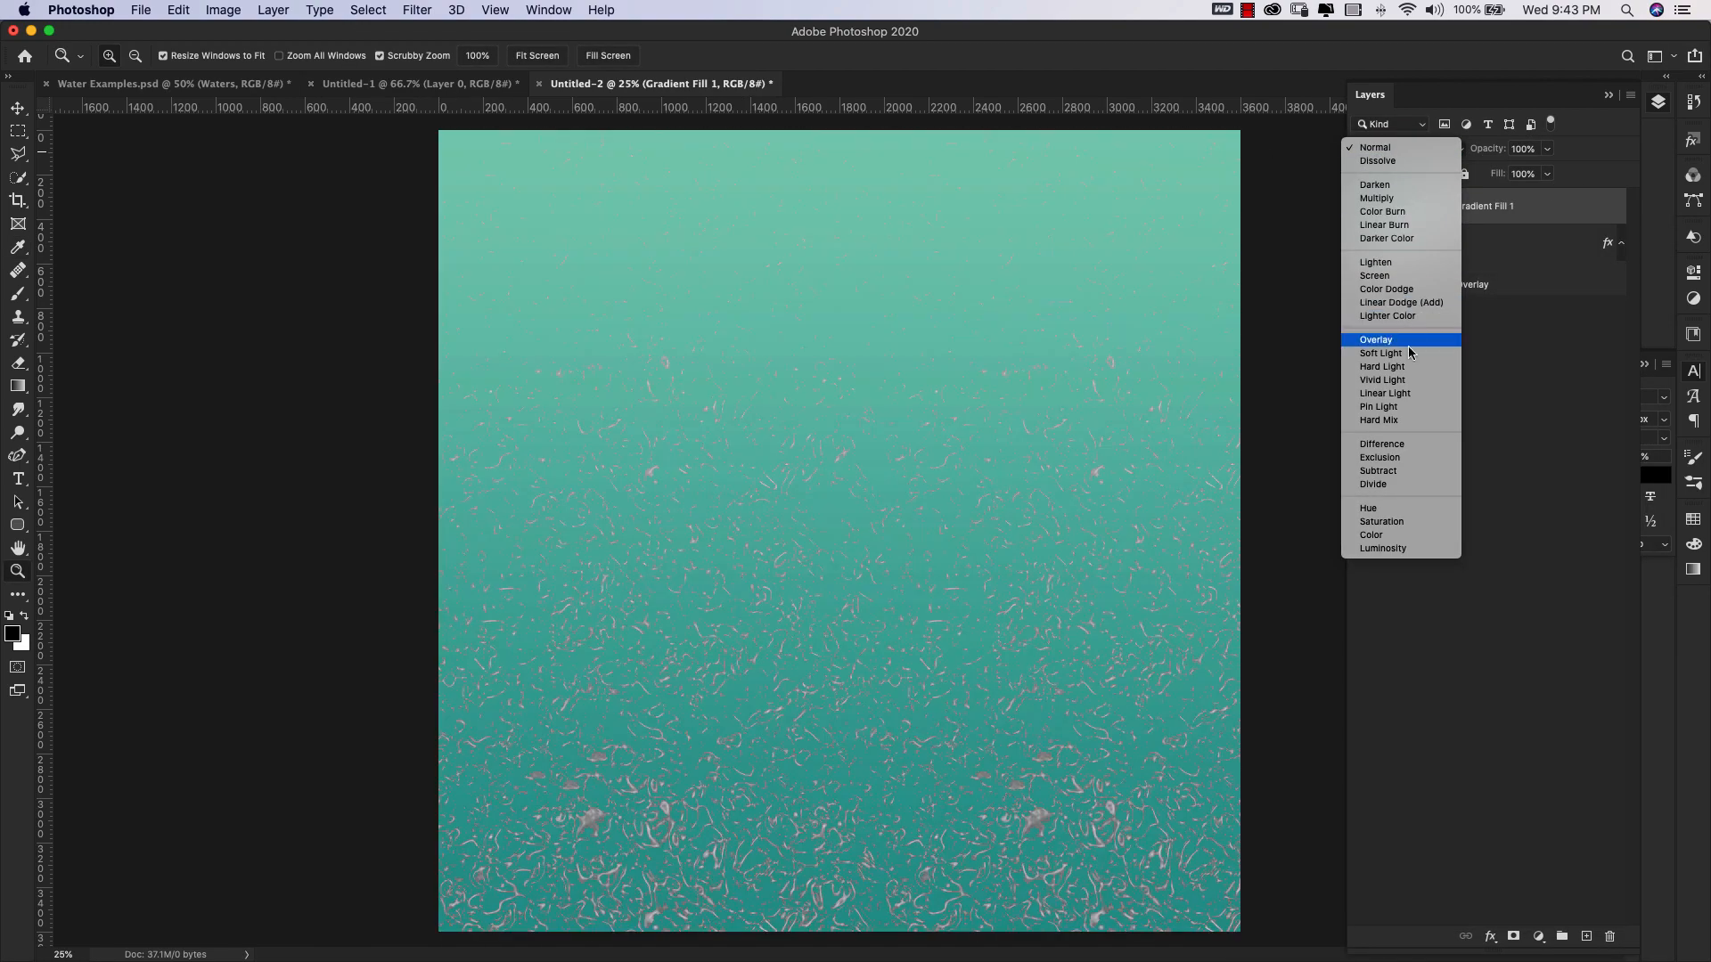
left_click(1384, 393)
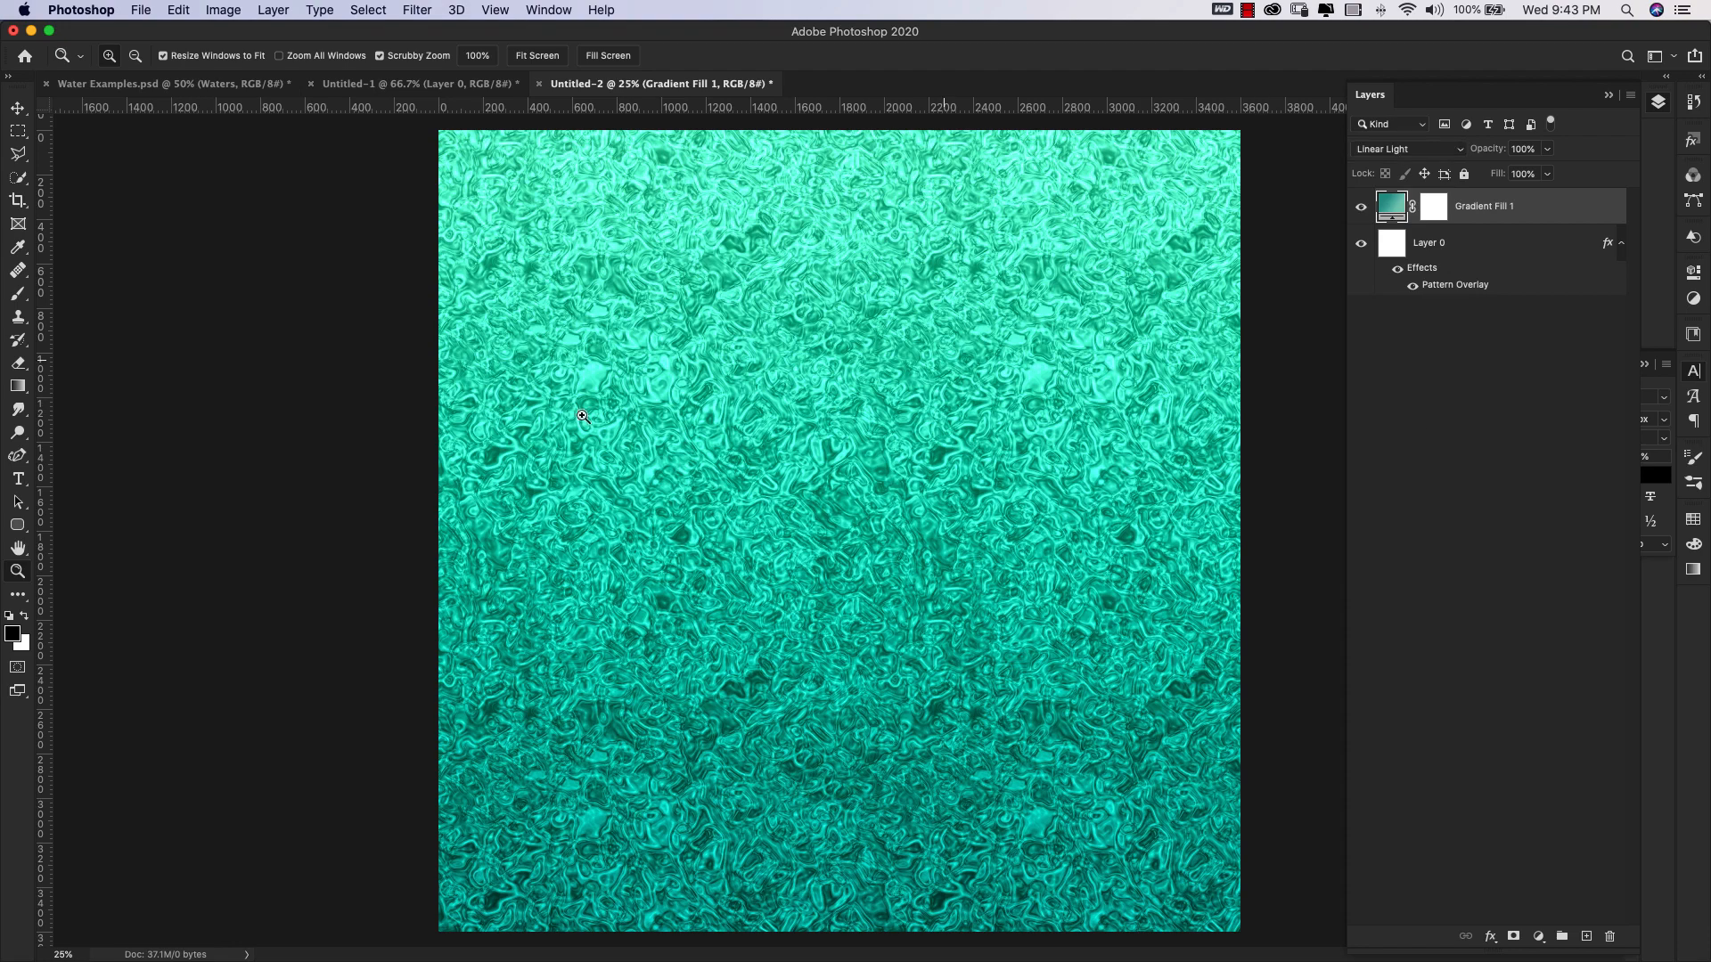
mouse_move(807, 716)
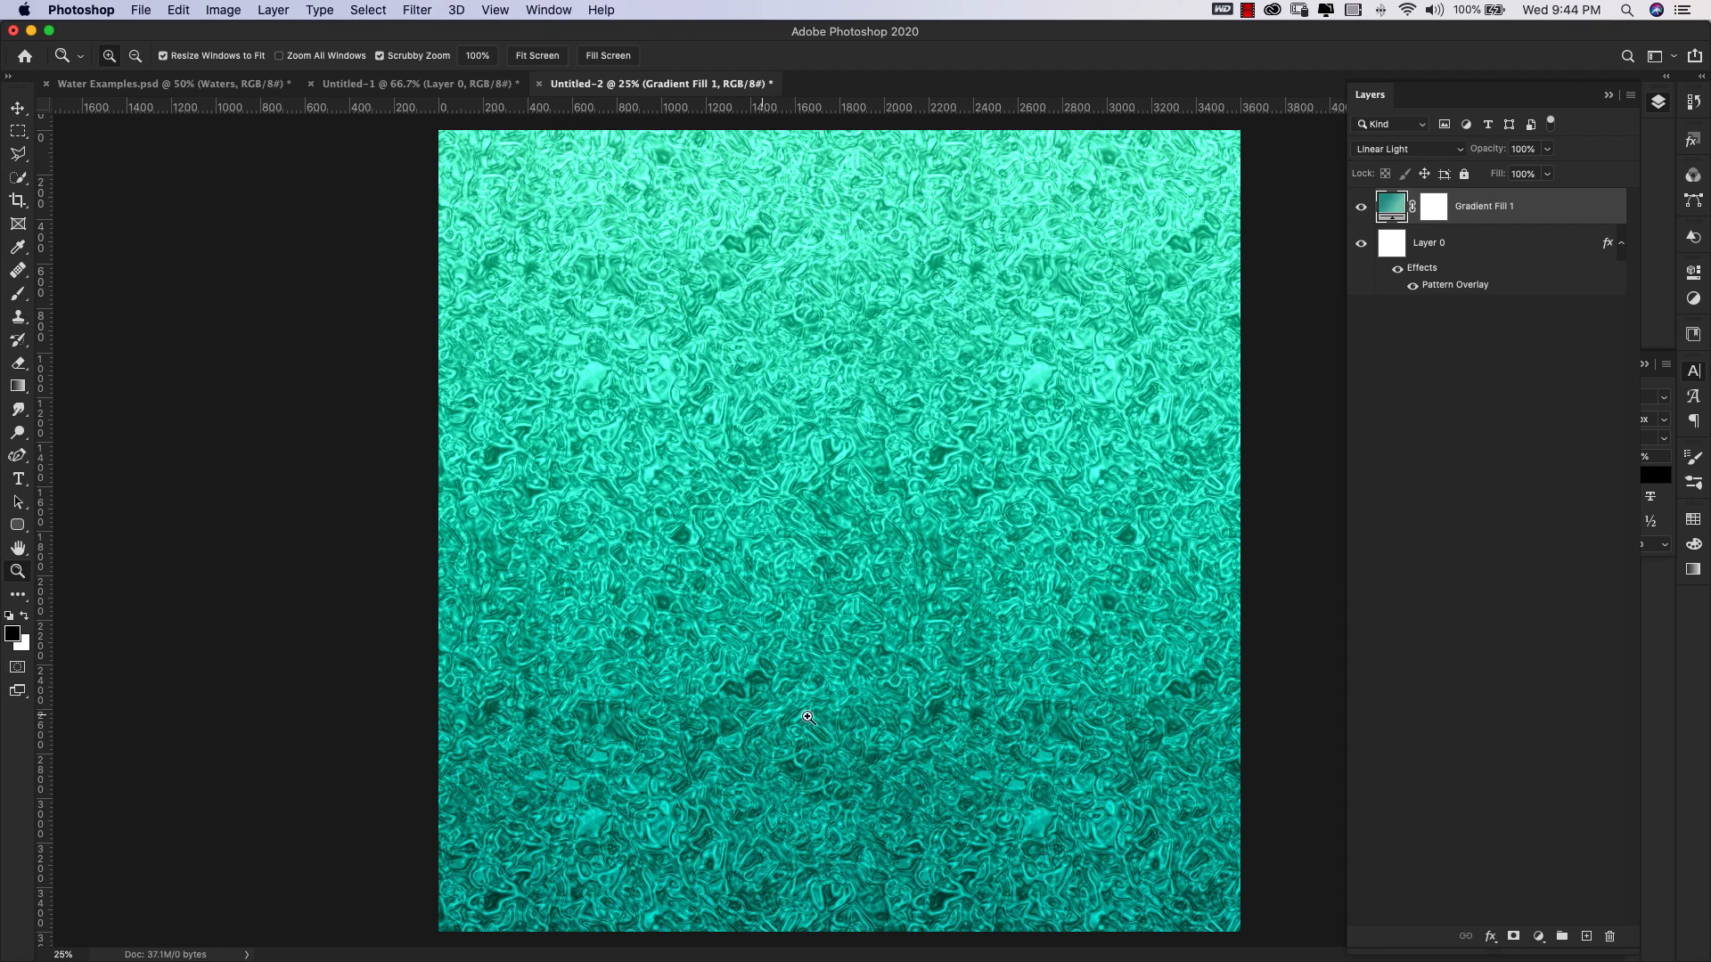
mouse_move(791, 697)
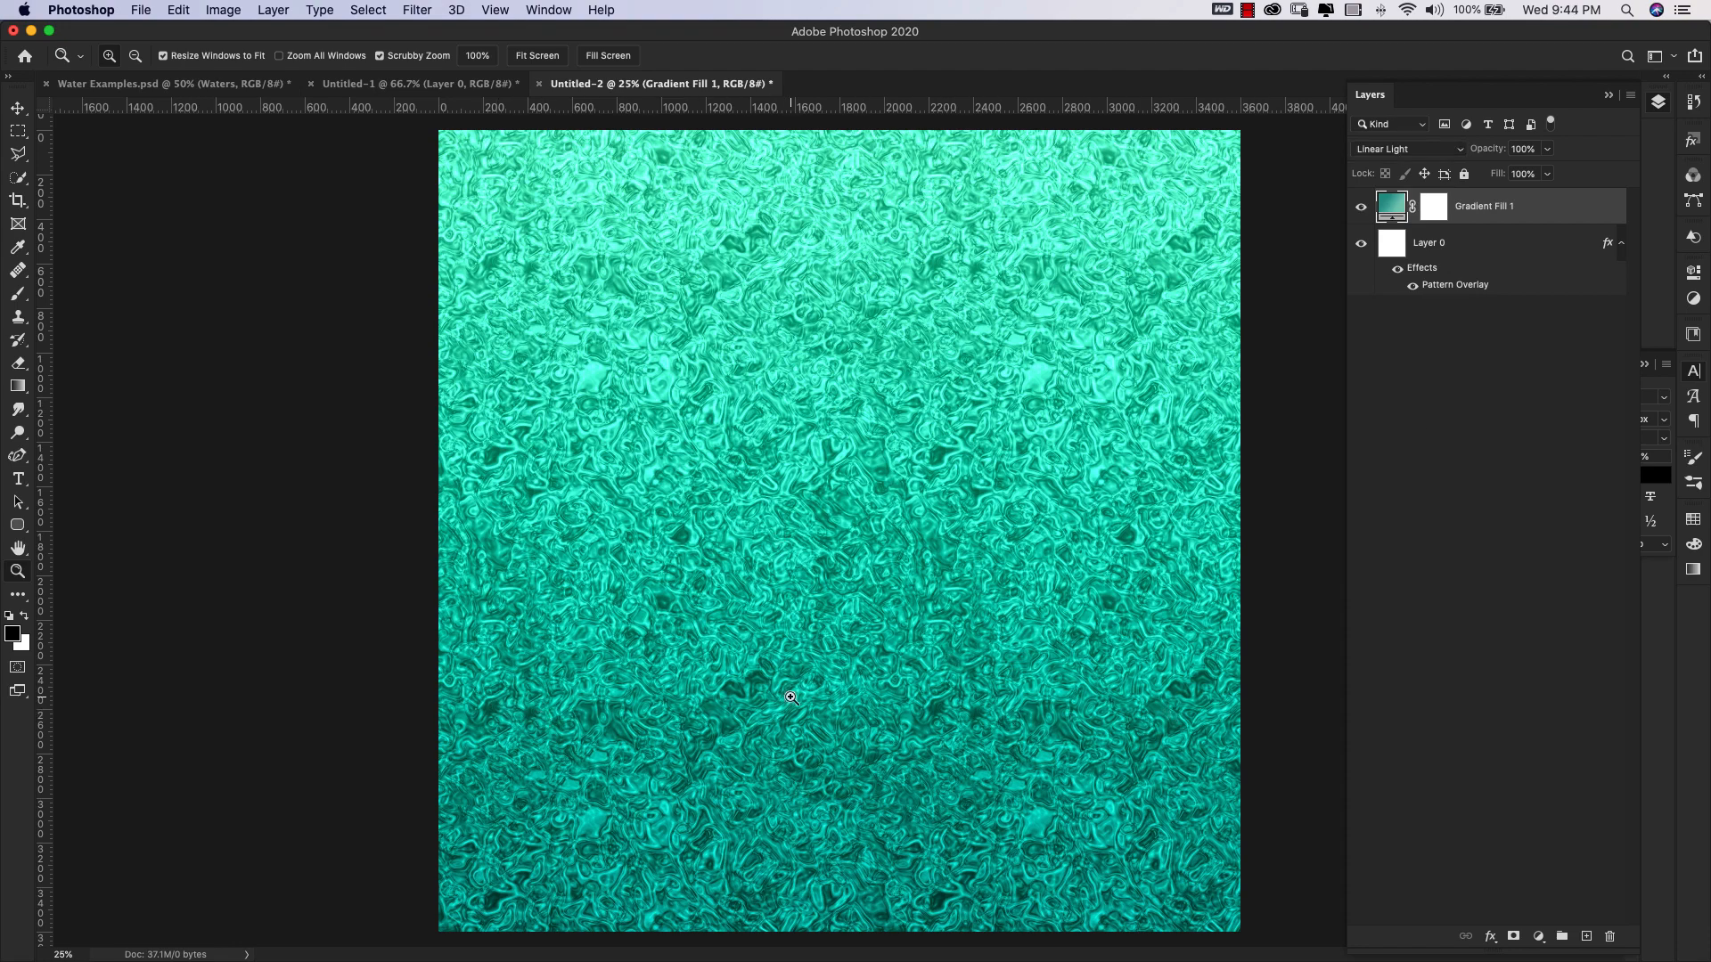
mouse_move(1010, 729)
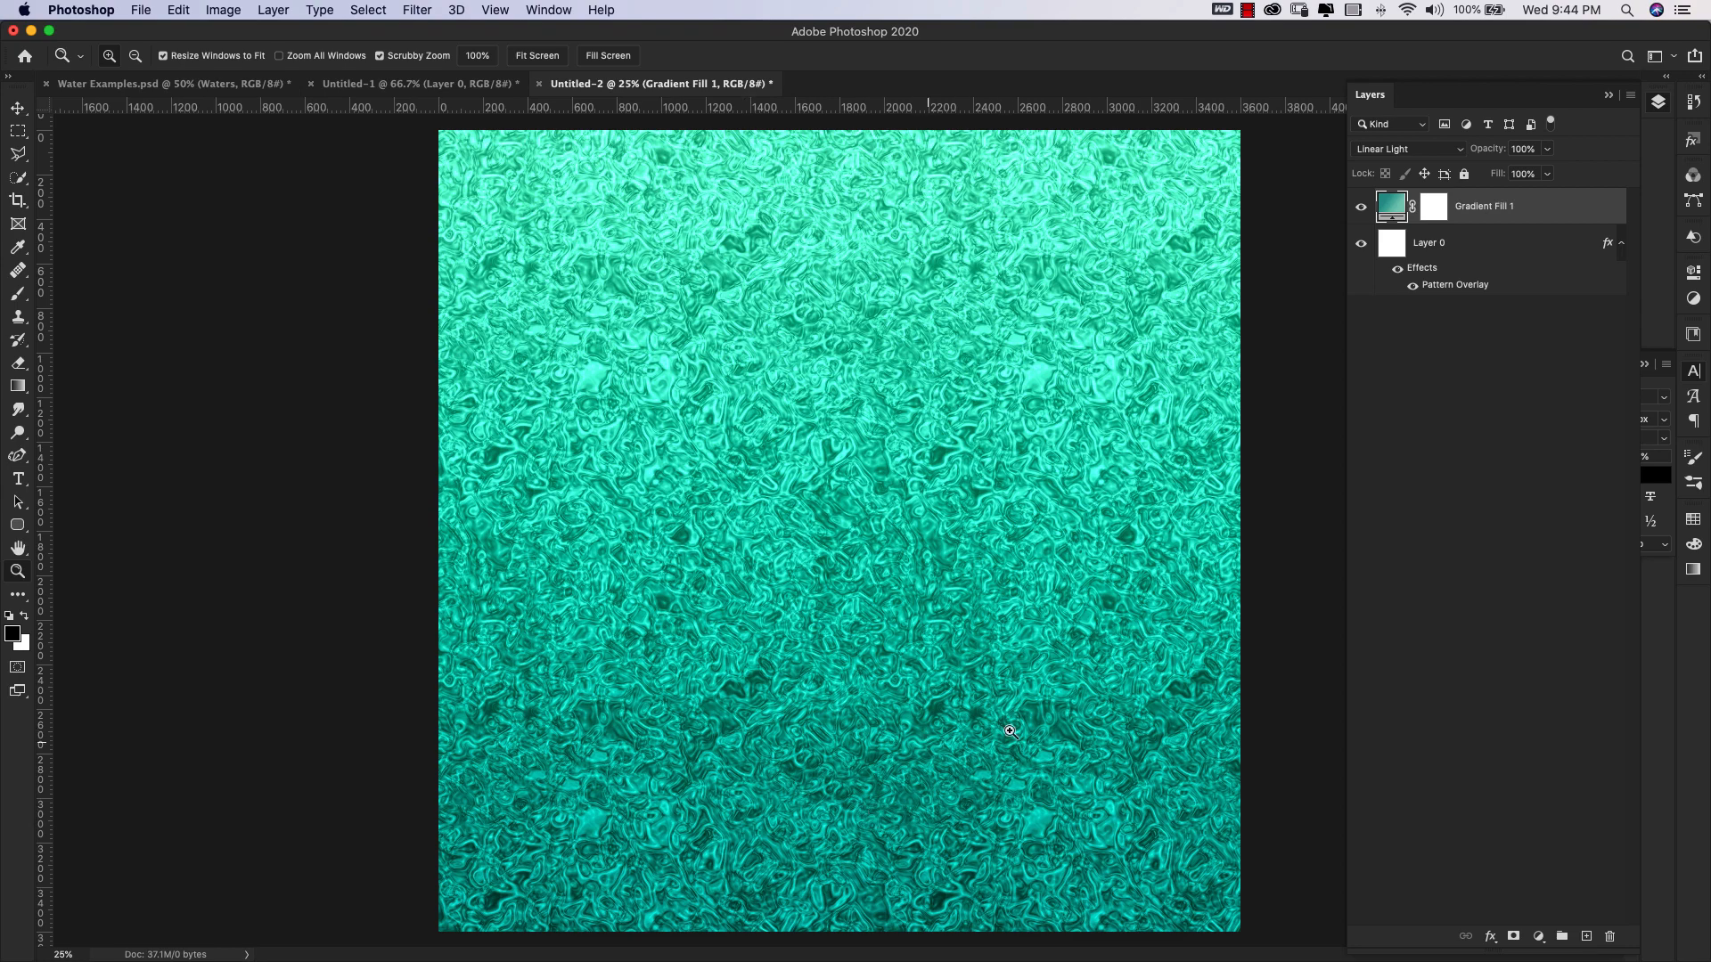
mouse_move(899, 602)
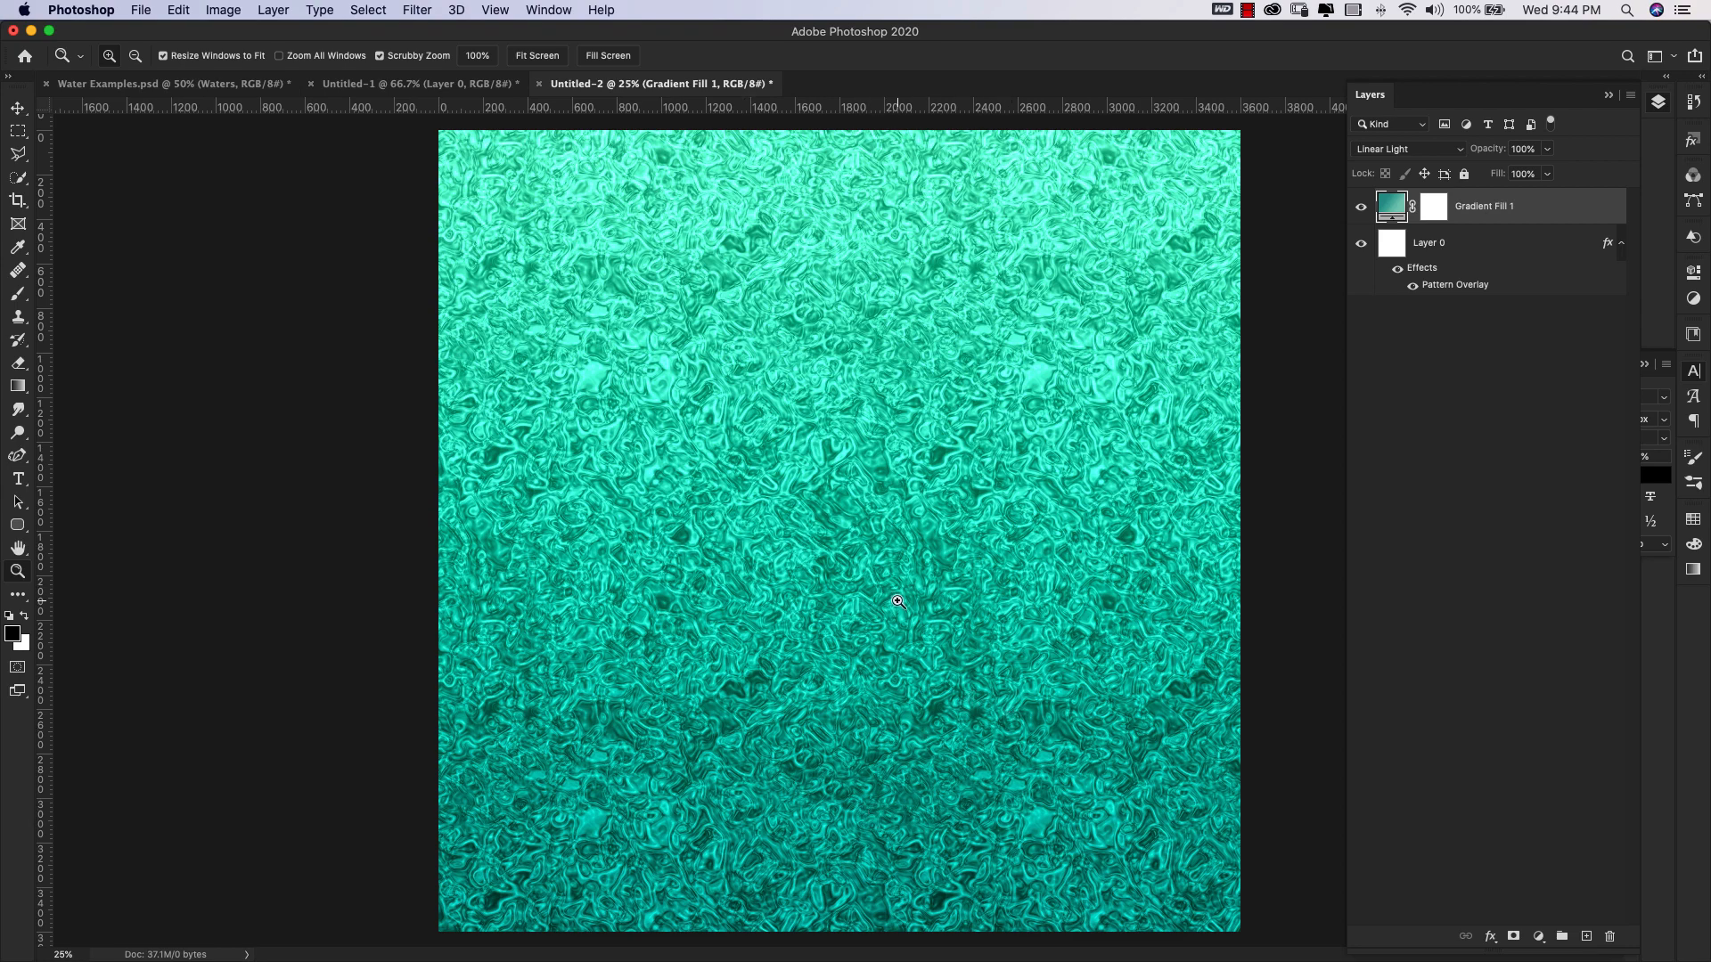
mouse_move(966, 517)
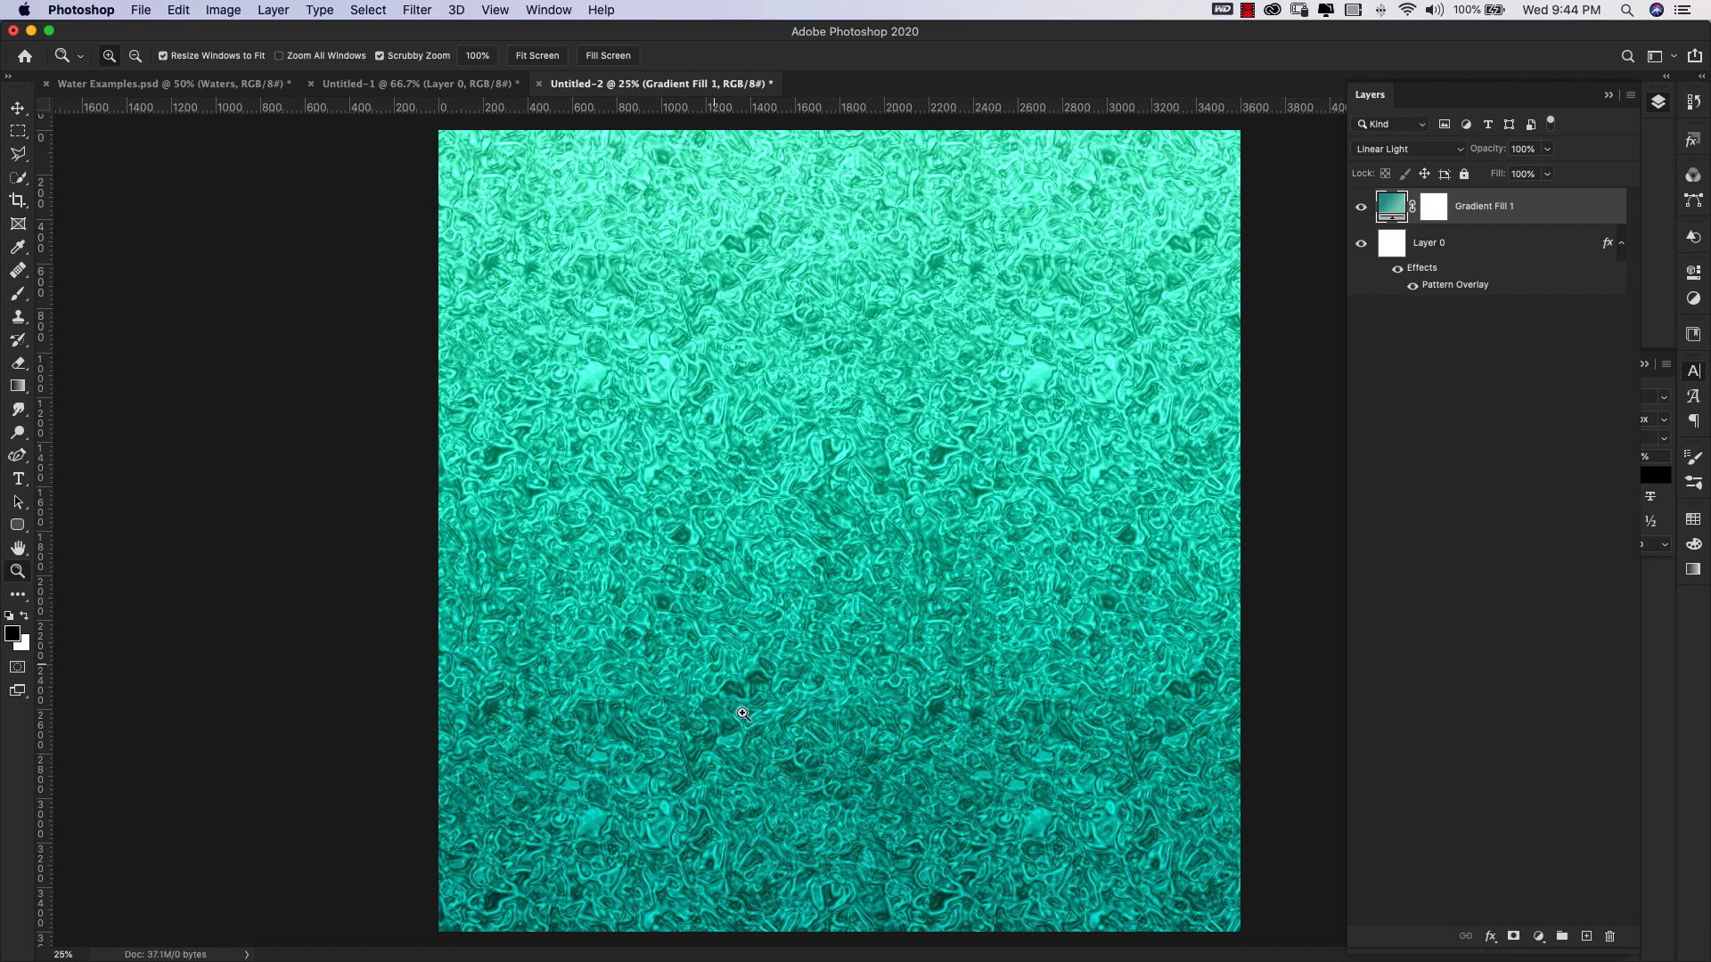
mouse_move(933, 306)
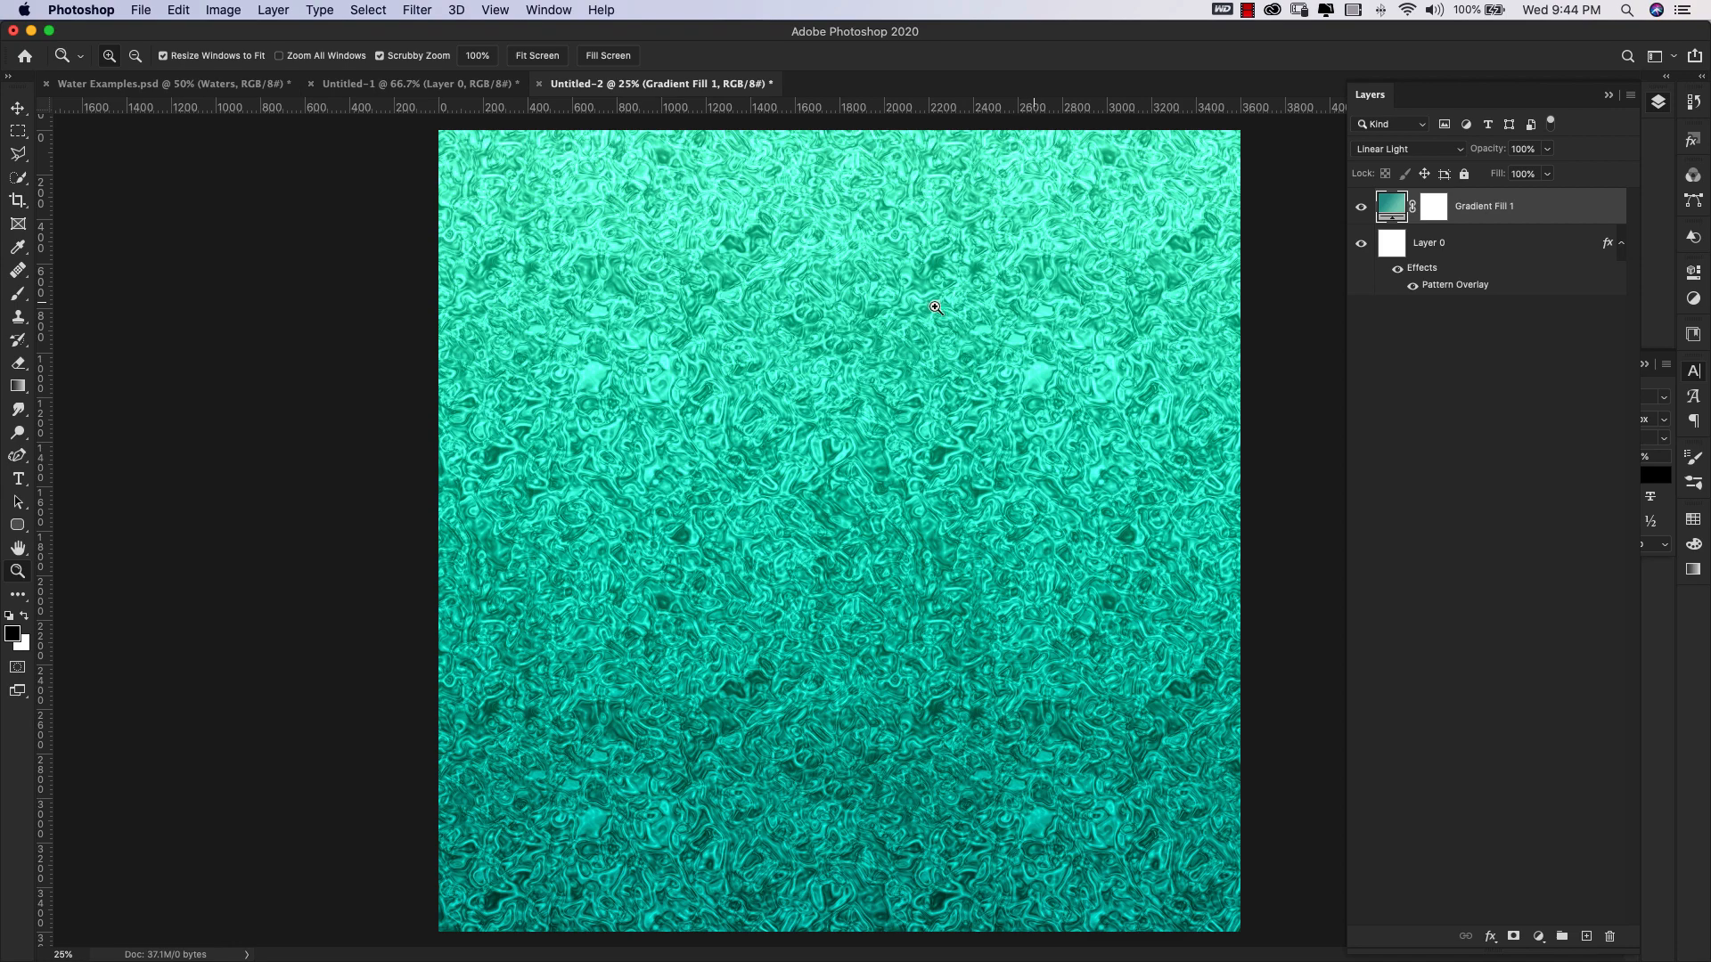
Select Layer 0 and rasterize its layer style, baking the pattern overlay into pixels.
left_click(1440, 243)
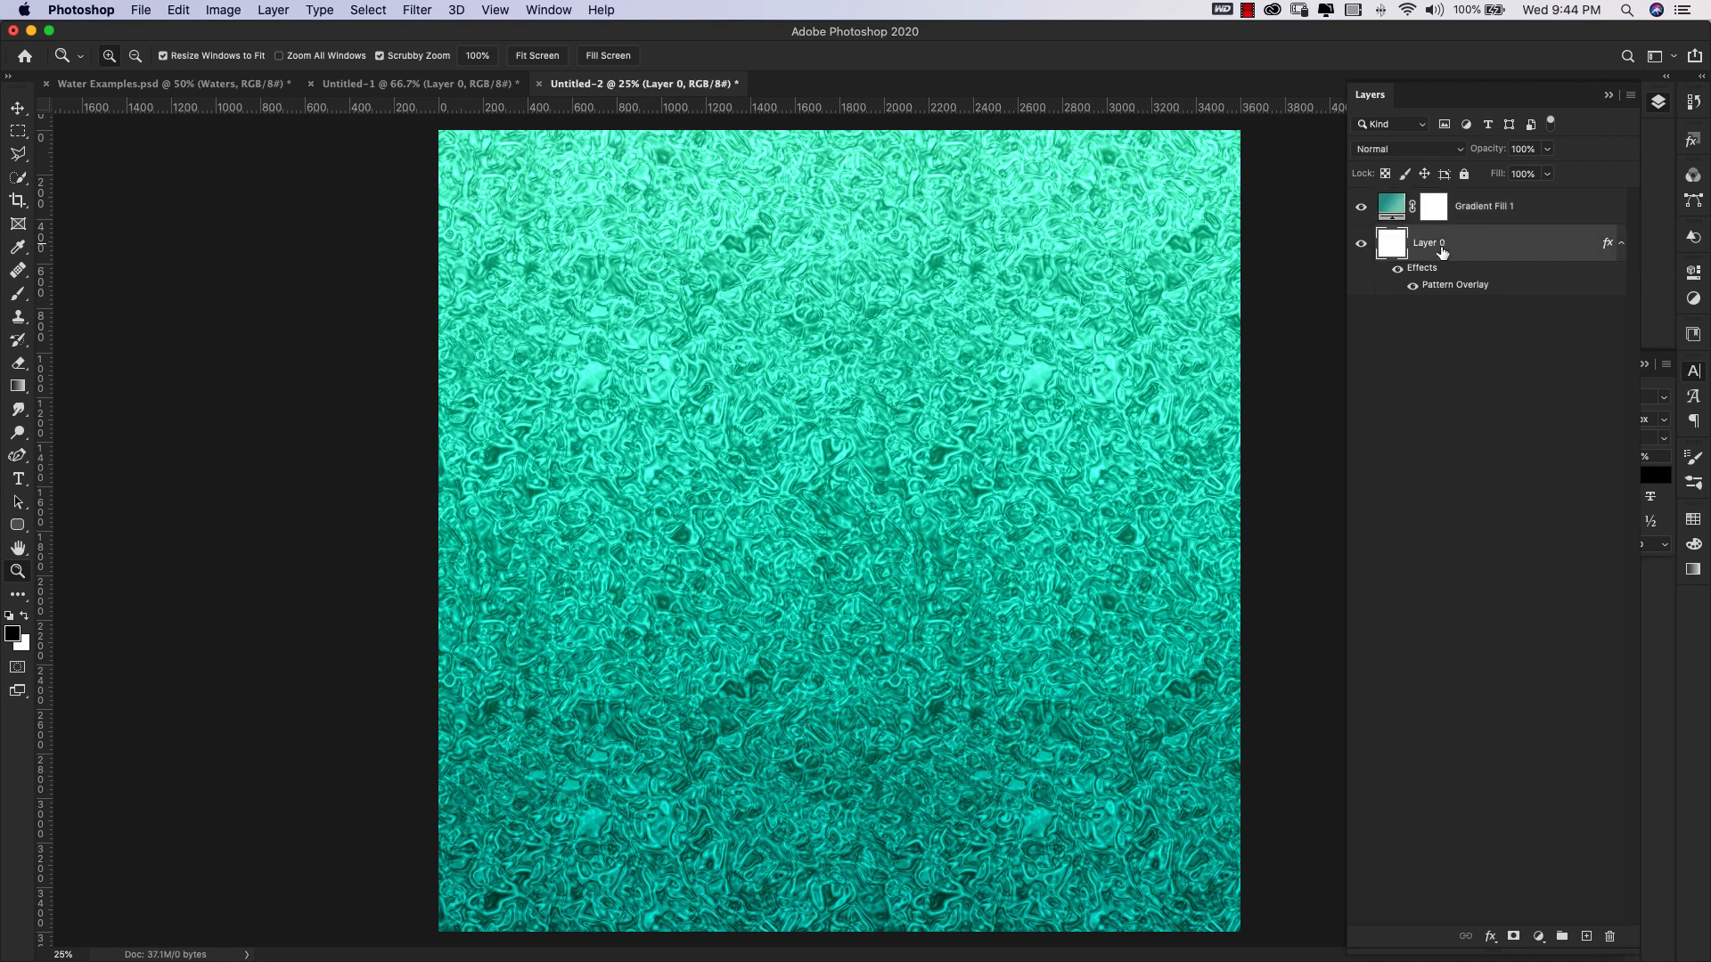
right_click(1429, 243)
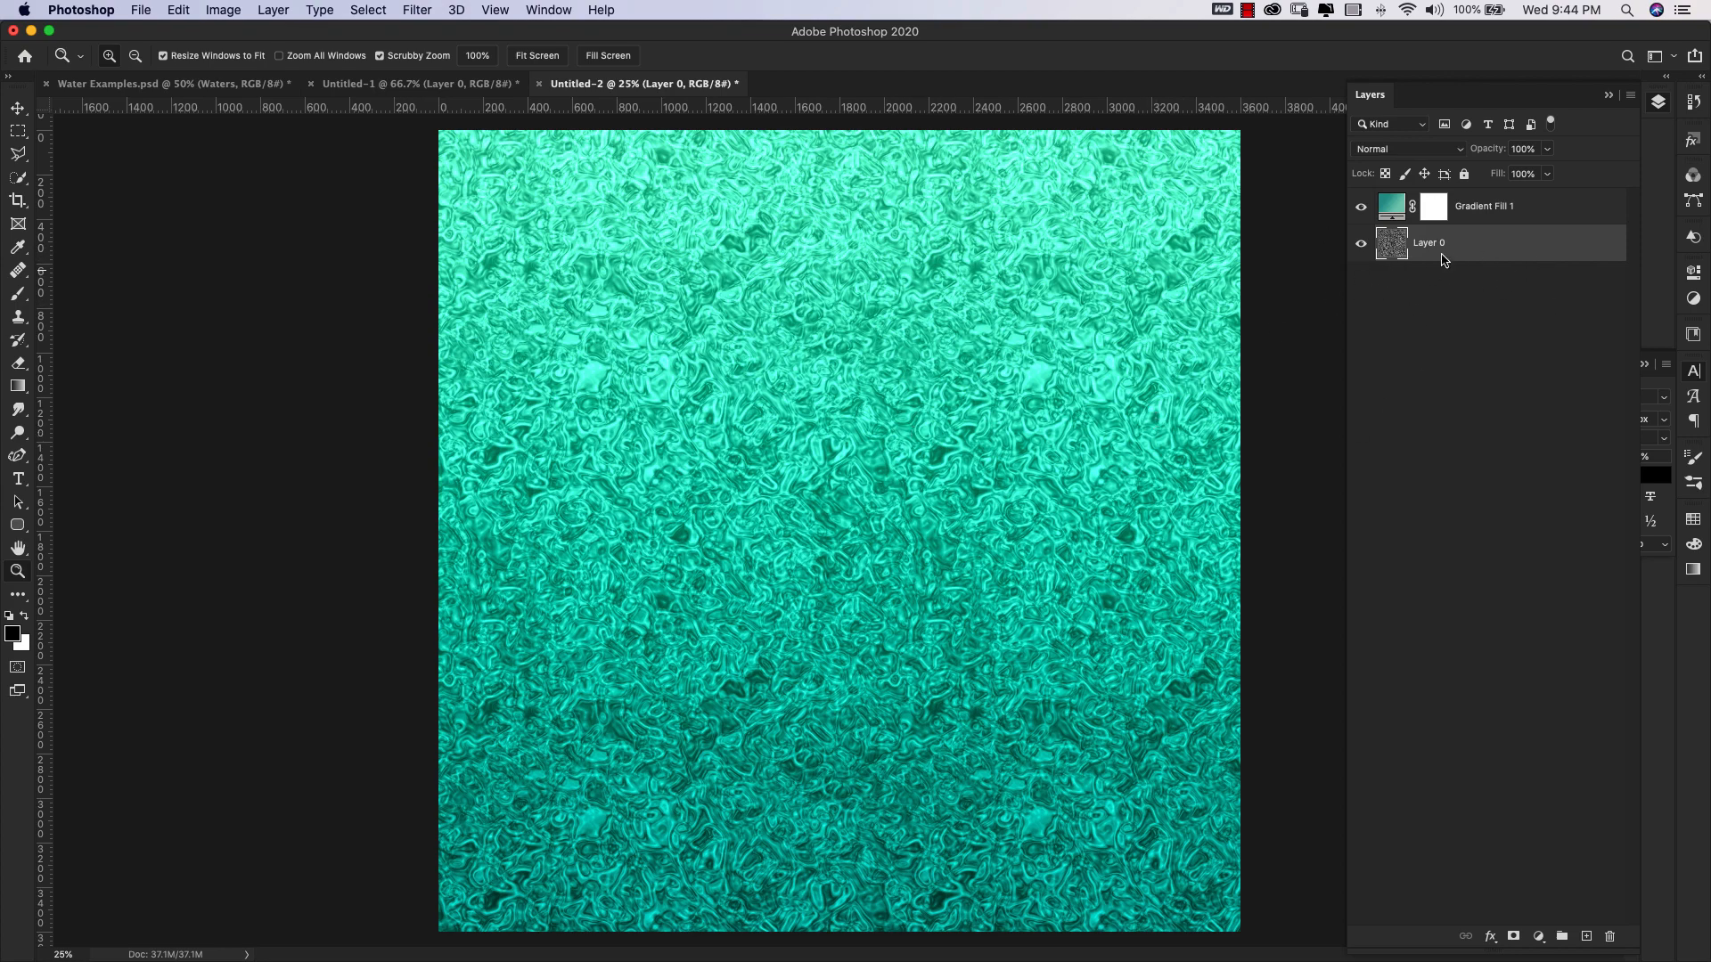
mouse_move(416, 10)
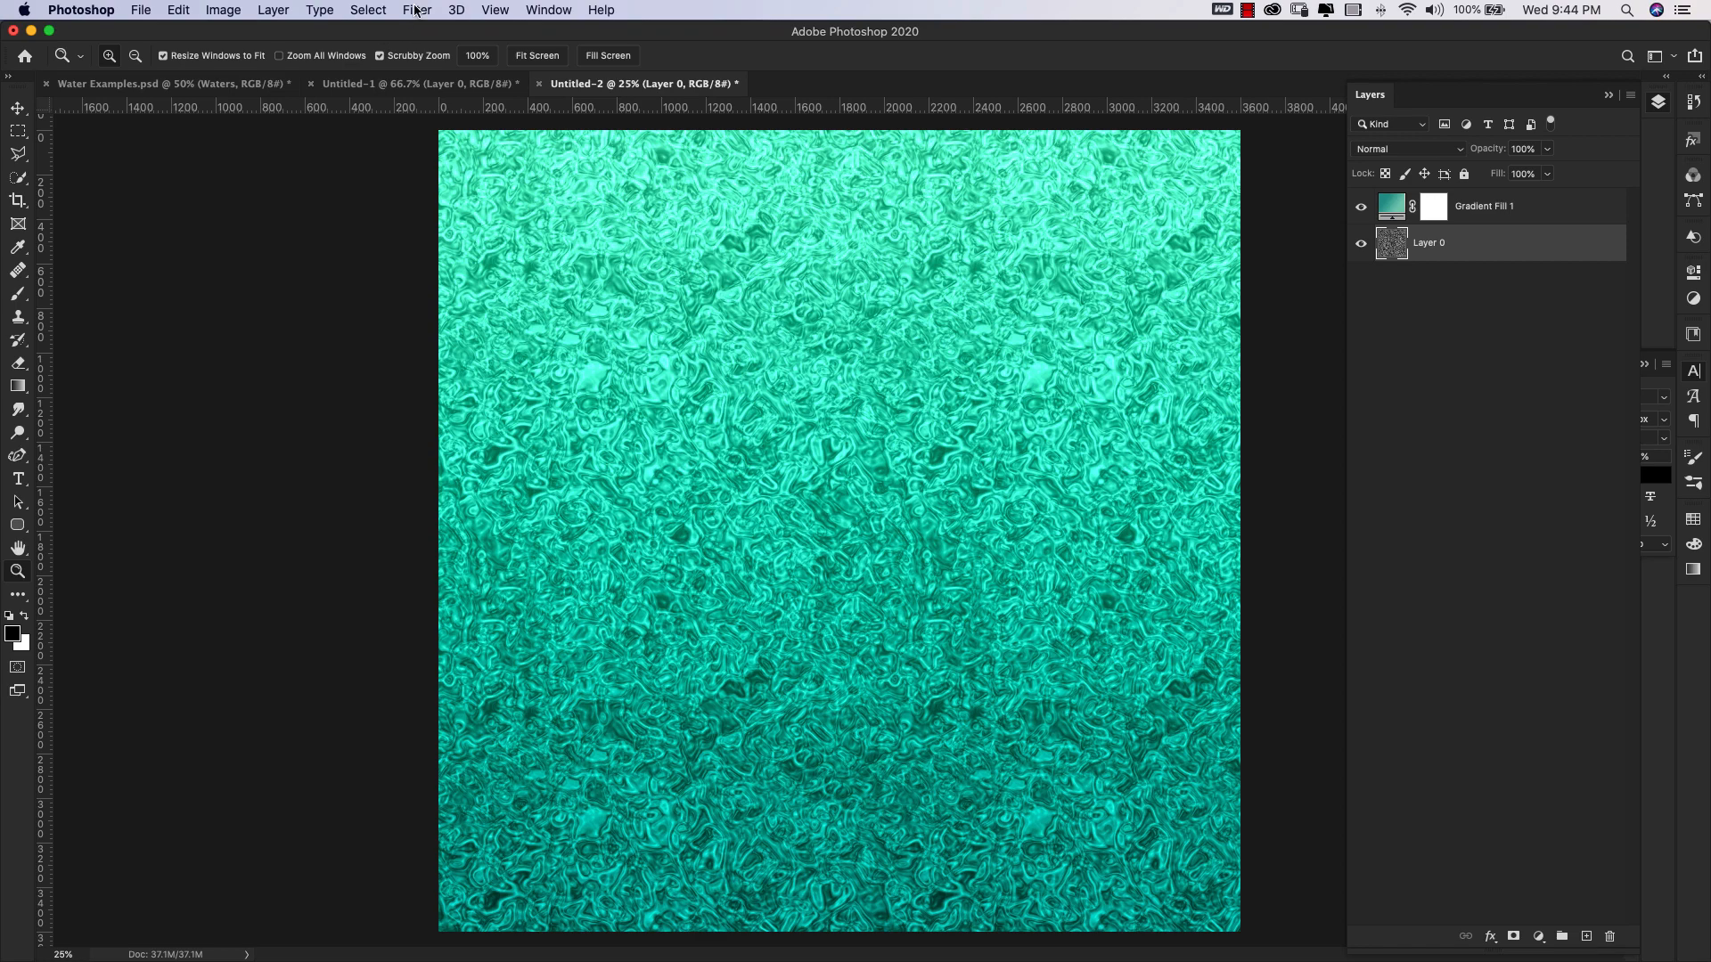
Open the Wave filter for Layer 0: 5 generators, wavelength 116–120, amplitude 5–35, Sine, Wrap Around.
left_click(416, 10)
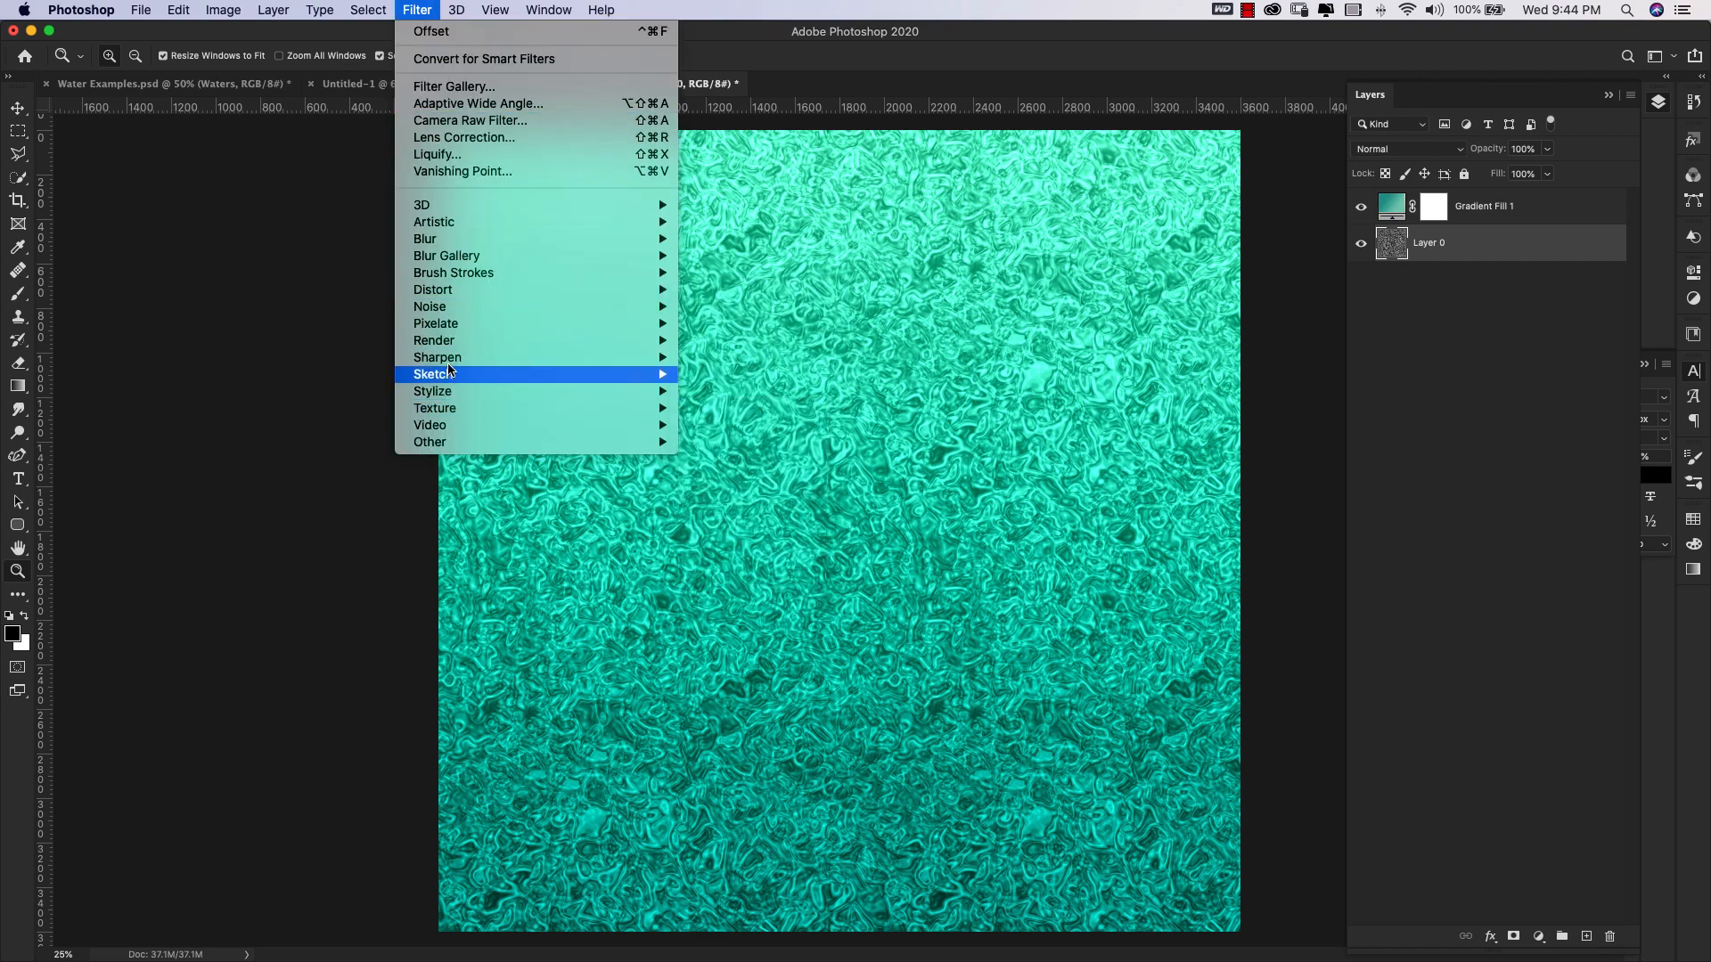
mouse_move(432, 289)
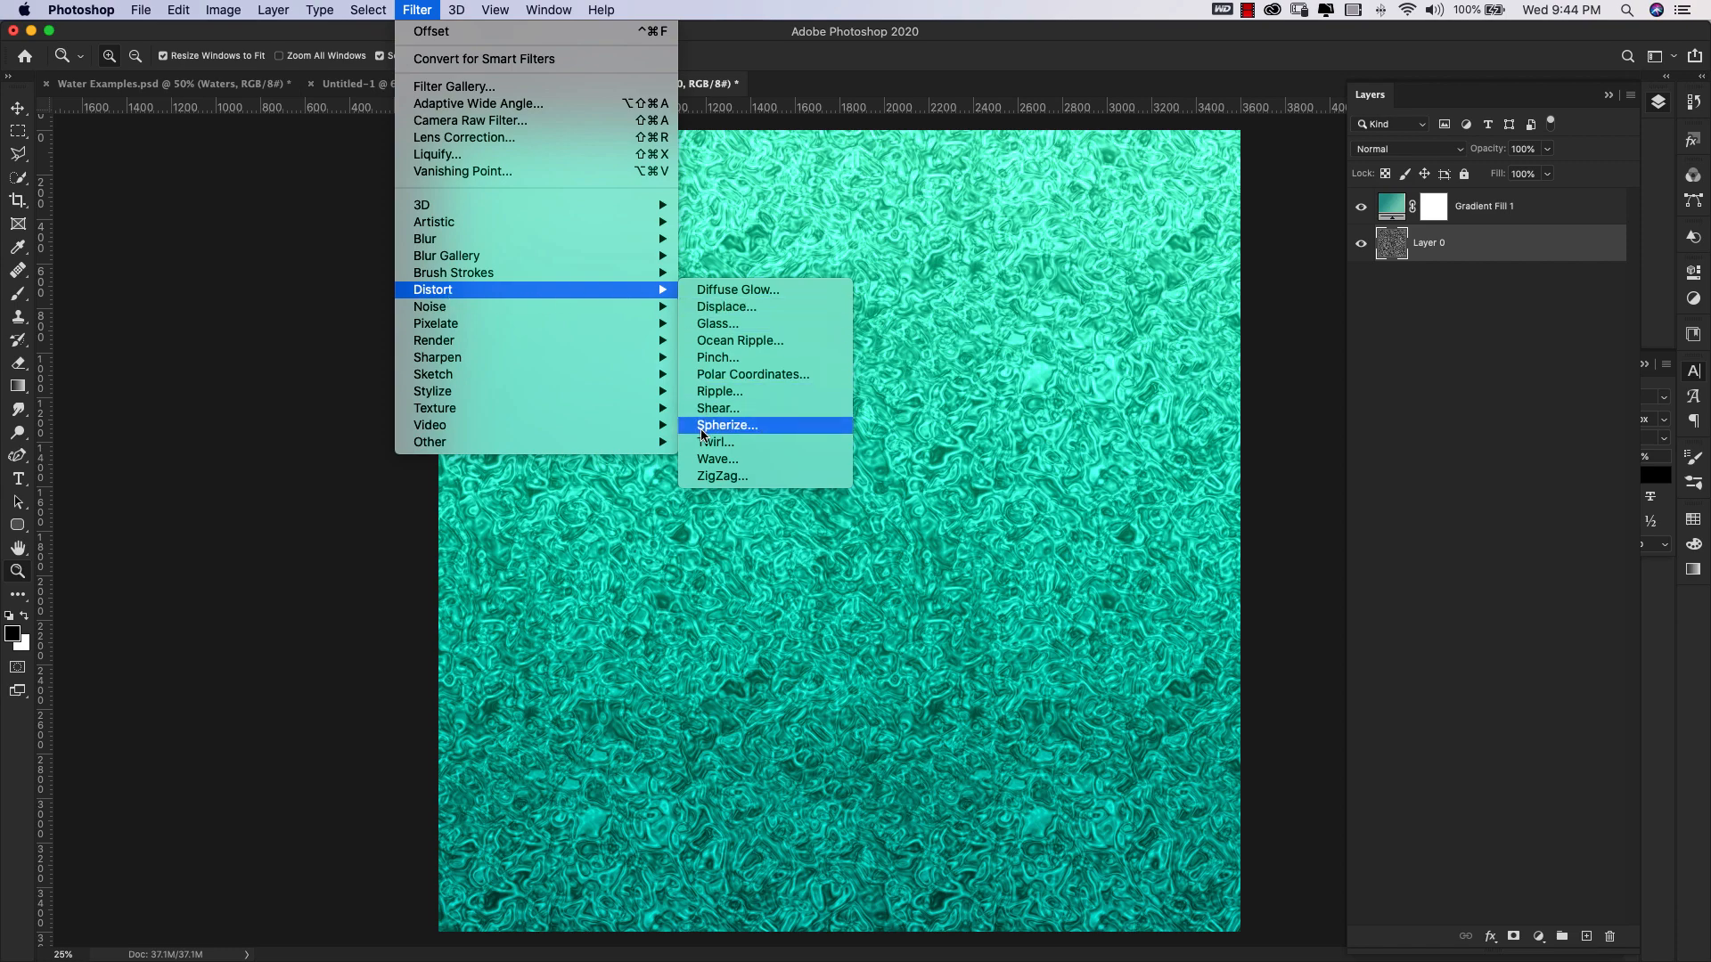
left_click(716, 458)
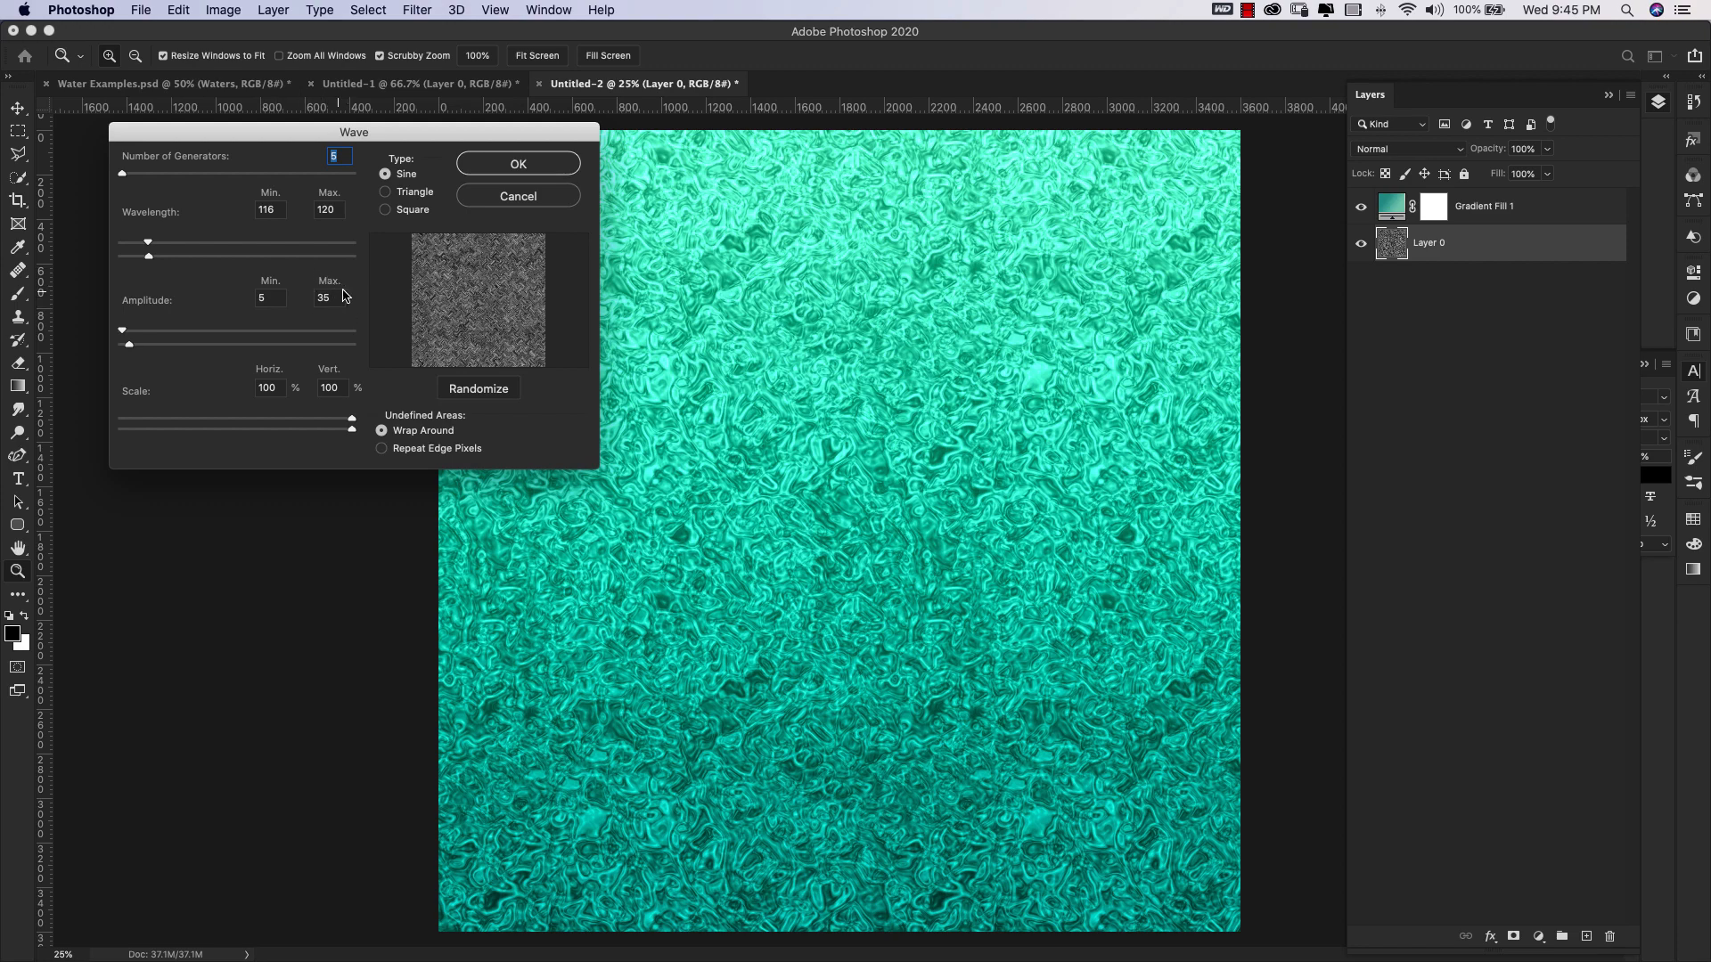
mouse_move(329, 407)
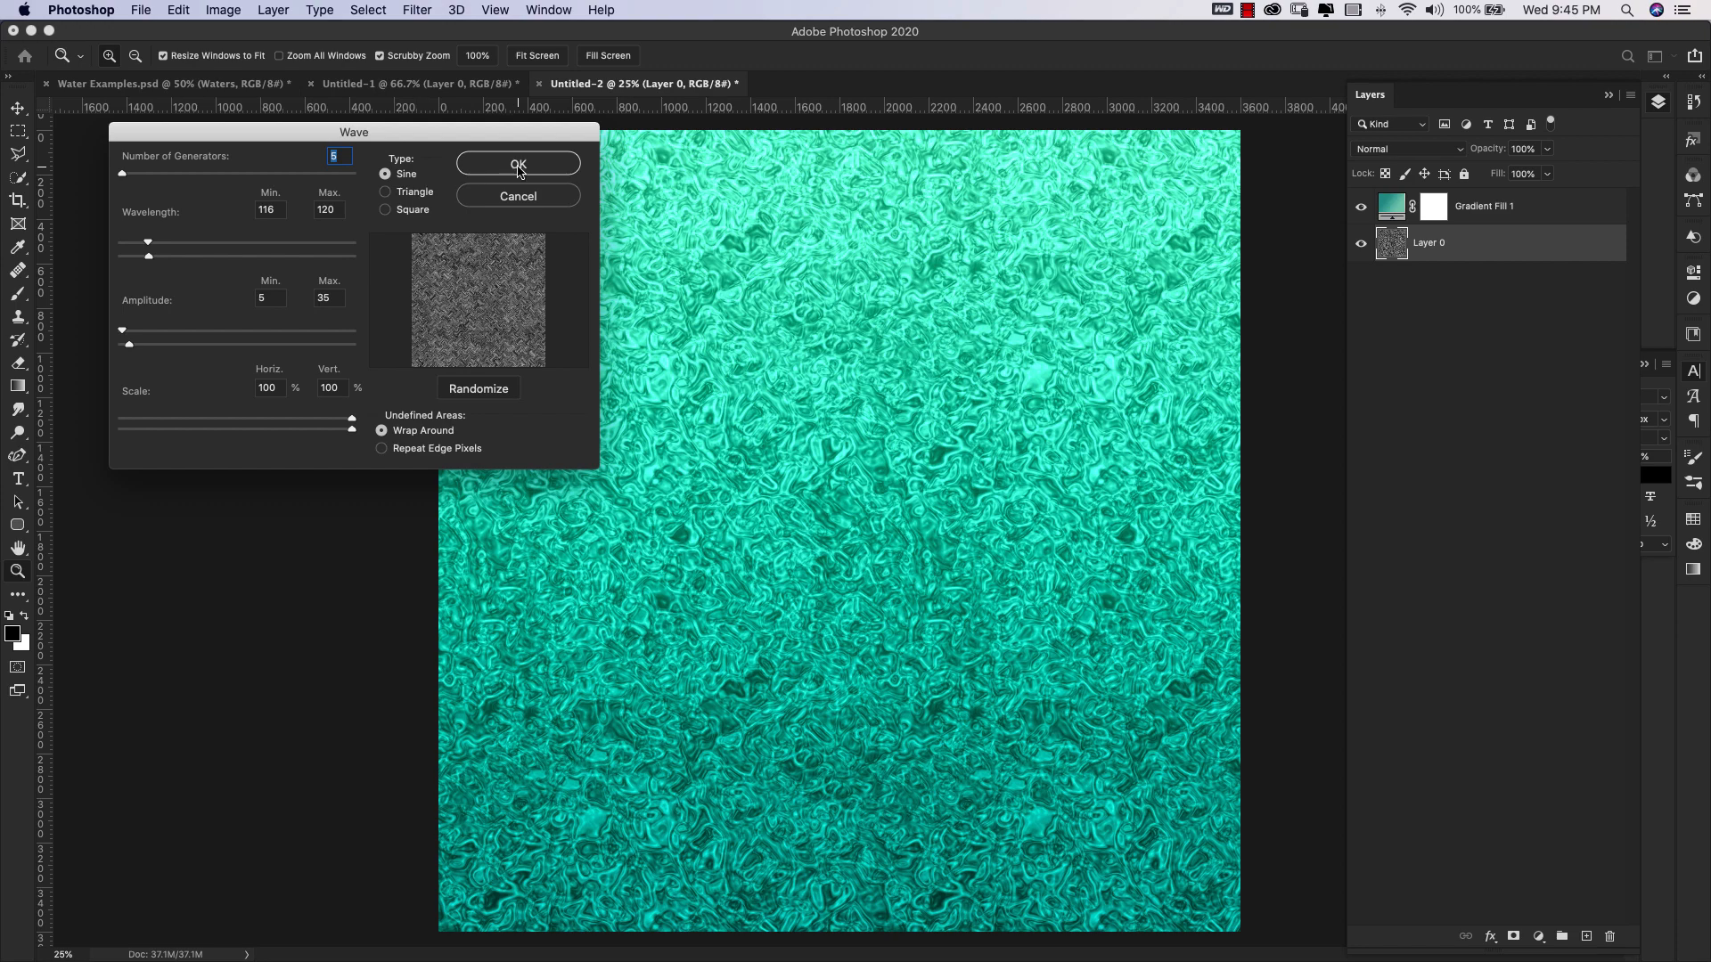
Apply the Wave distortion and zoom in to inspect the diagonal teal ripples.
left_click(518, 165)
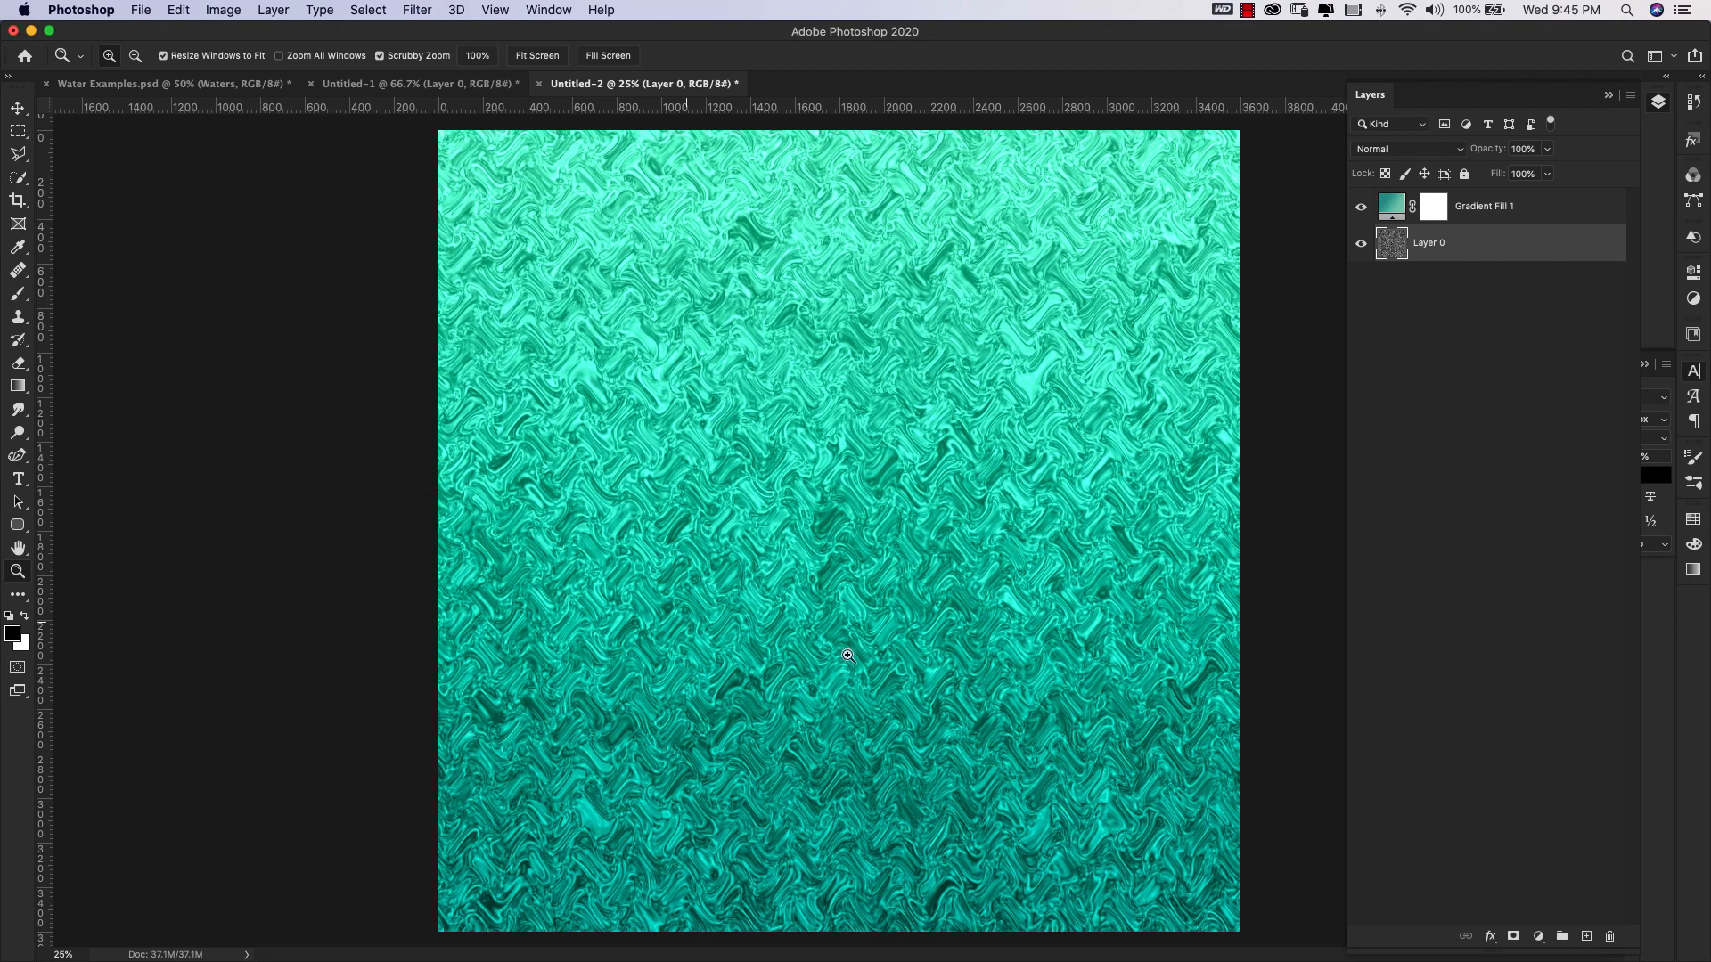
mouse_move(941, 652)
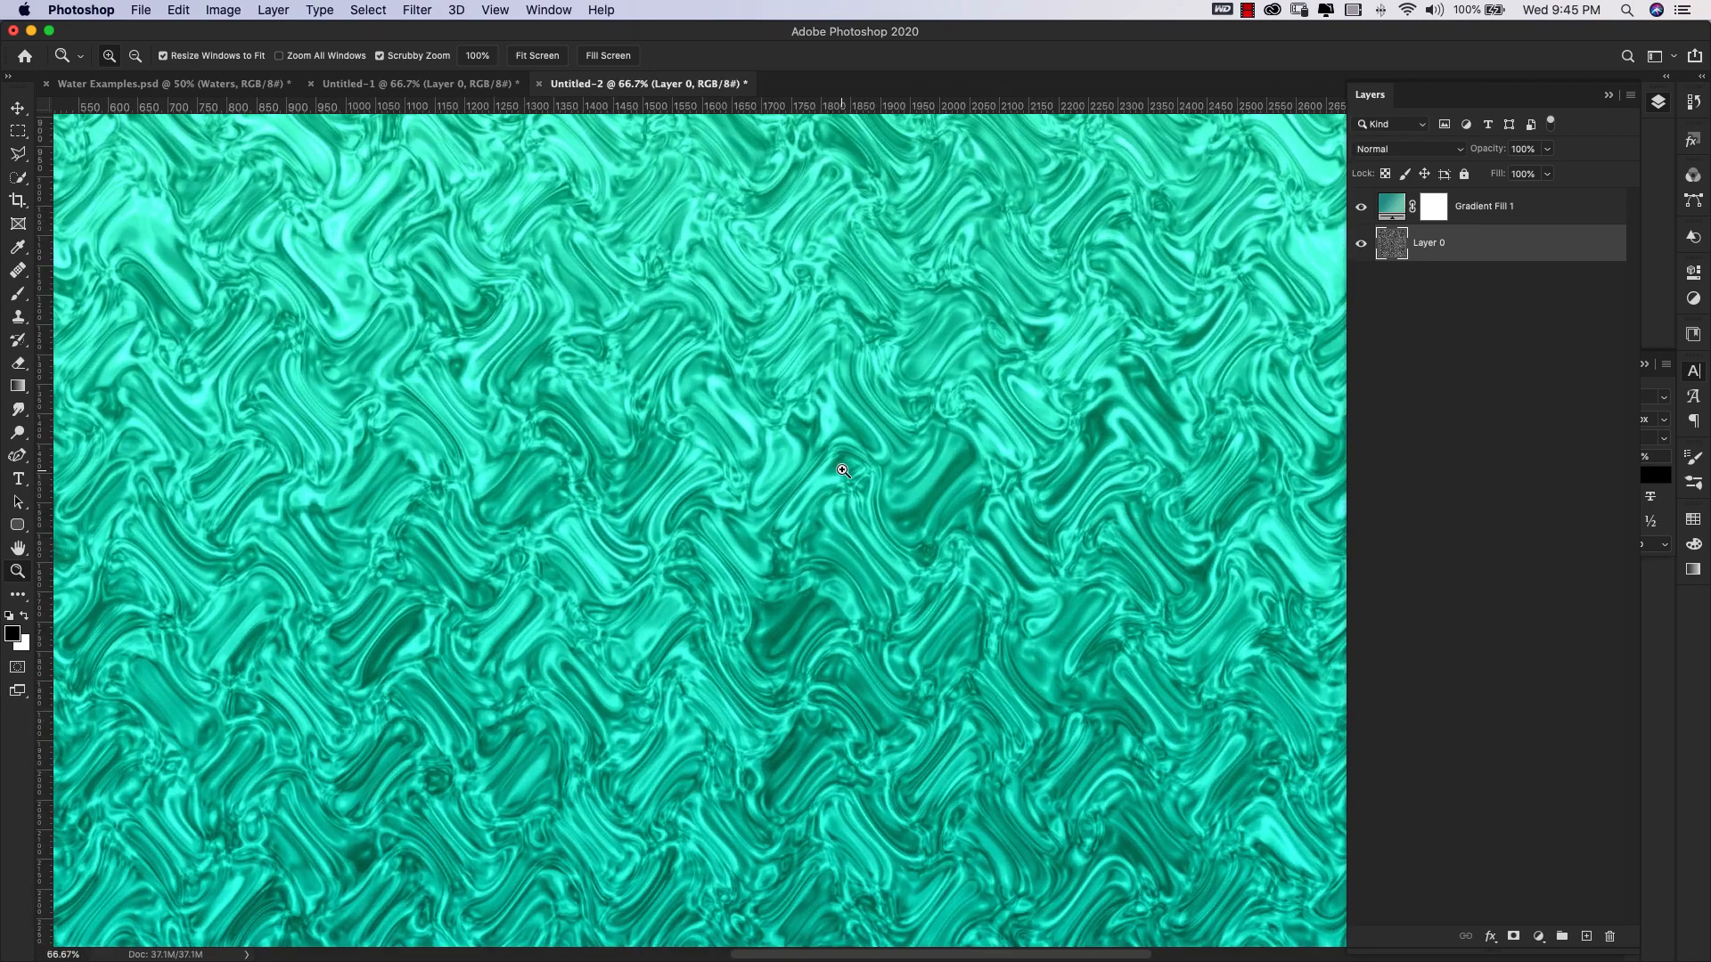
left_click(841, 469)
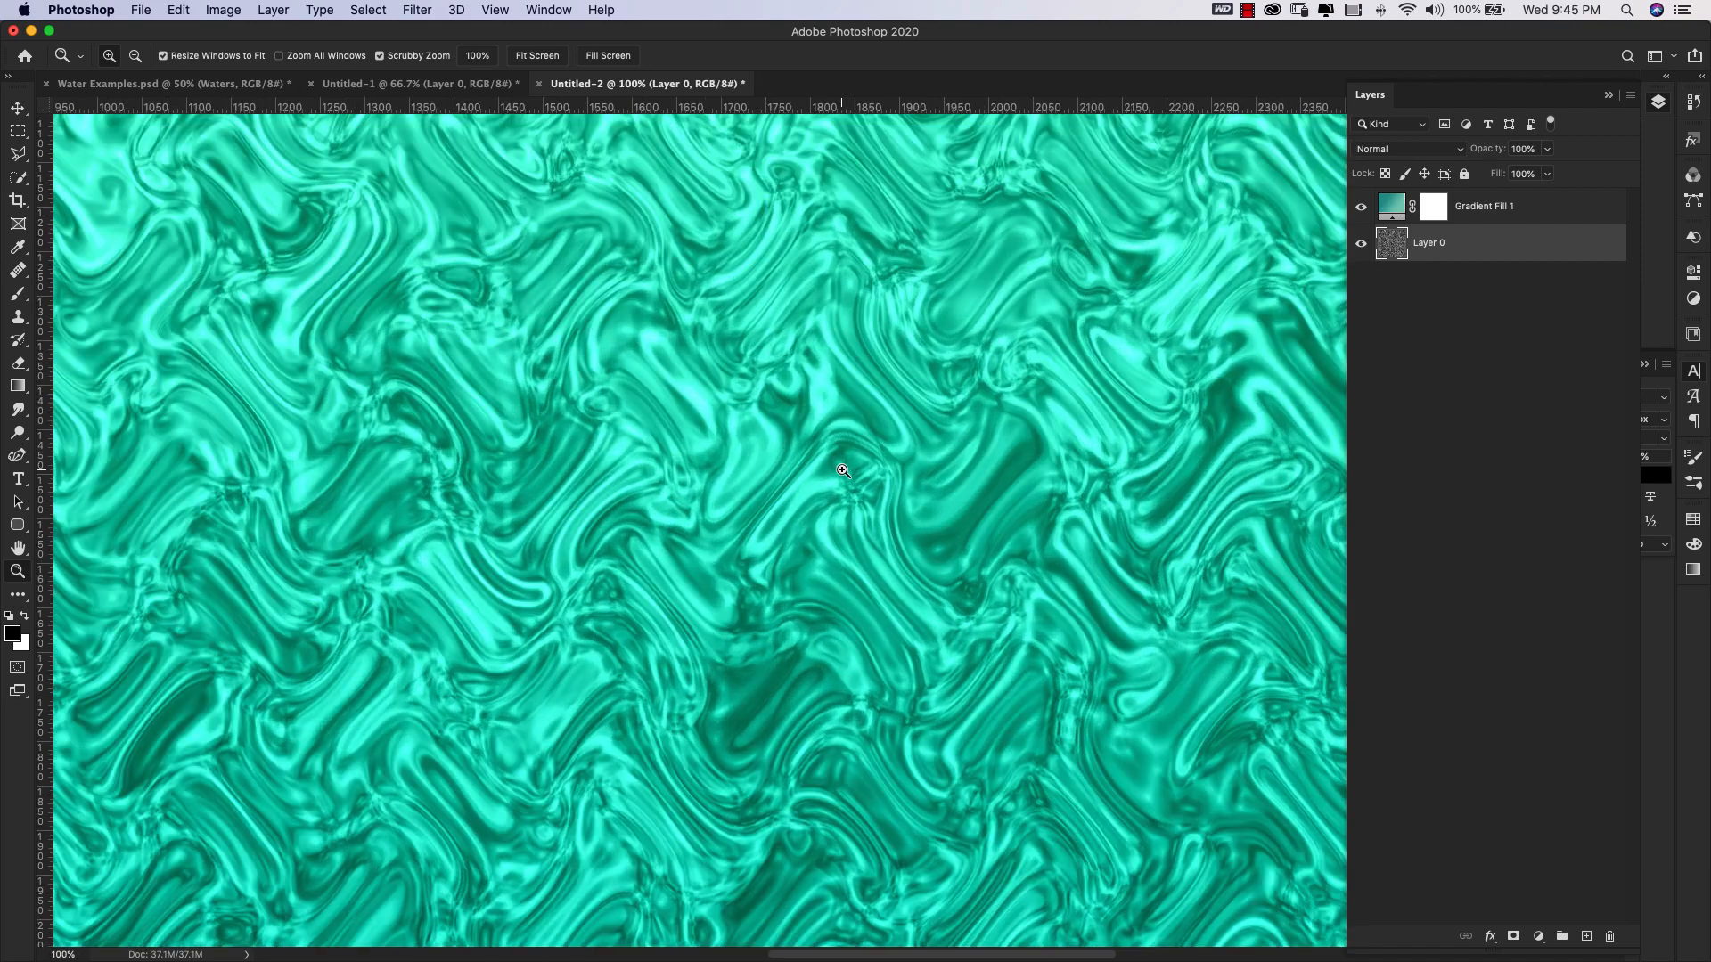
mouse_move(805, 533)
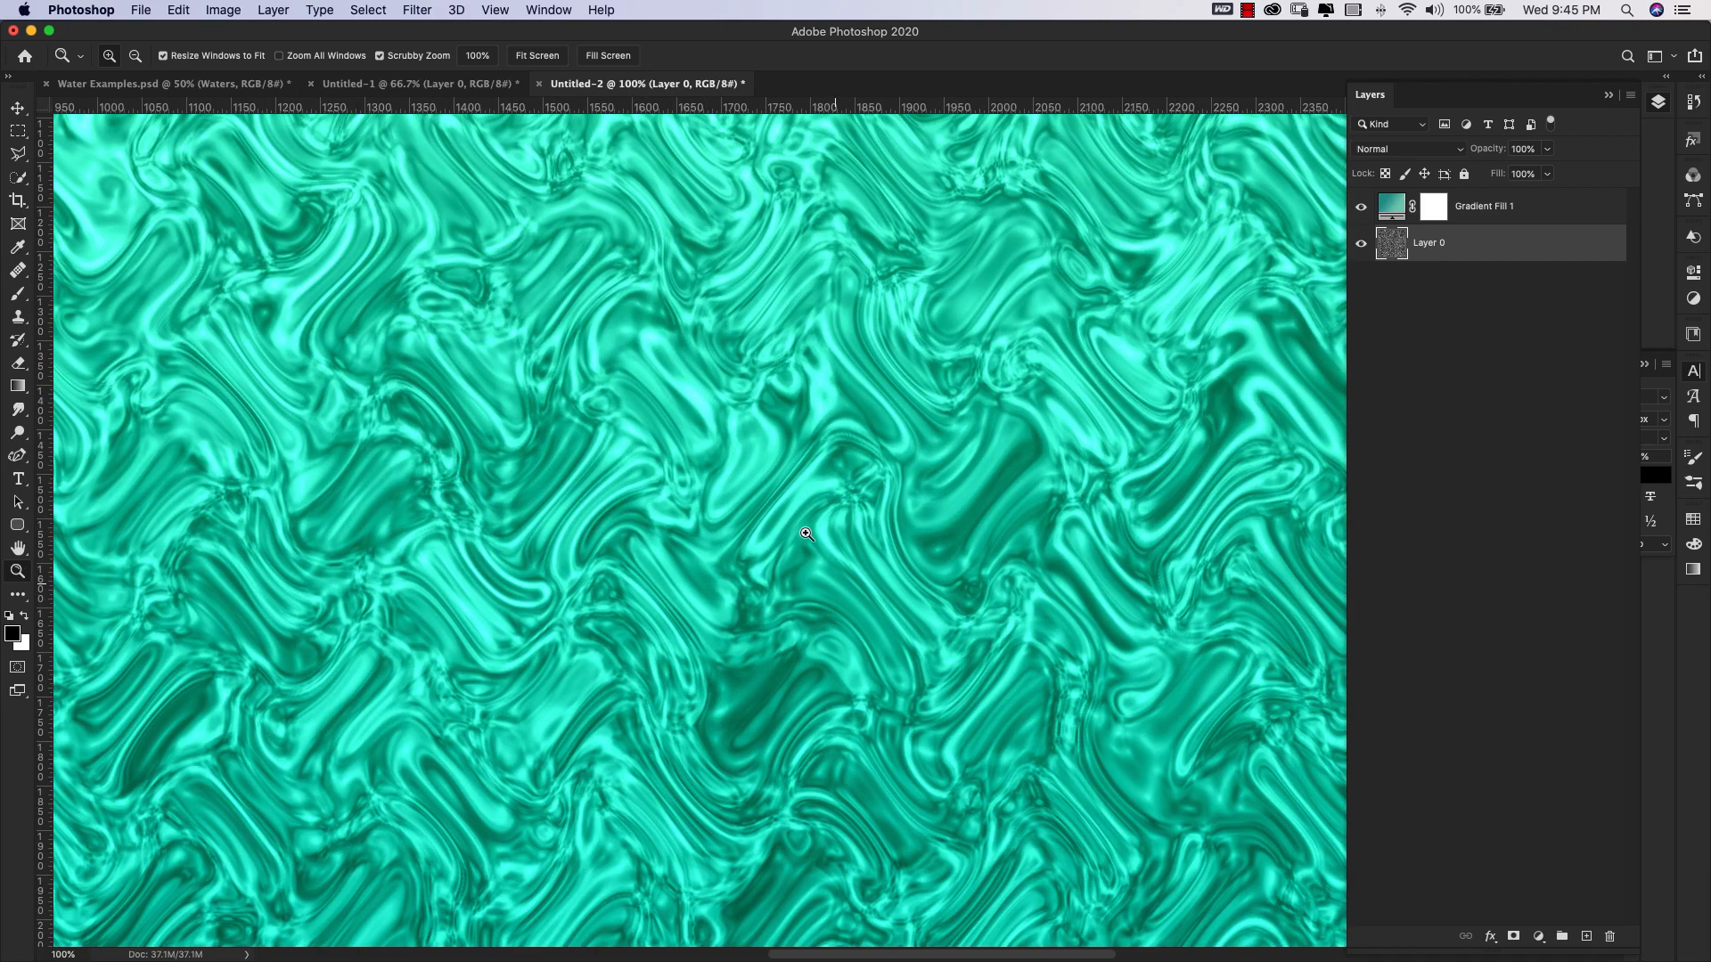
mouse_move(690, 733)
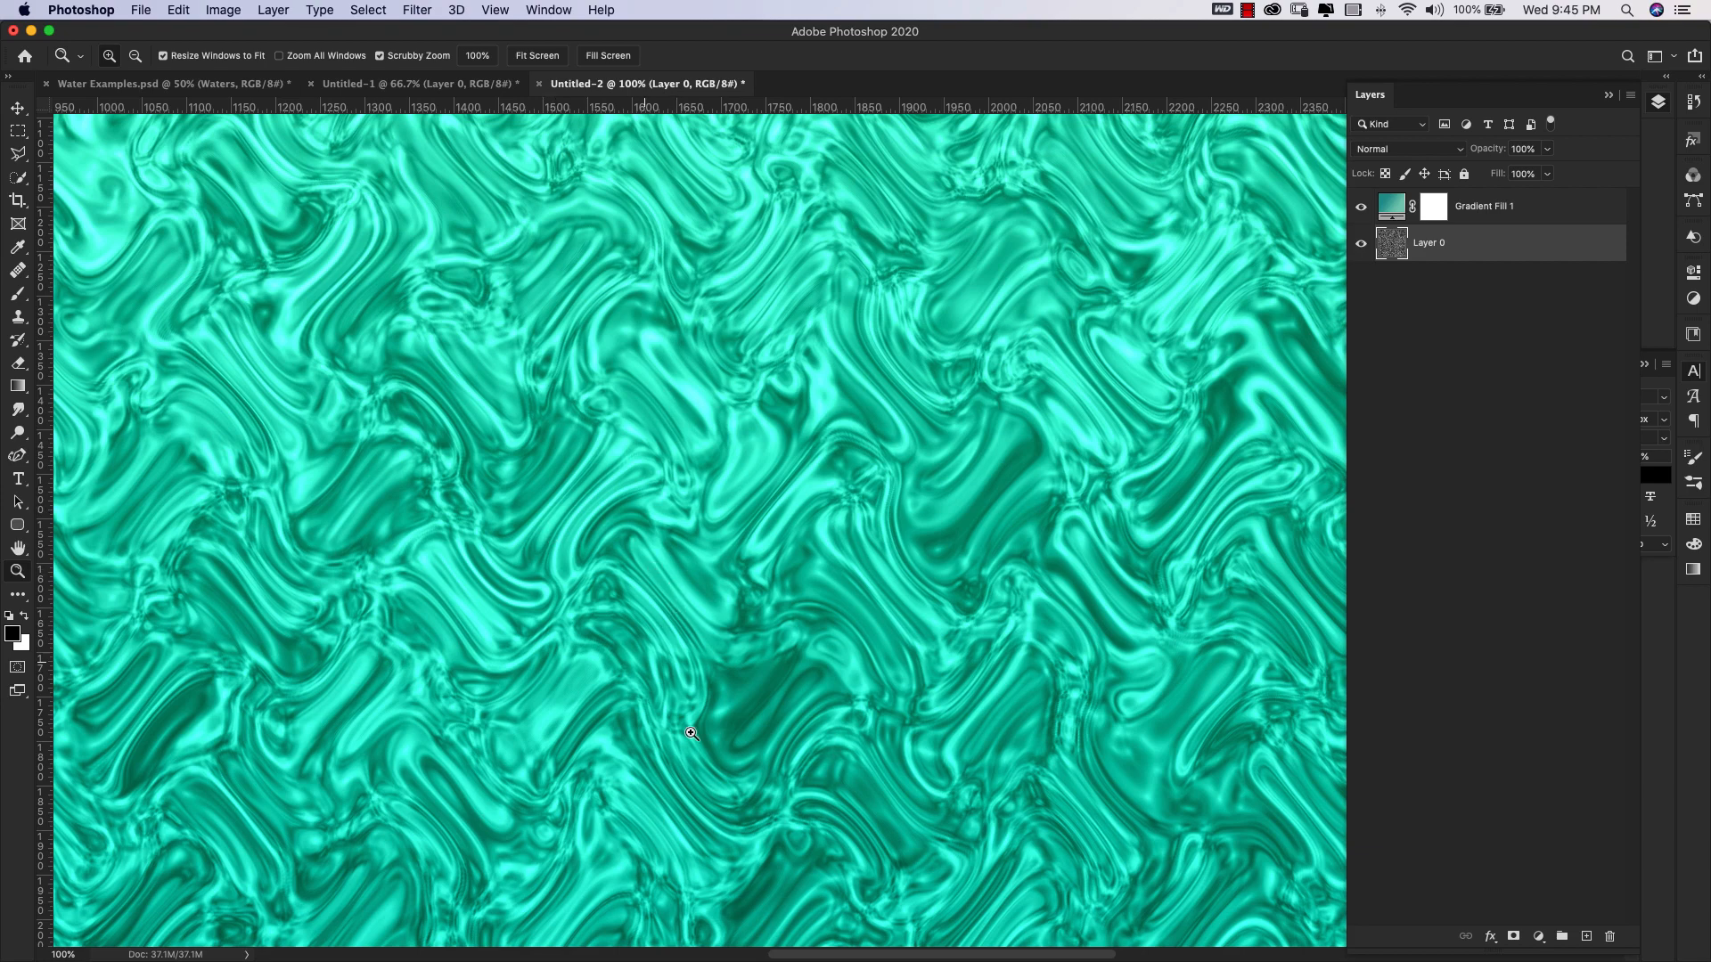
mouse_move(850, 724)
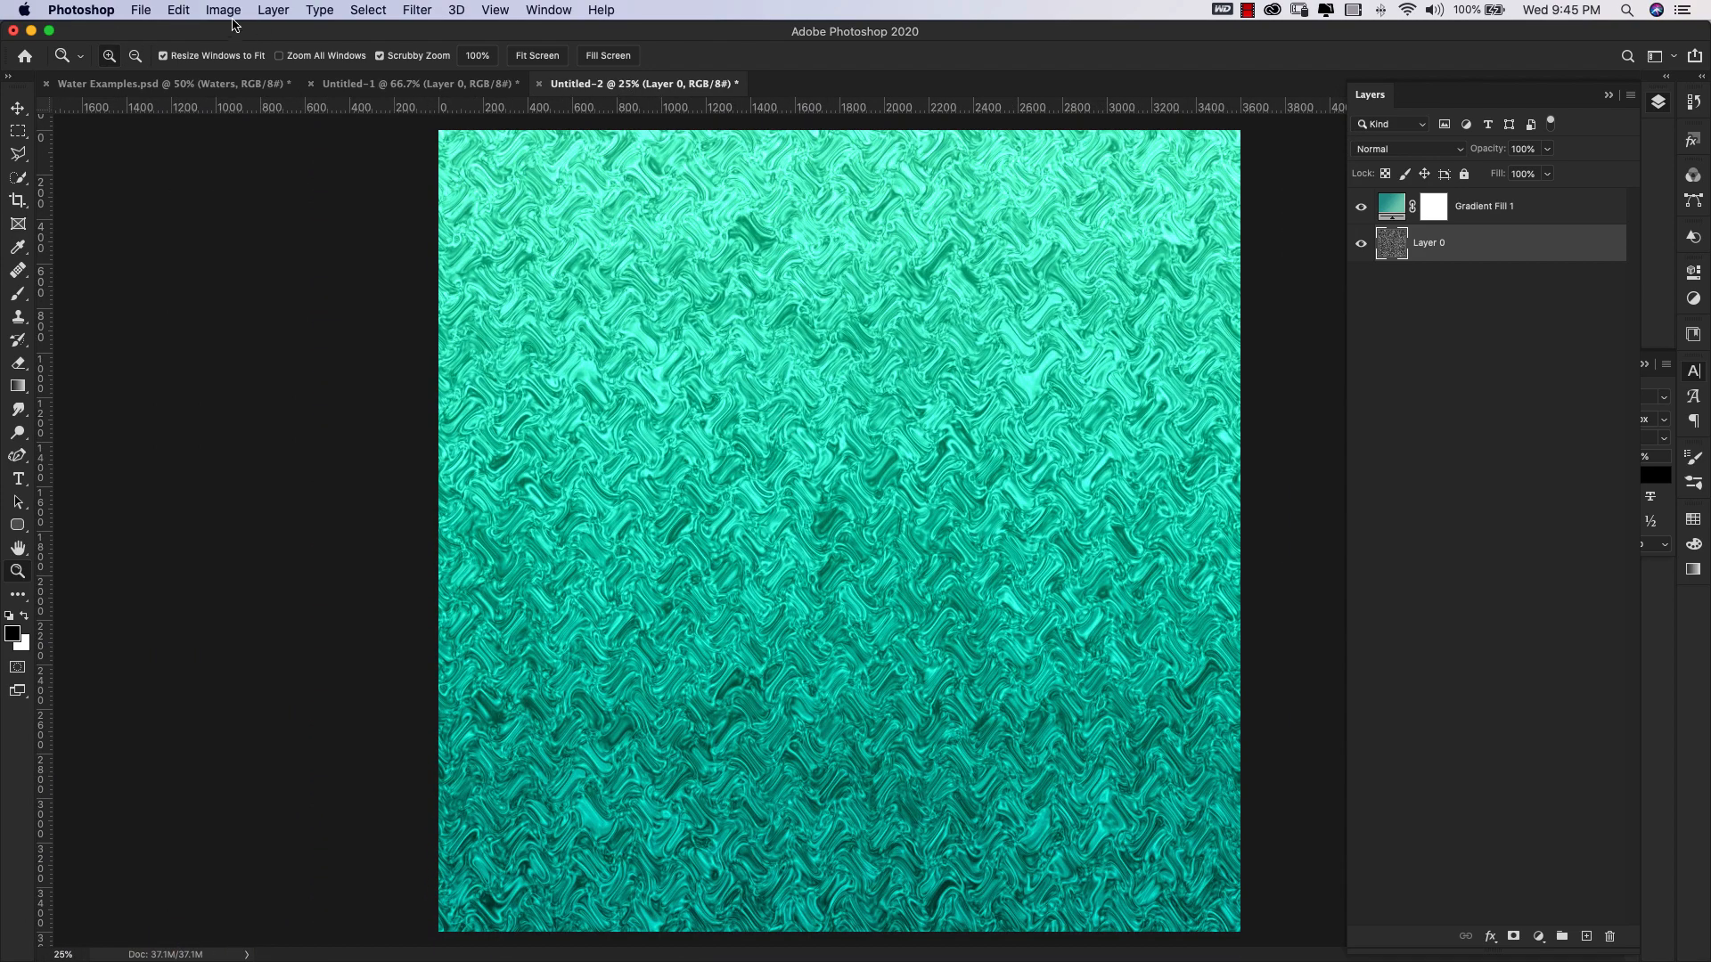
left_click(177, 10)
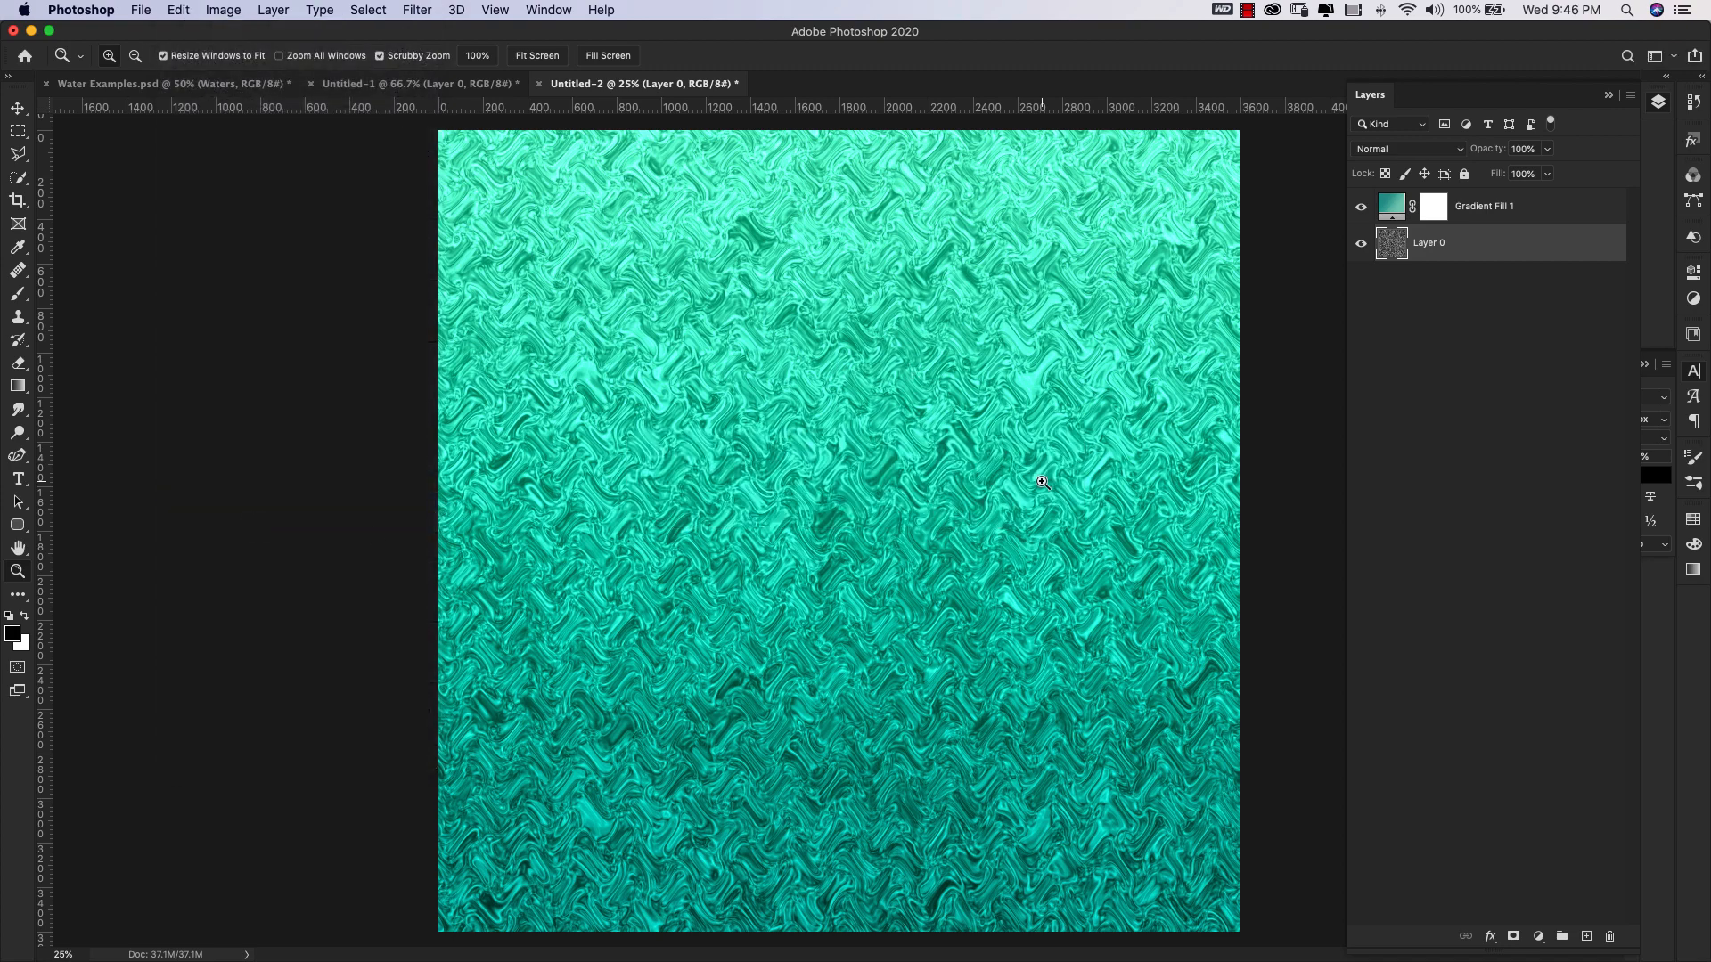
mouse_move(1137, 570)
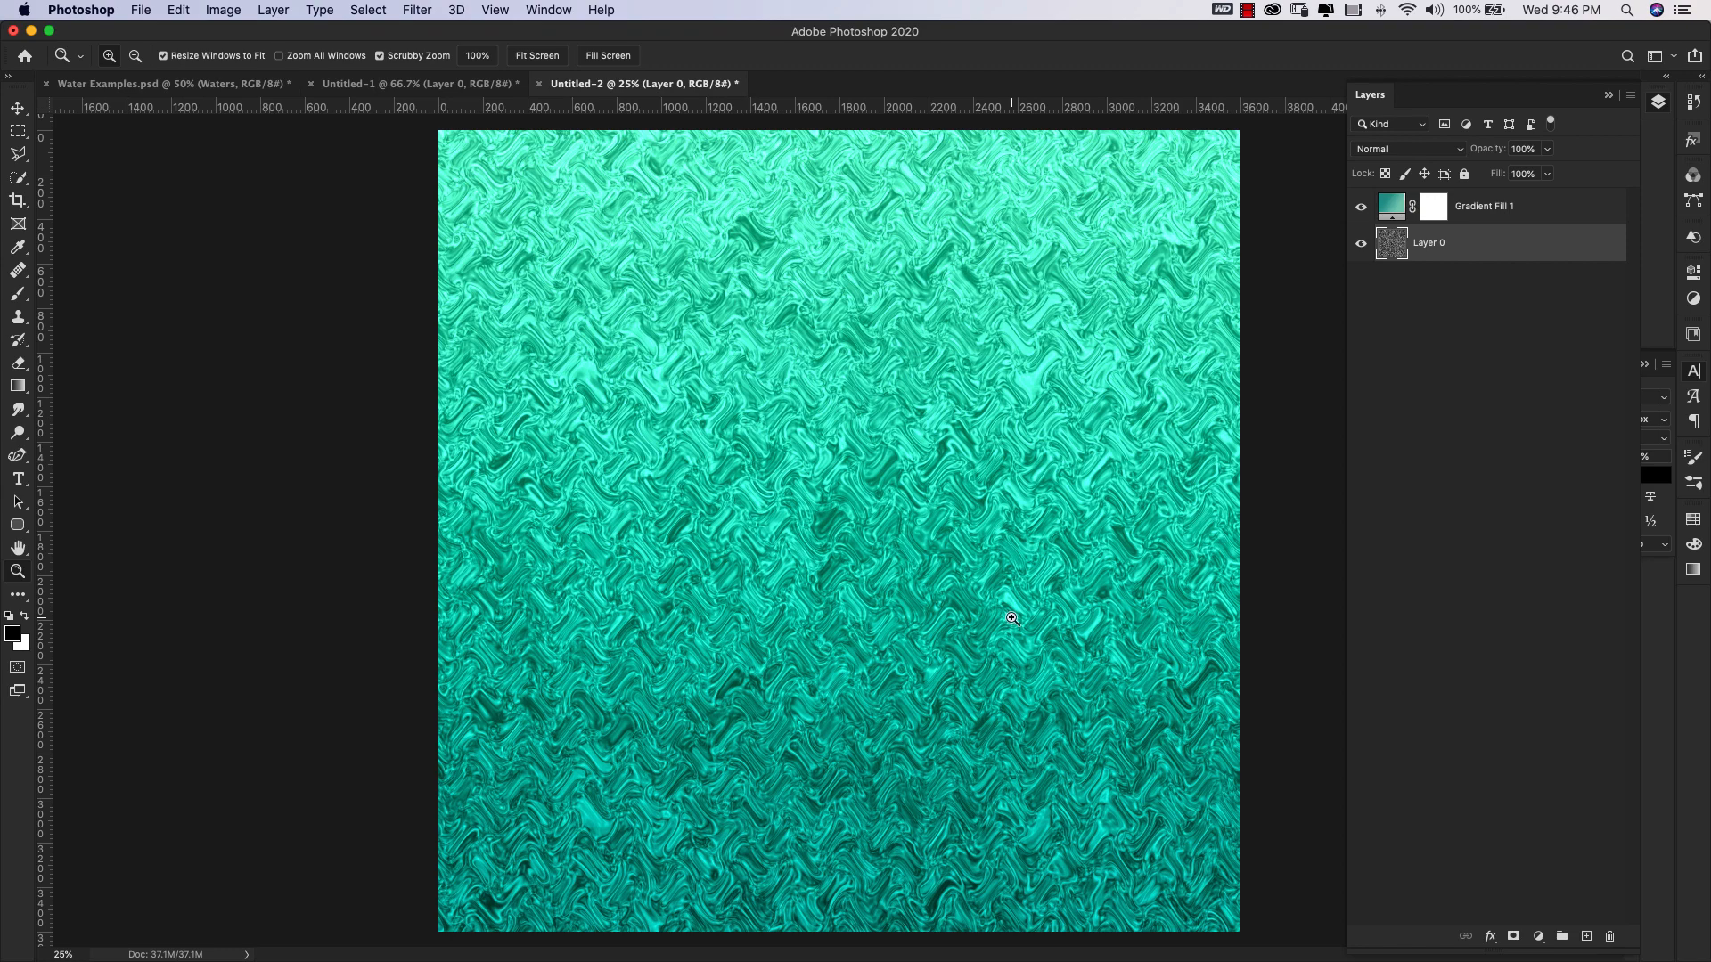
mouse_move(895, 430)
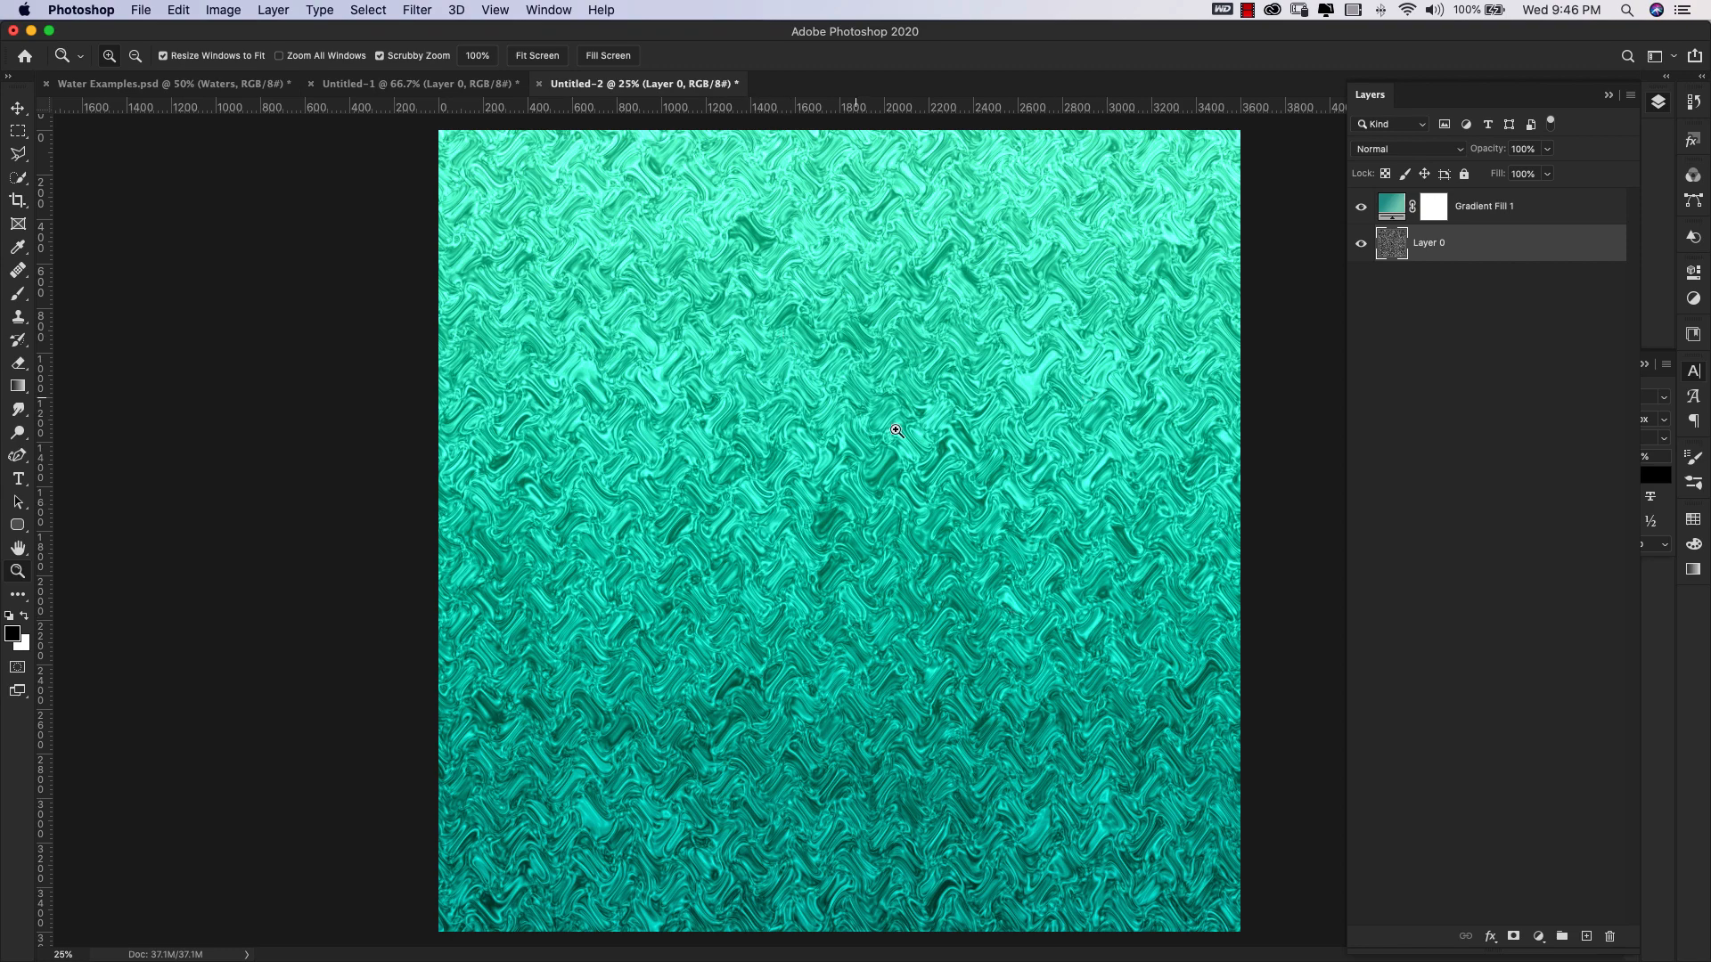
left_click(1407, 149)
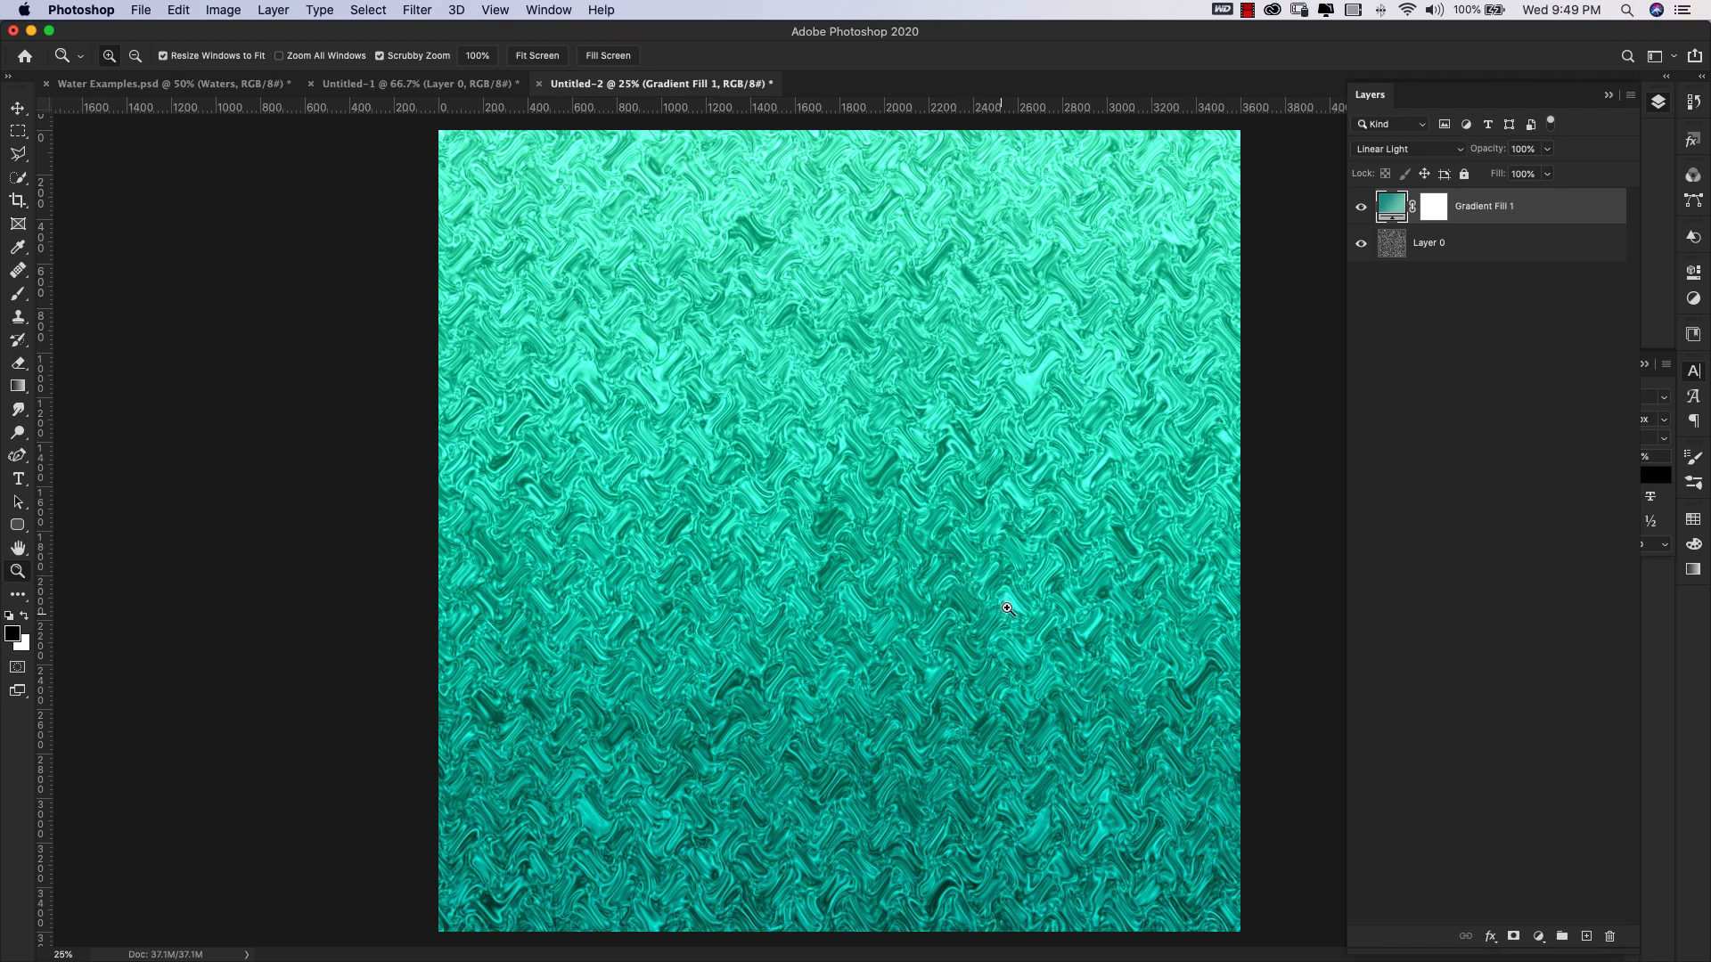
mouse_move(848, 409)
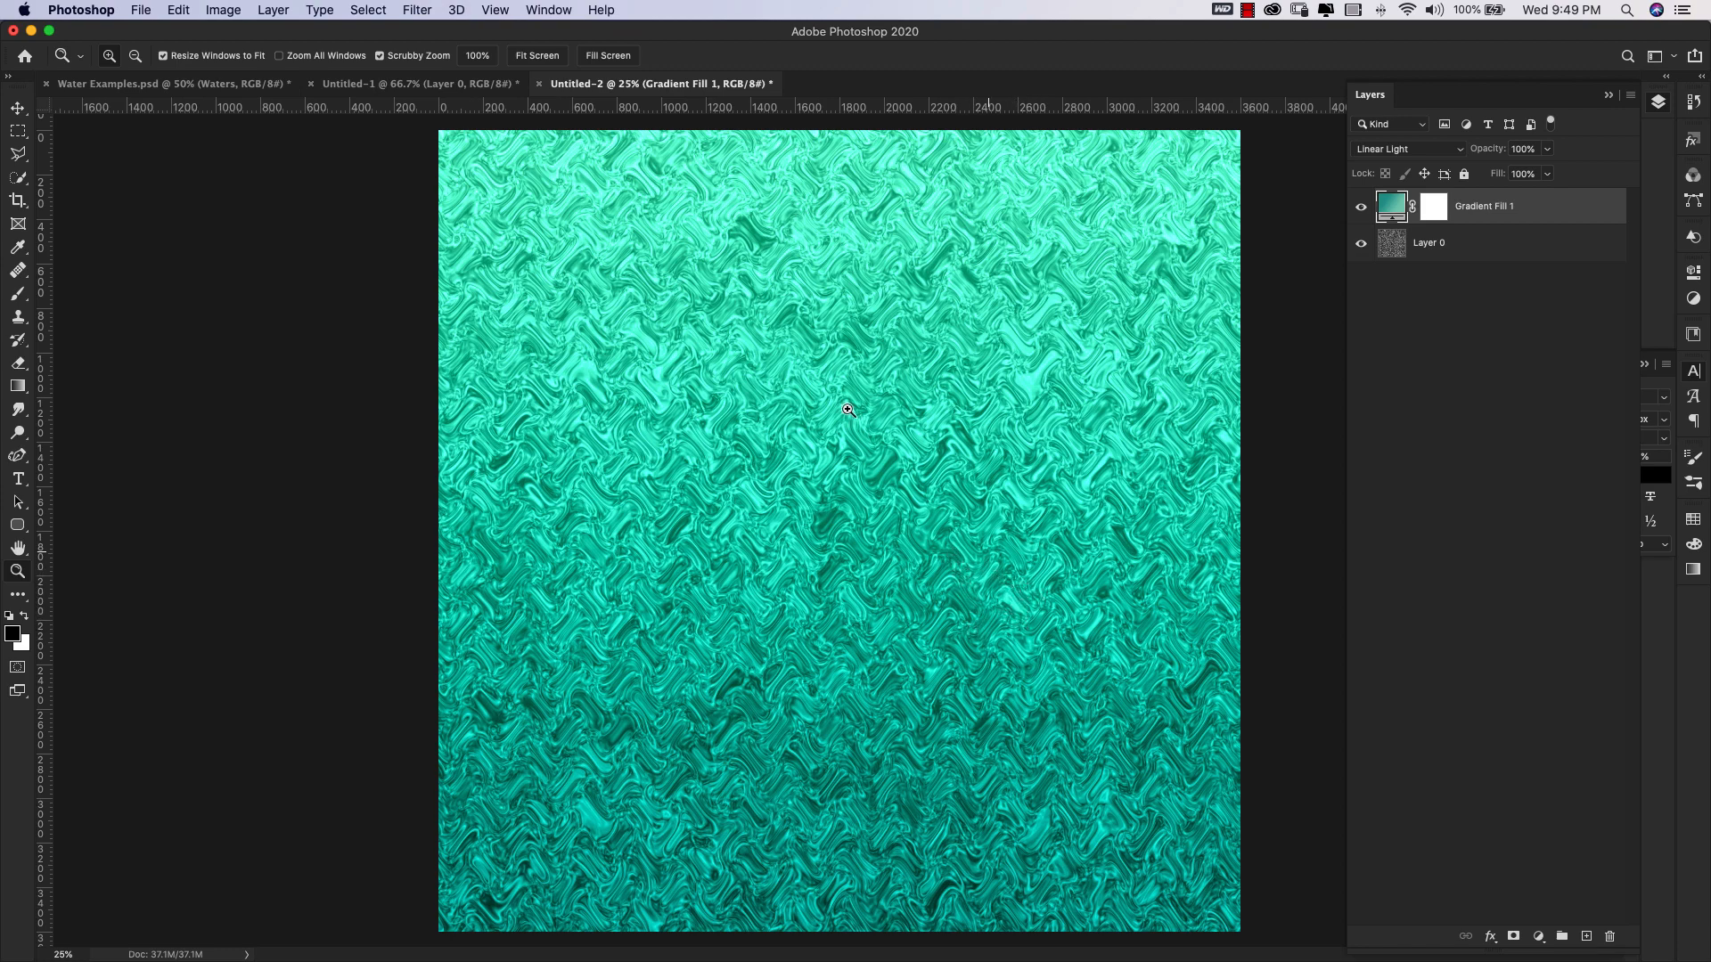
mouse_move(354, 170)
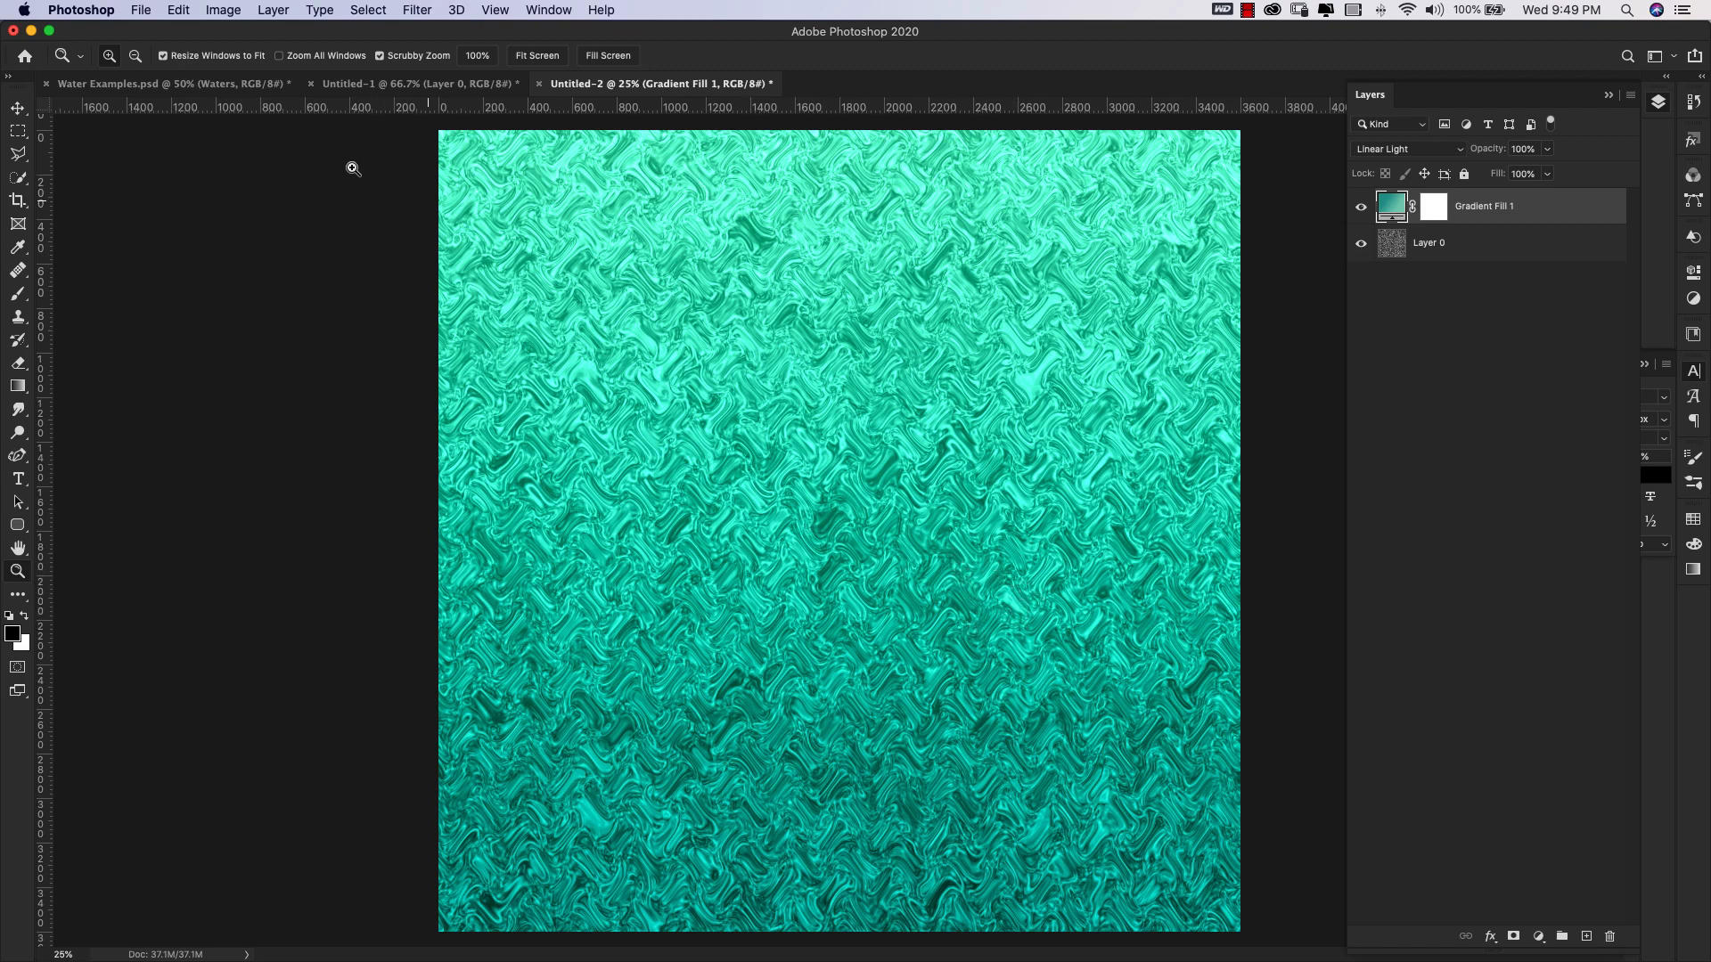
Check Untitled-2, then back in Water Examples refill the WATERS W with the updated pattern.
left_click(169, 83)
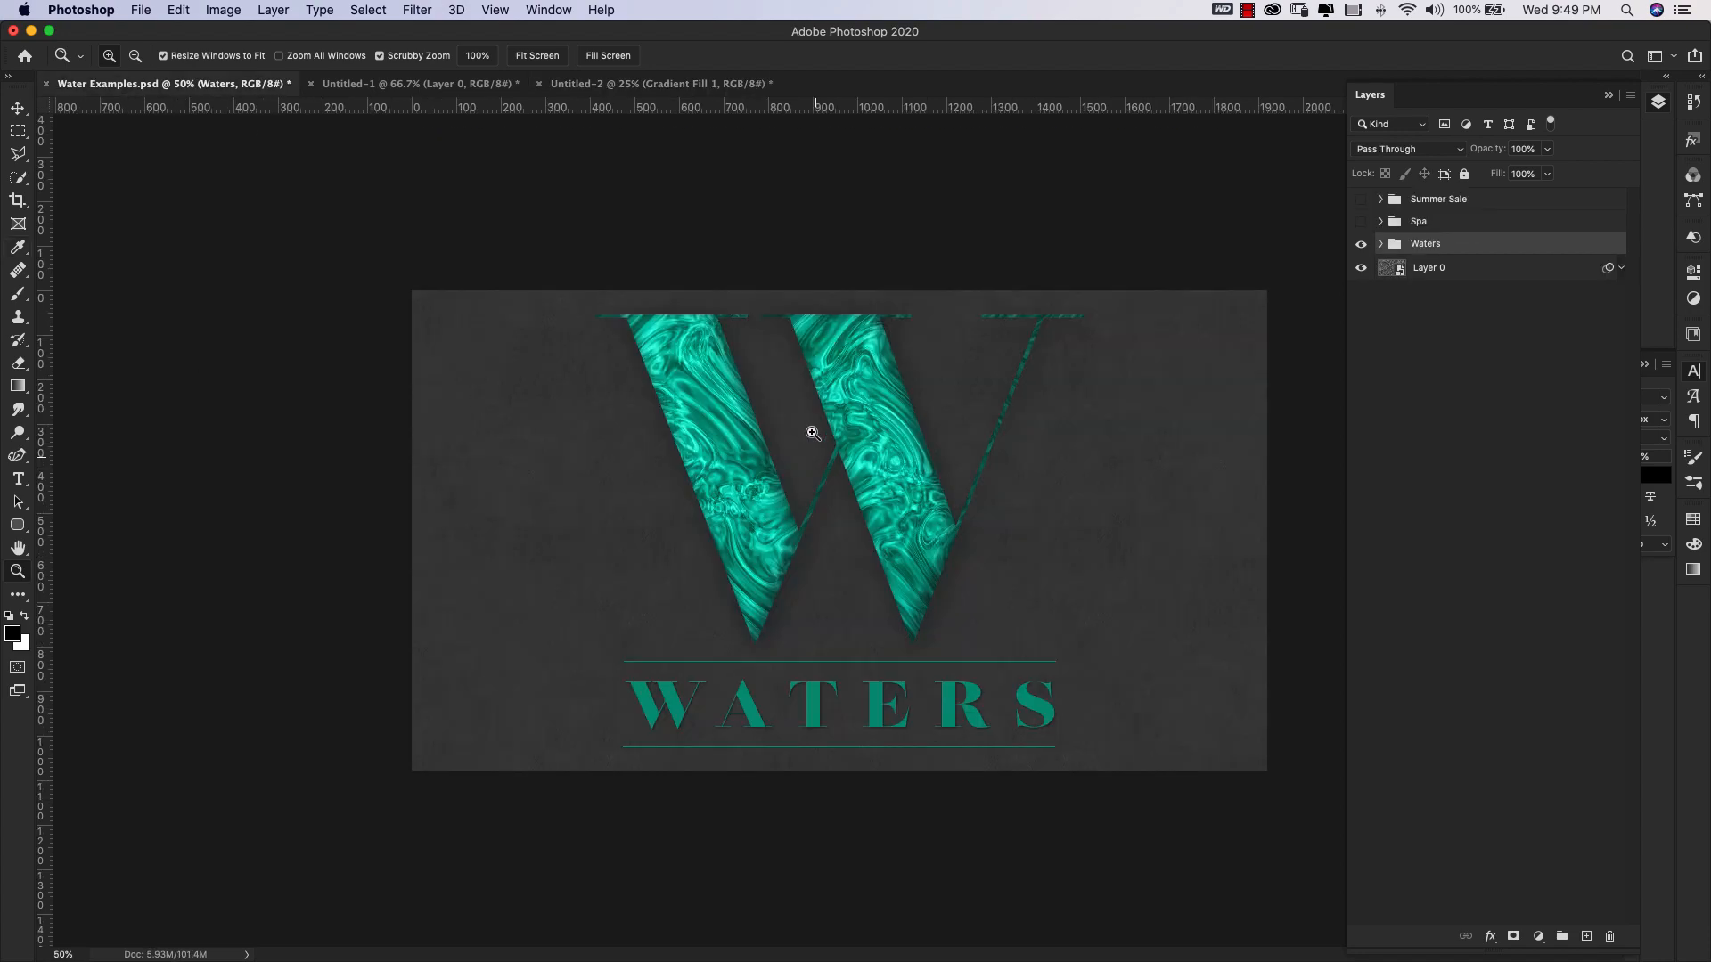
left_click(661, 83)
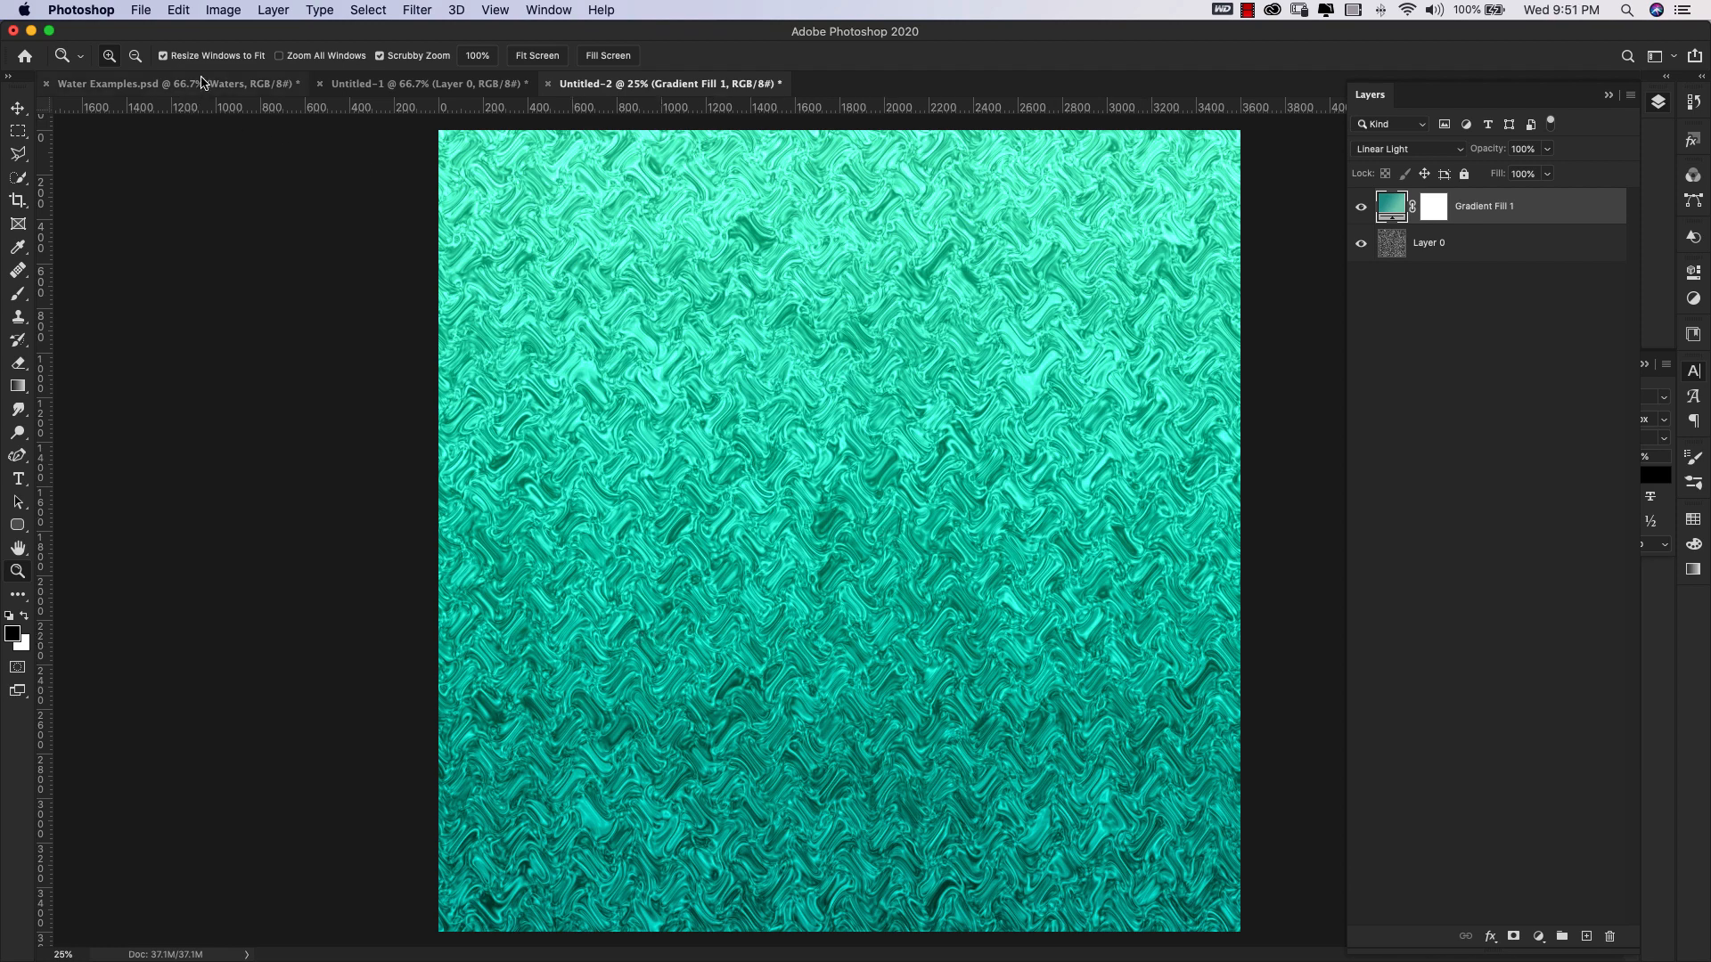
left_click(175, 83)
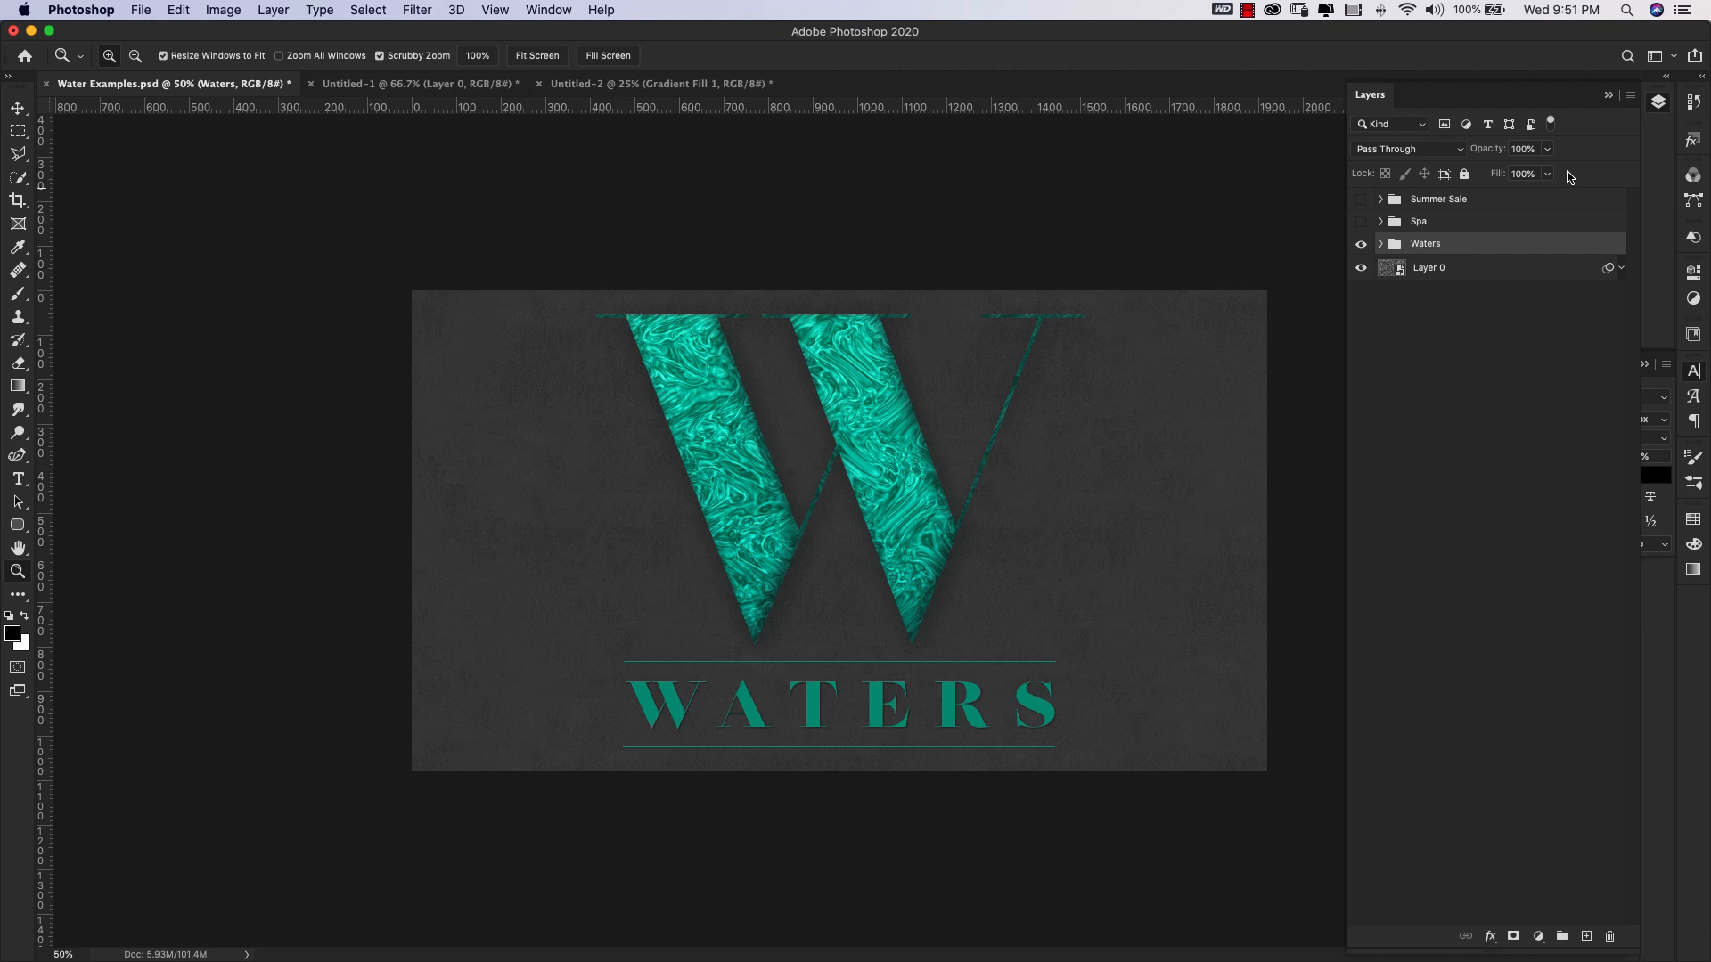
Make the Summer Sale and Spa layer groups visible over the rippled water background.
left_click(1418, 220)
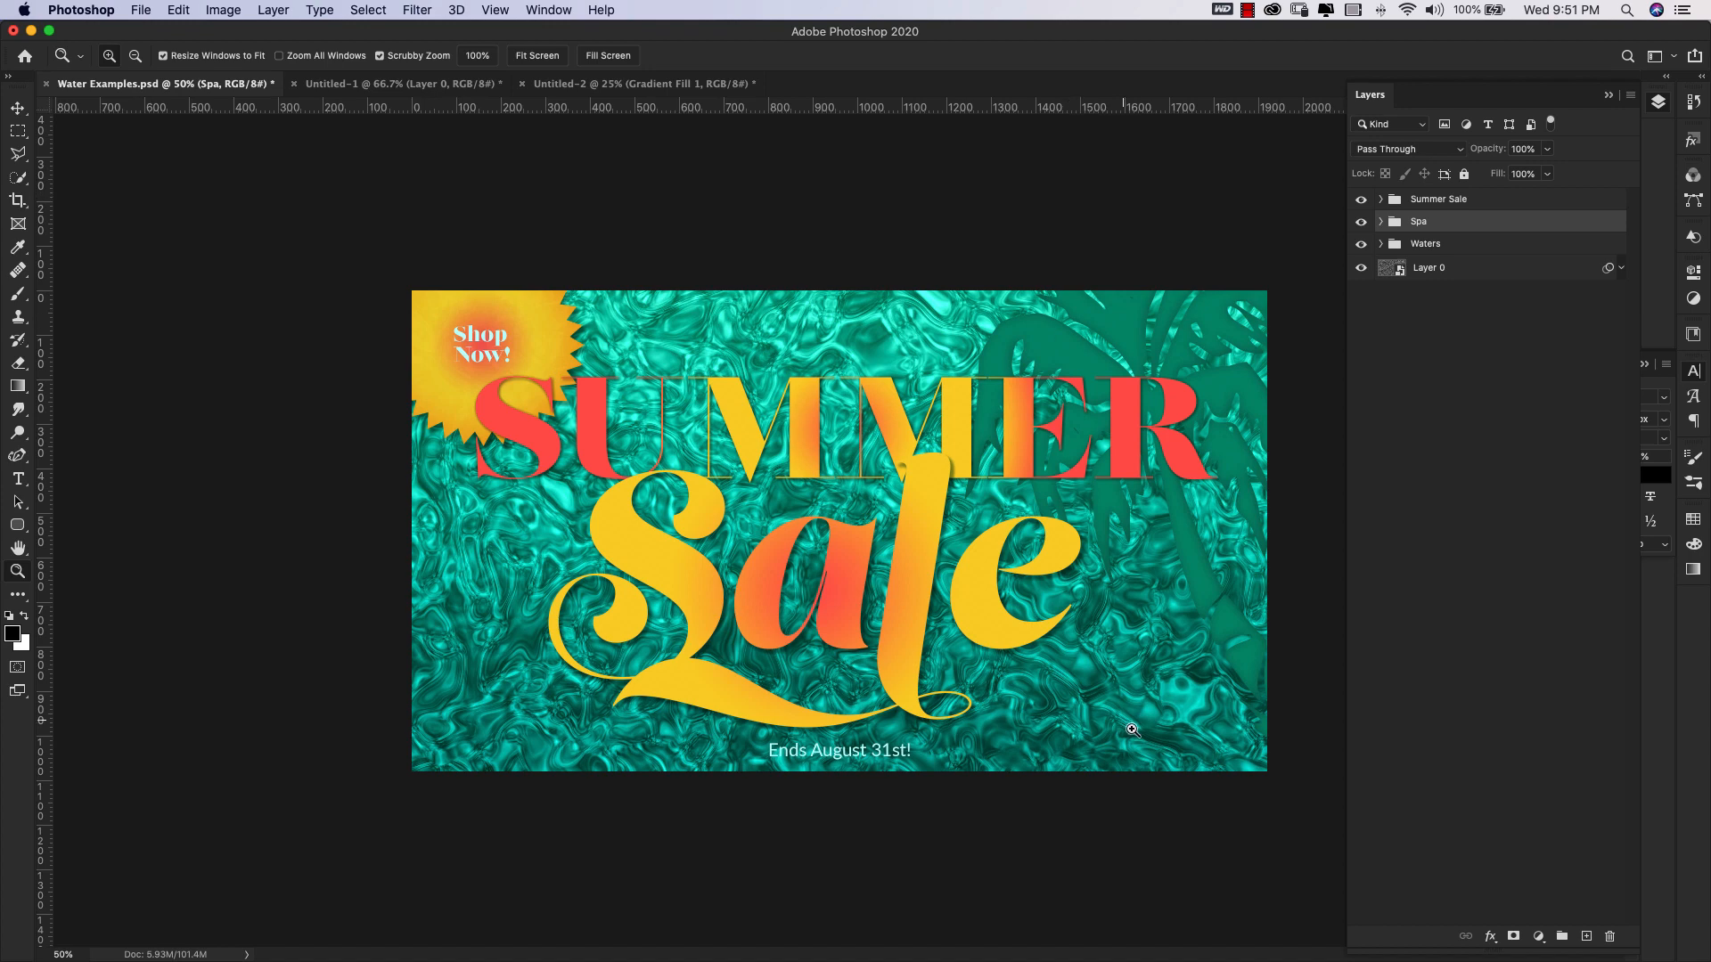
mouse_move(1408, 403)
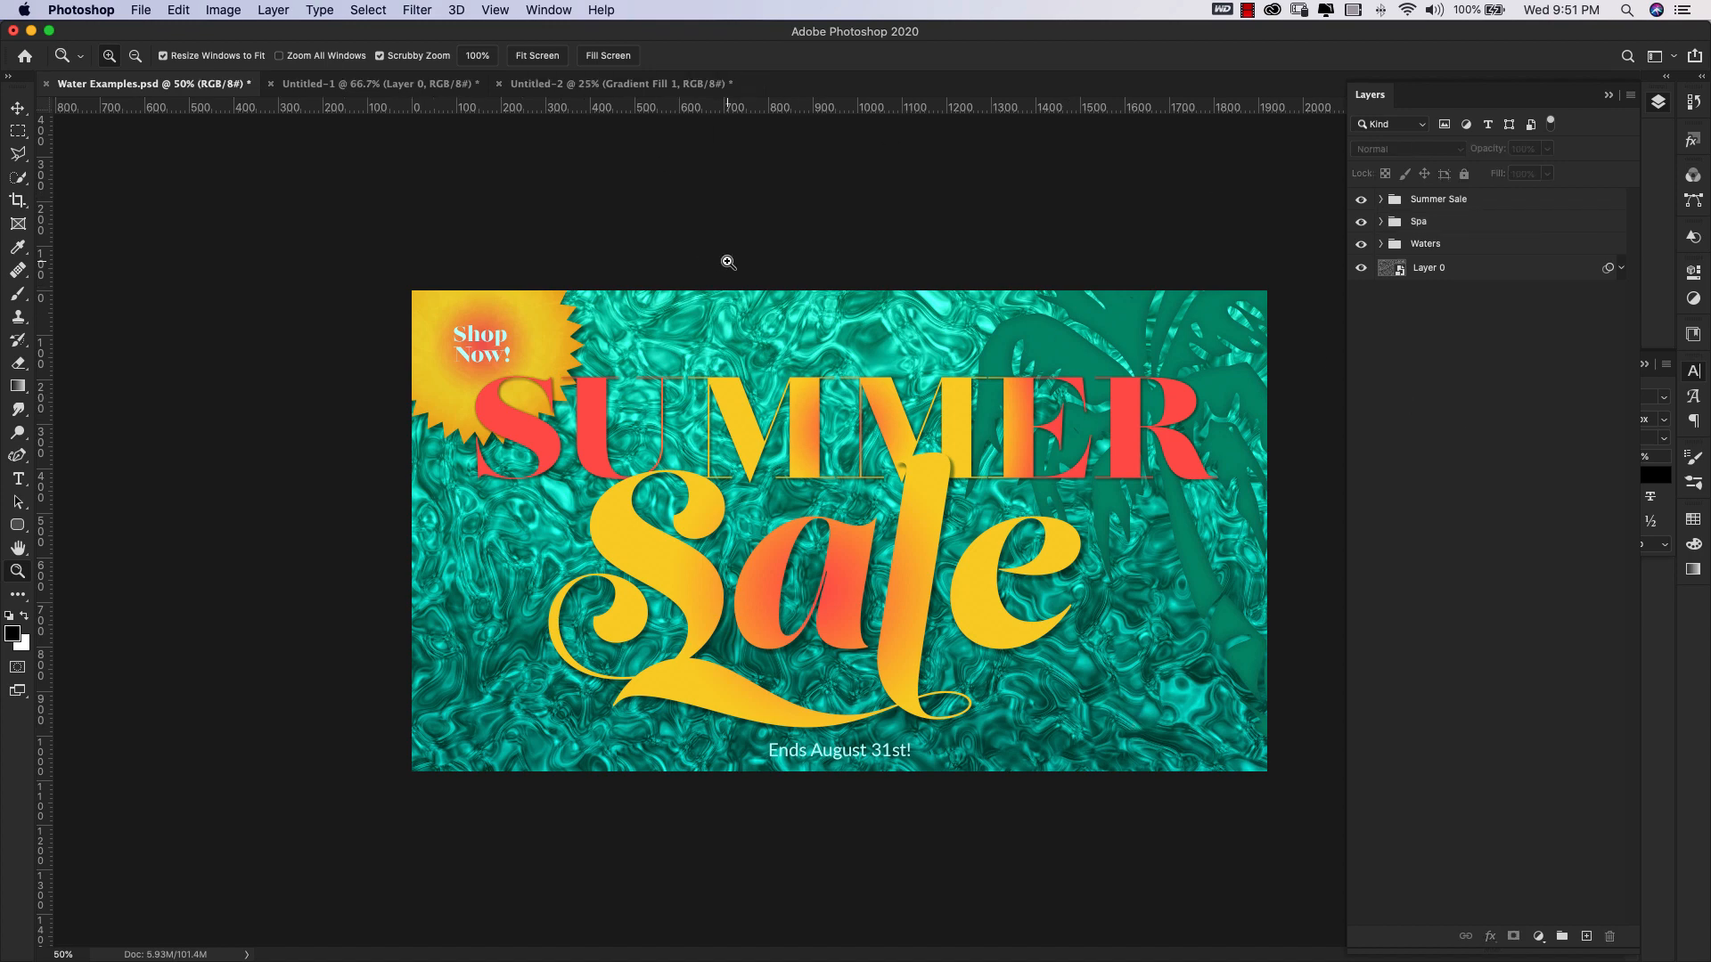
mouse_move(1190, 302)
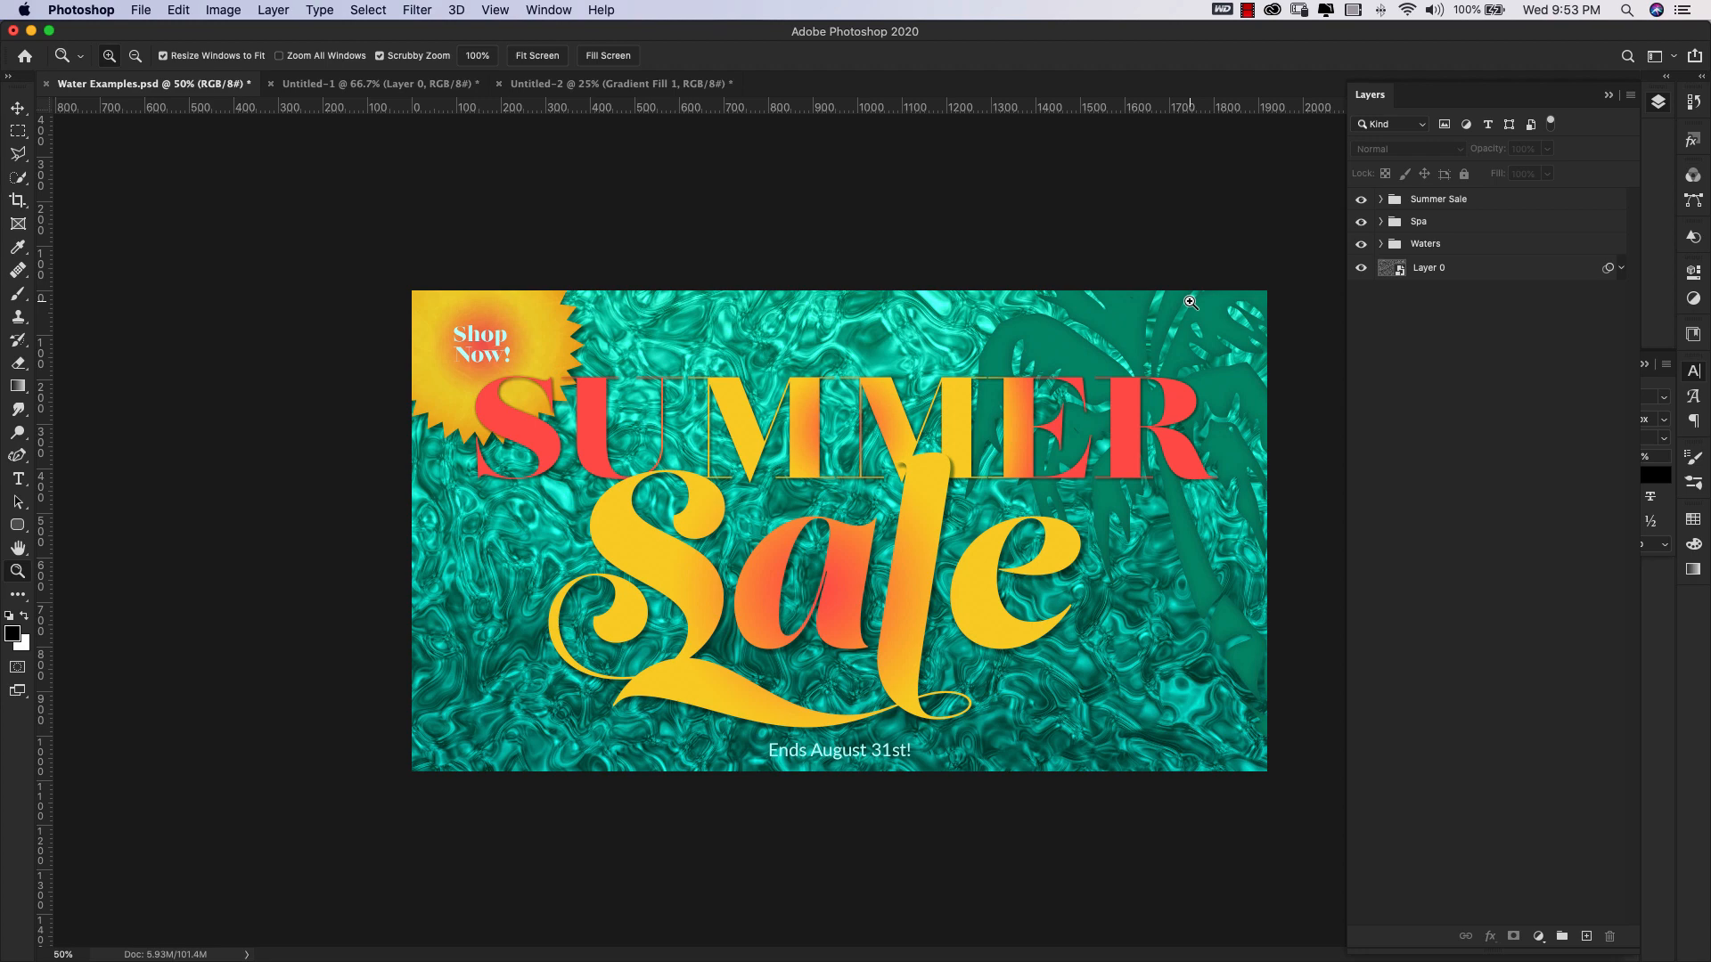